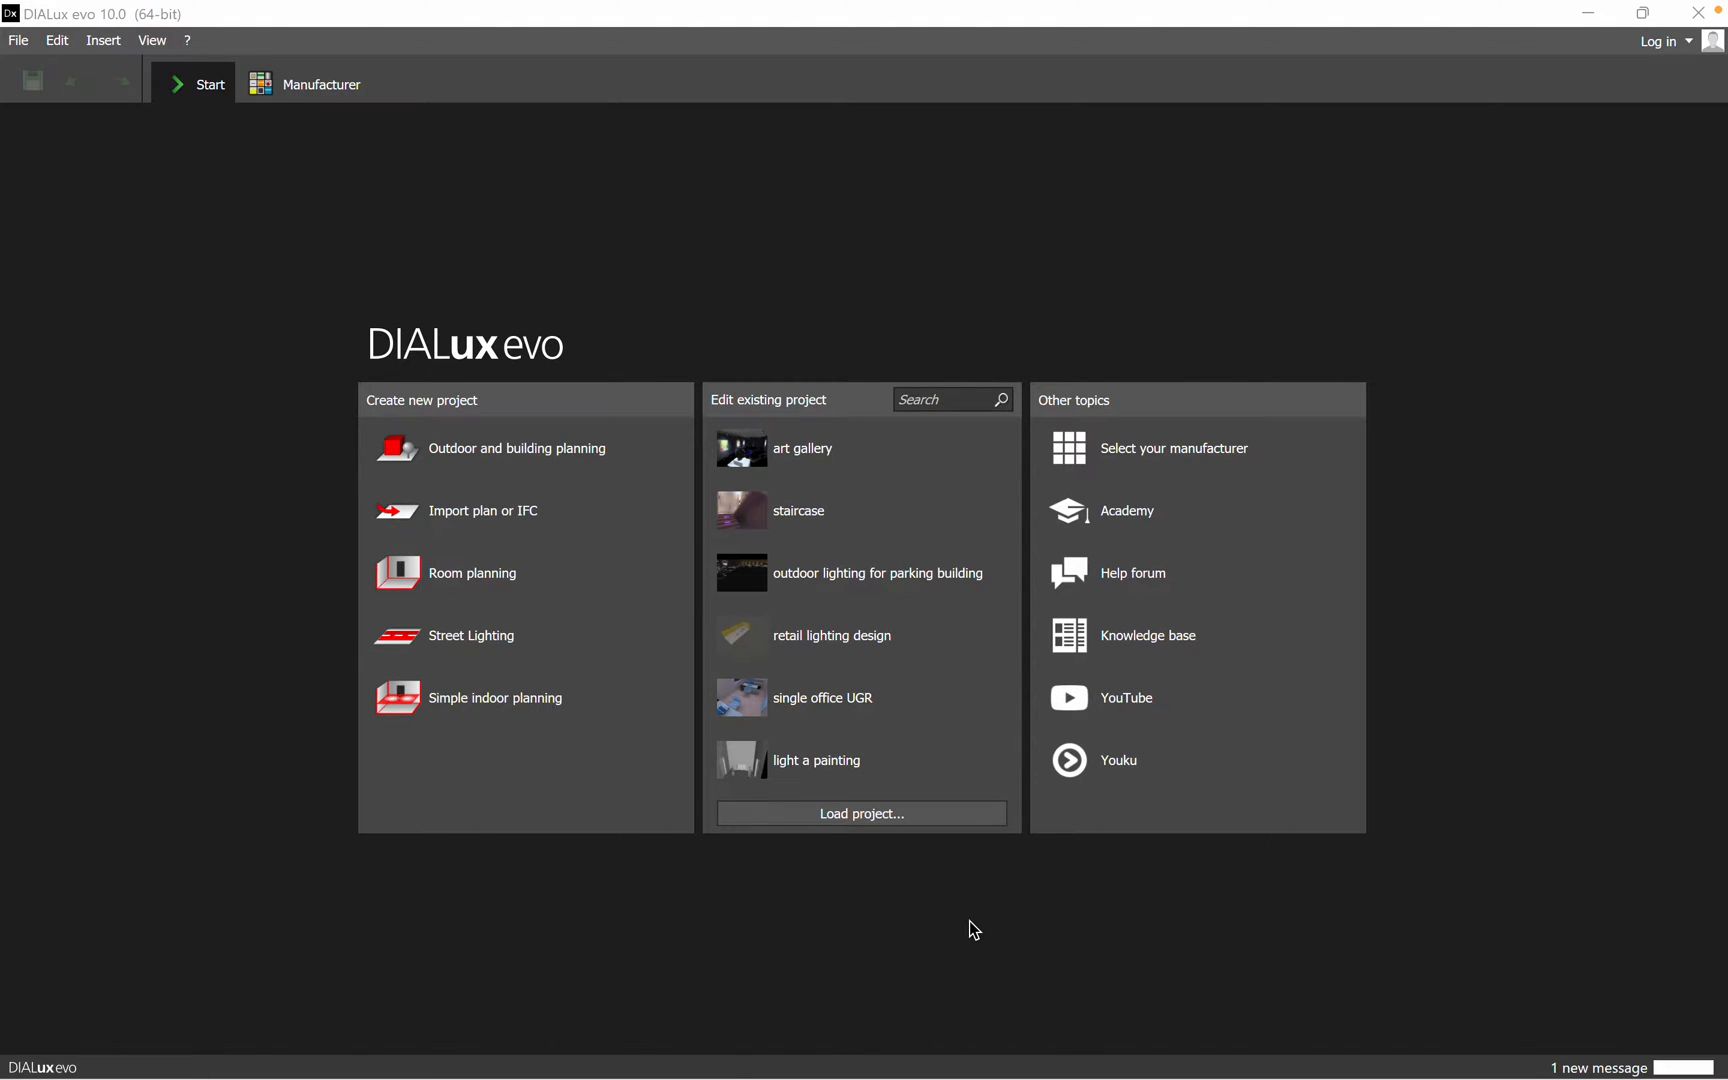
mouse_move(995, 908)
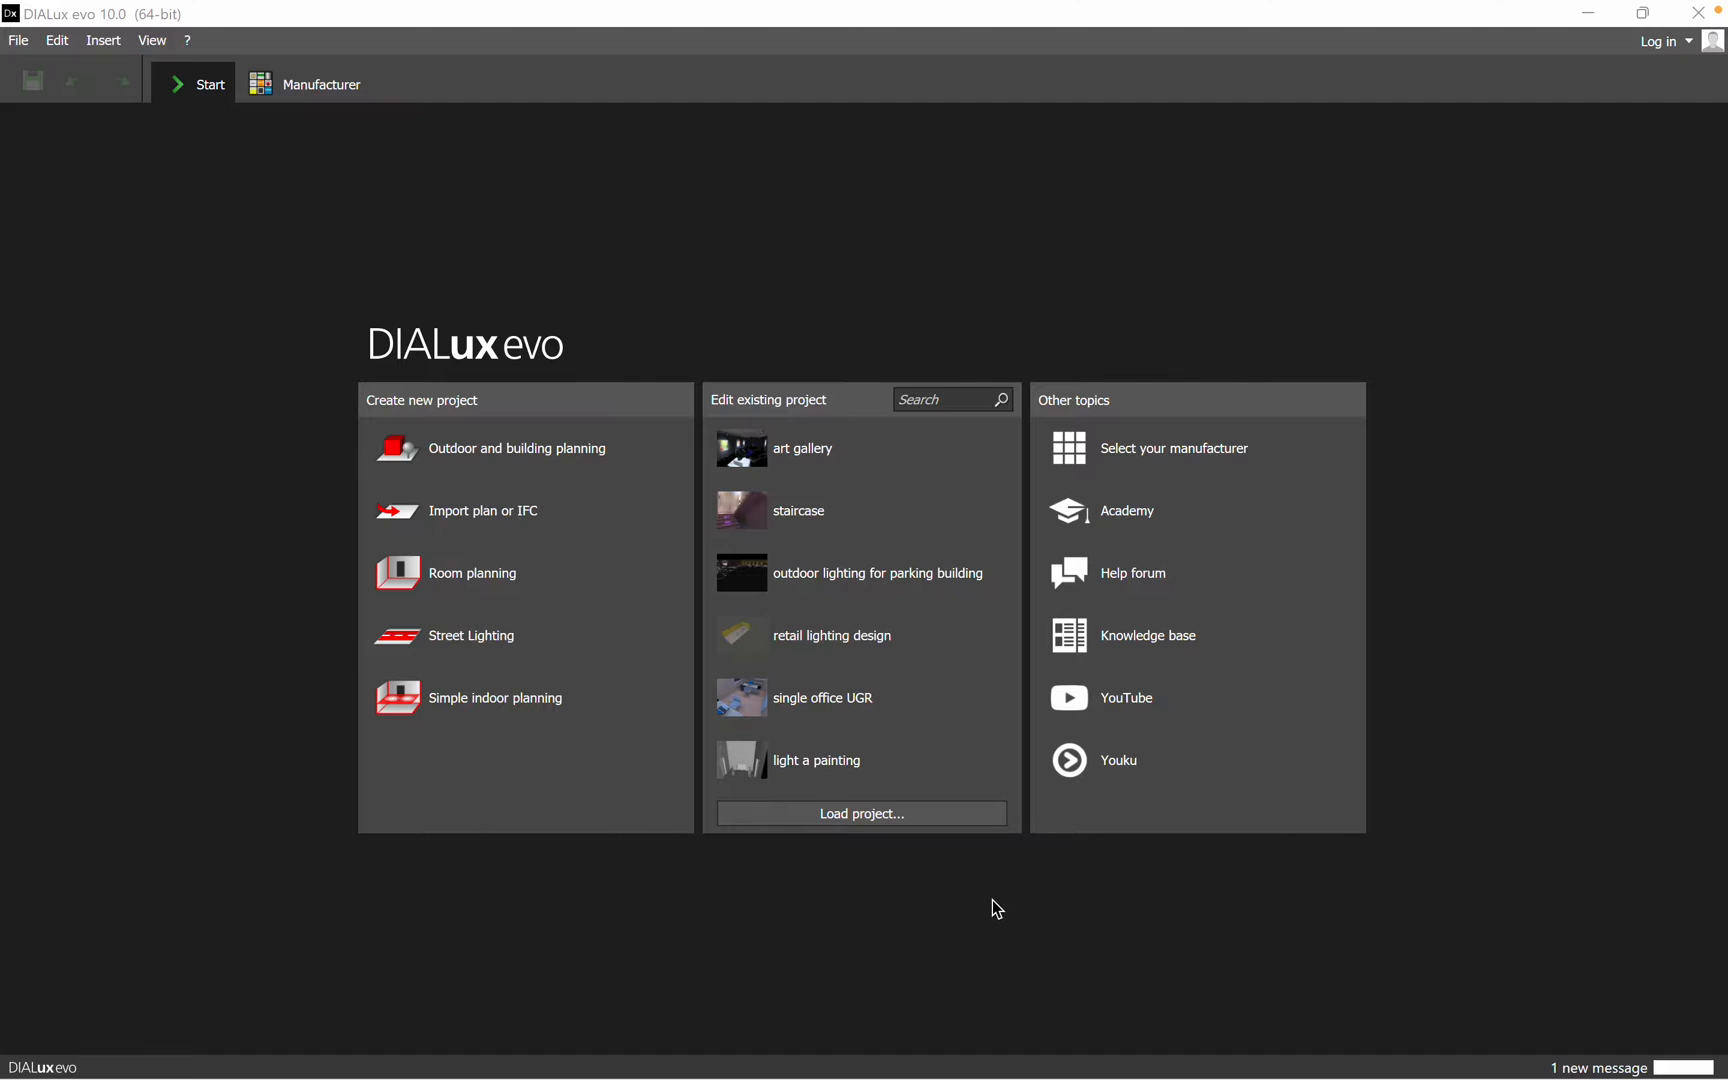
mouse_move(512, 517)
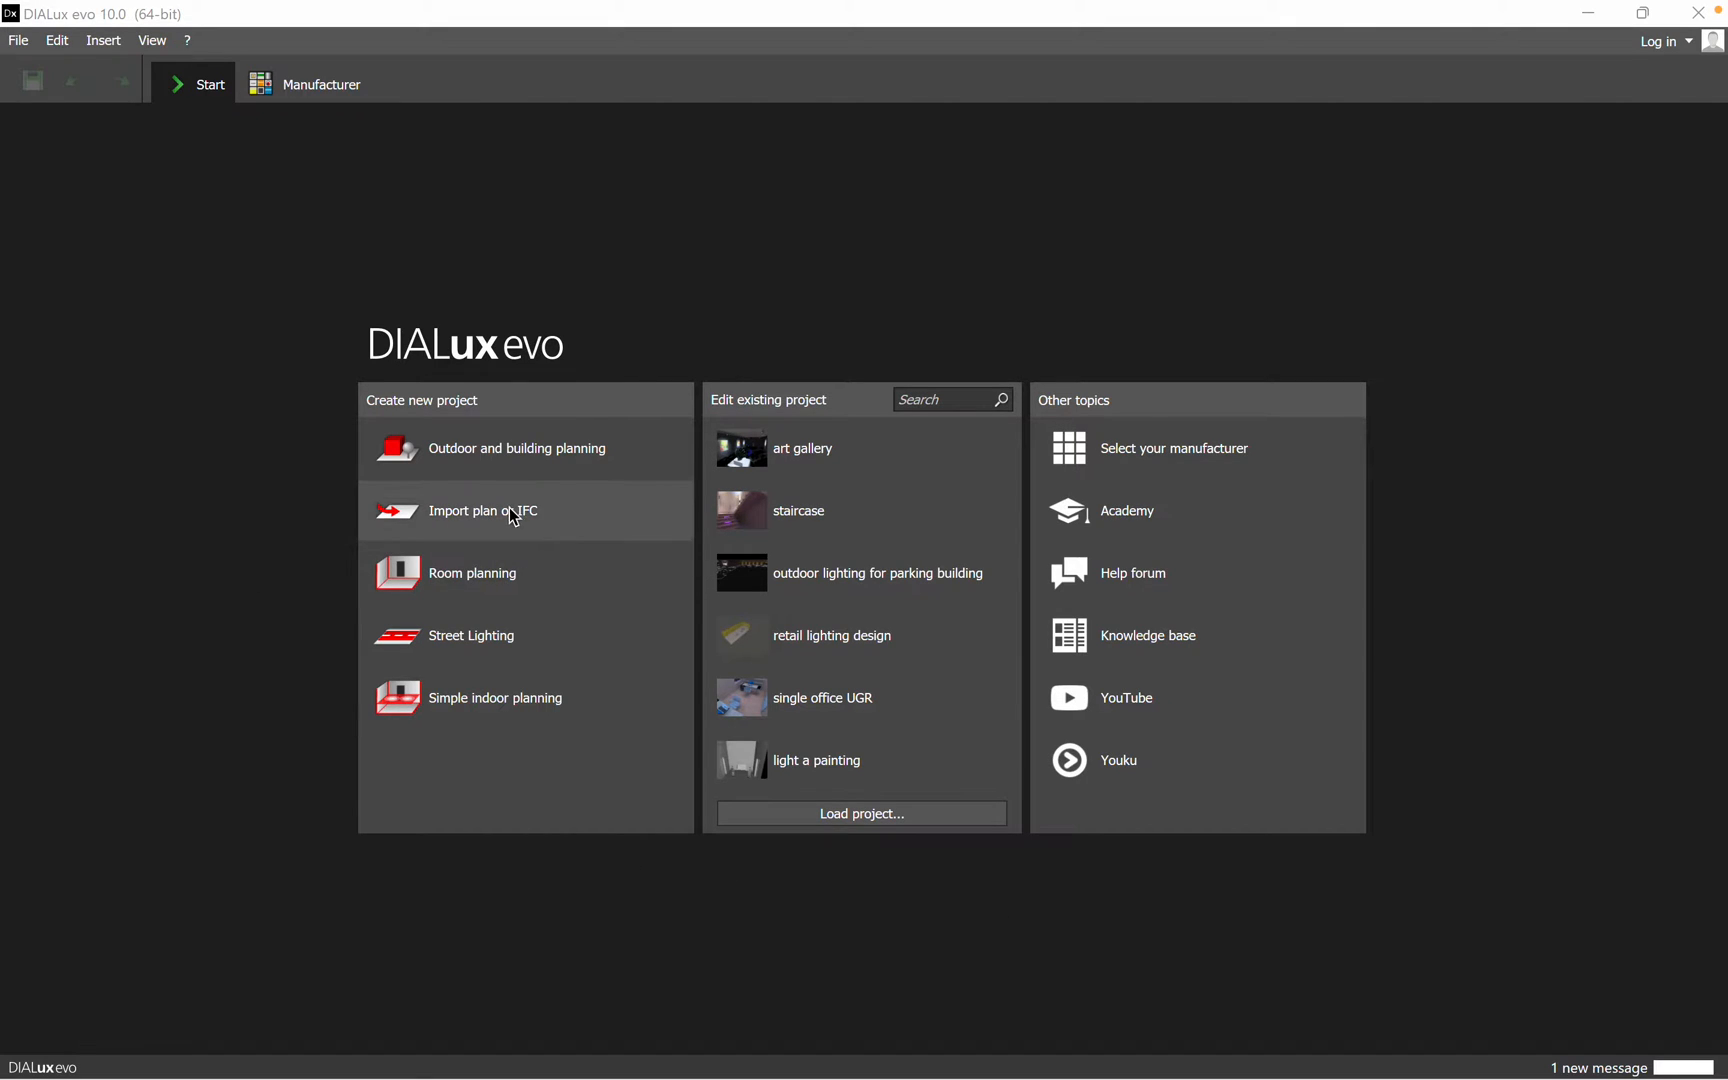
Import the 01_Plan parter.dwg drawing from Downloads as a new project
click(483, 510)
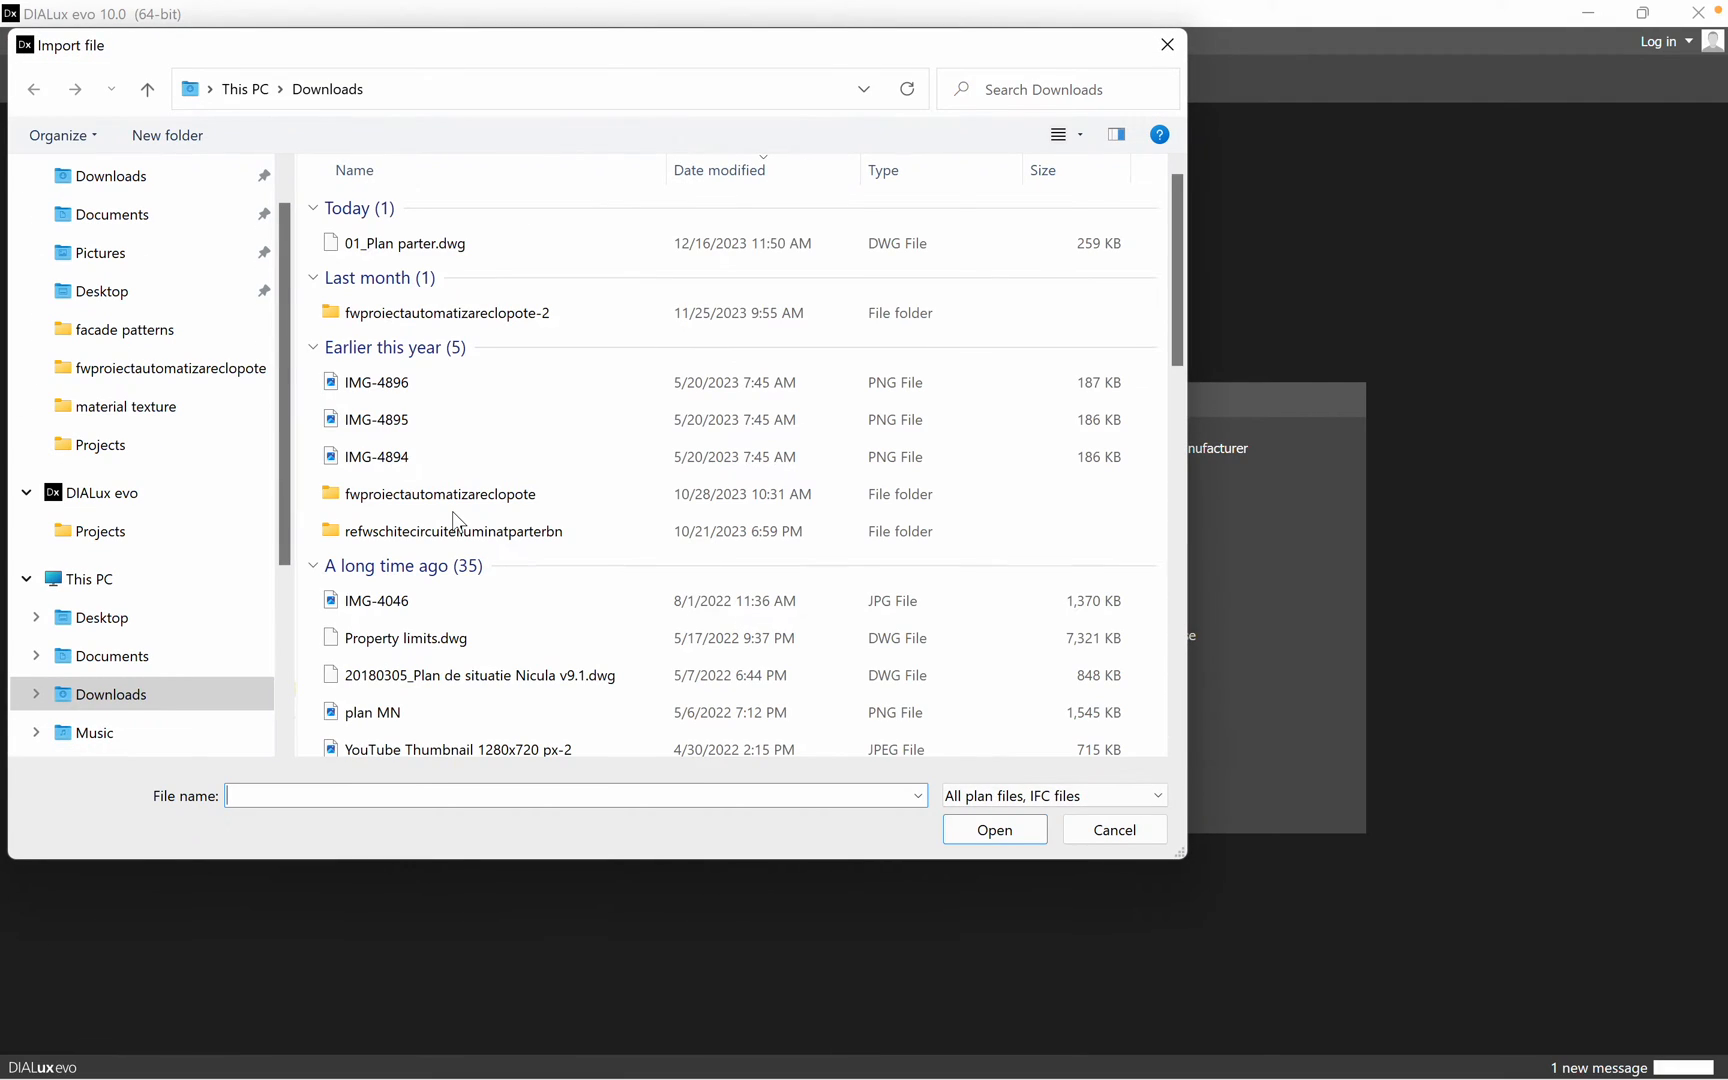
click(403, 242)
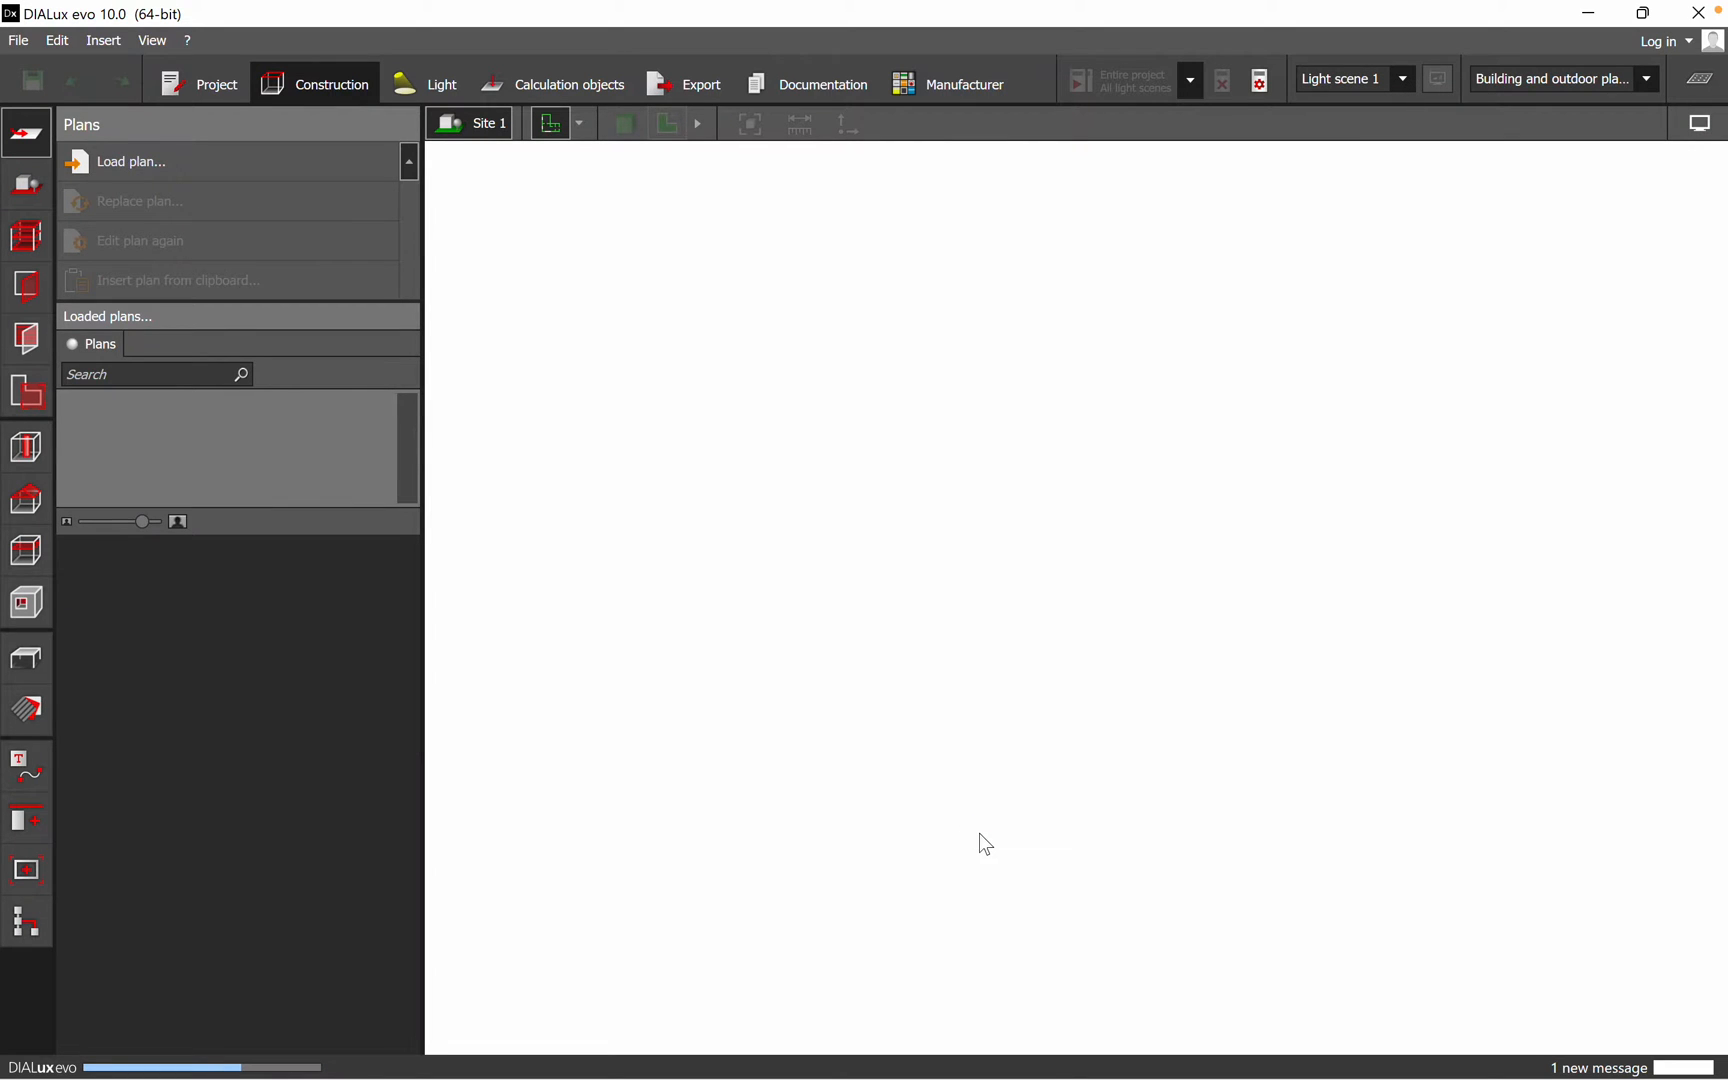
Place the plan origin at the lower-left wall corner with the X-axis along the wall
click(131, 161)
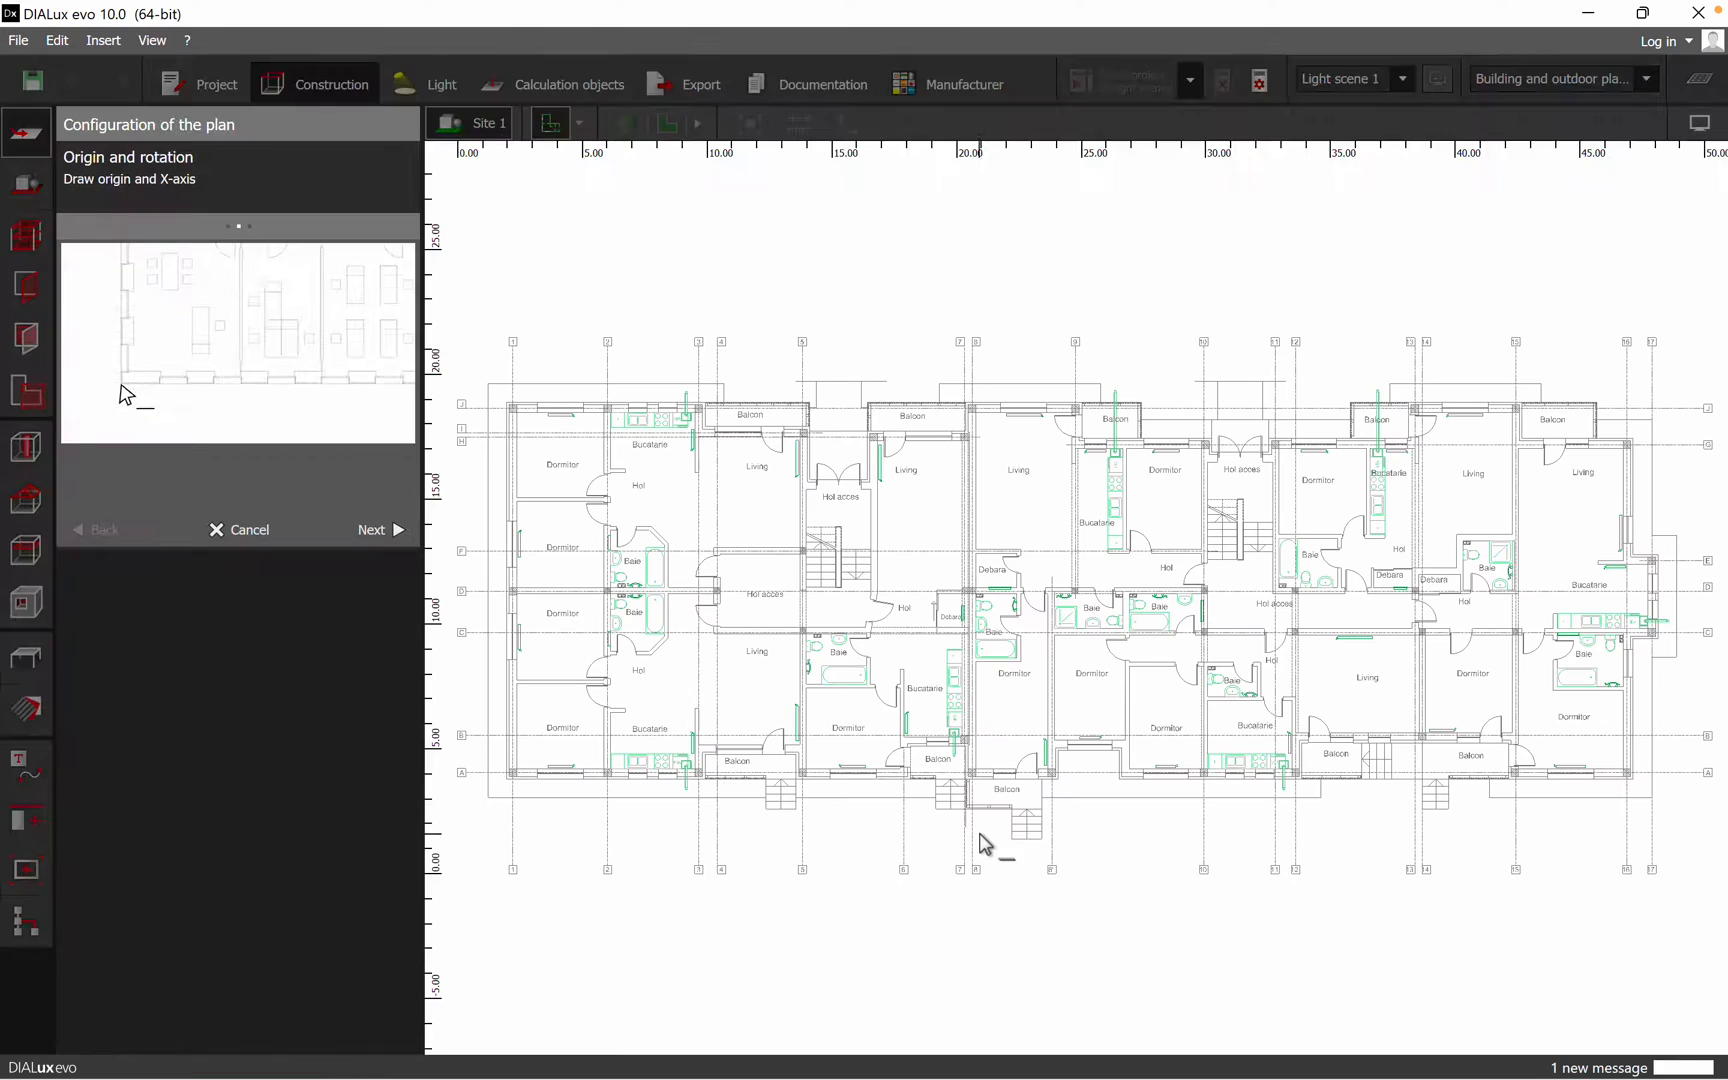
click(121, 386)
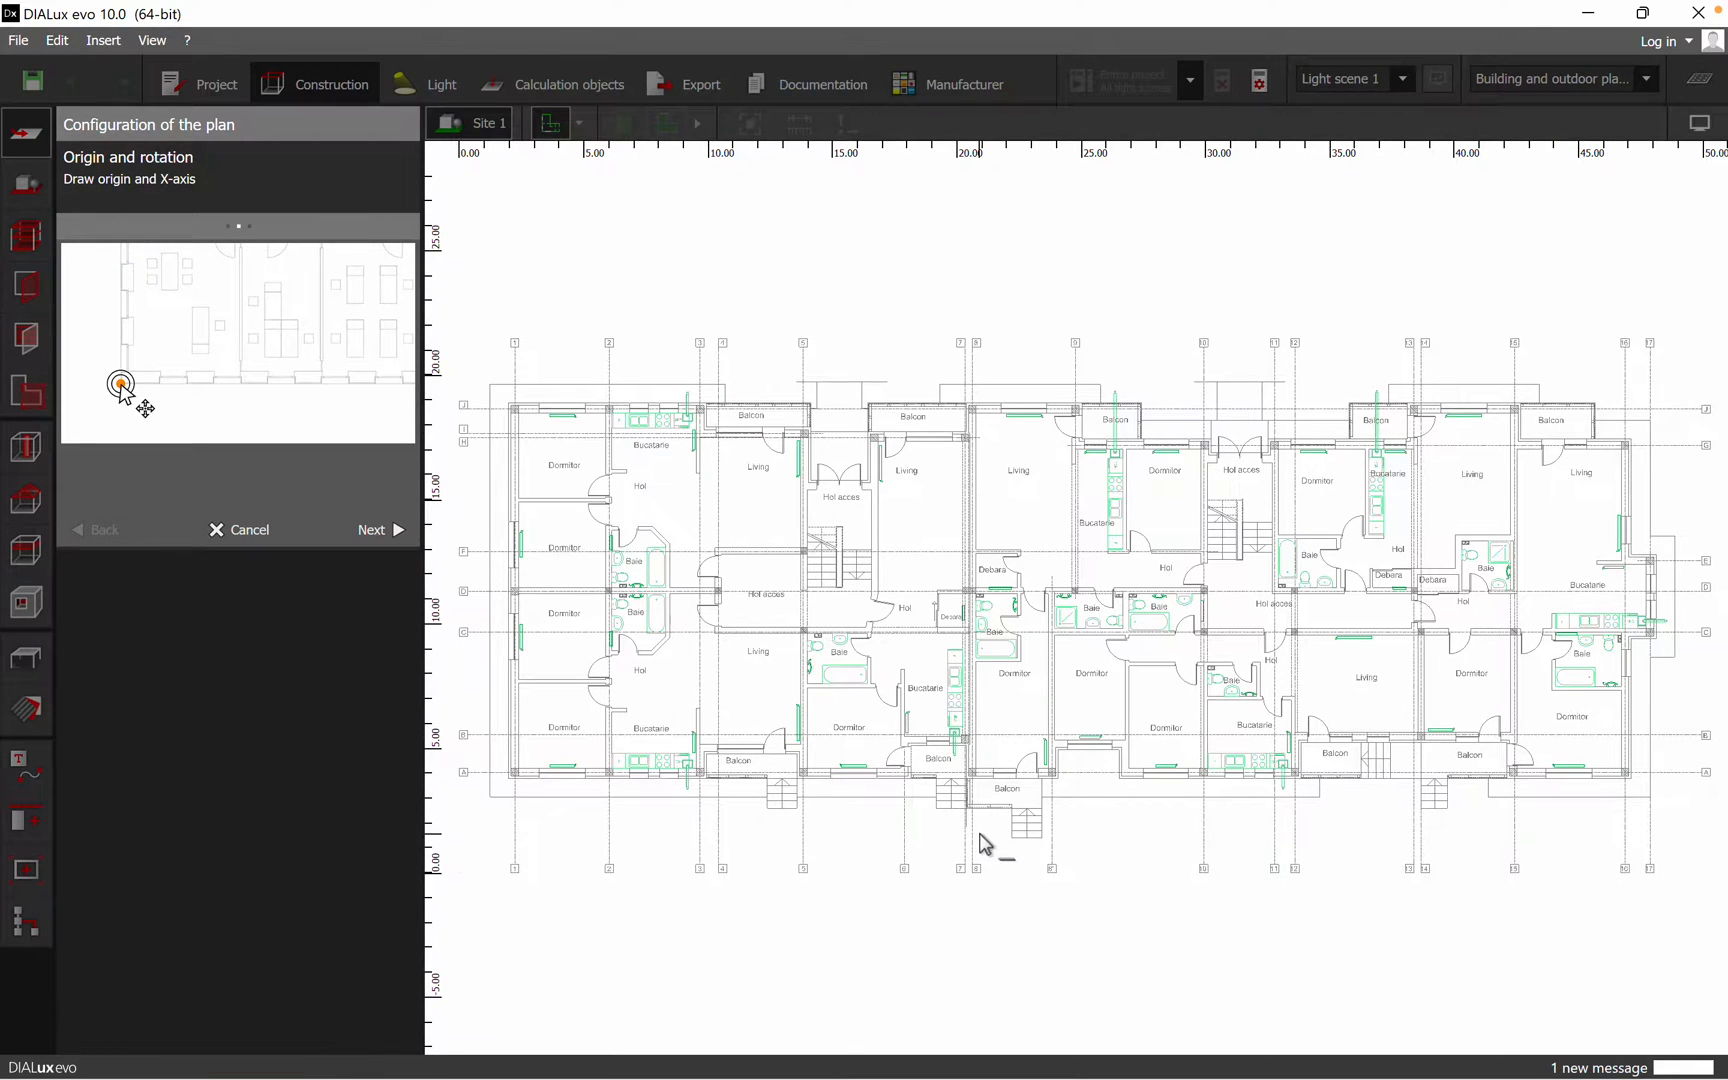
drag(121, 386, 193, 386)
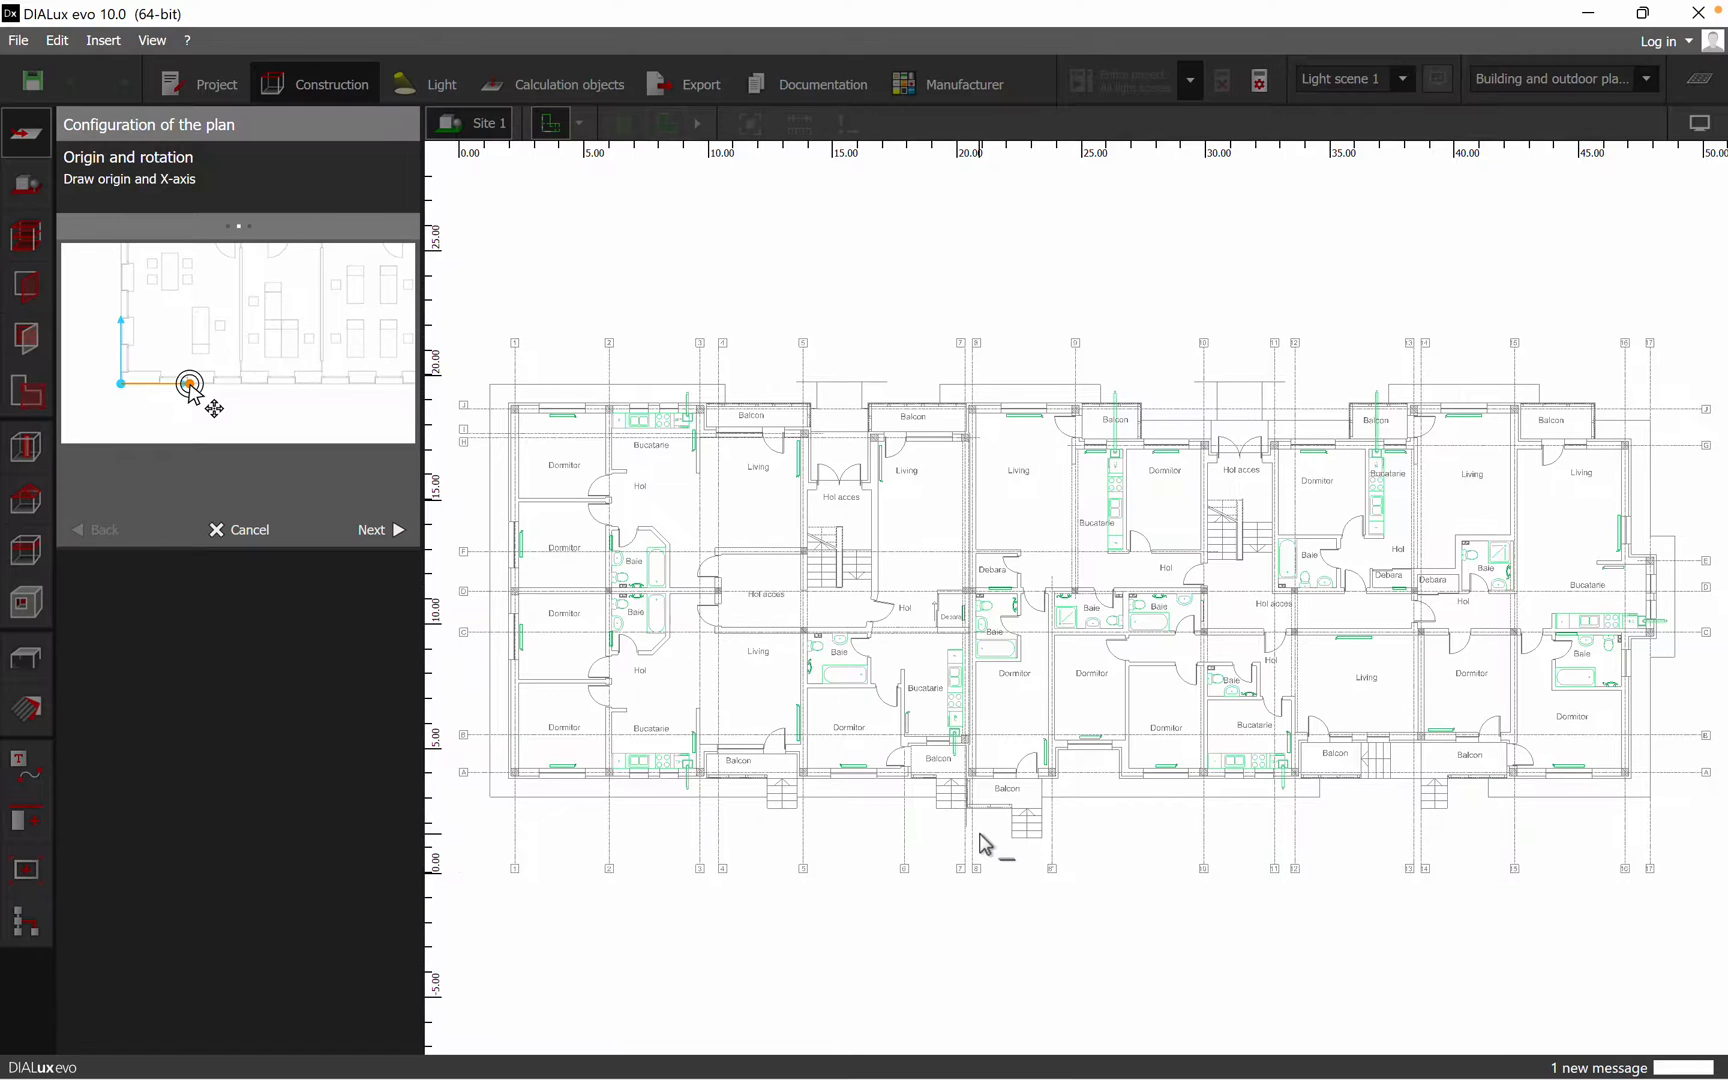
click(191, 386)
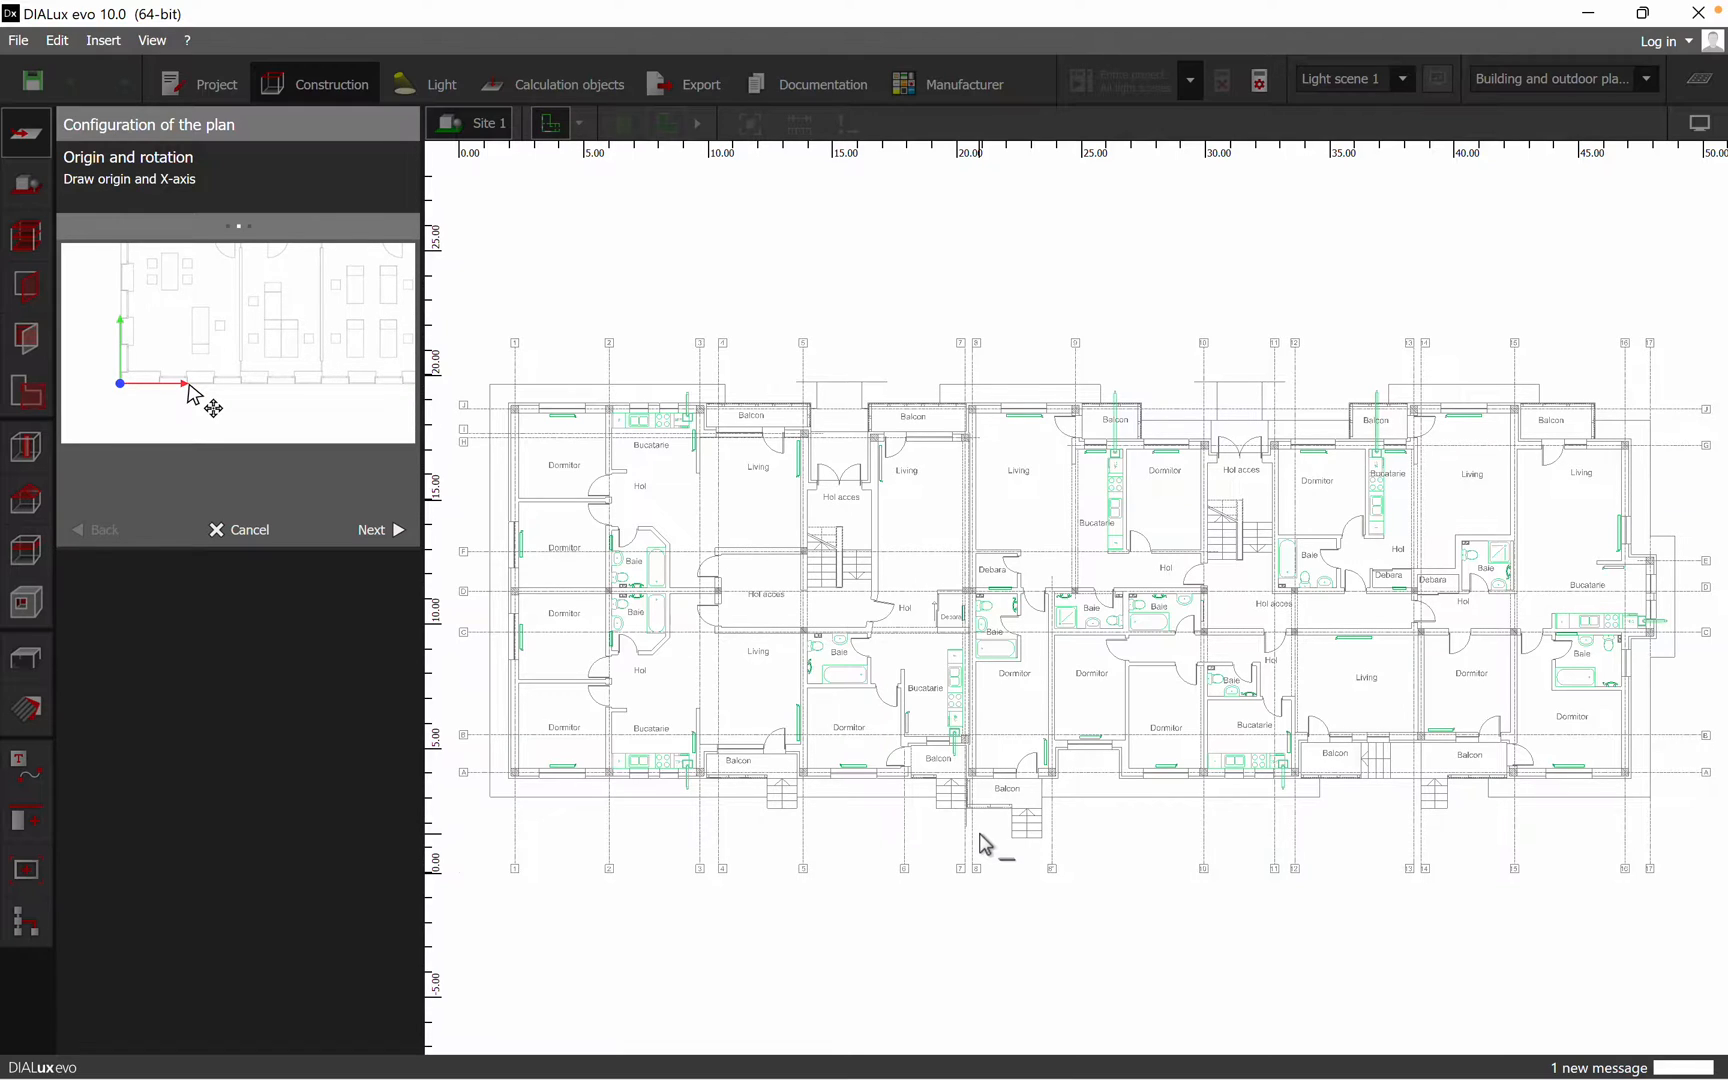
click(121, 384)
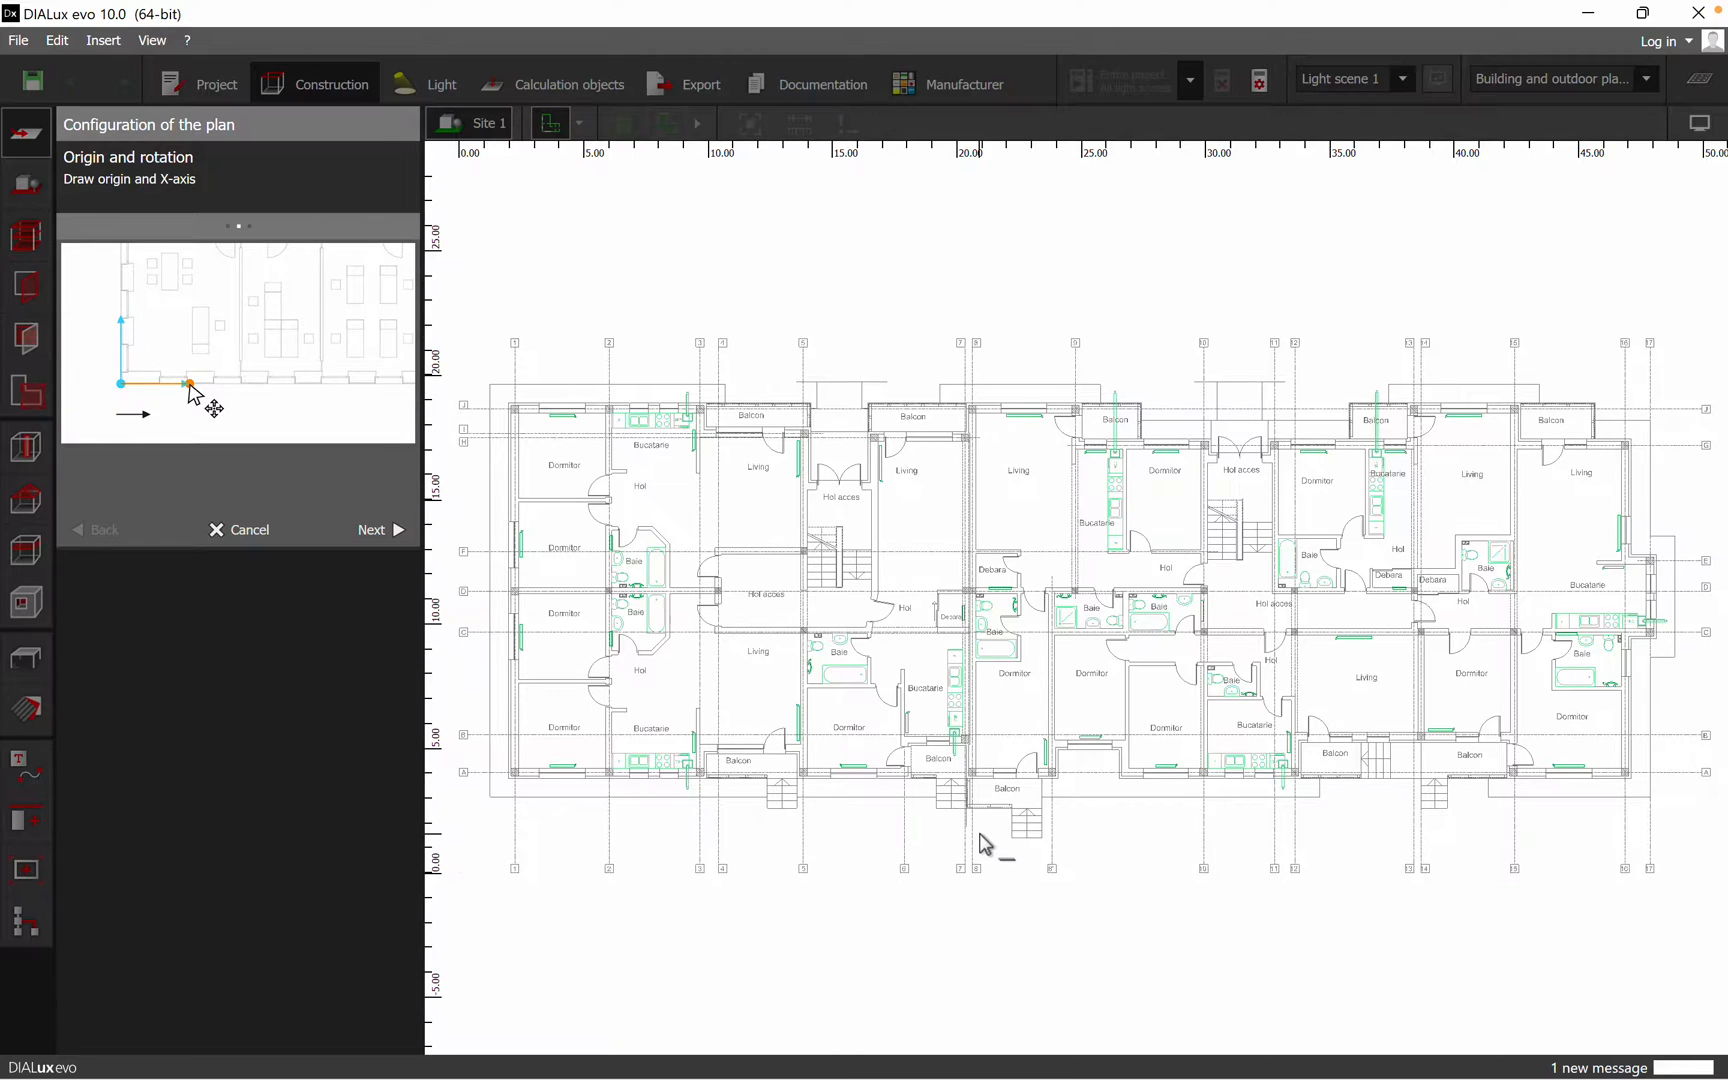
click(190, 386)
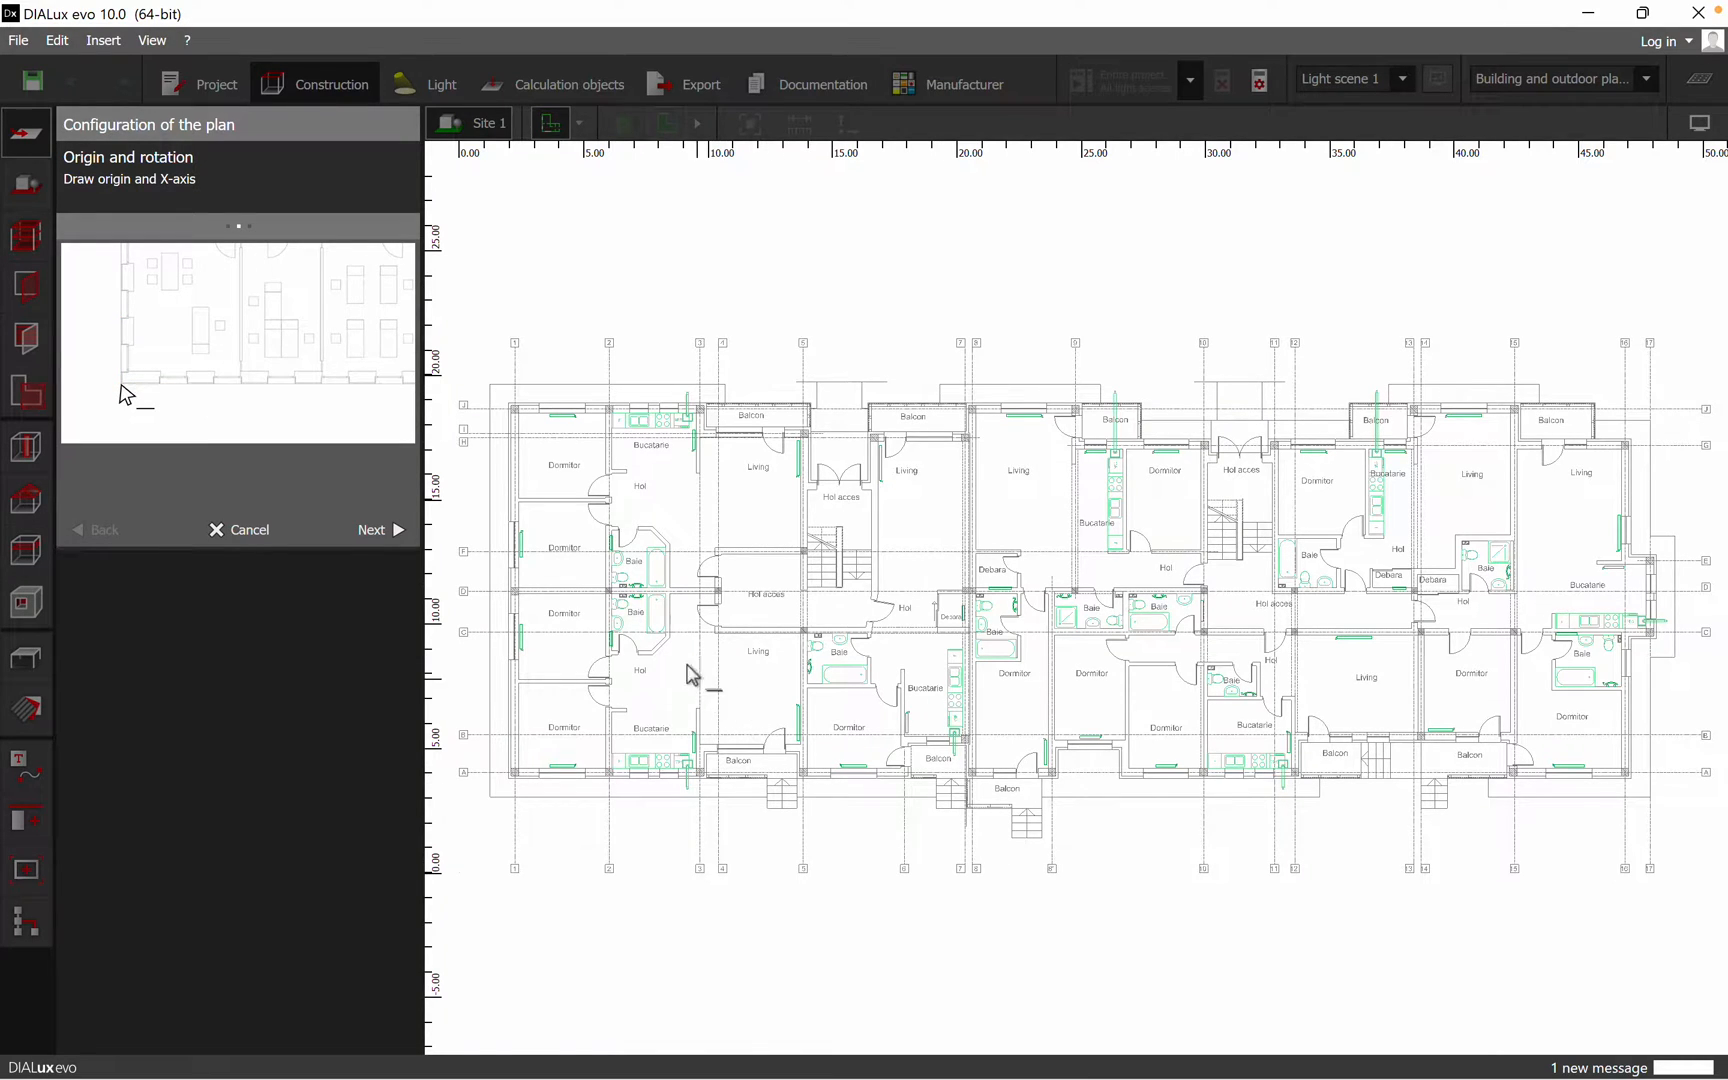
Mark the known length, set the plan unit to millimetres, and finish the import
drag(121, 384, 187, 384)
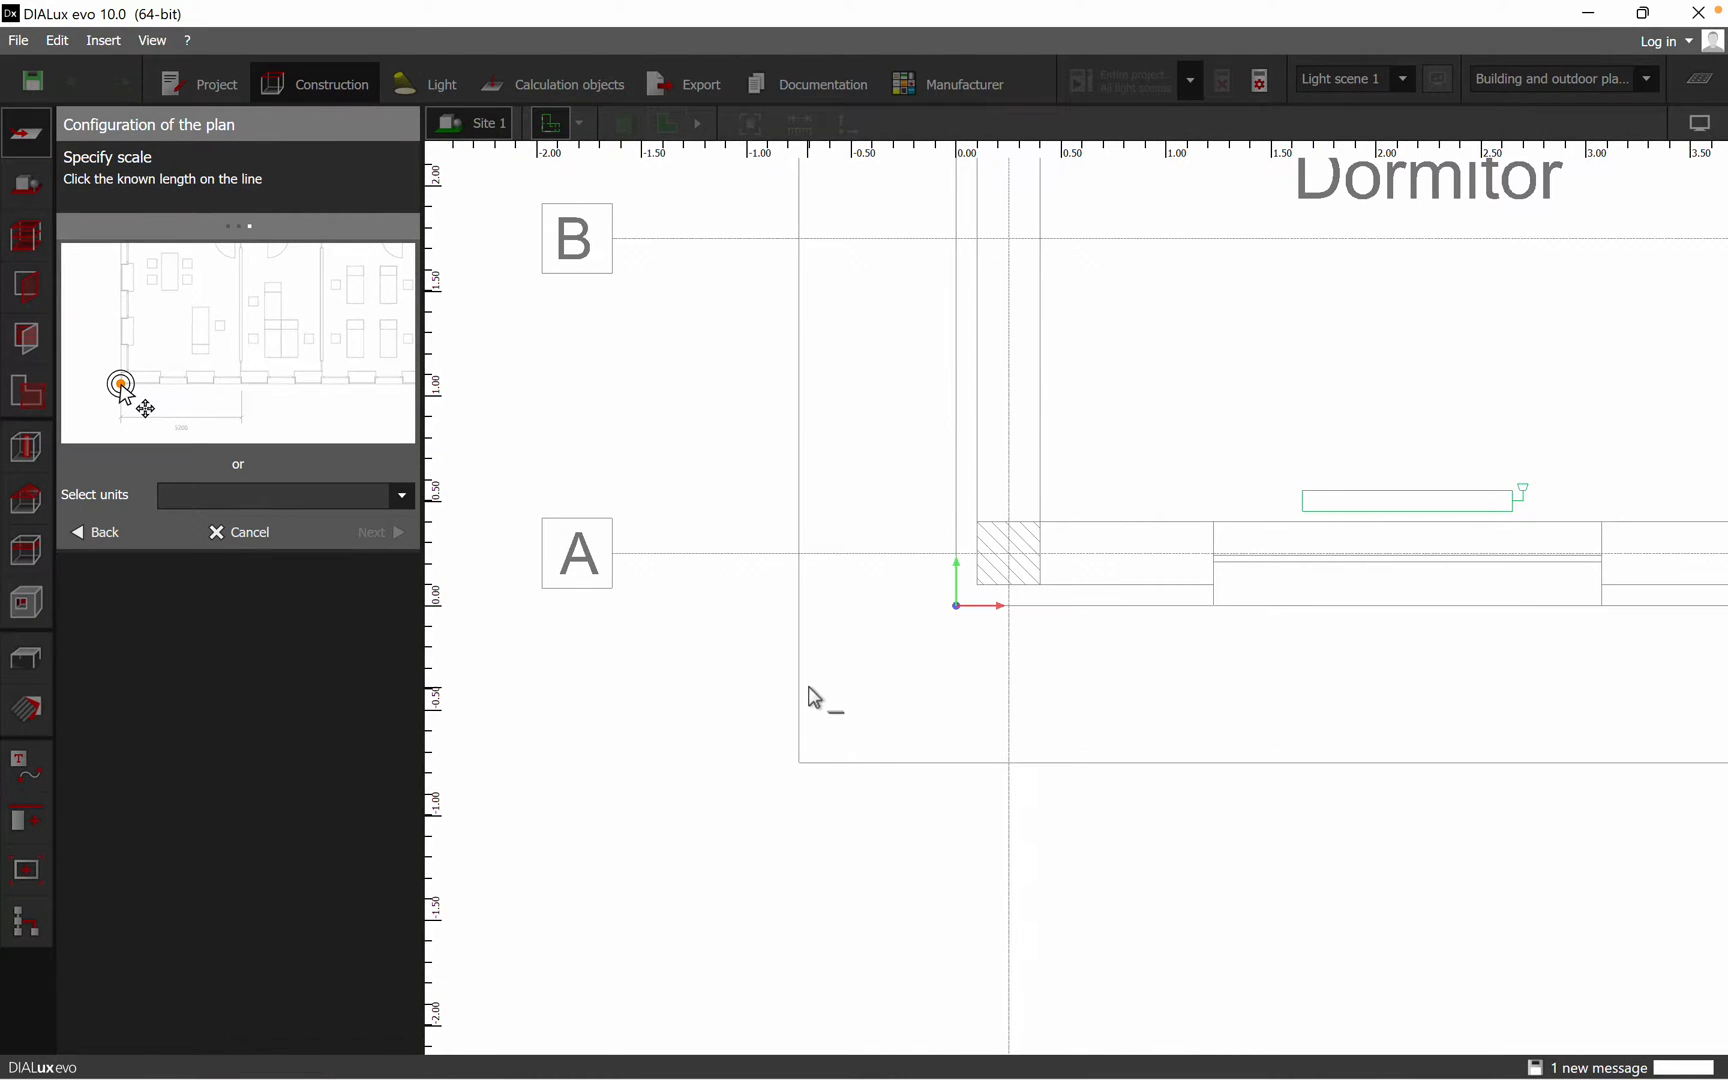
drag(121, 384, 240, 384)
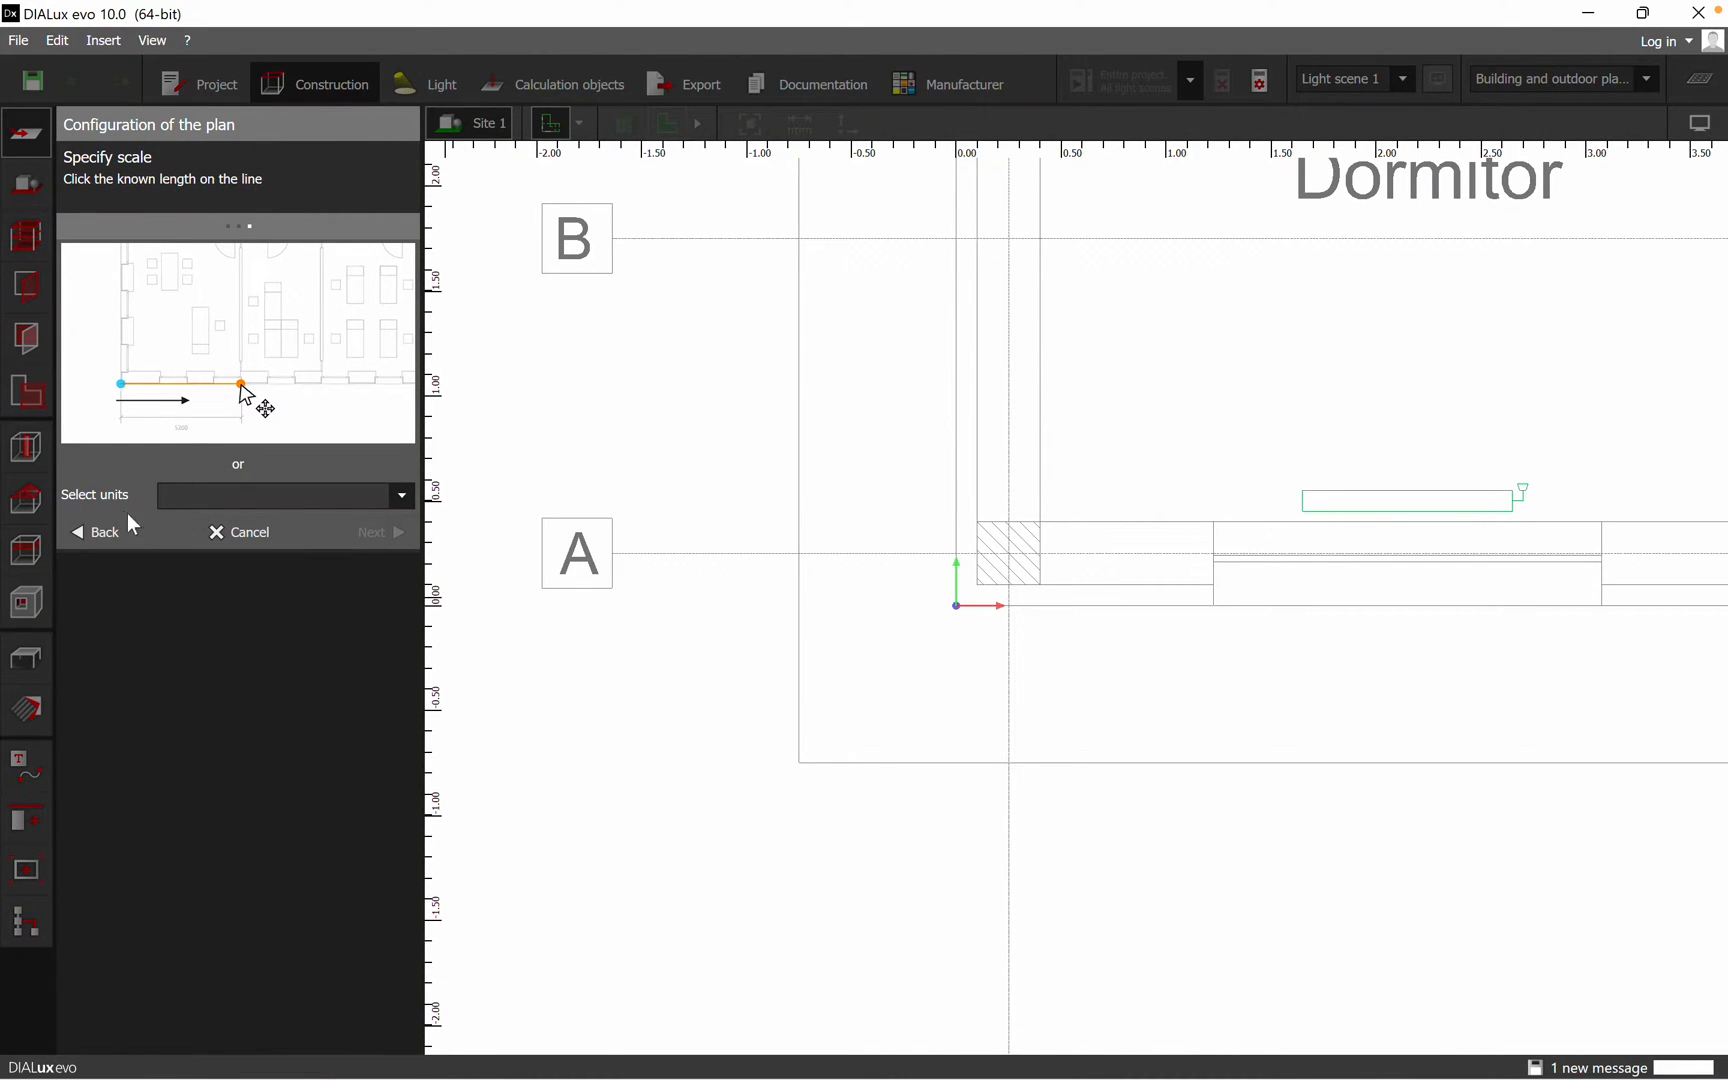
click(401, 495)
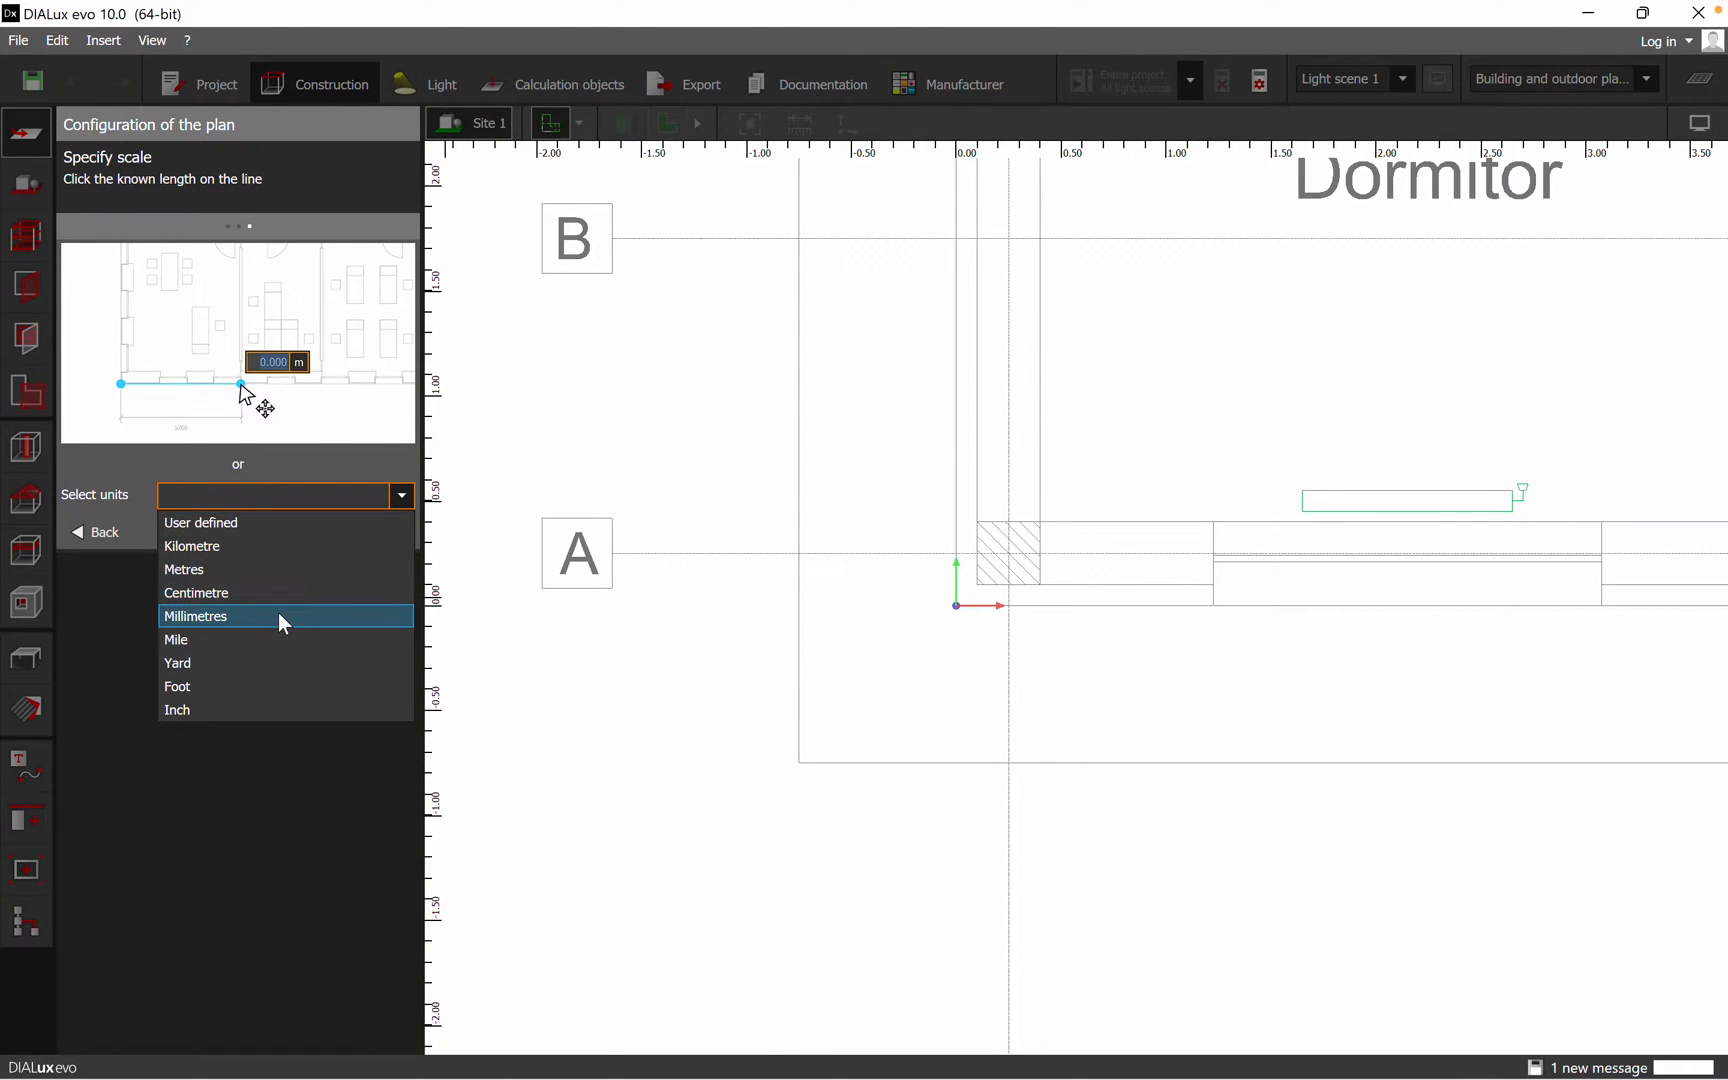
click(195, 616)
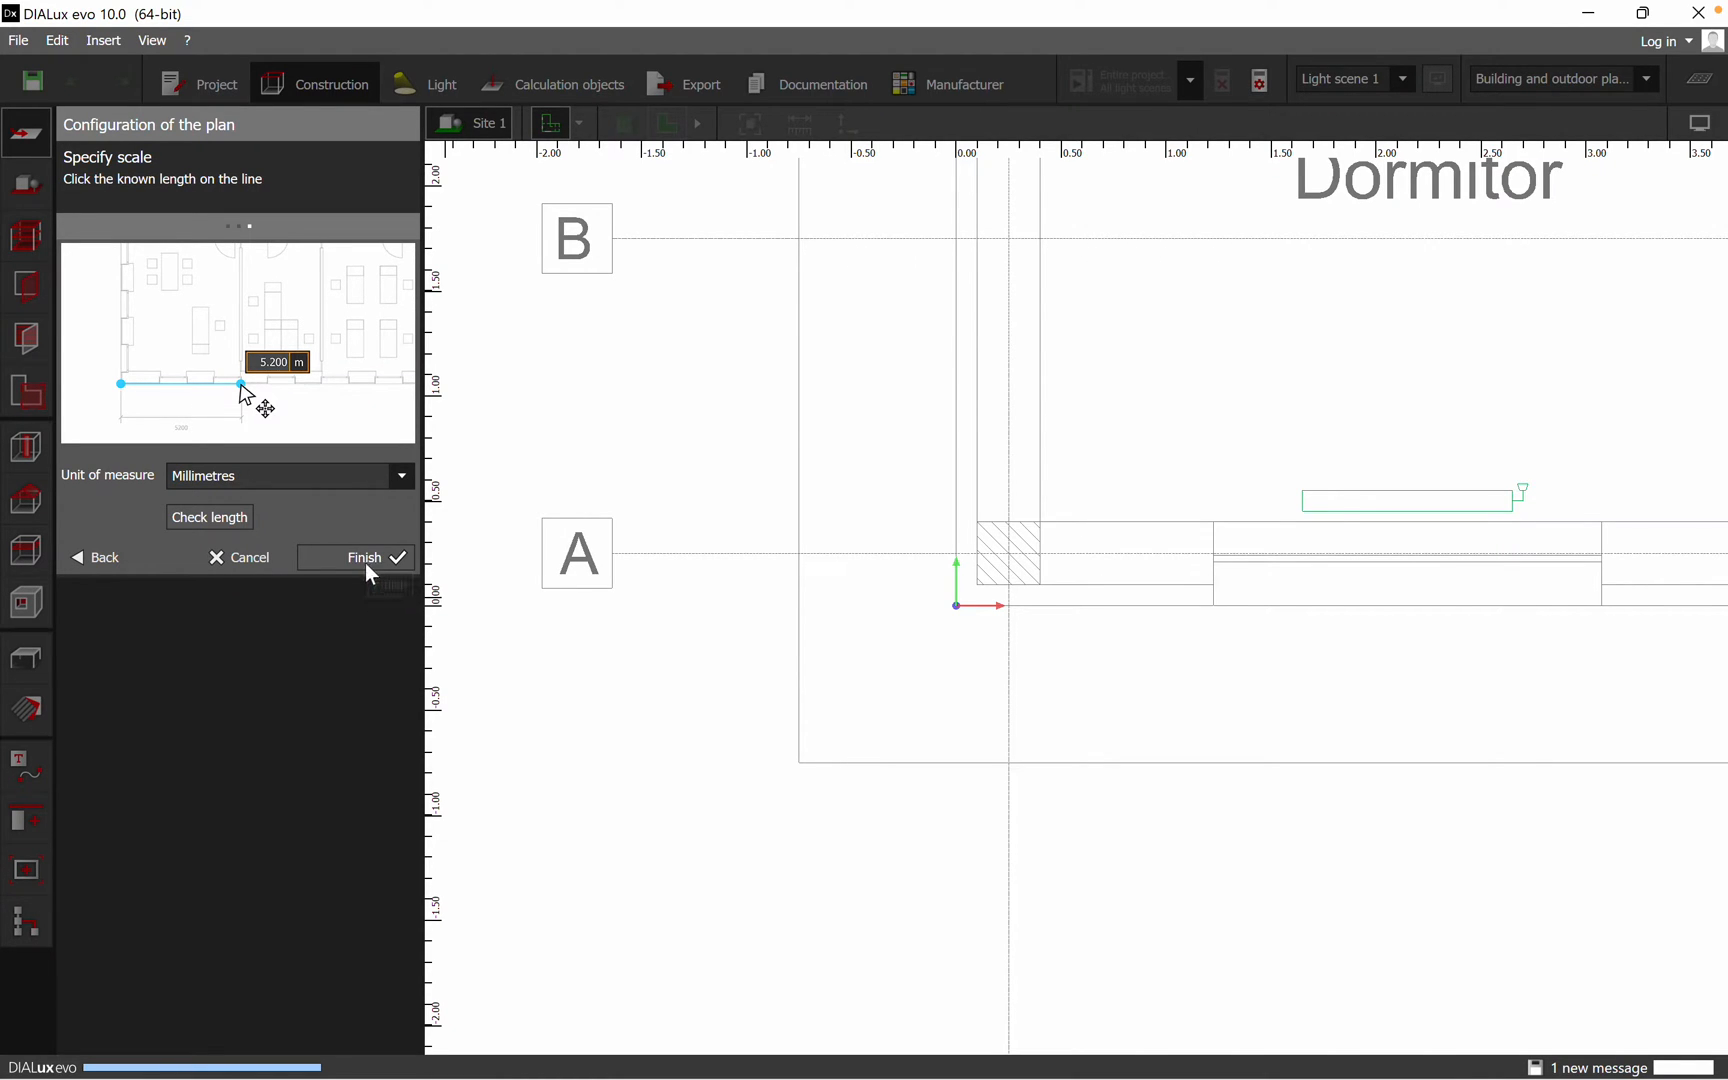
click(364, 557)
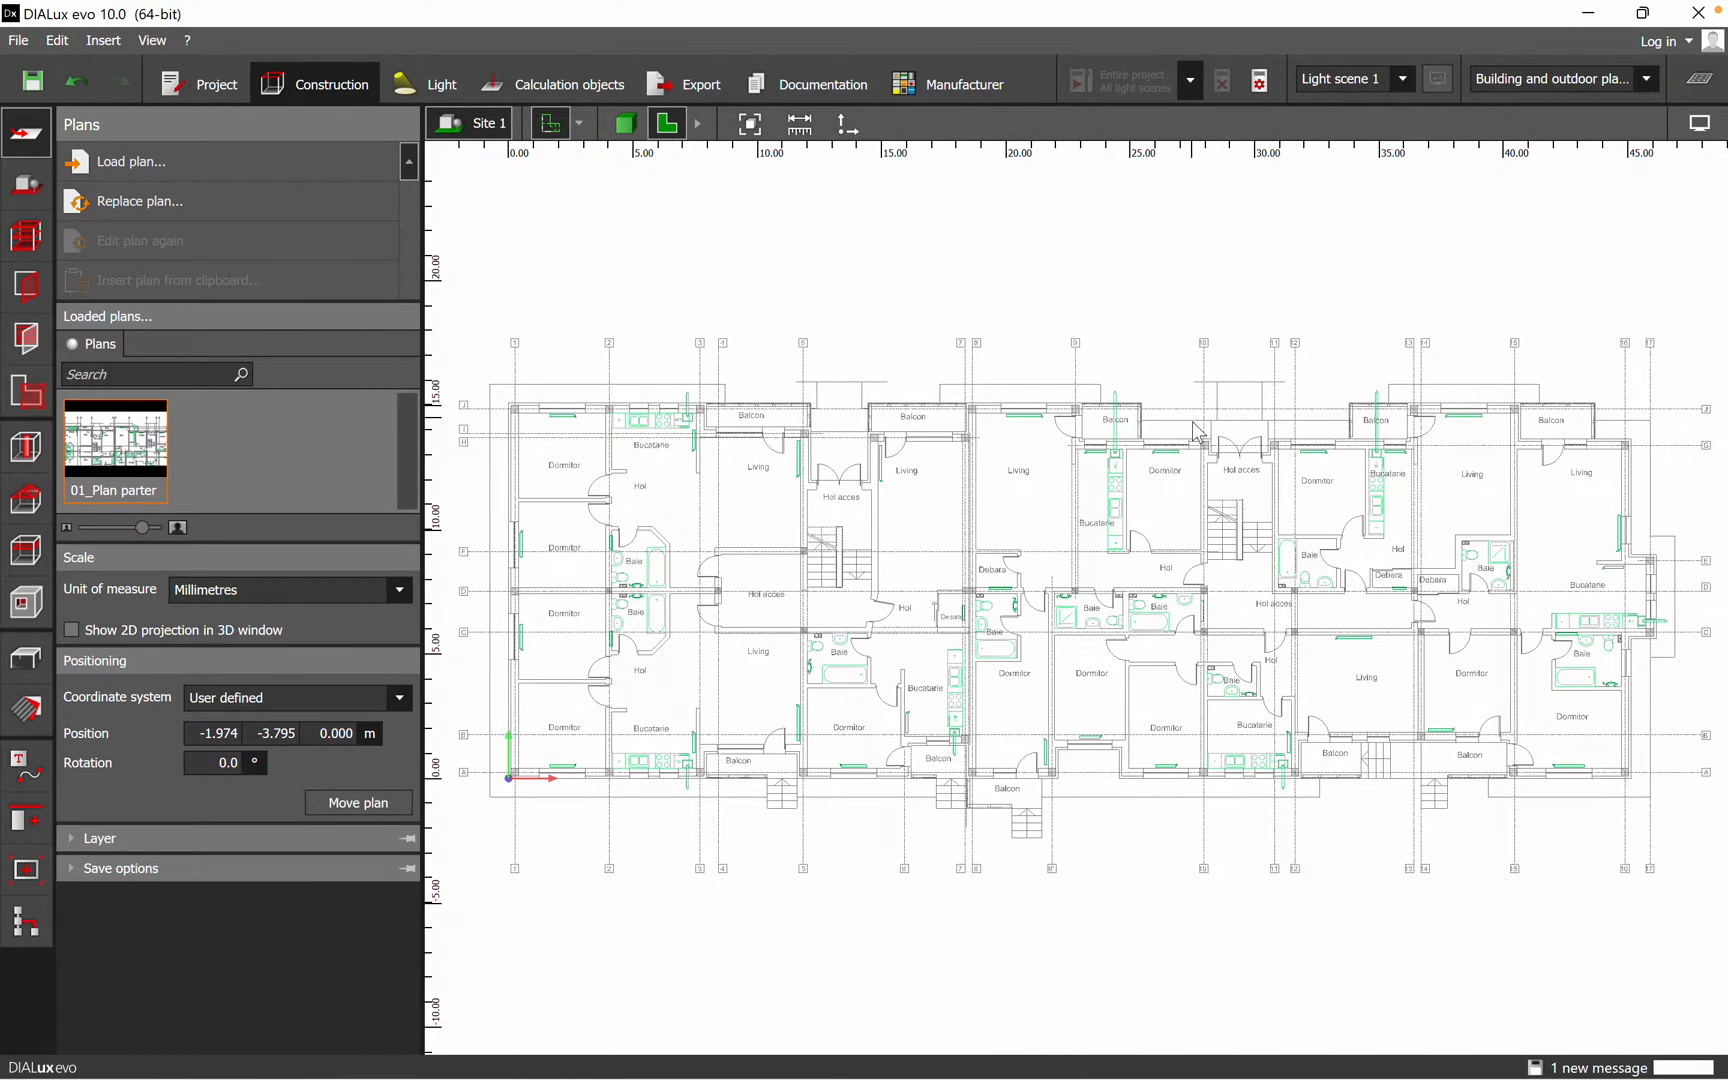
mouse_move(846, 573)
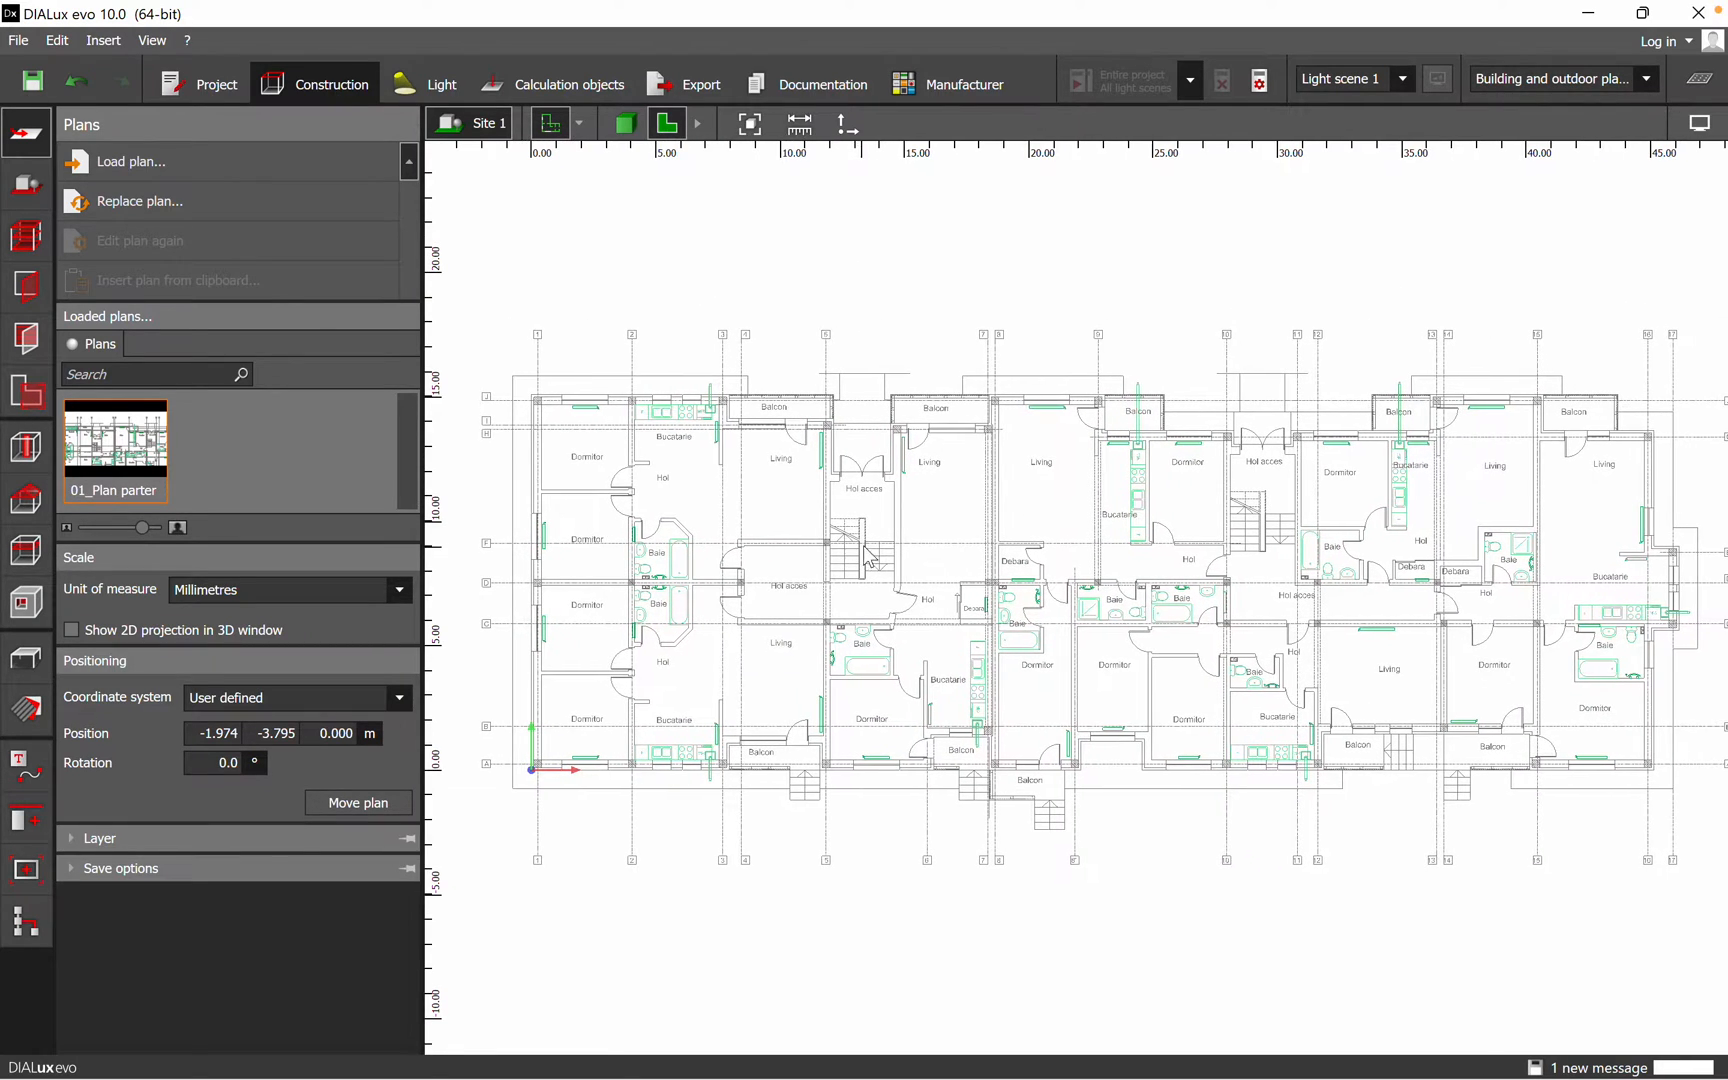
mouse_move(890, 551)
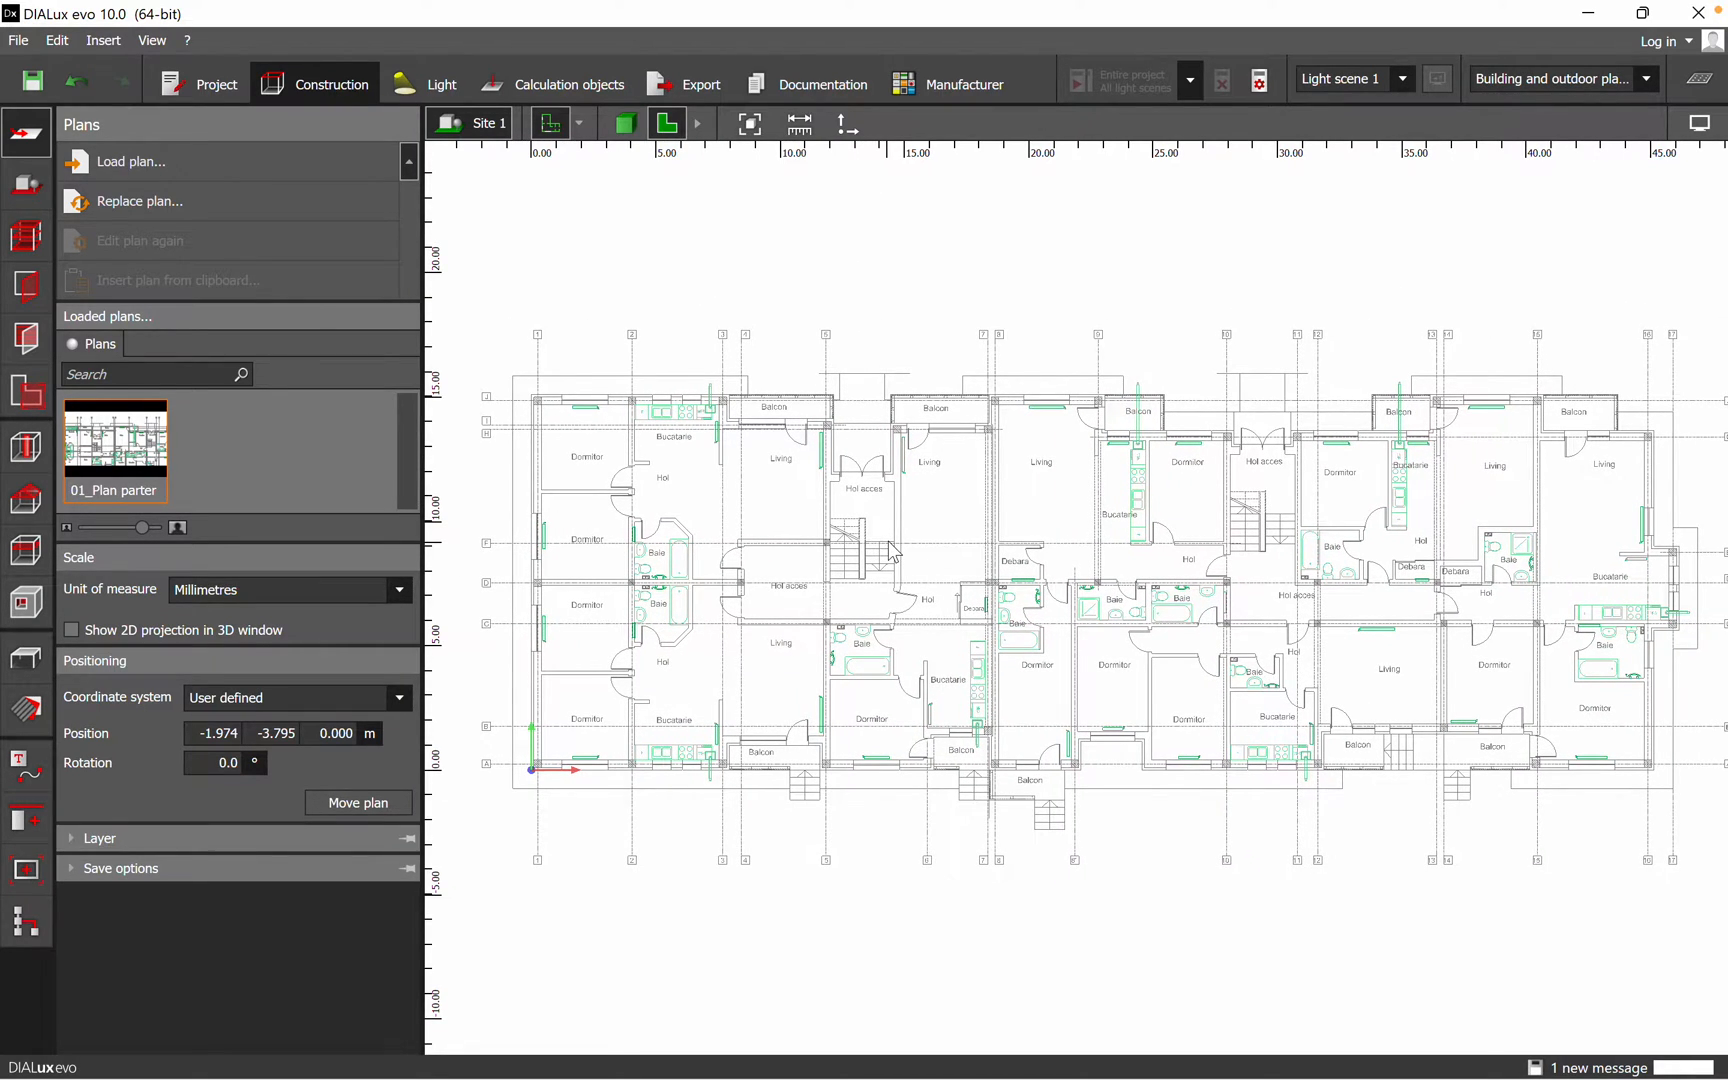
mouse_move(946, 99)
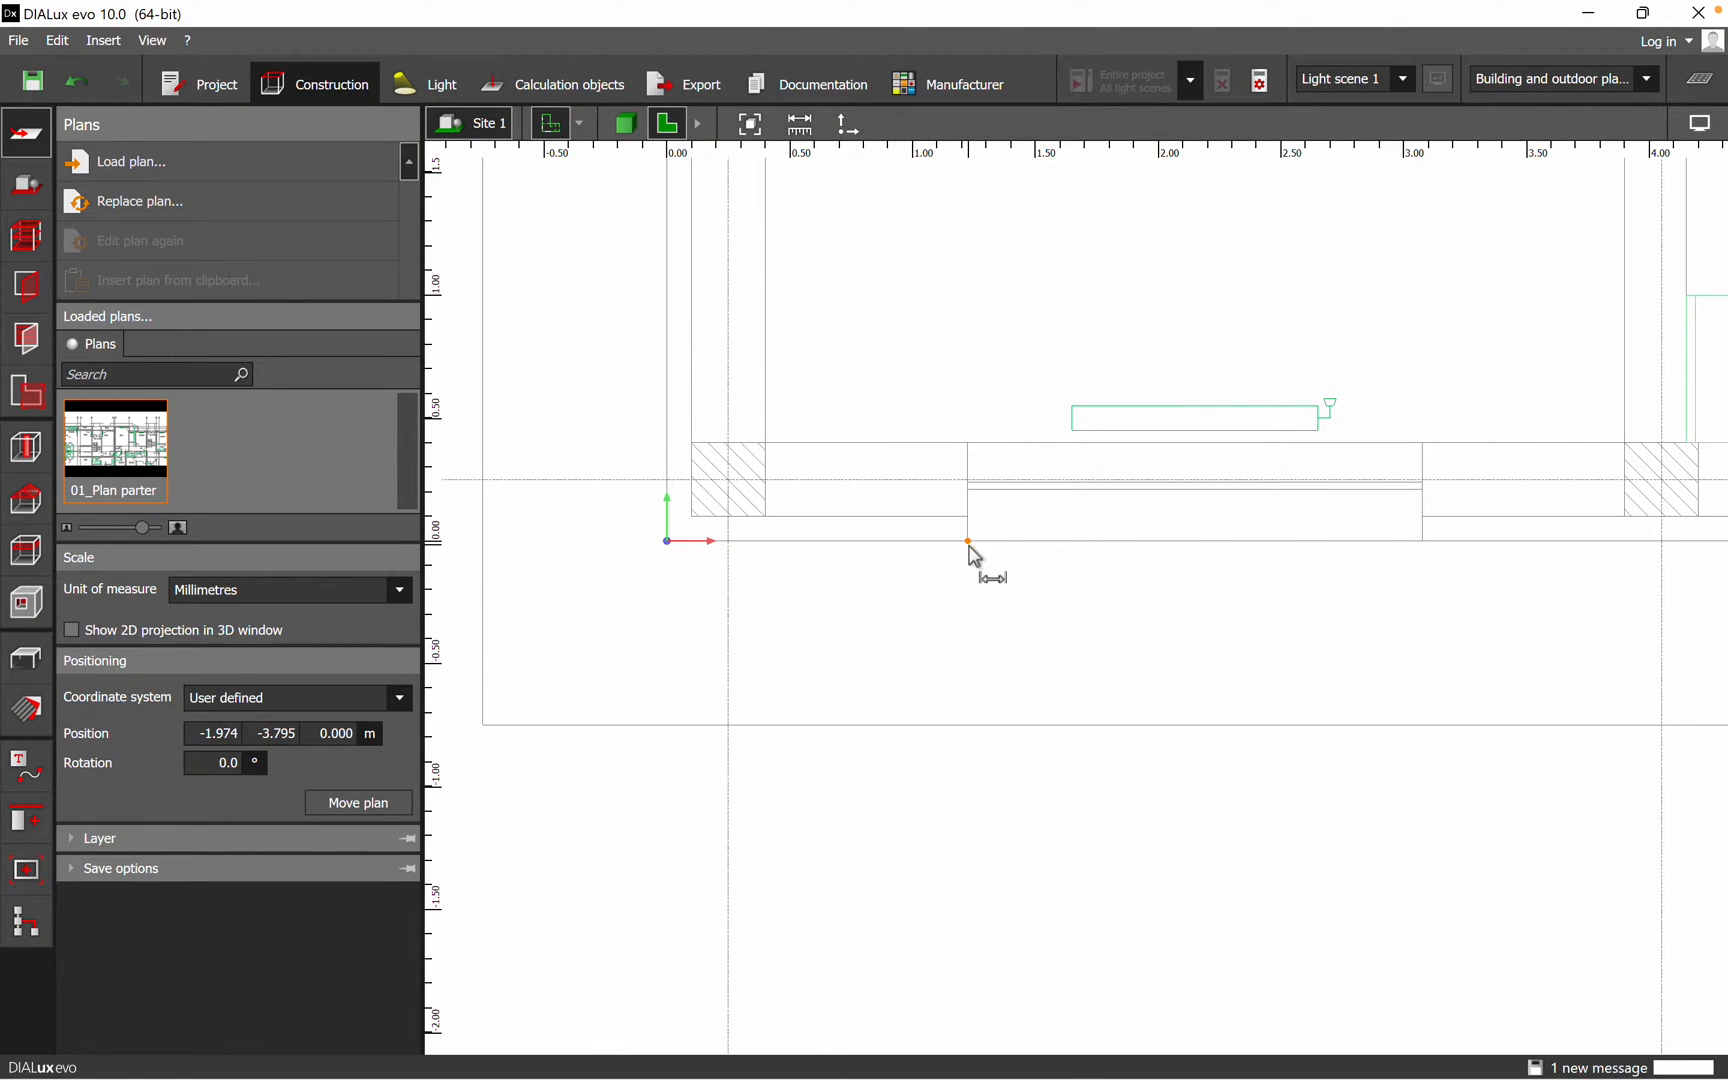
drag(968, 541, 1422, 541)
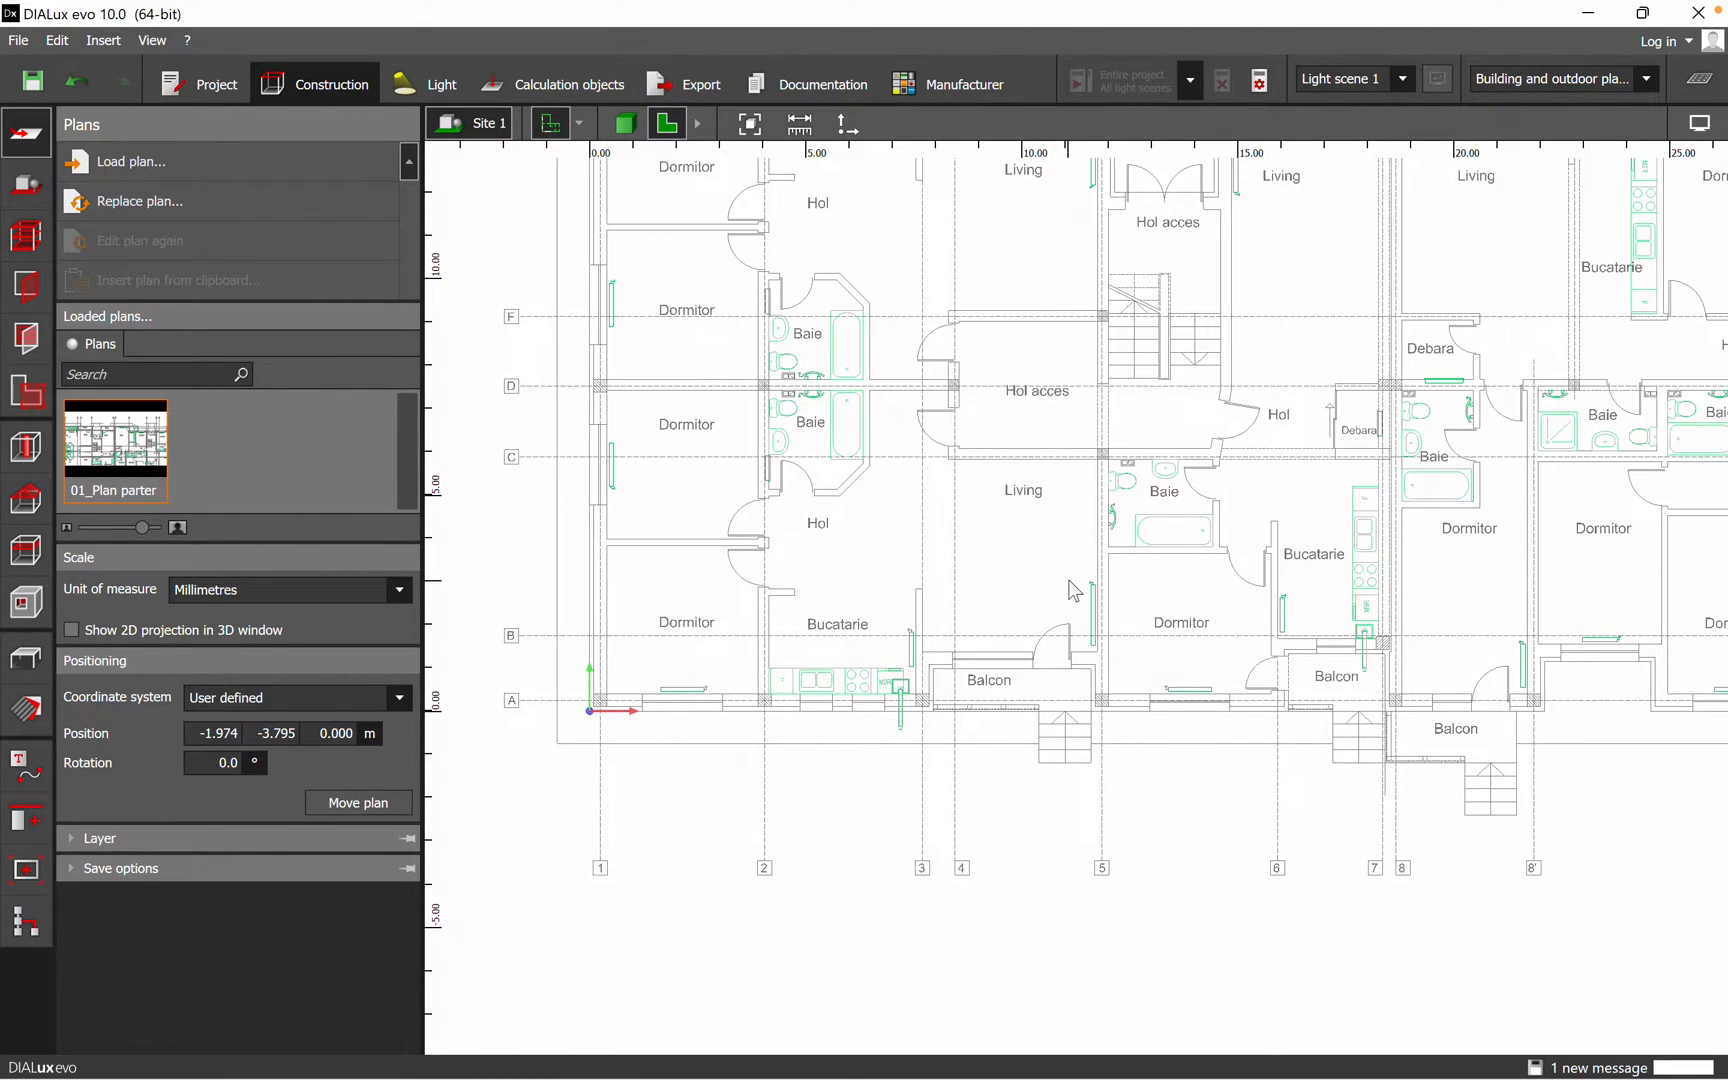
scroll(down, 3)
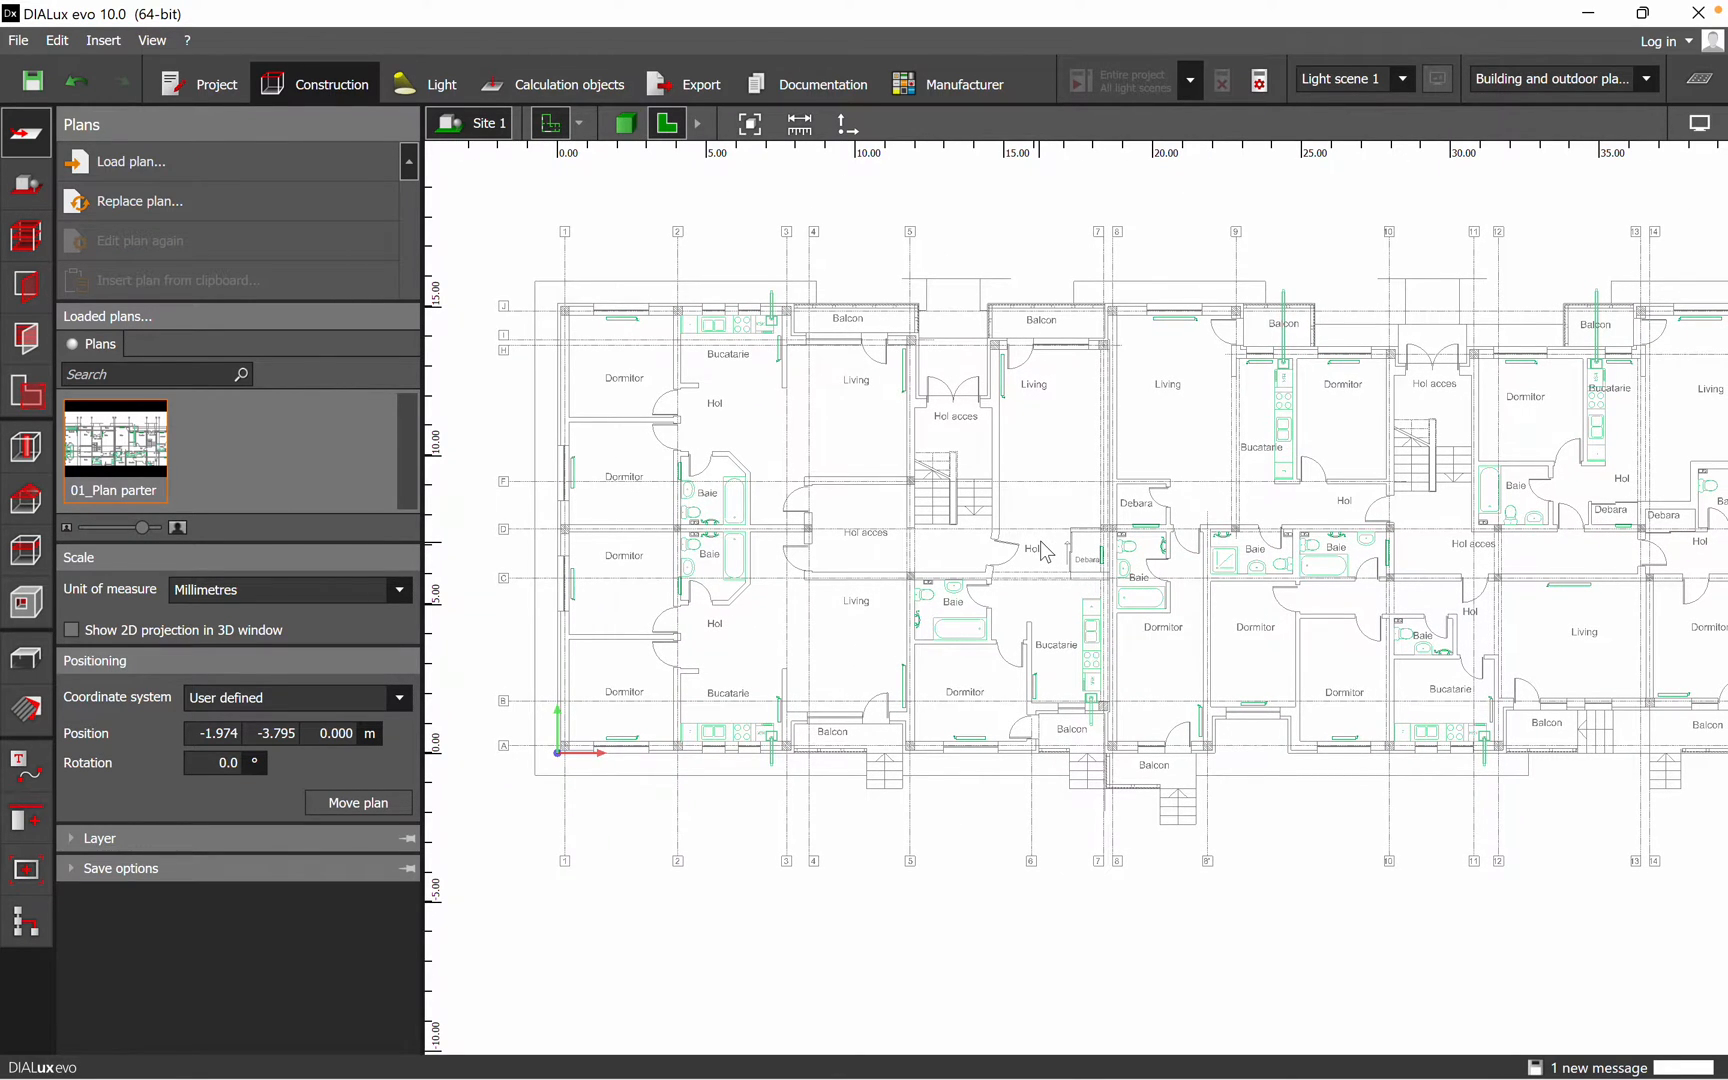
mouse_move(1262, 542)
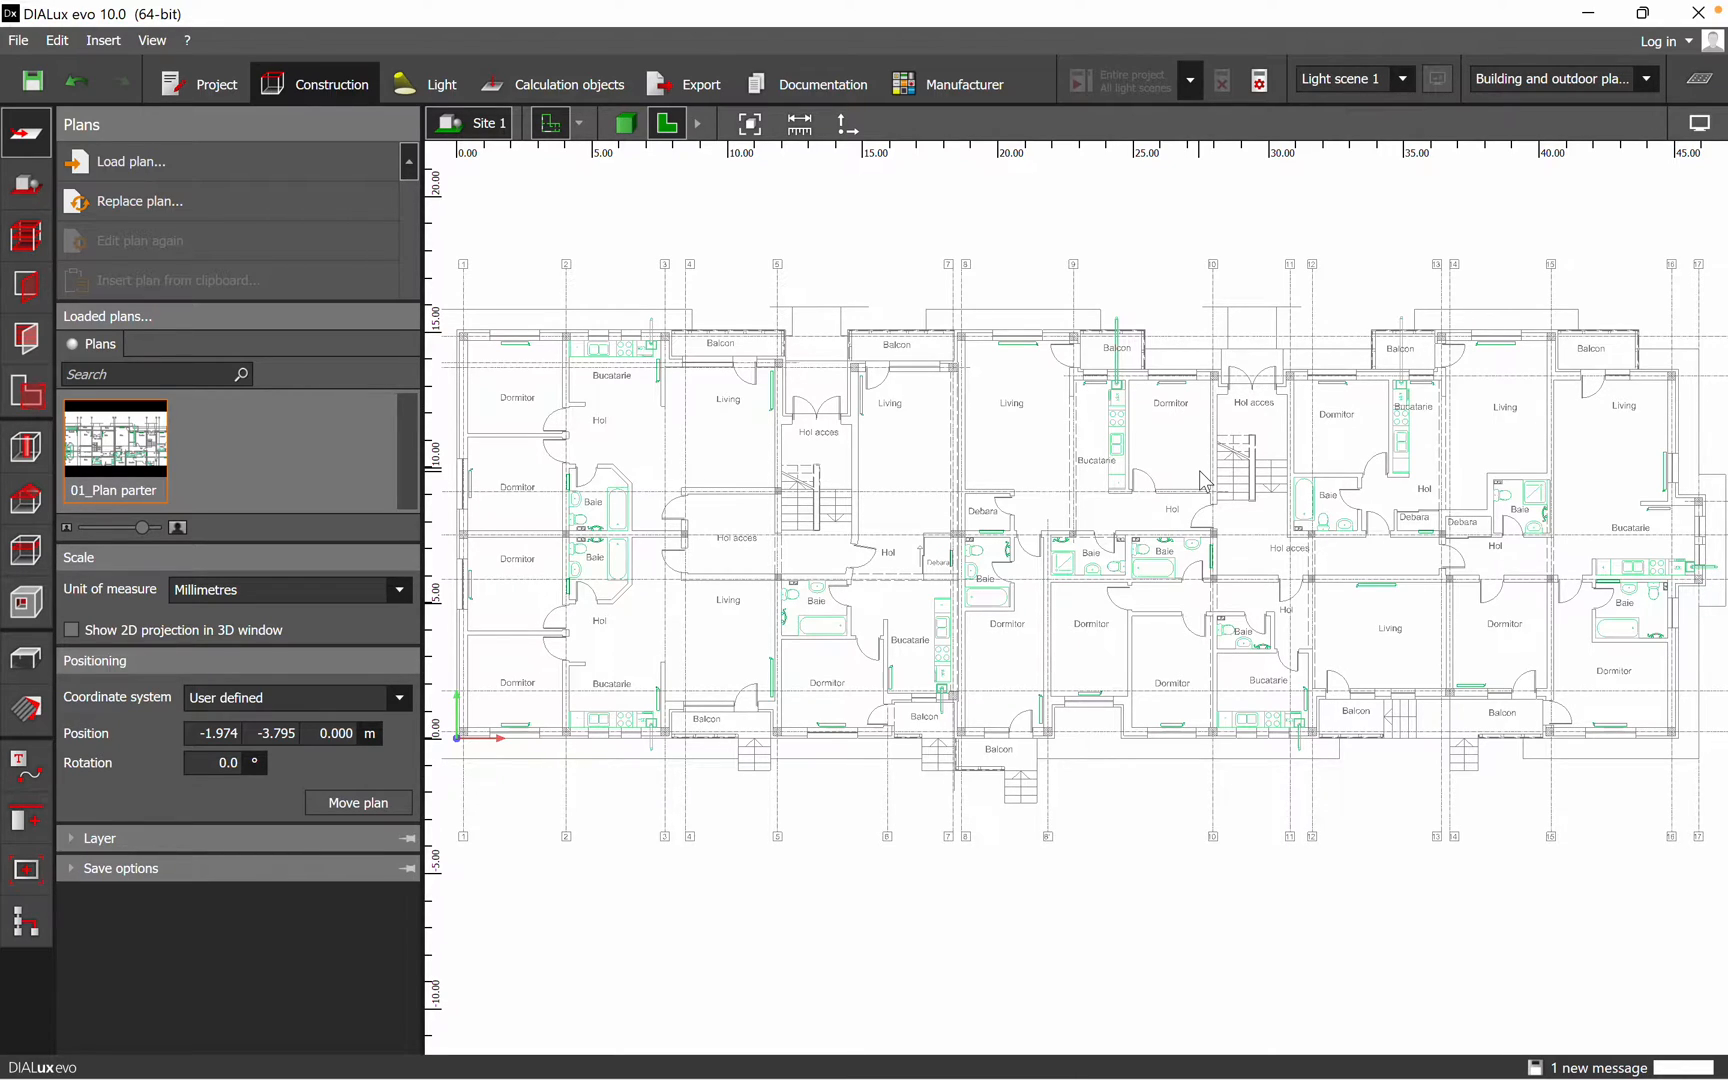
mouse_move(1146, 518)
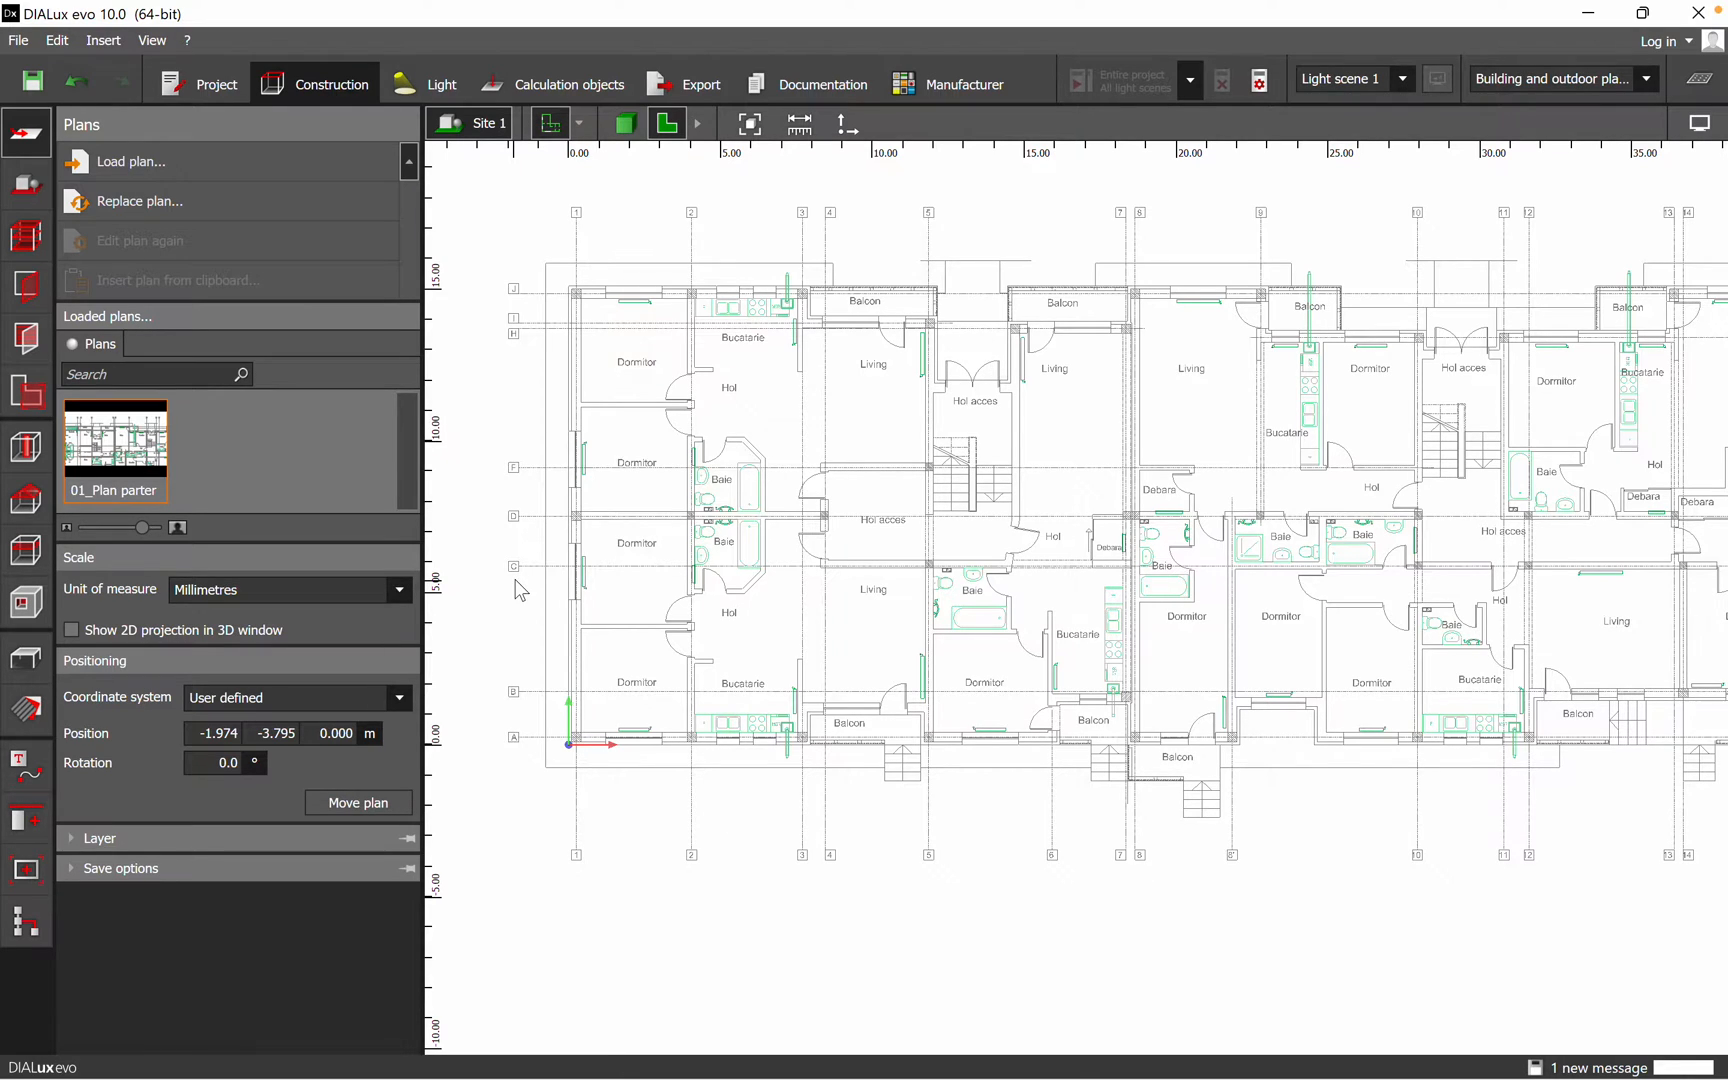
mouse_move(130, 942)
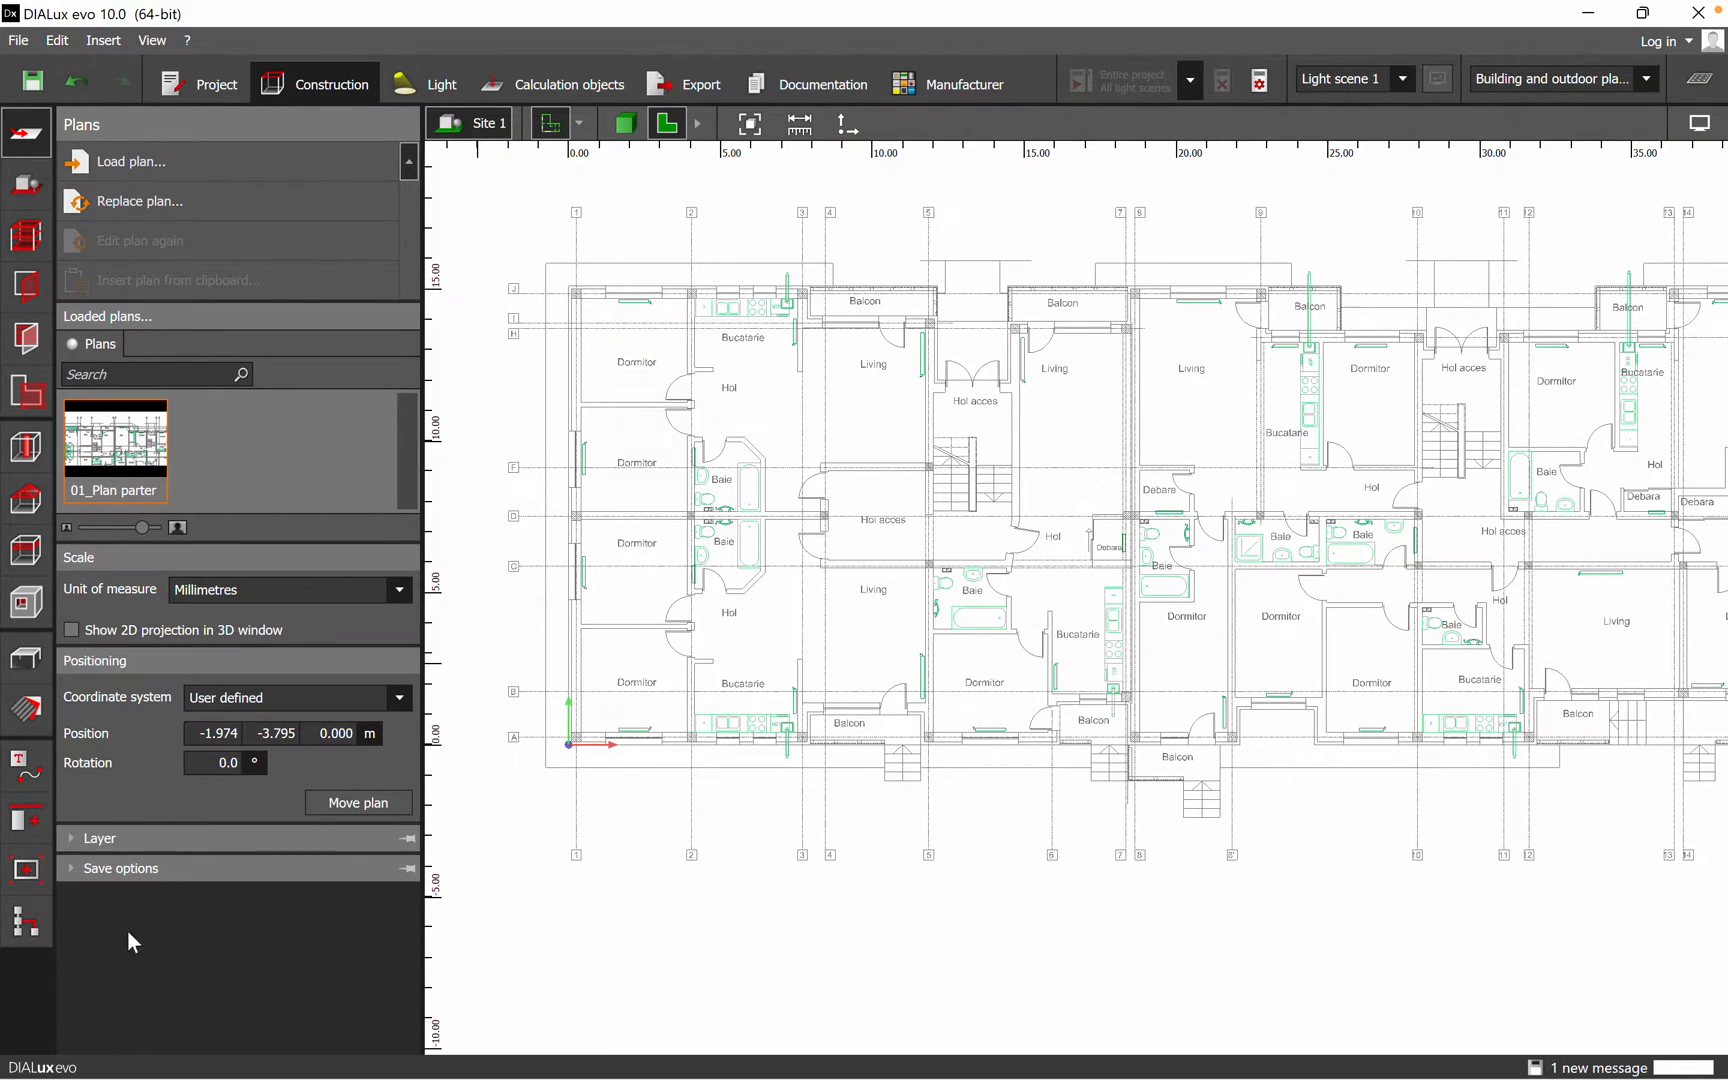
click(99, 838)
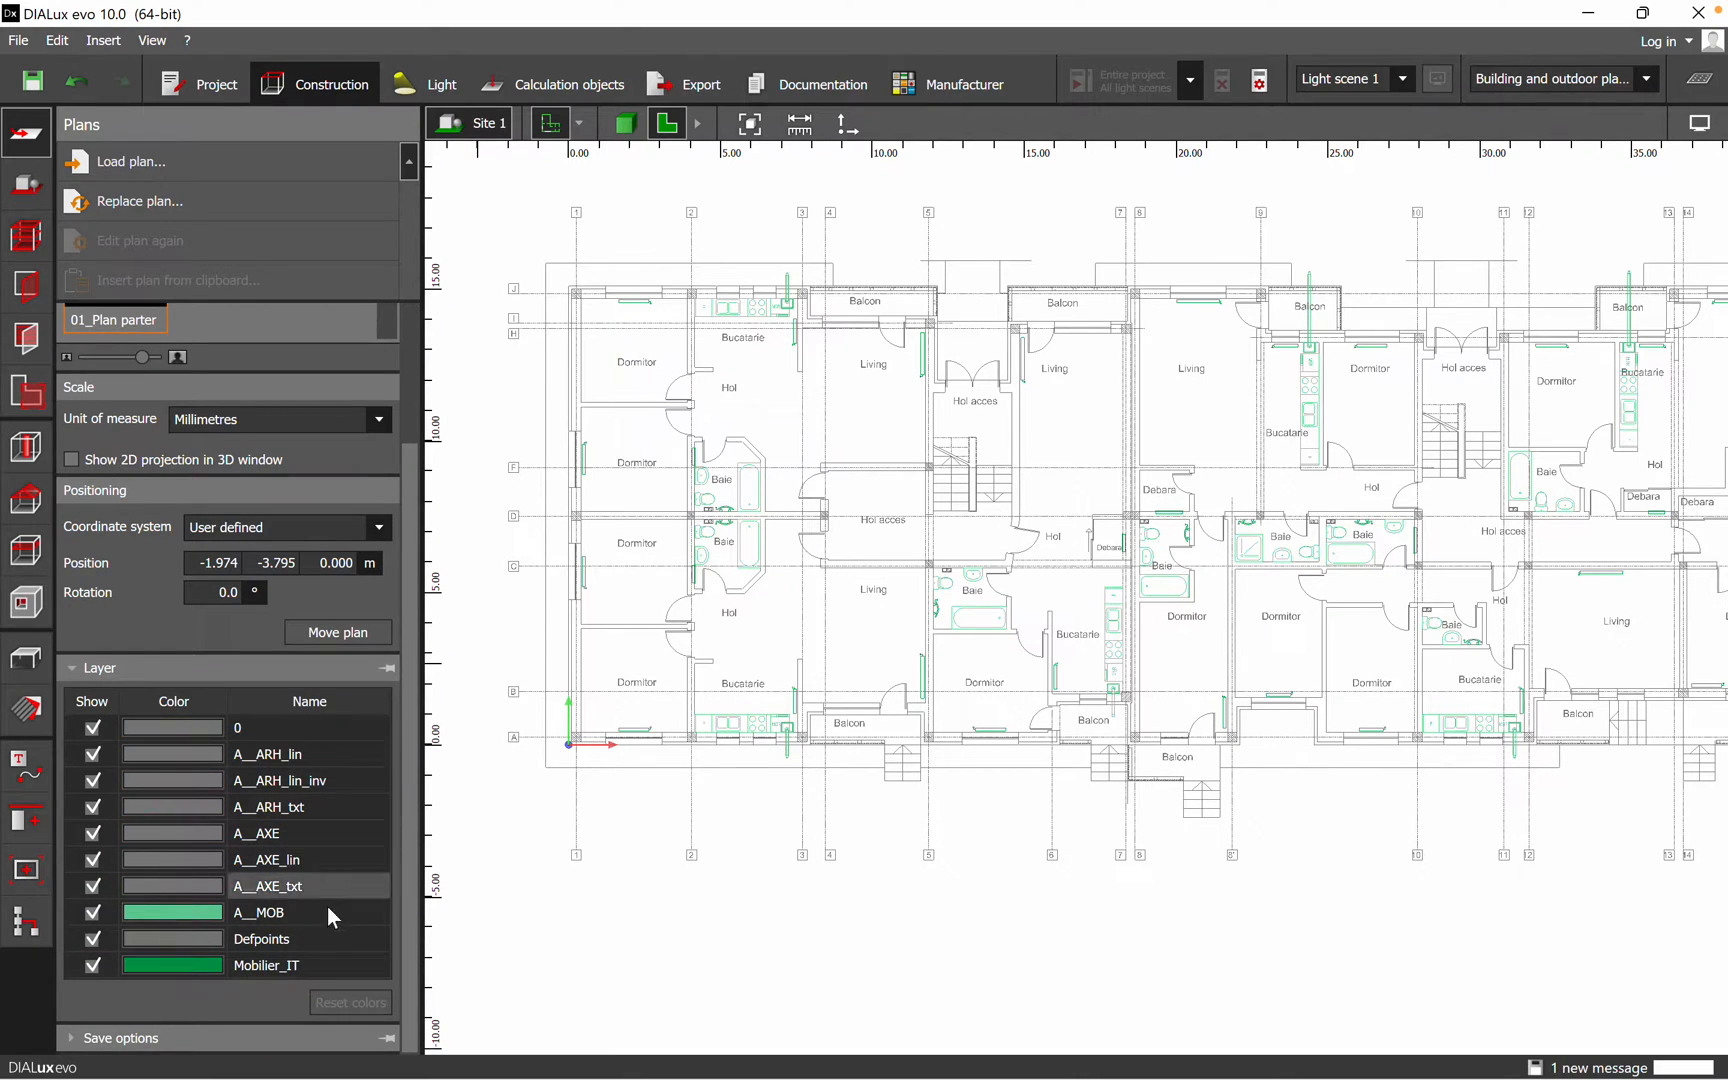
click(94, 965)
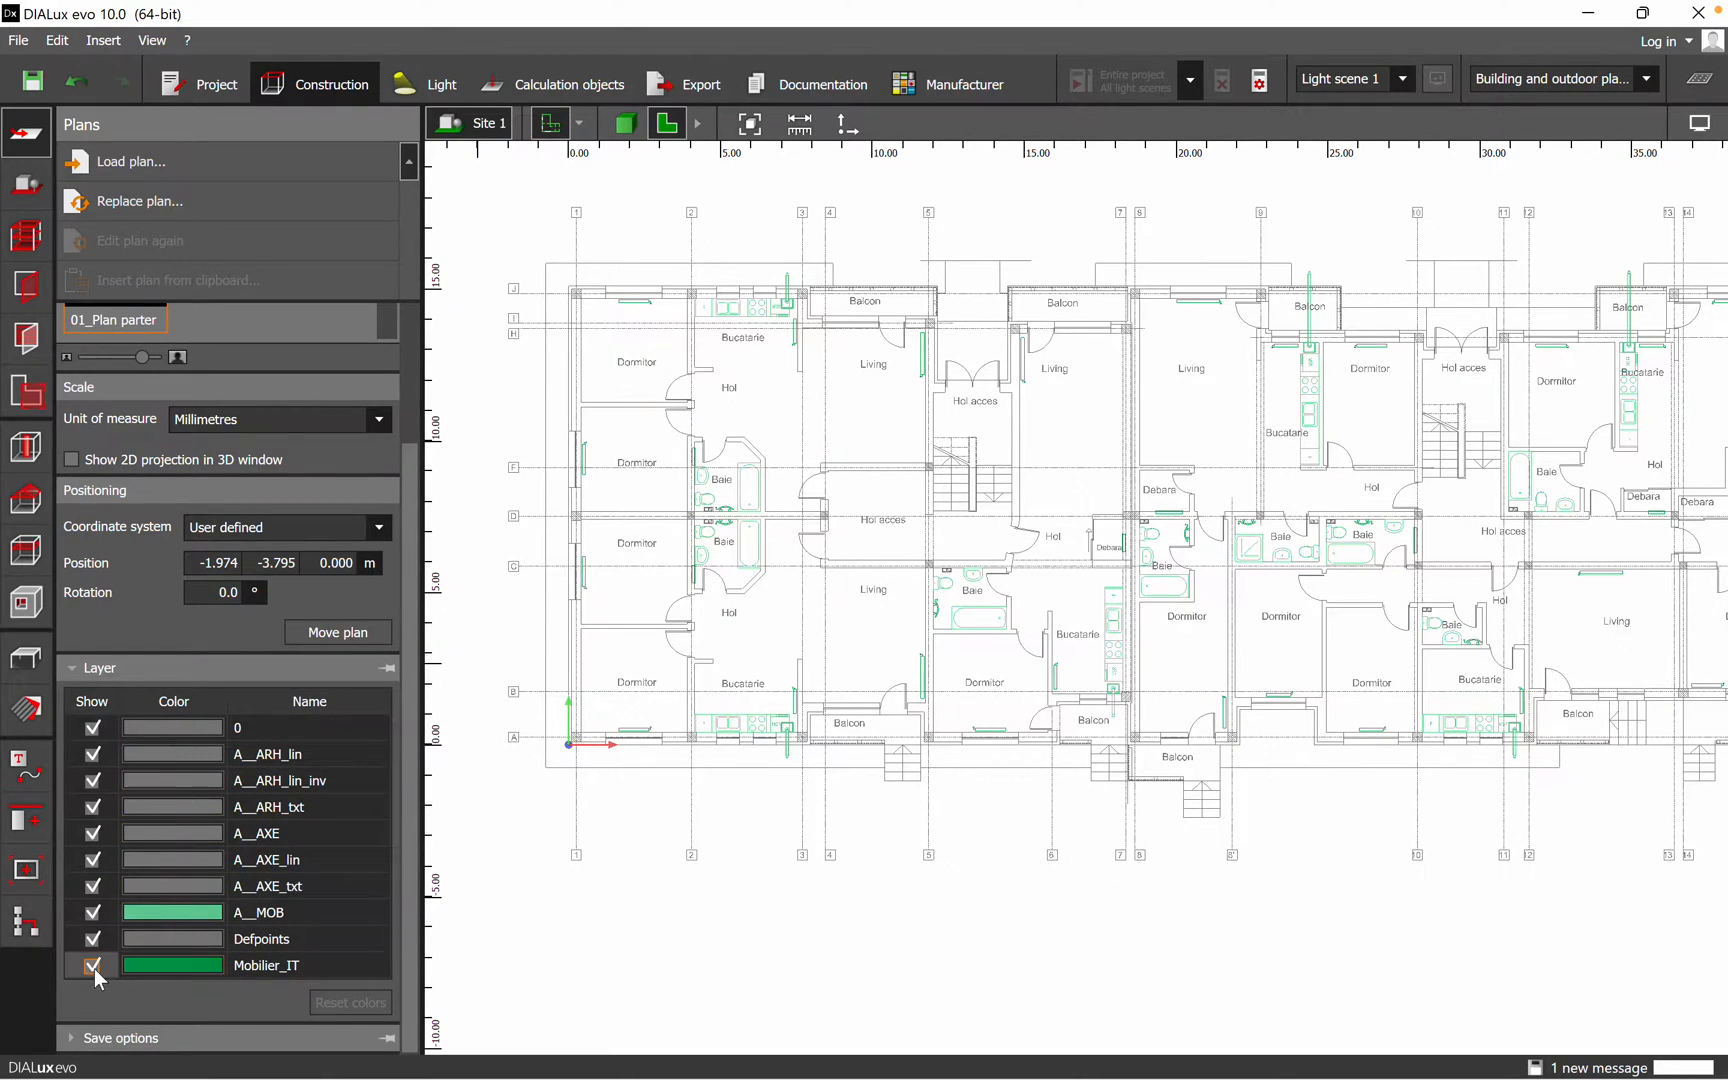
click(93, 965)
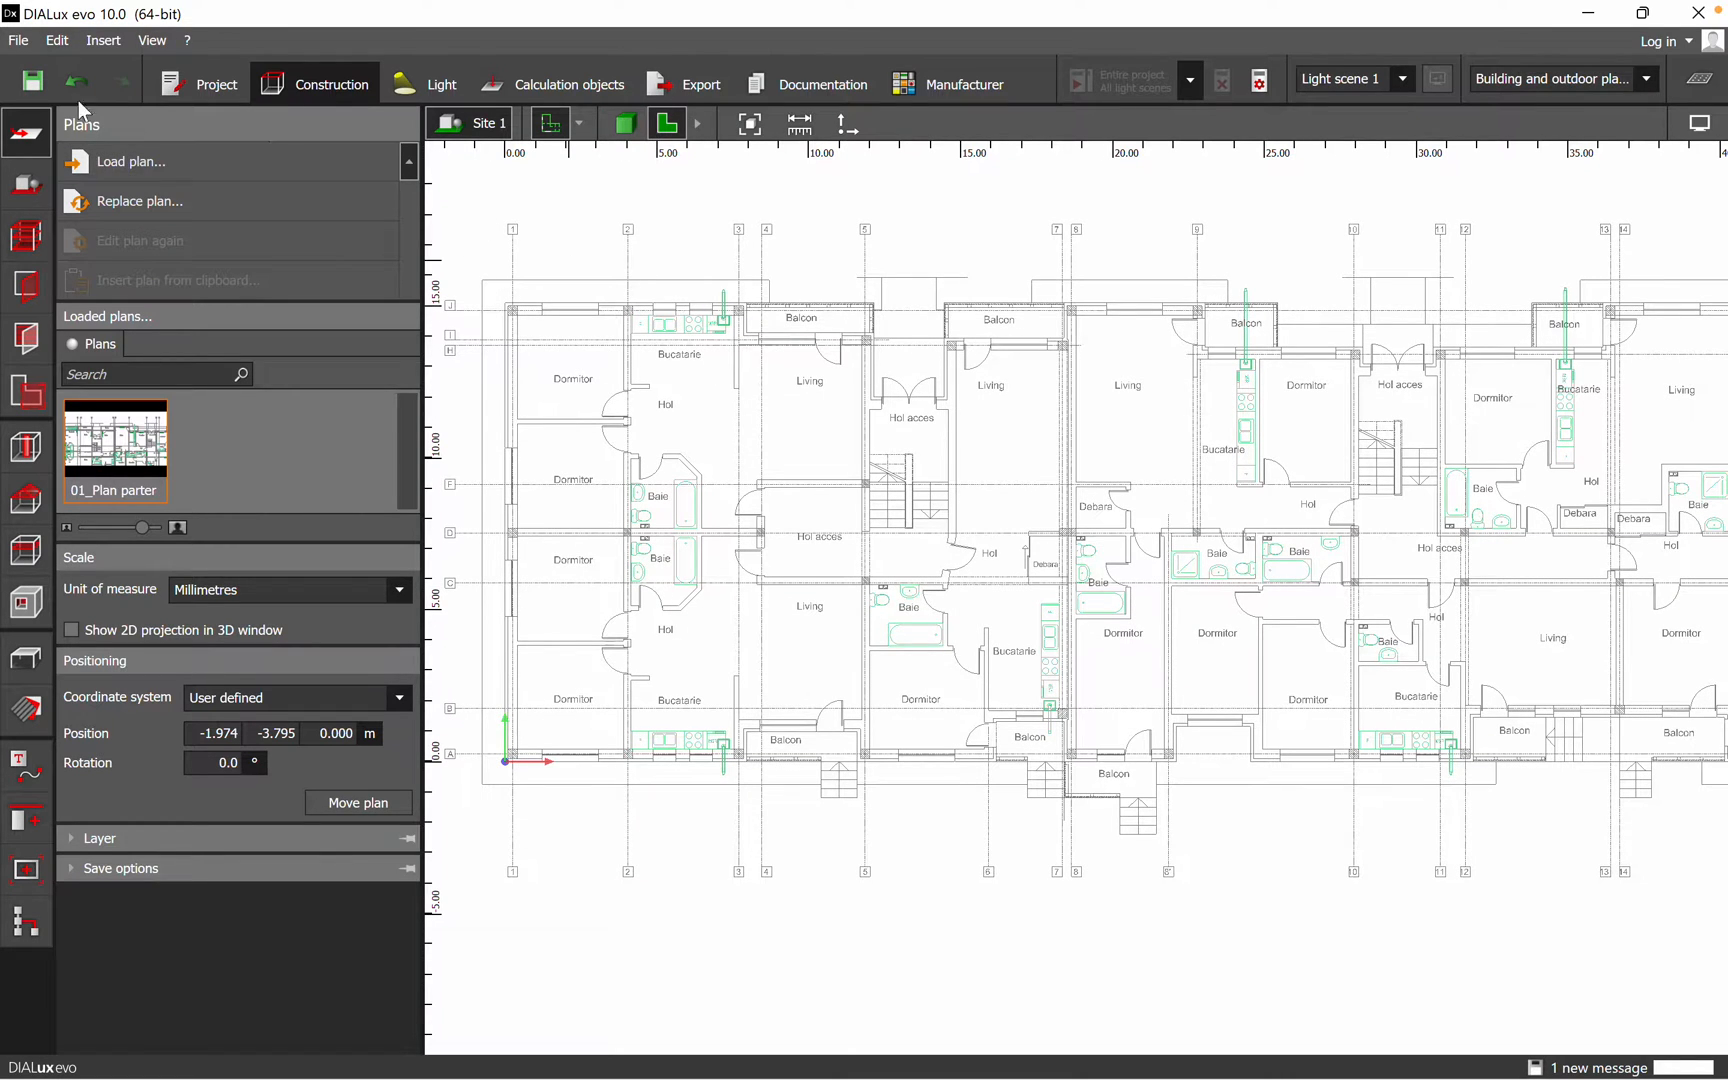
Save the project as 'Block of flats.evo' in the DIALux Projects folder
click(31, 80)
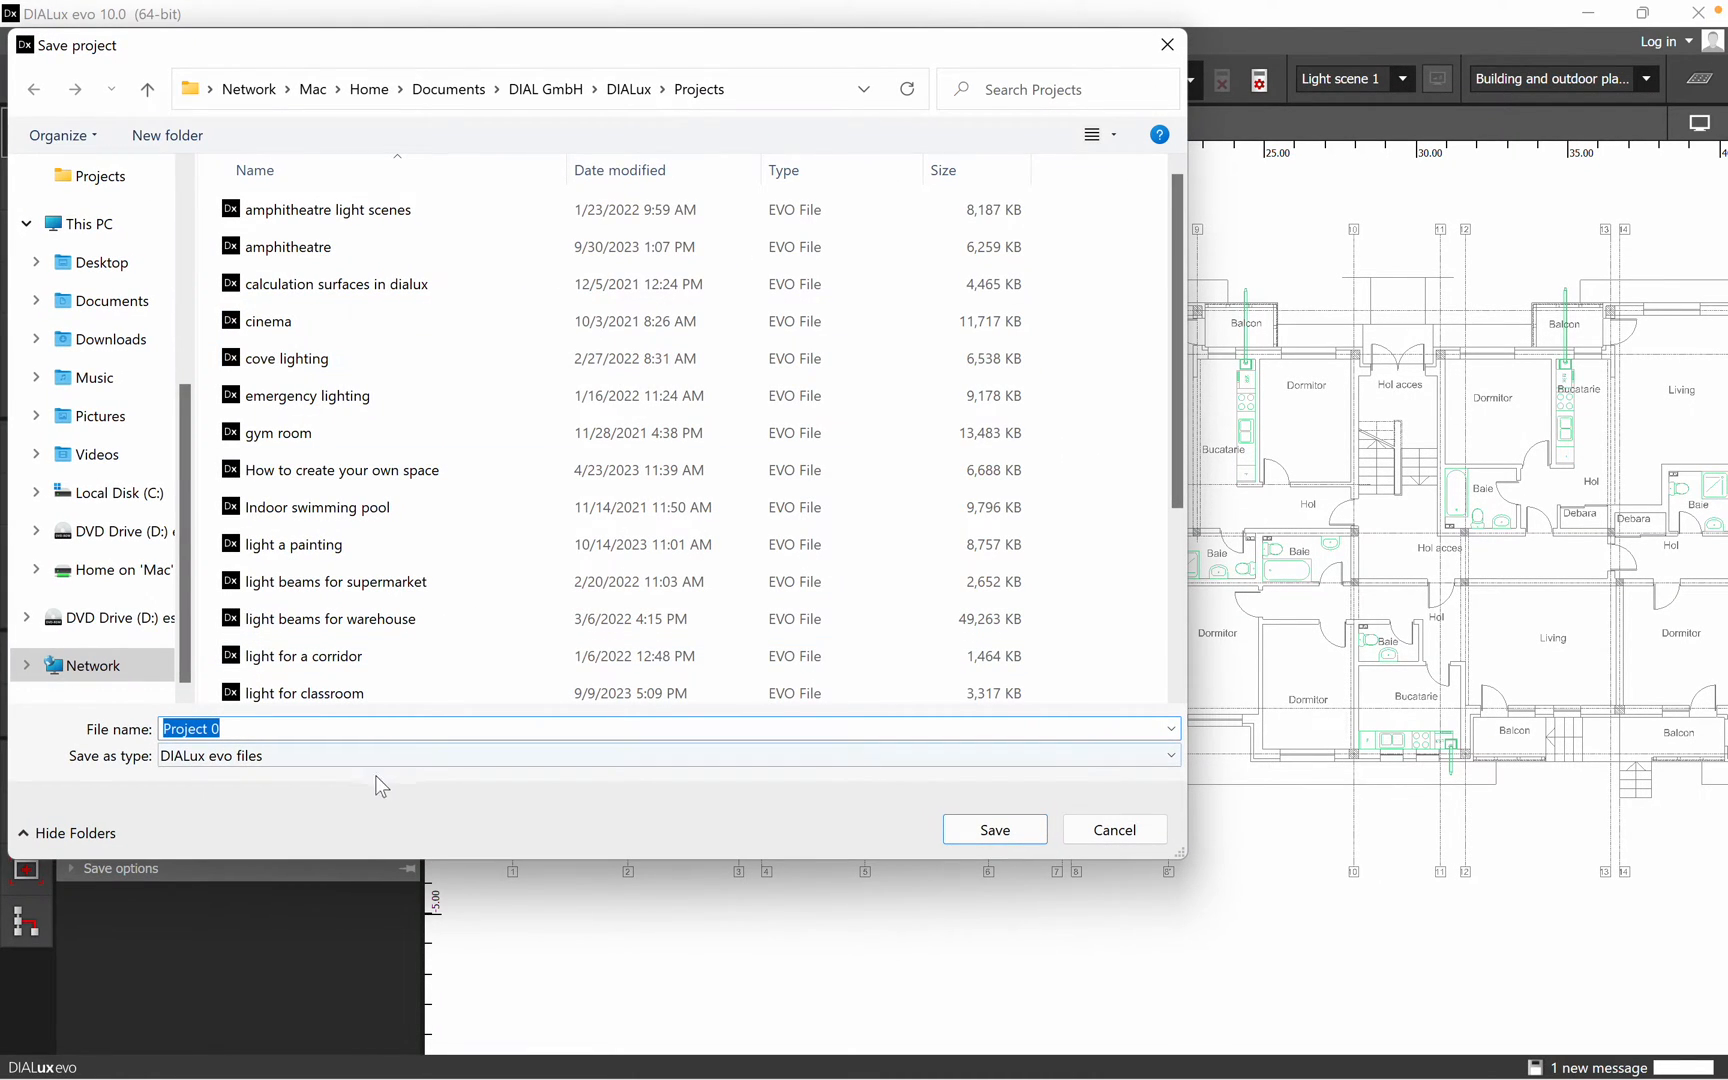
text(Block o)
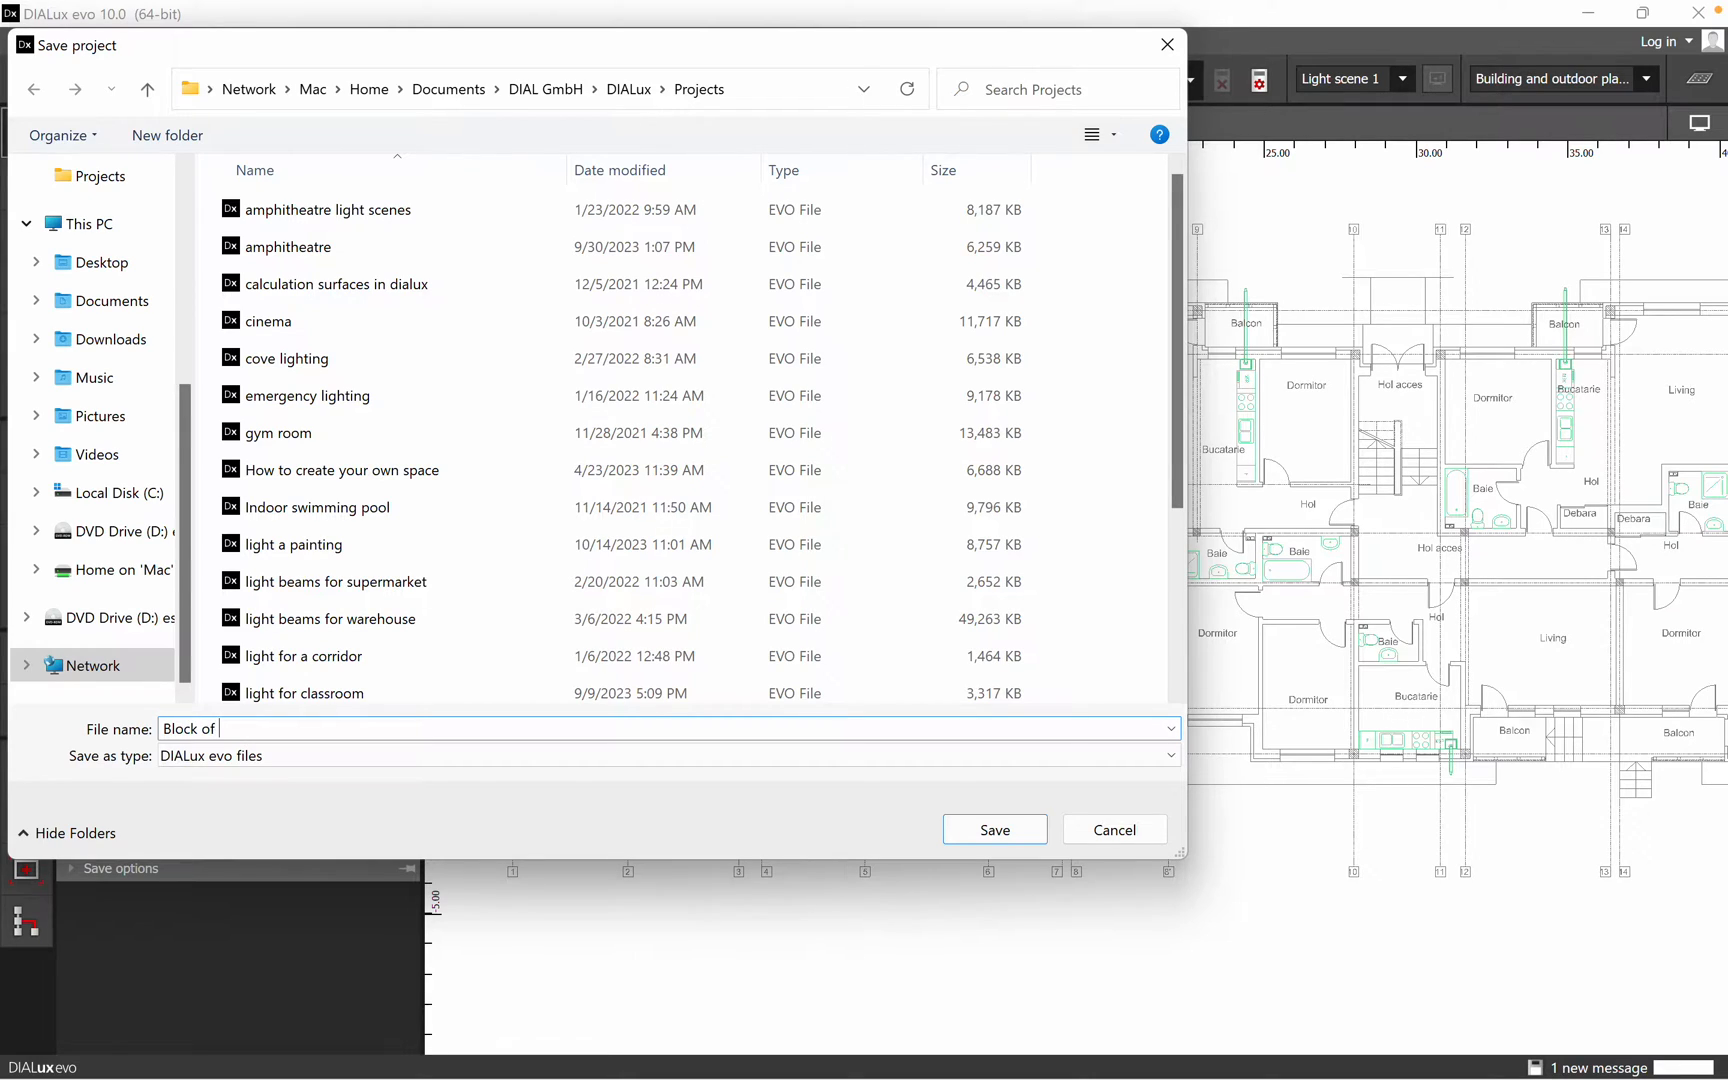
text(flats)
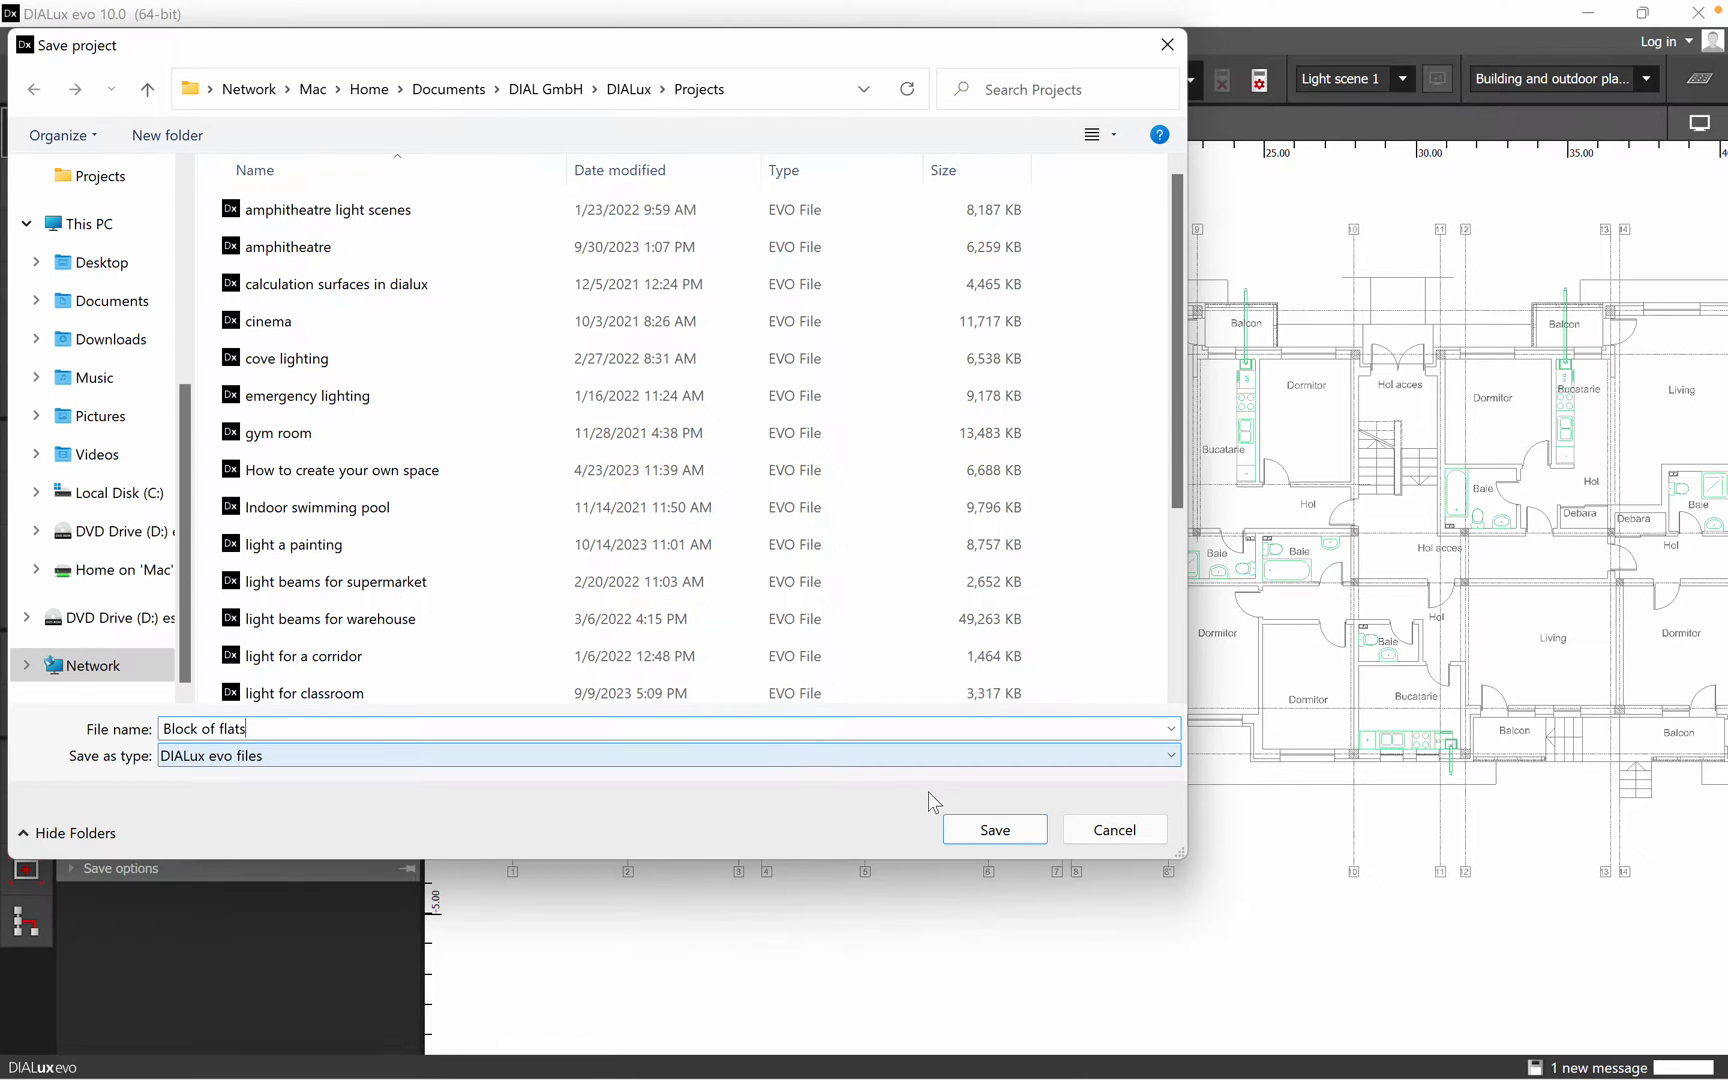
click(992, 830)
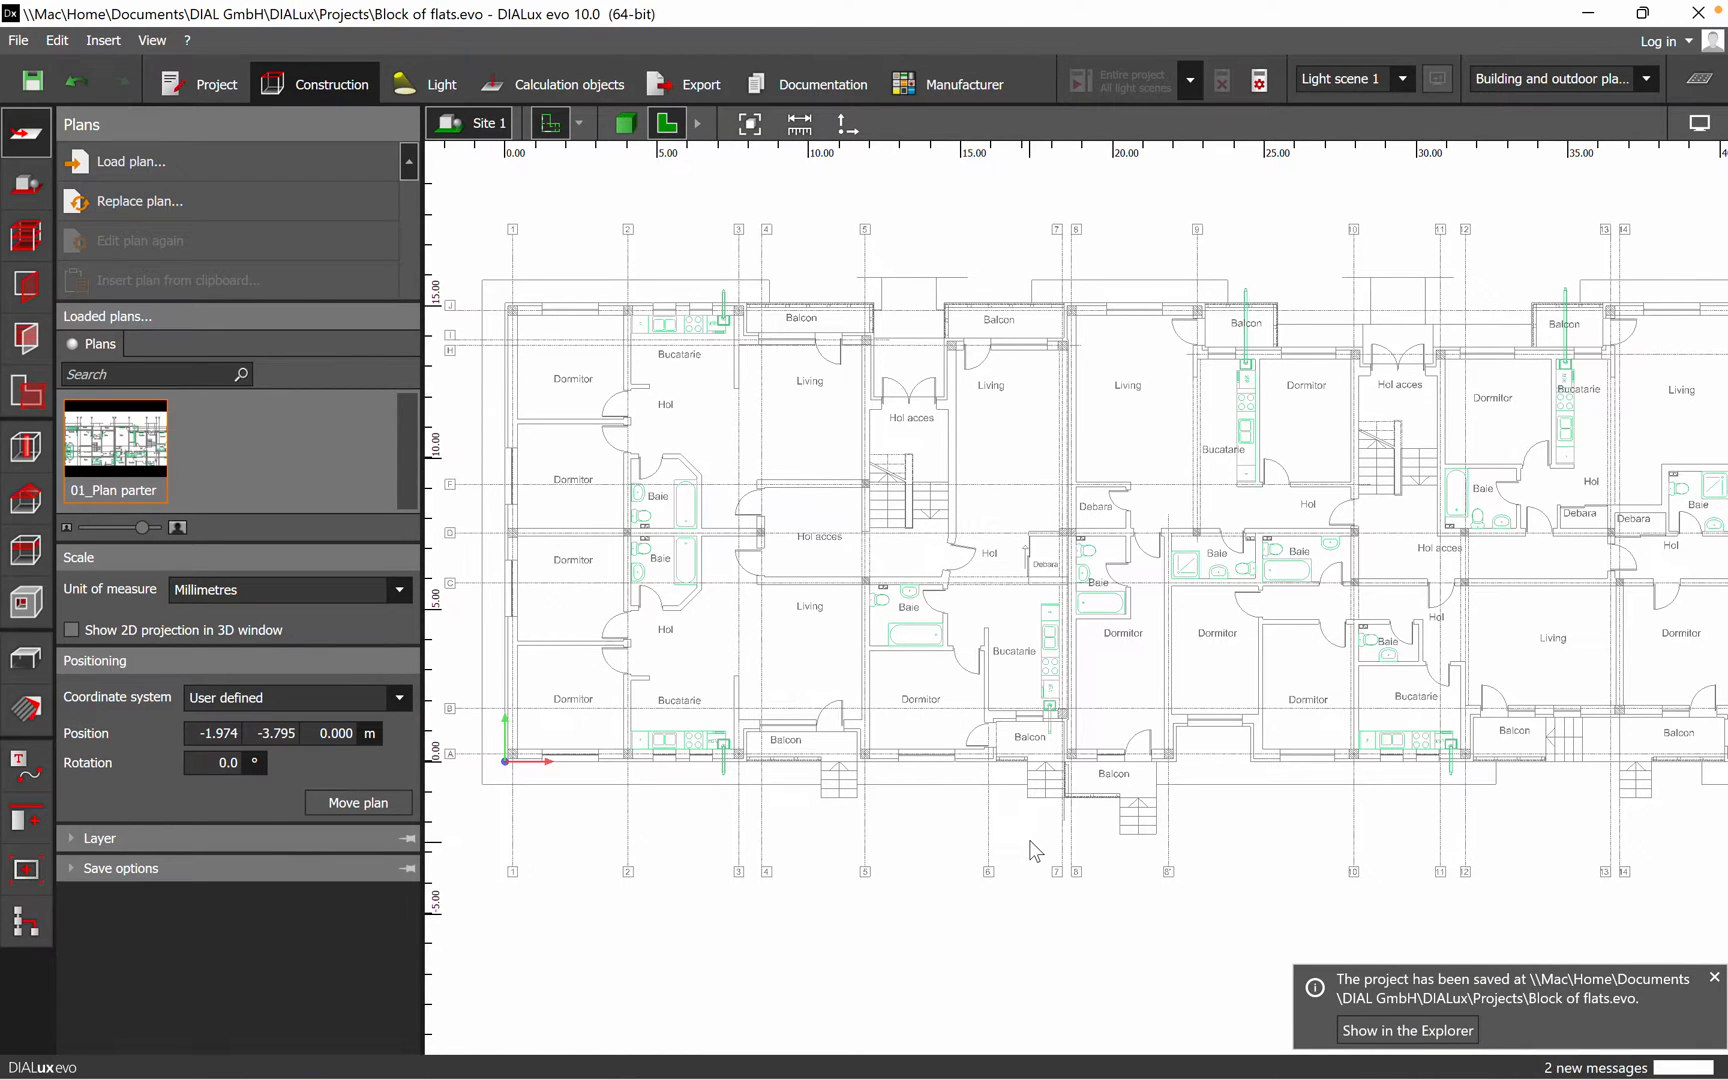
mouse_move(466, 637)
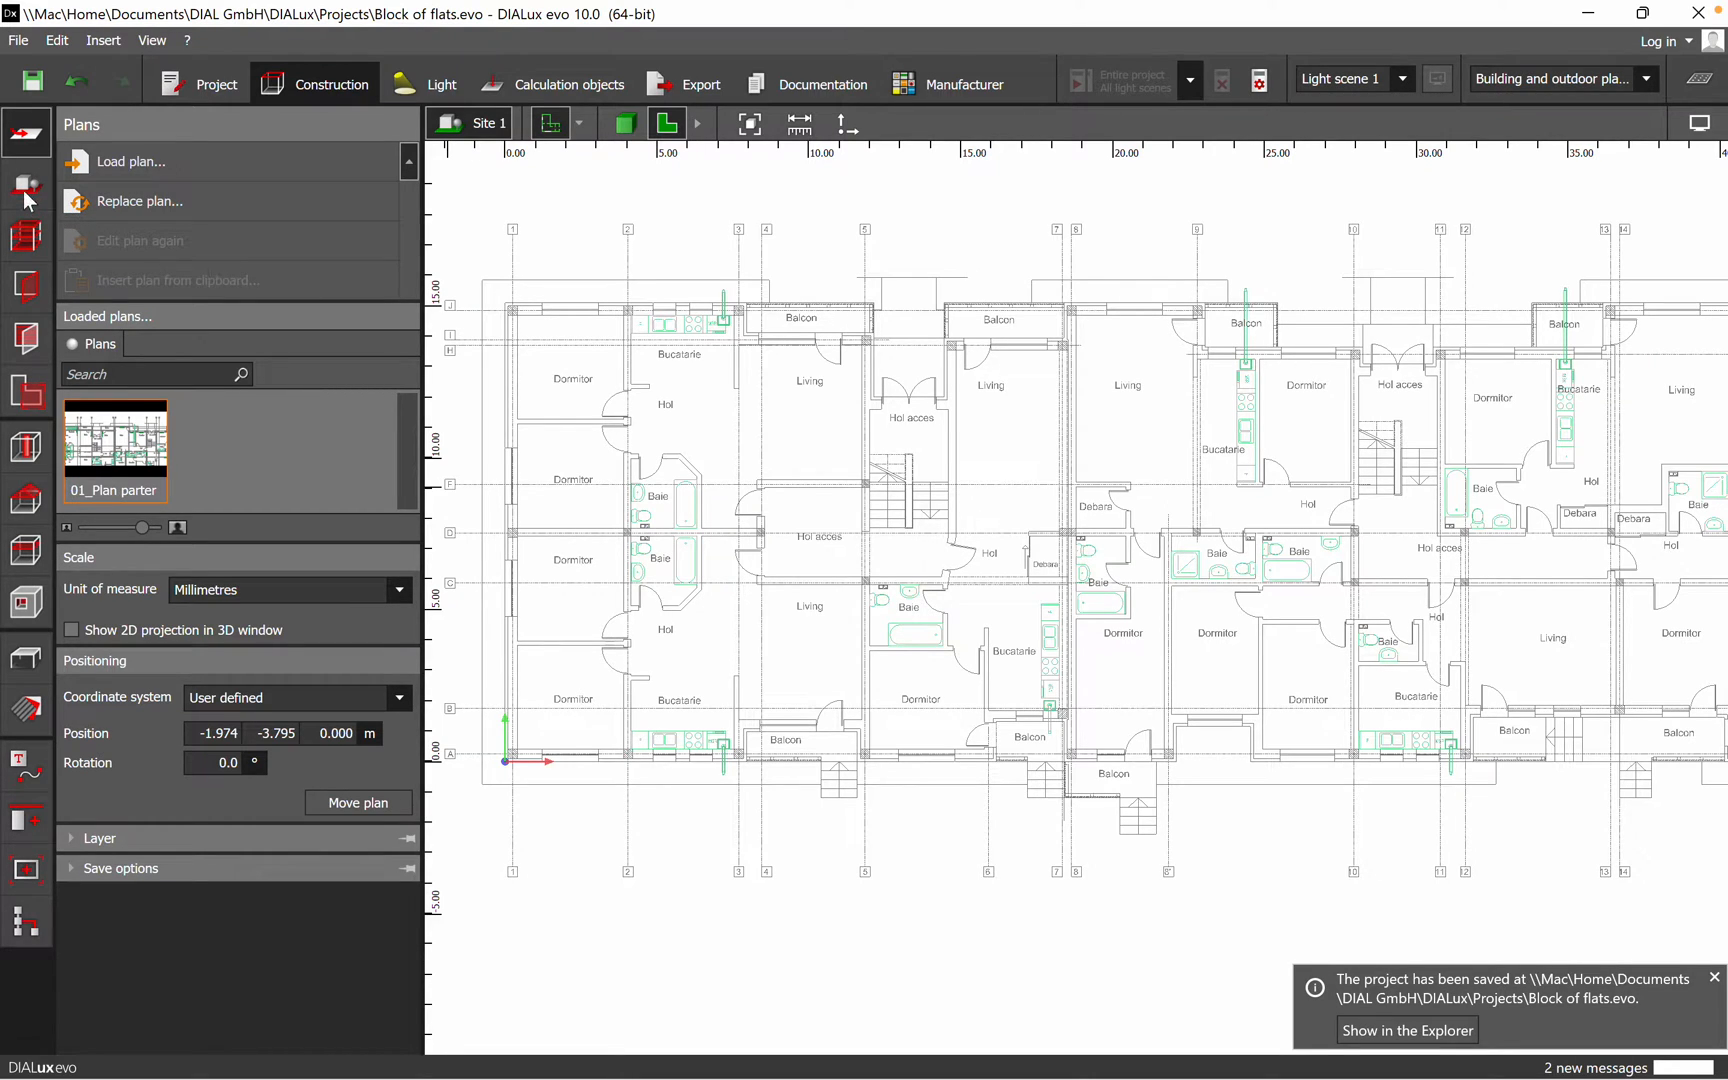
Draw a new building by clicking the plan's outer wall corners, then close the contour
click(25, 184)
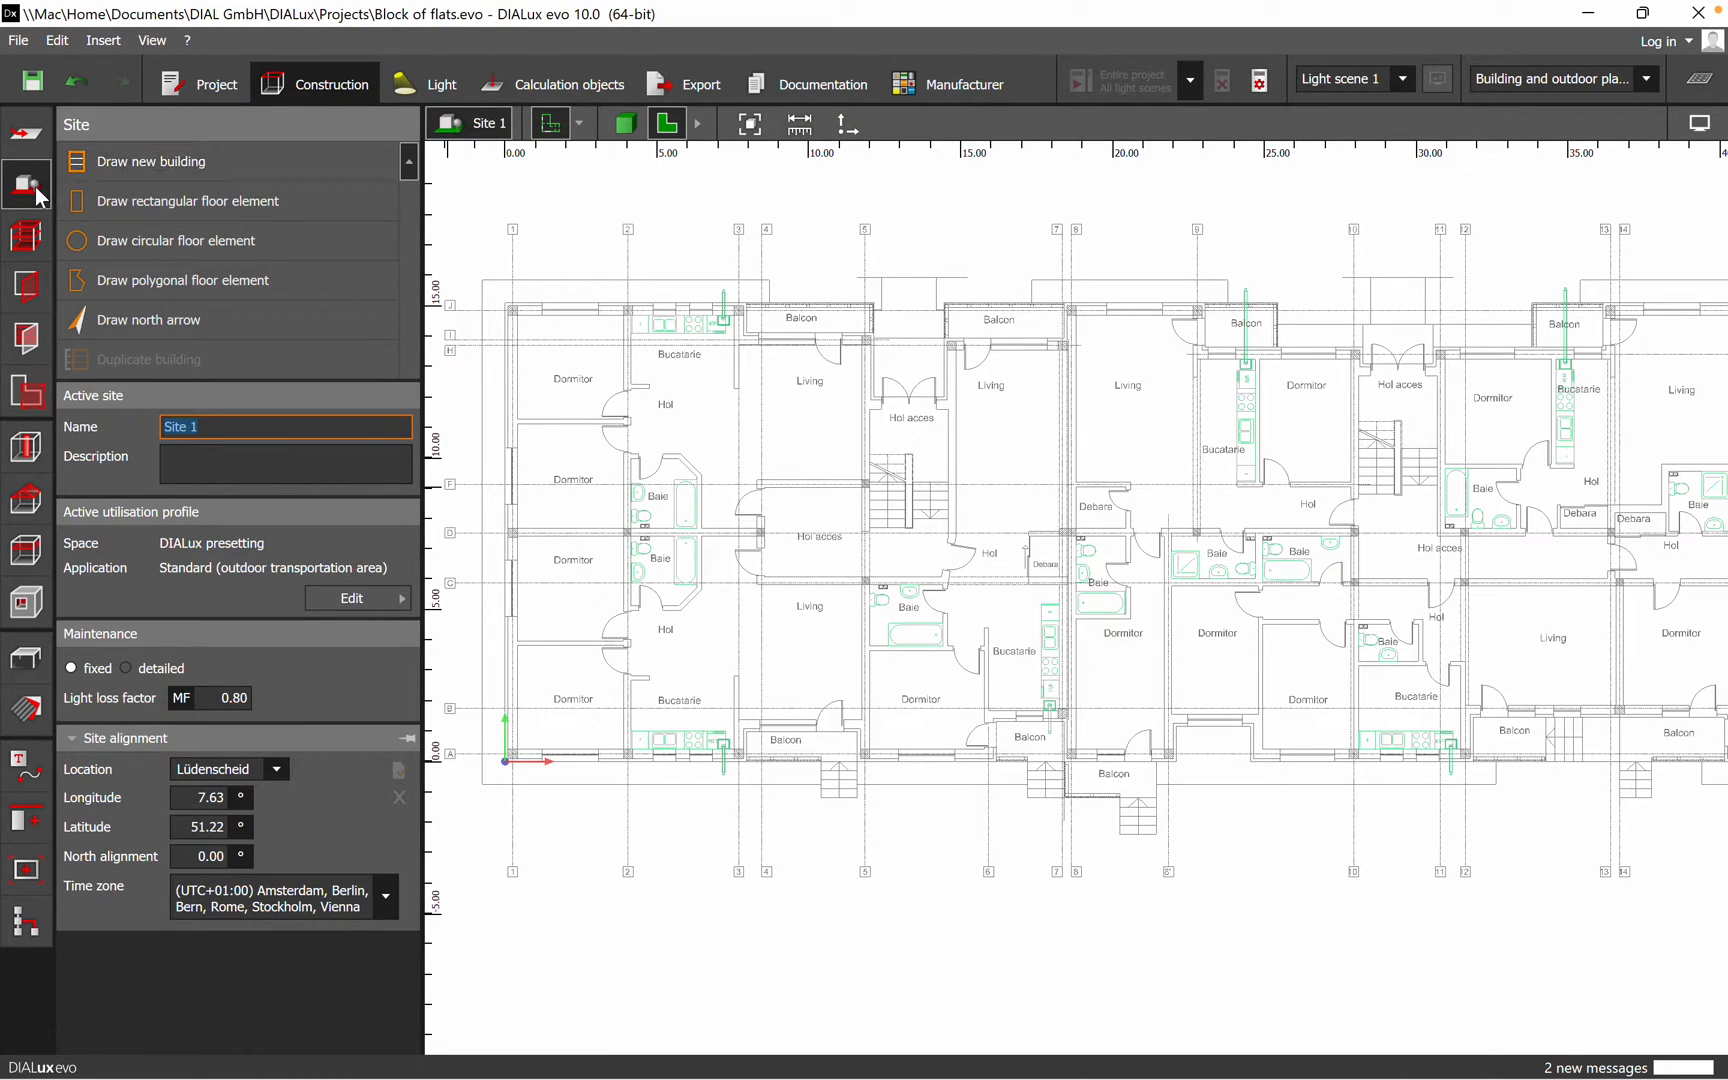
mouse_move(28, 180)
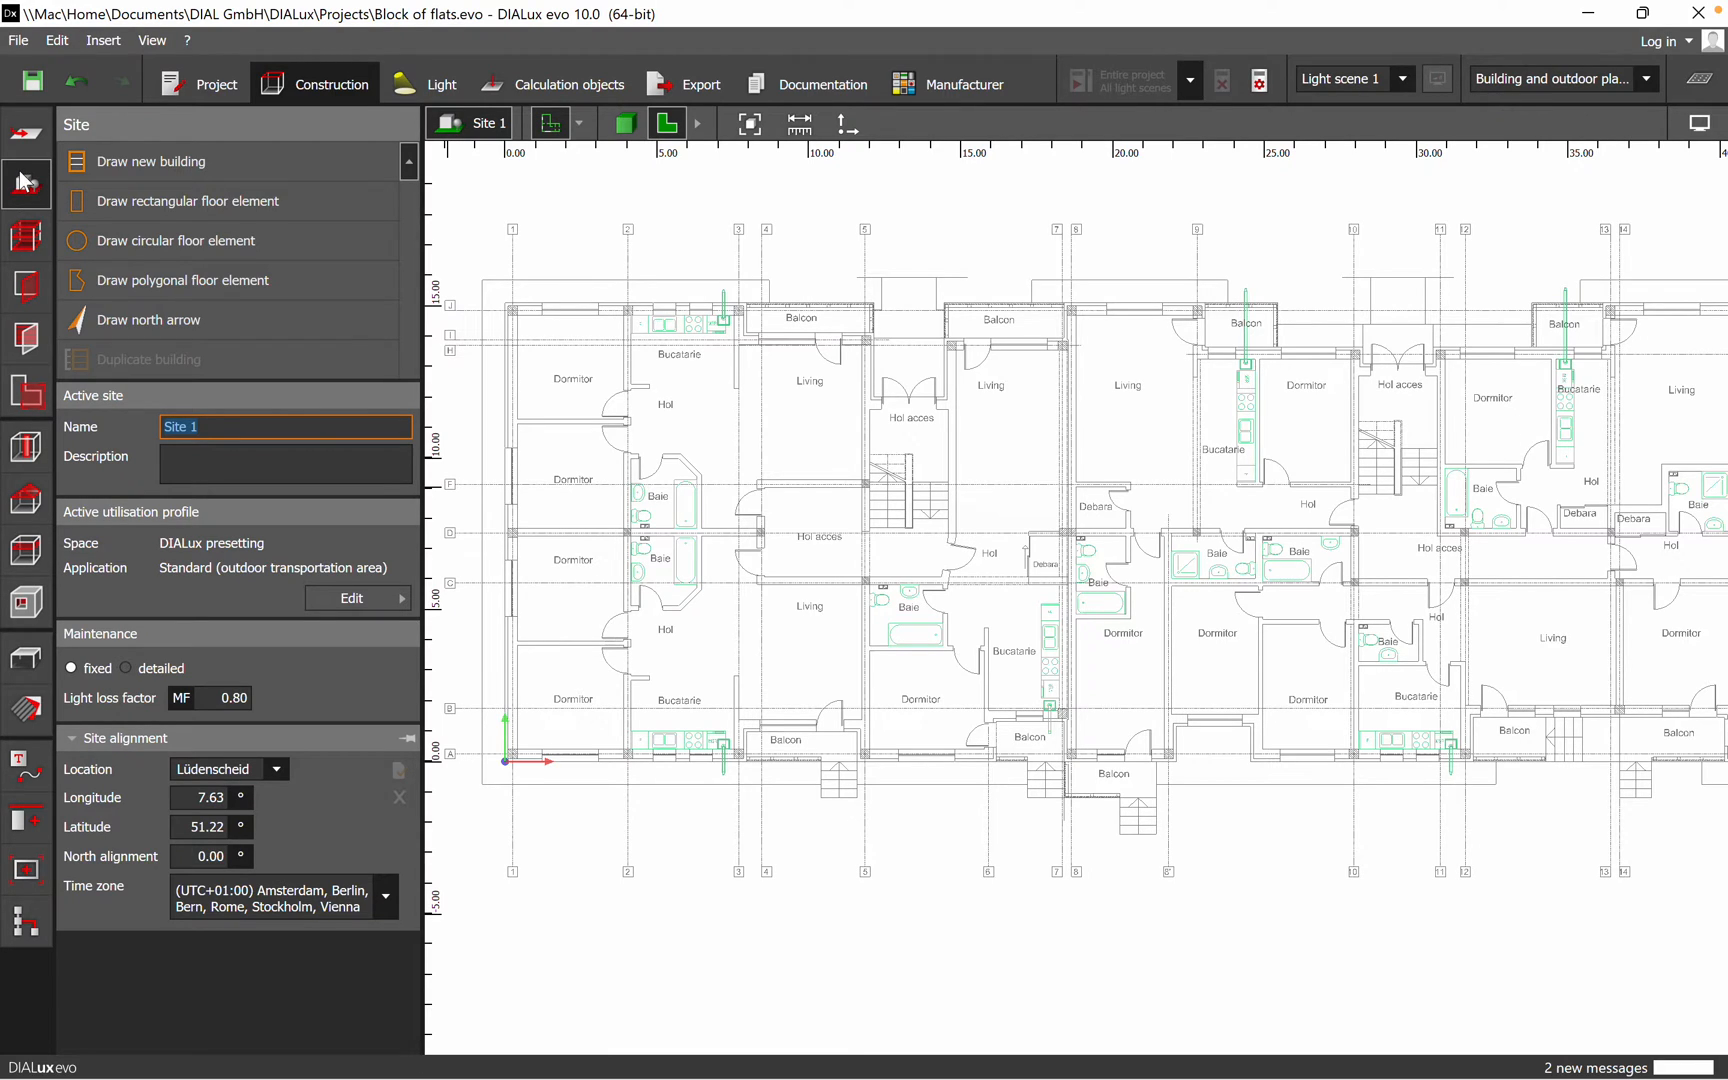
mouse_move(151, 161)
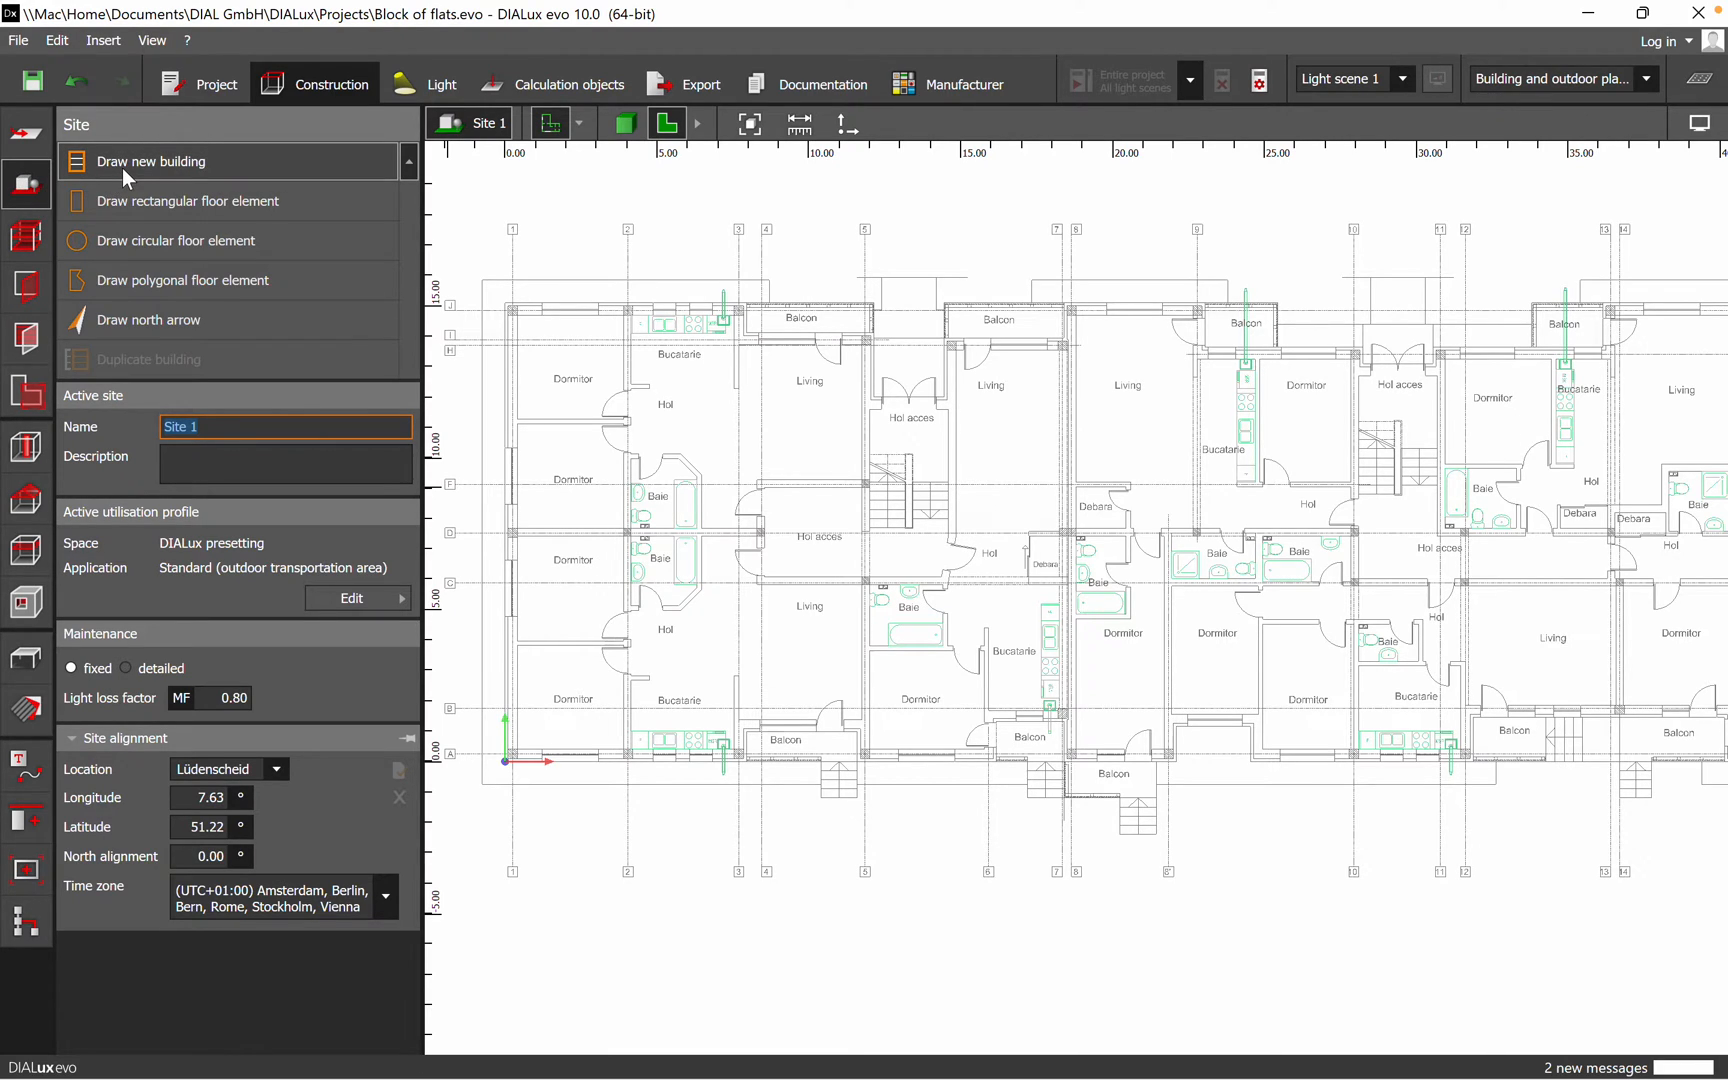
click(151, 161)
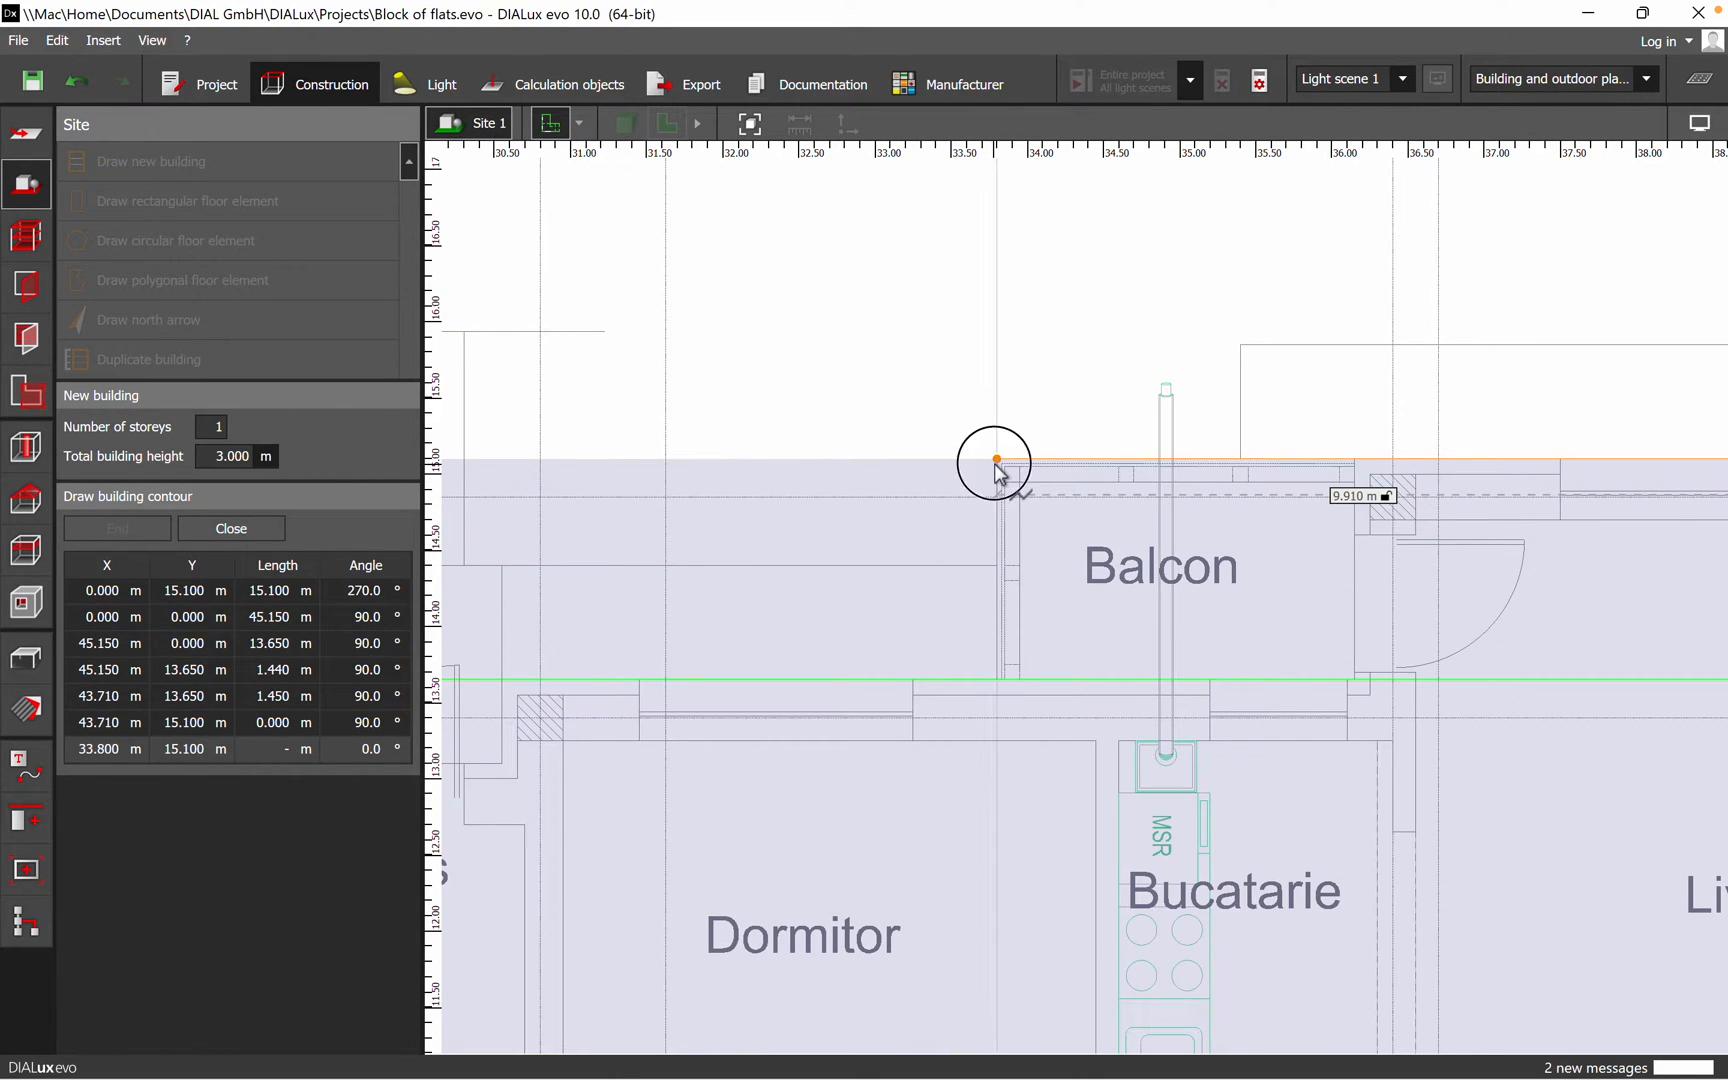
click(995, 461)
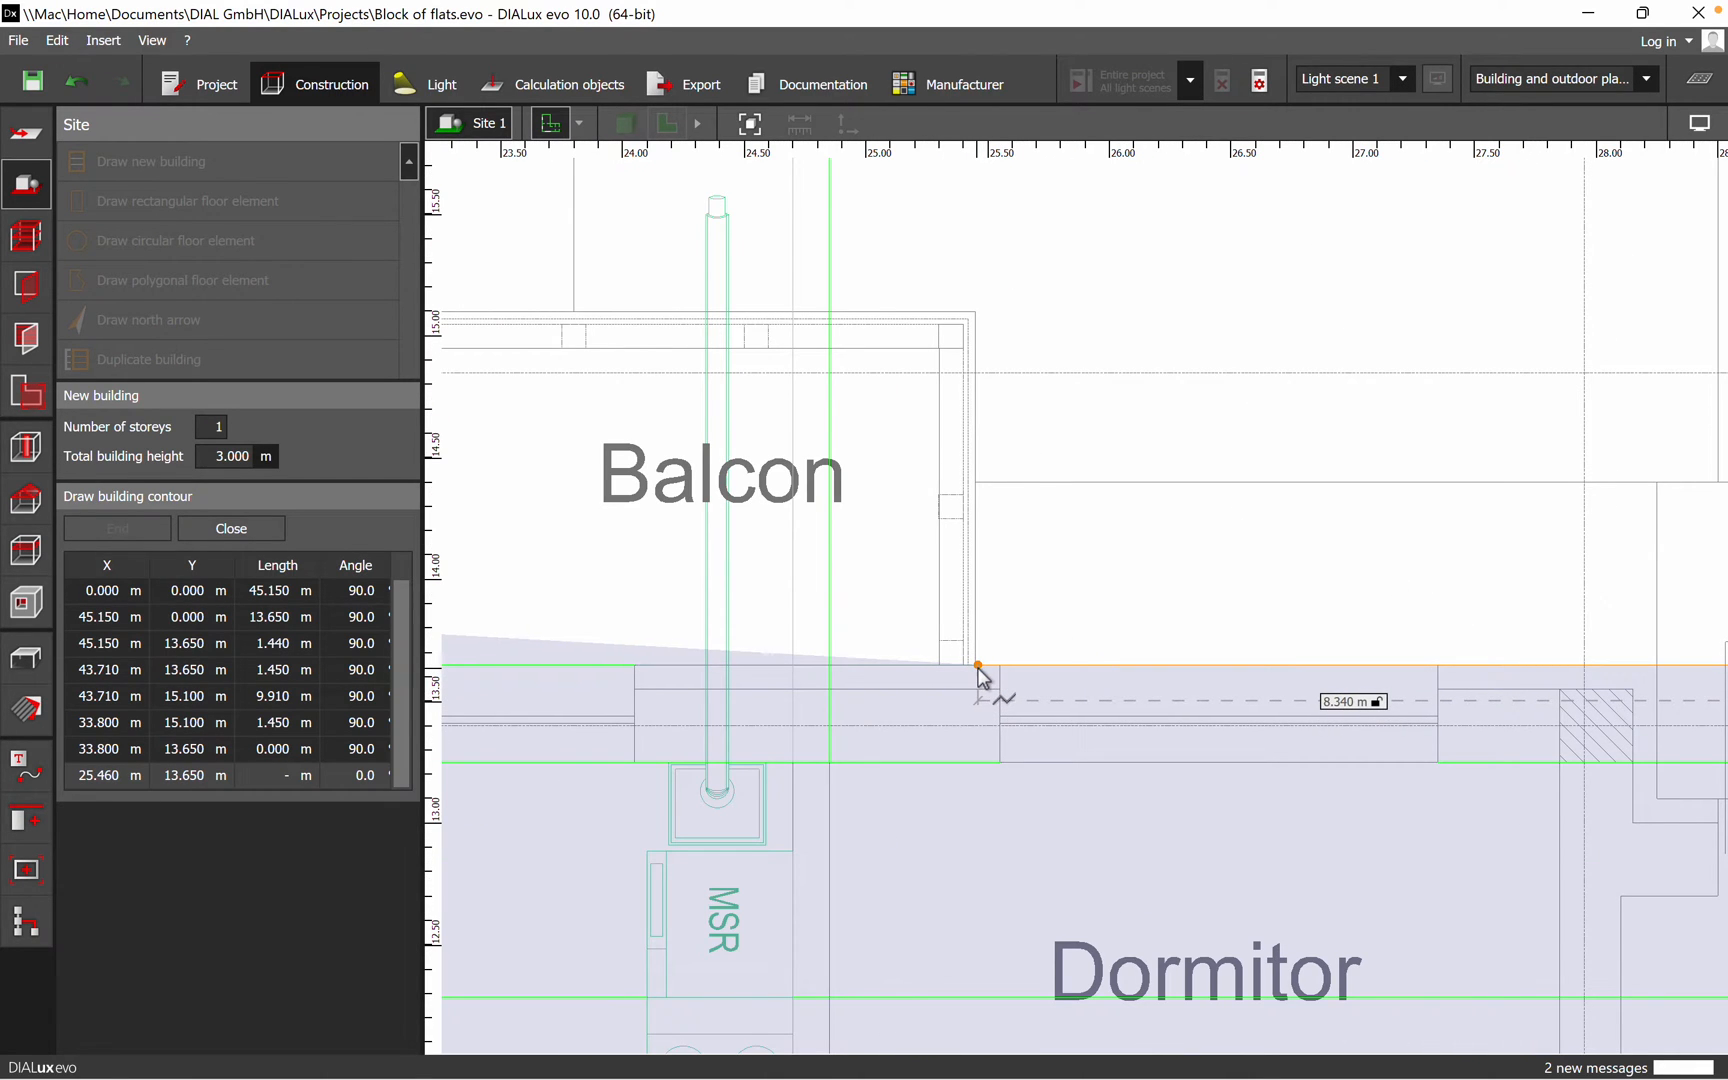
click(978, 667)
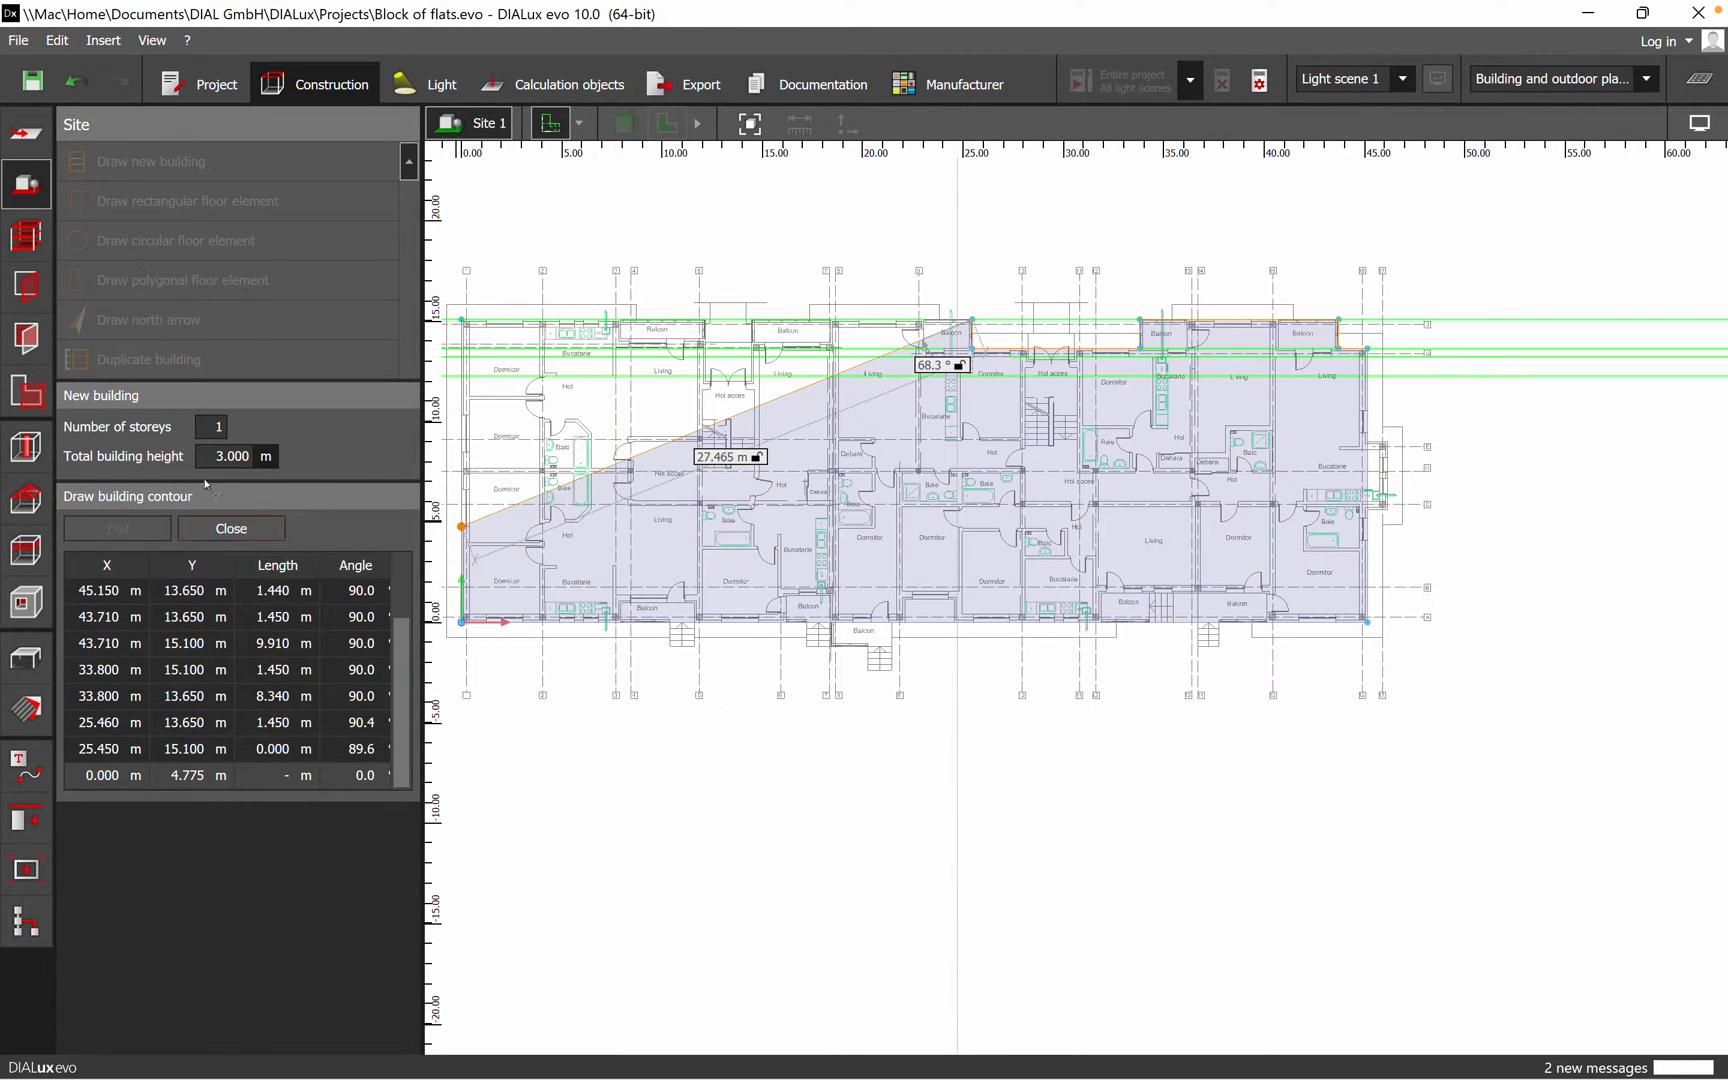
click(229, 455)
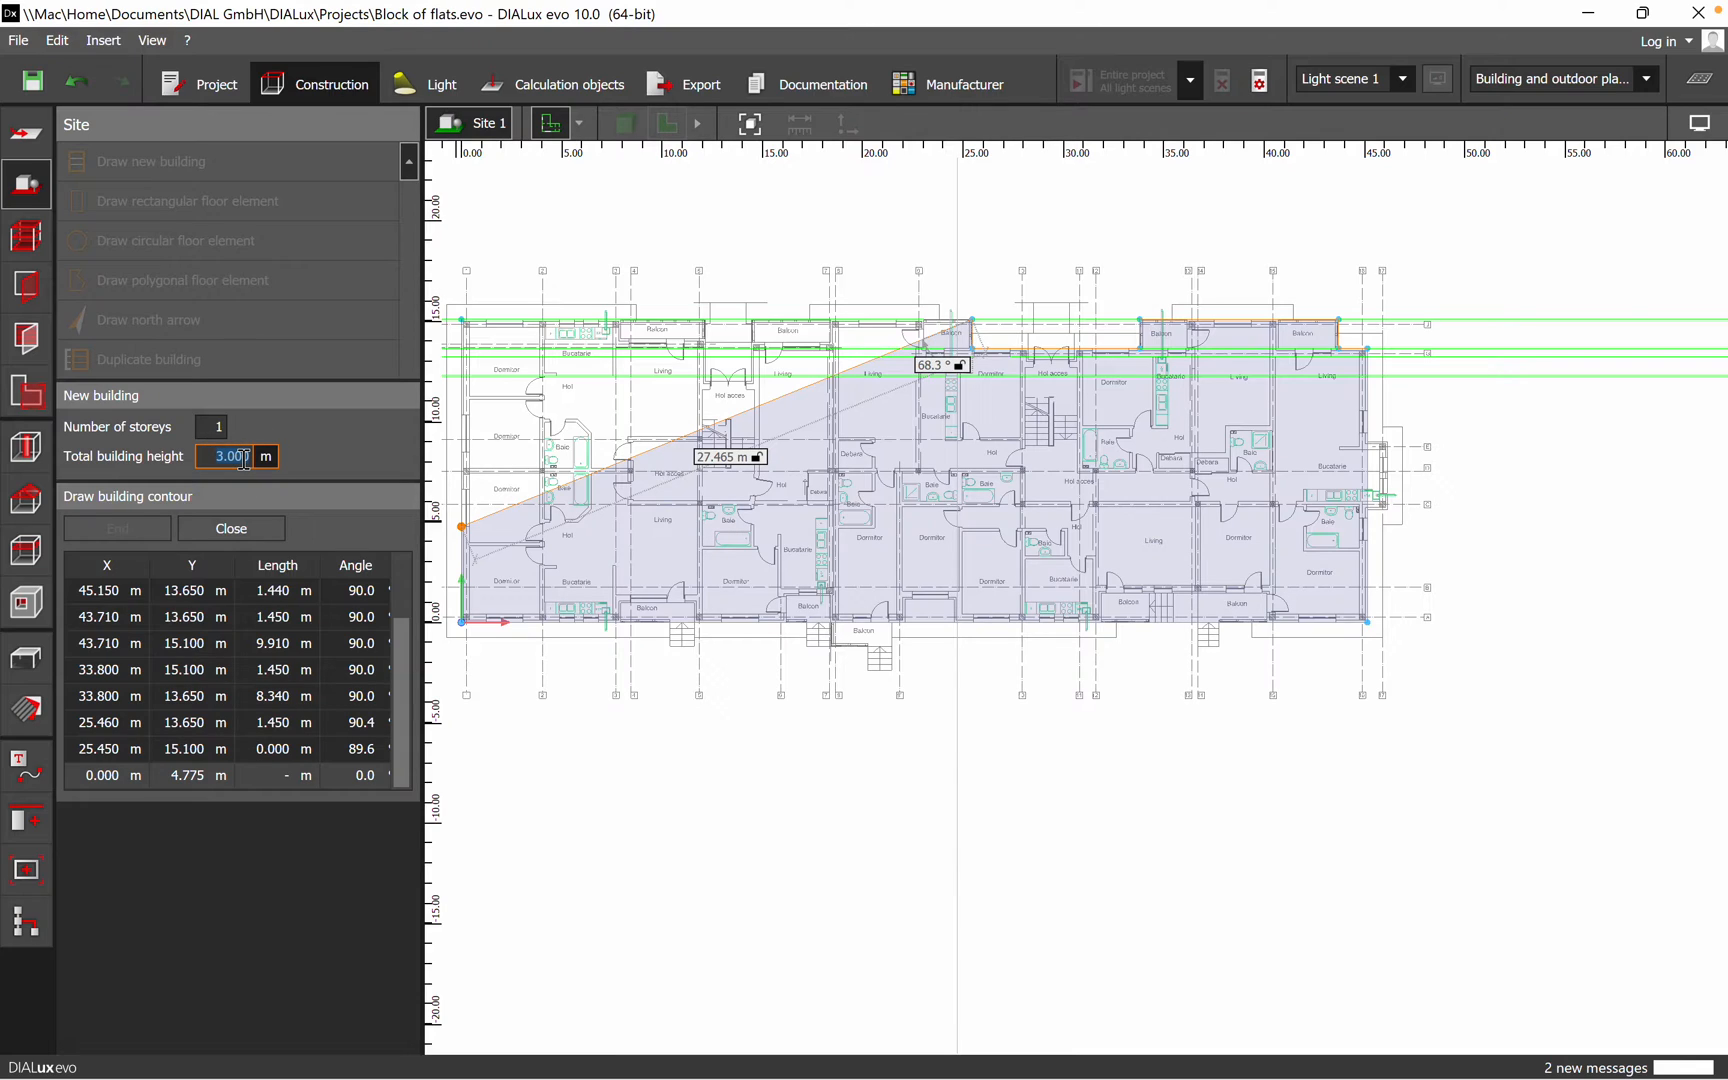
click(231, 529)
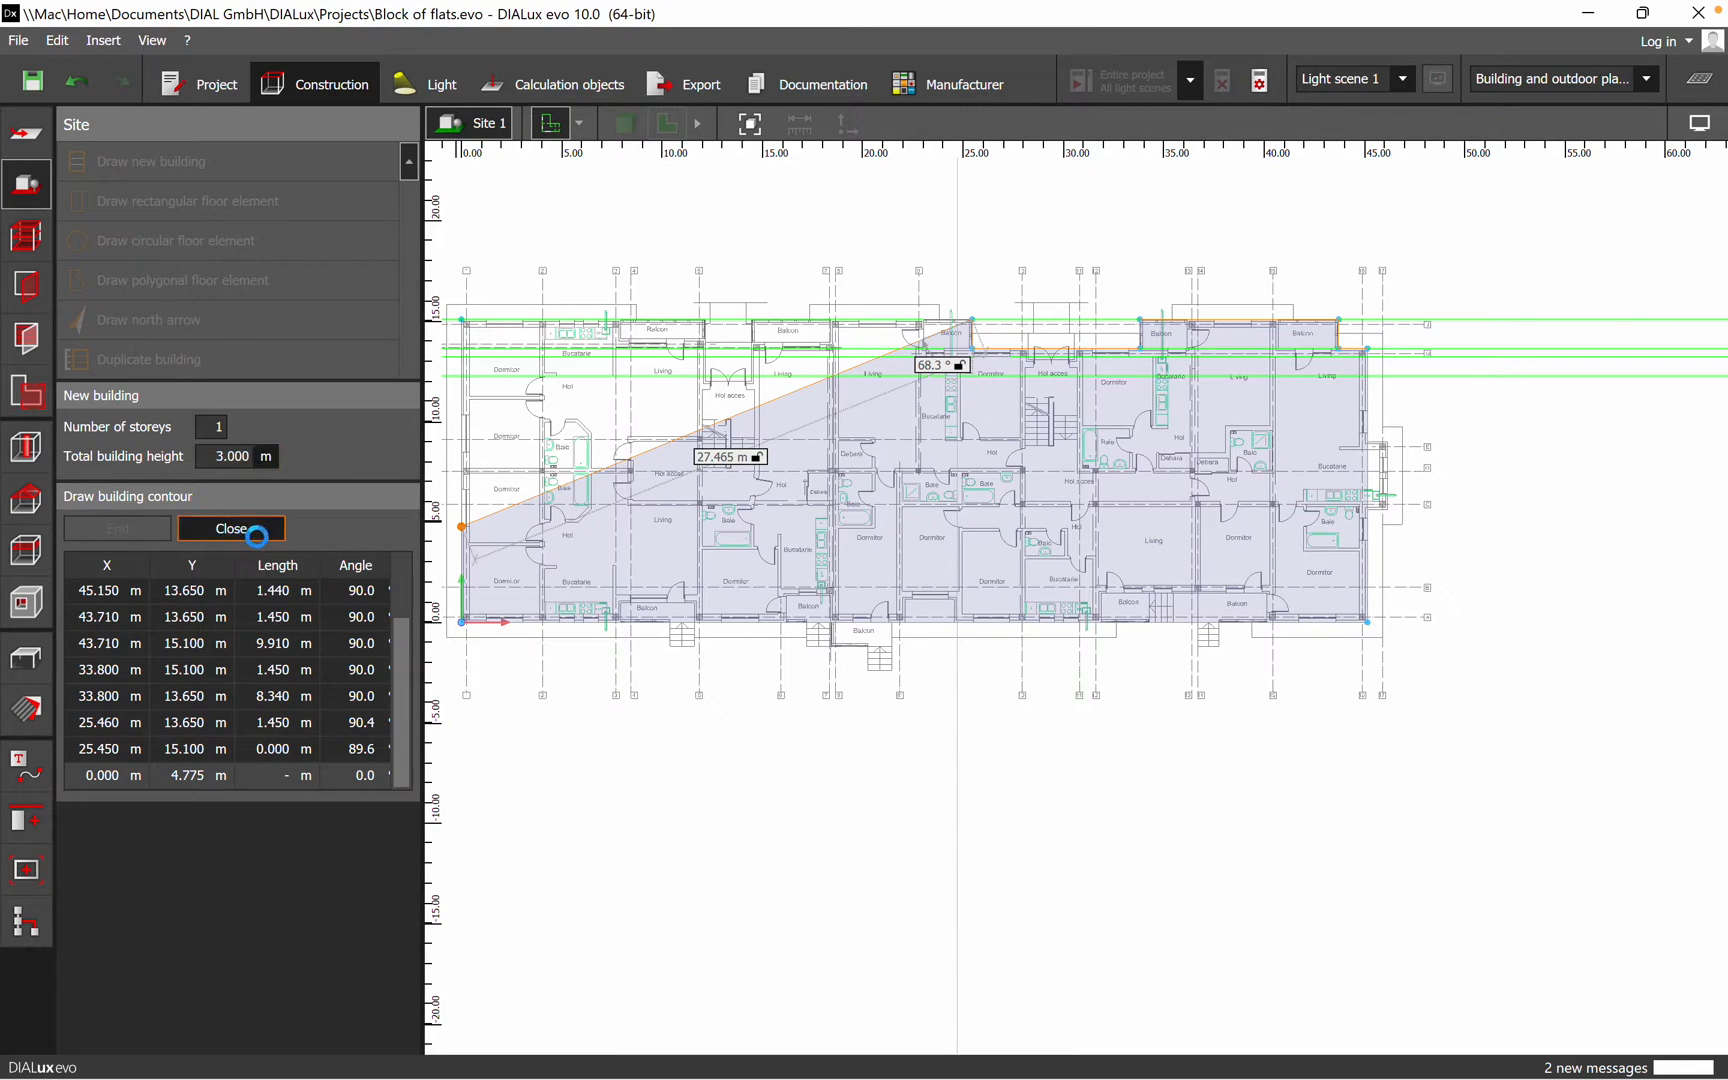
click(231, 528)
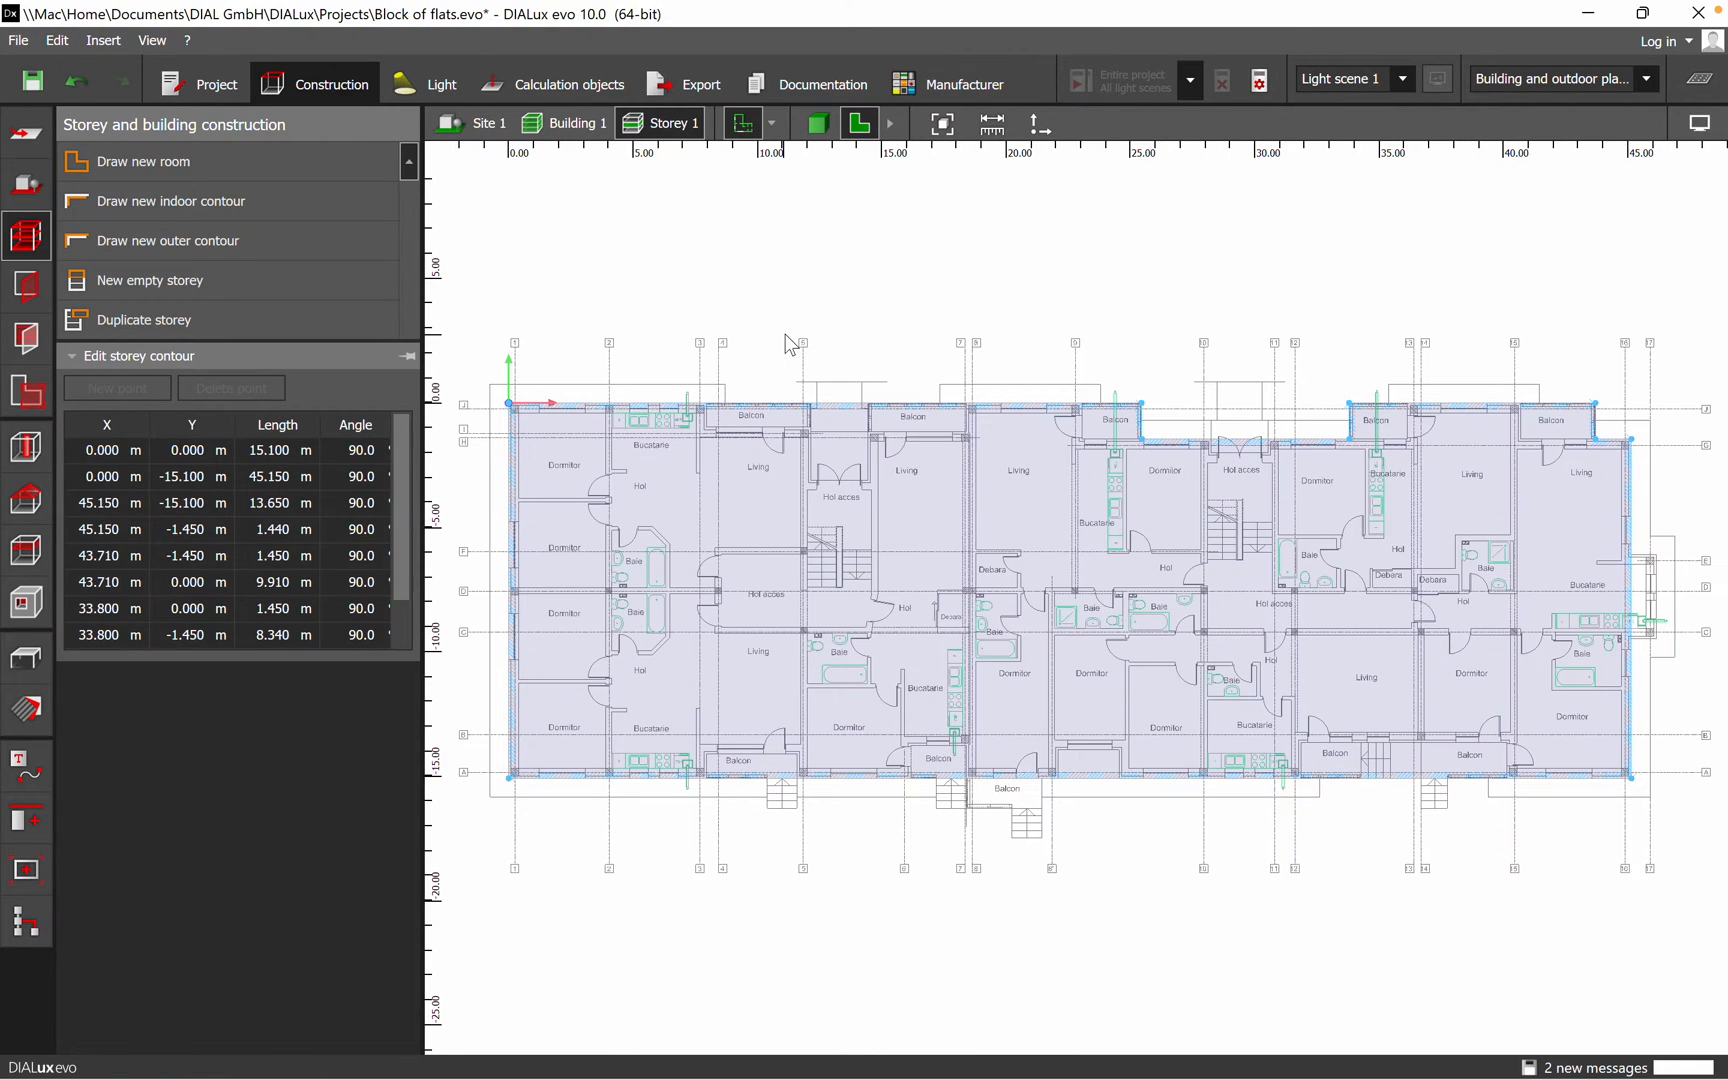
mouse_move(904, 366)
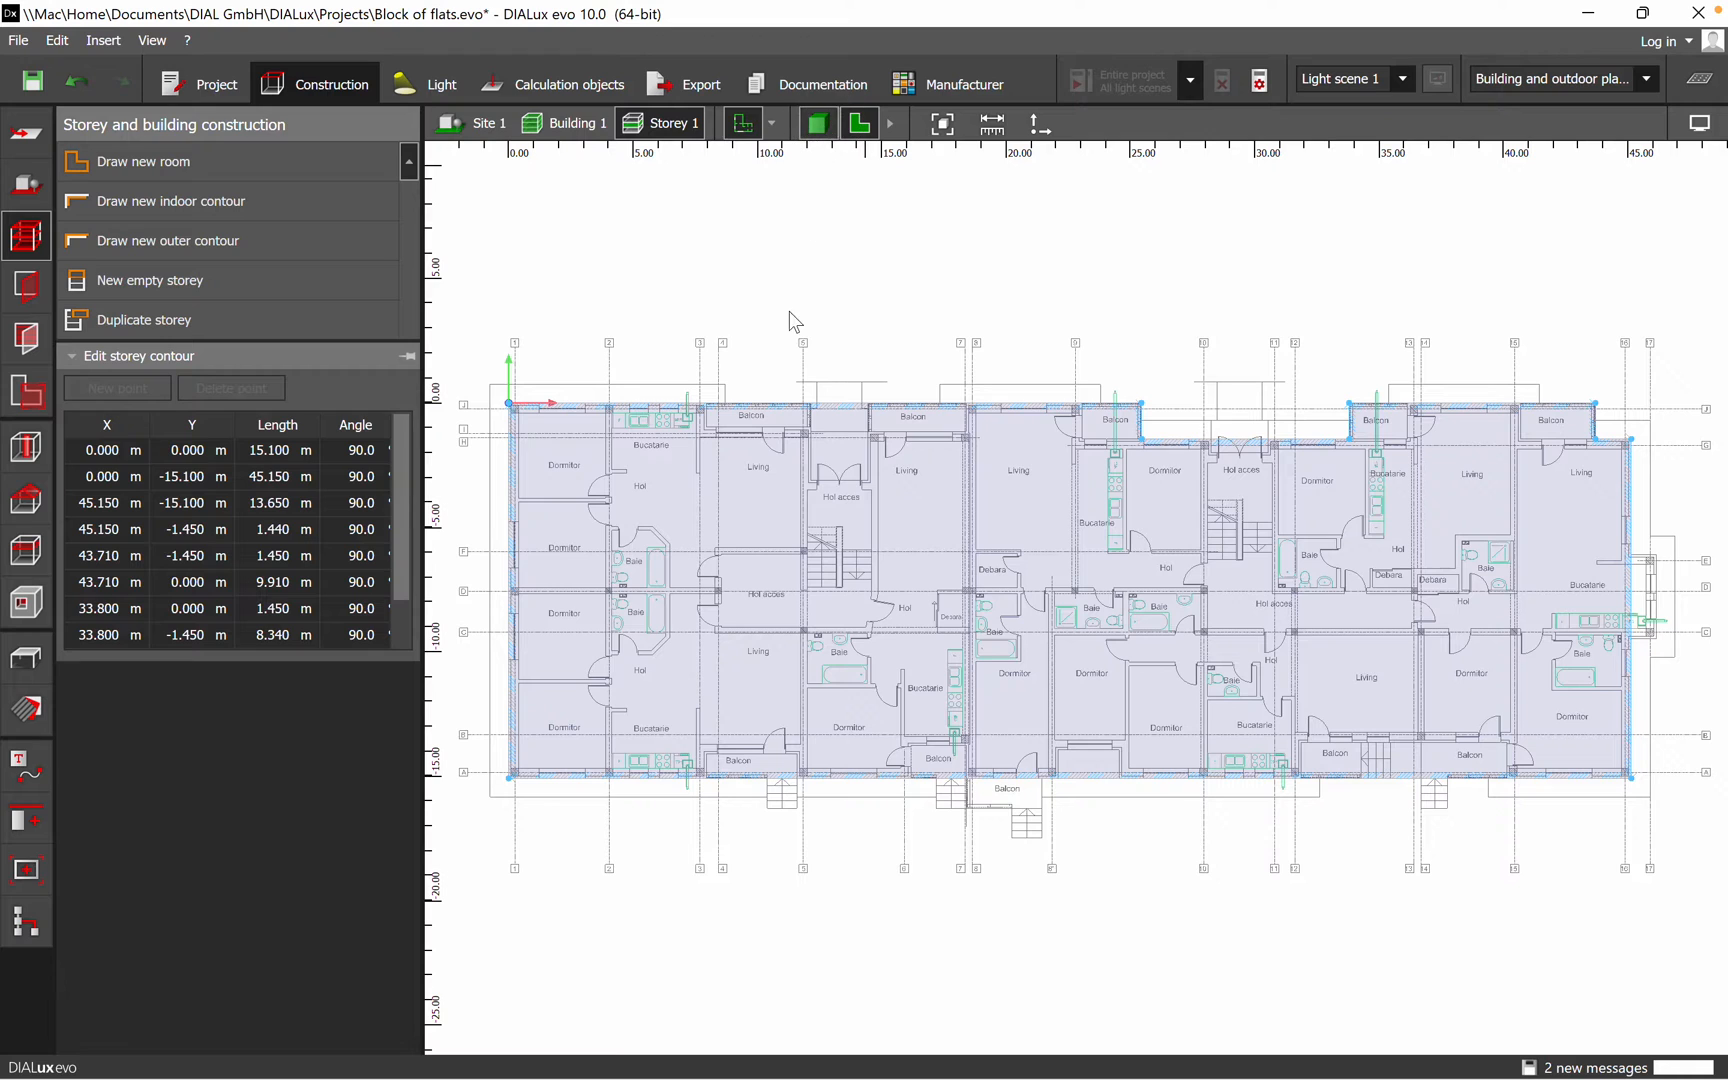
Show the storey in 3D view and orbit around the block
click(816, 122)
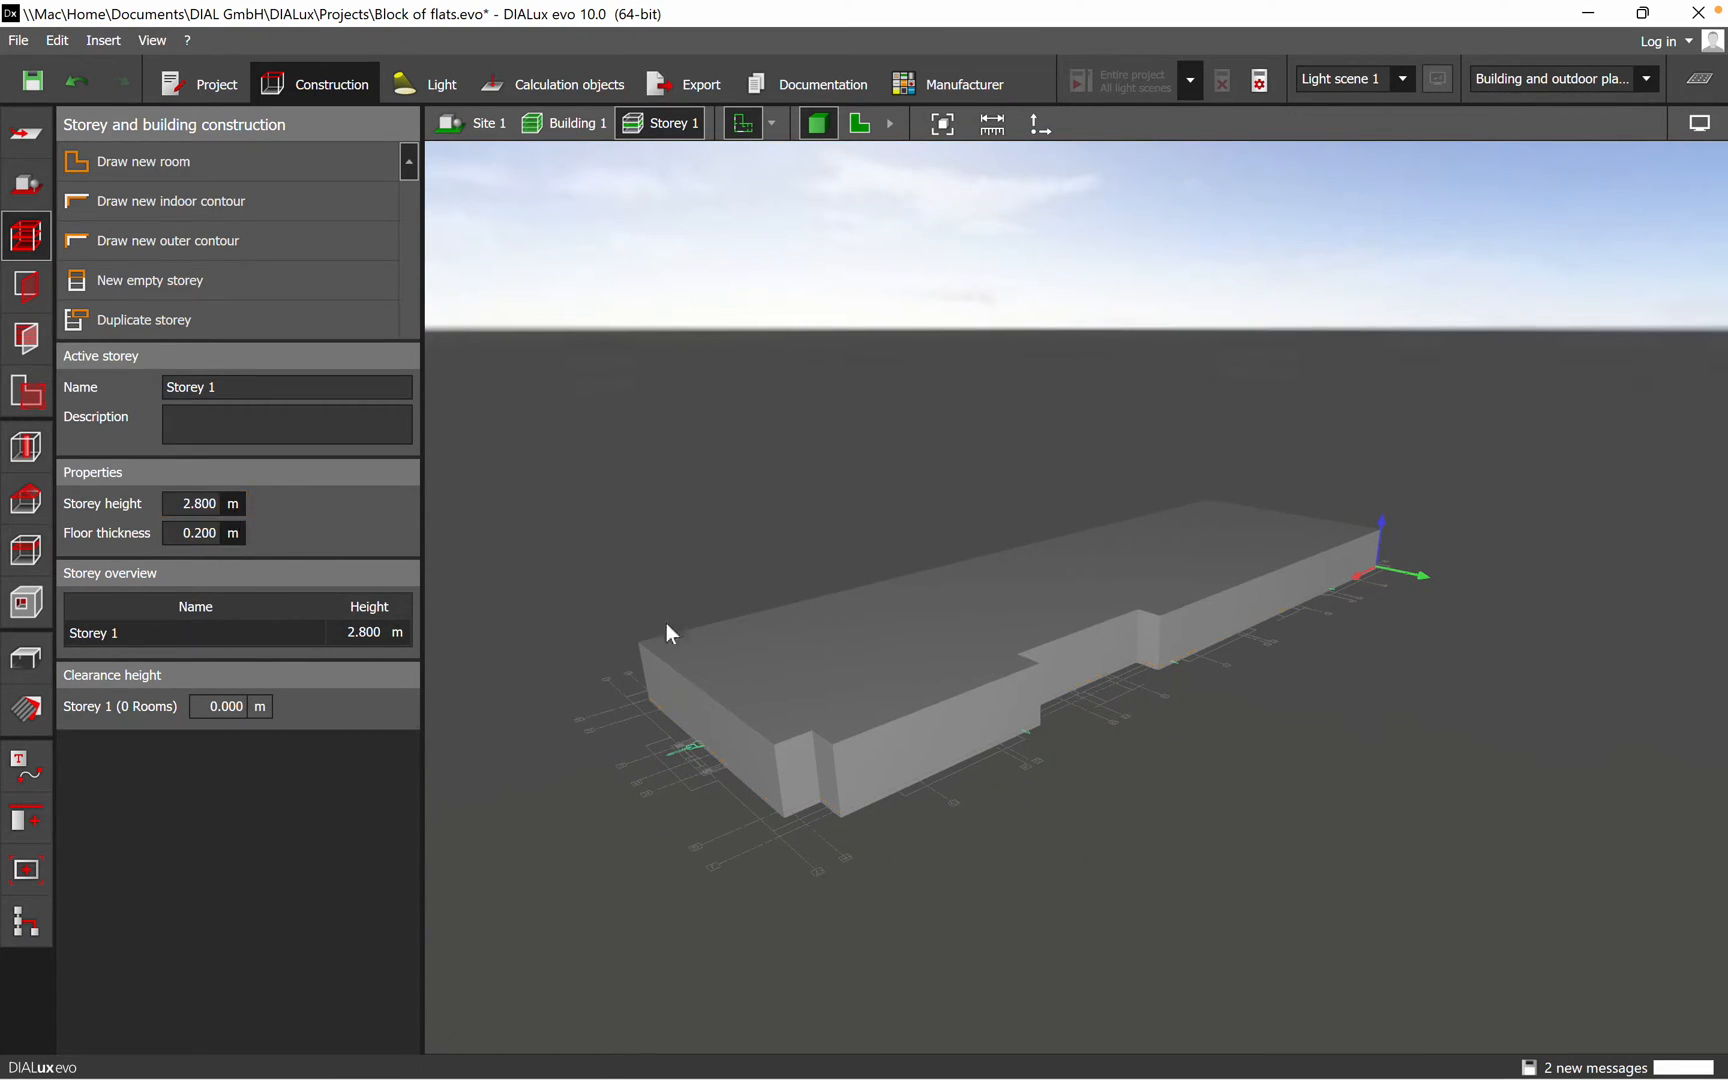
drag(667, 634, 871, 827)
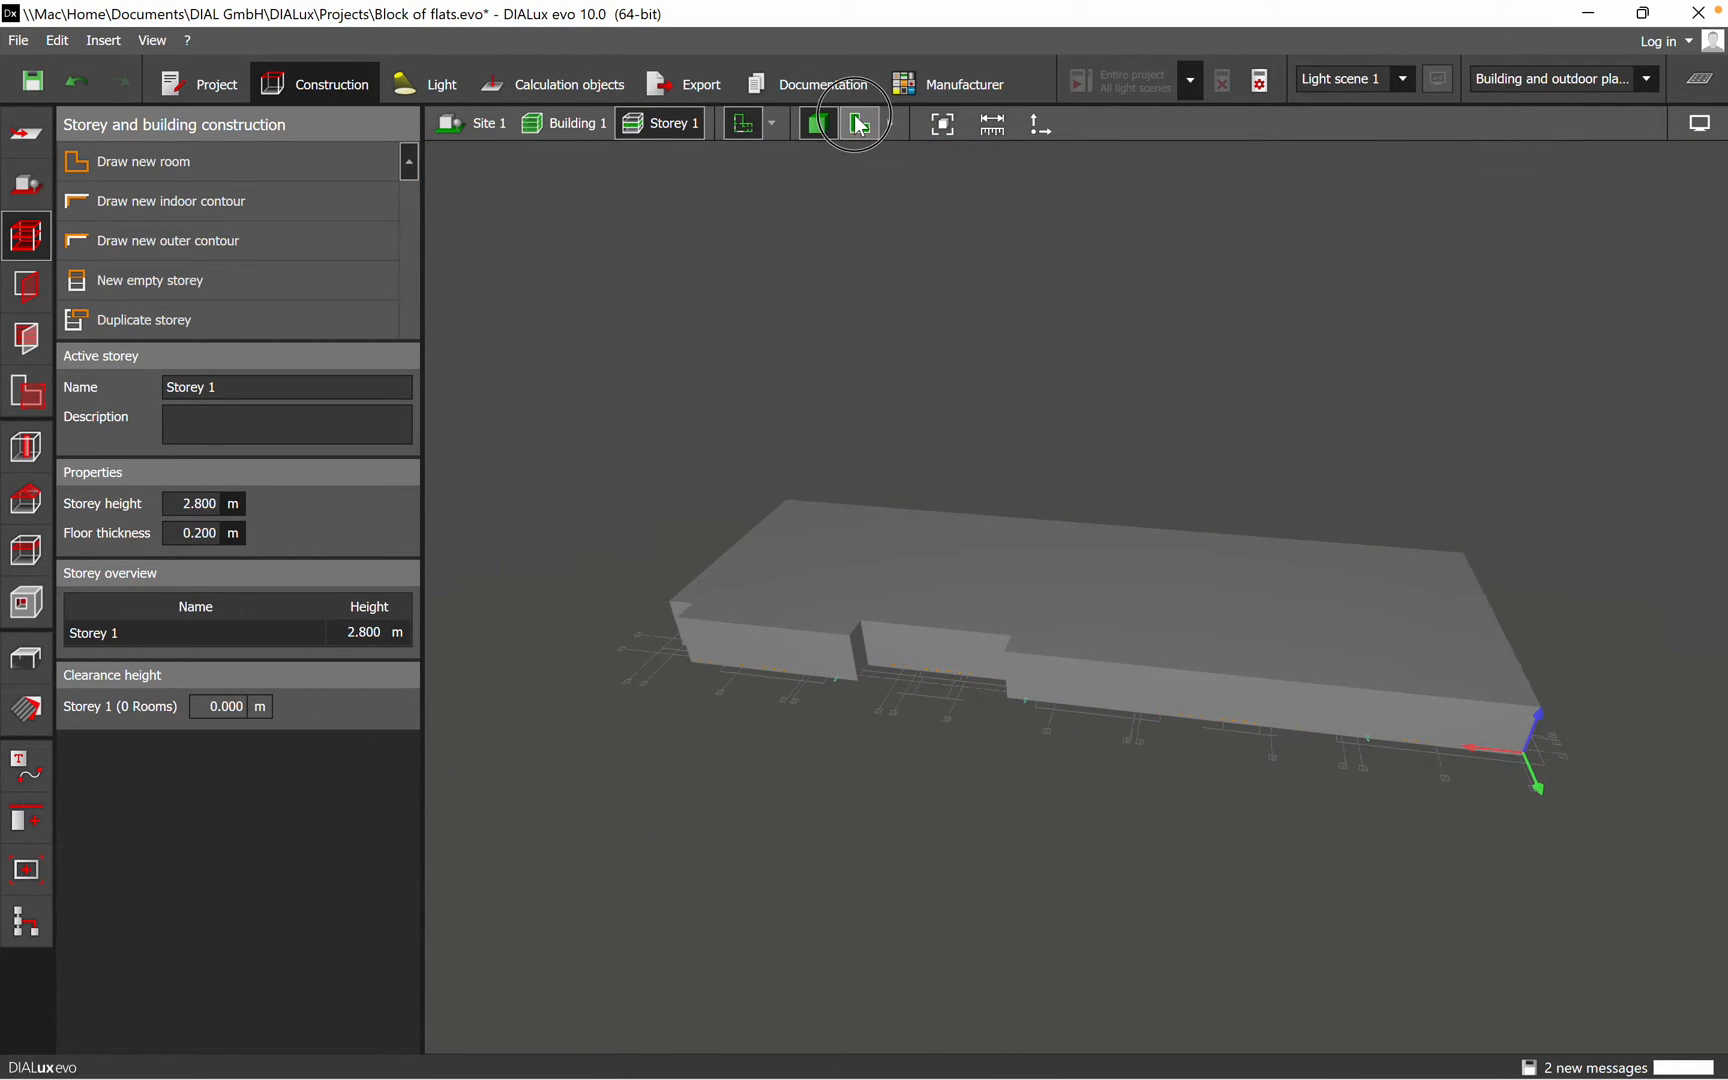
Return to the 2D plan of Storey 1 and zoom across the room layout
click(858, 123)
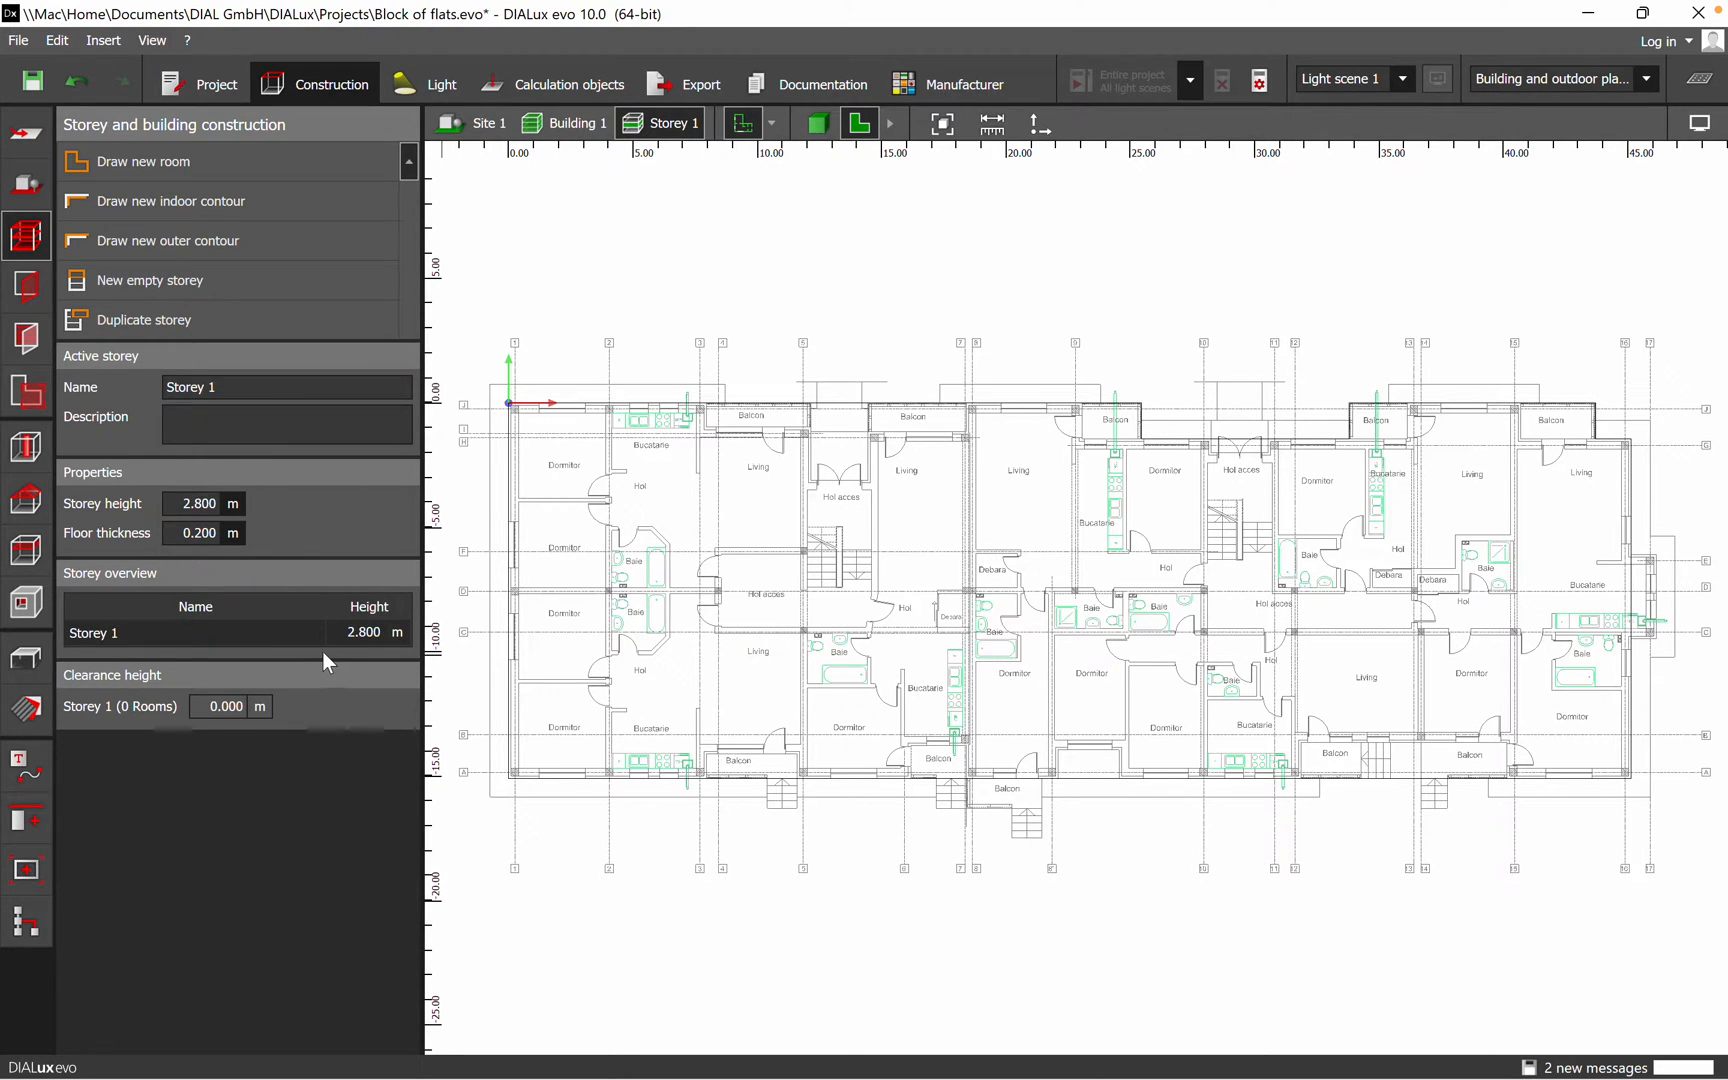
mouse_move(229, 162)
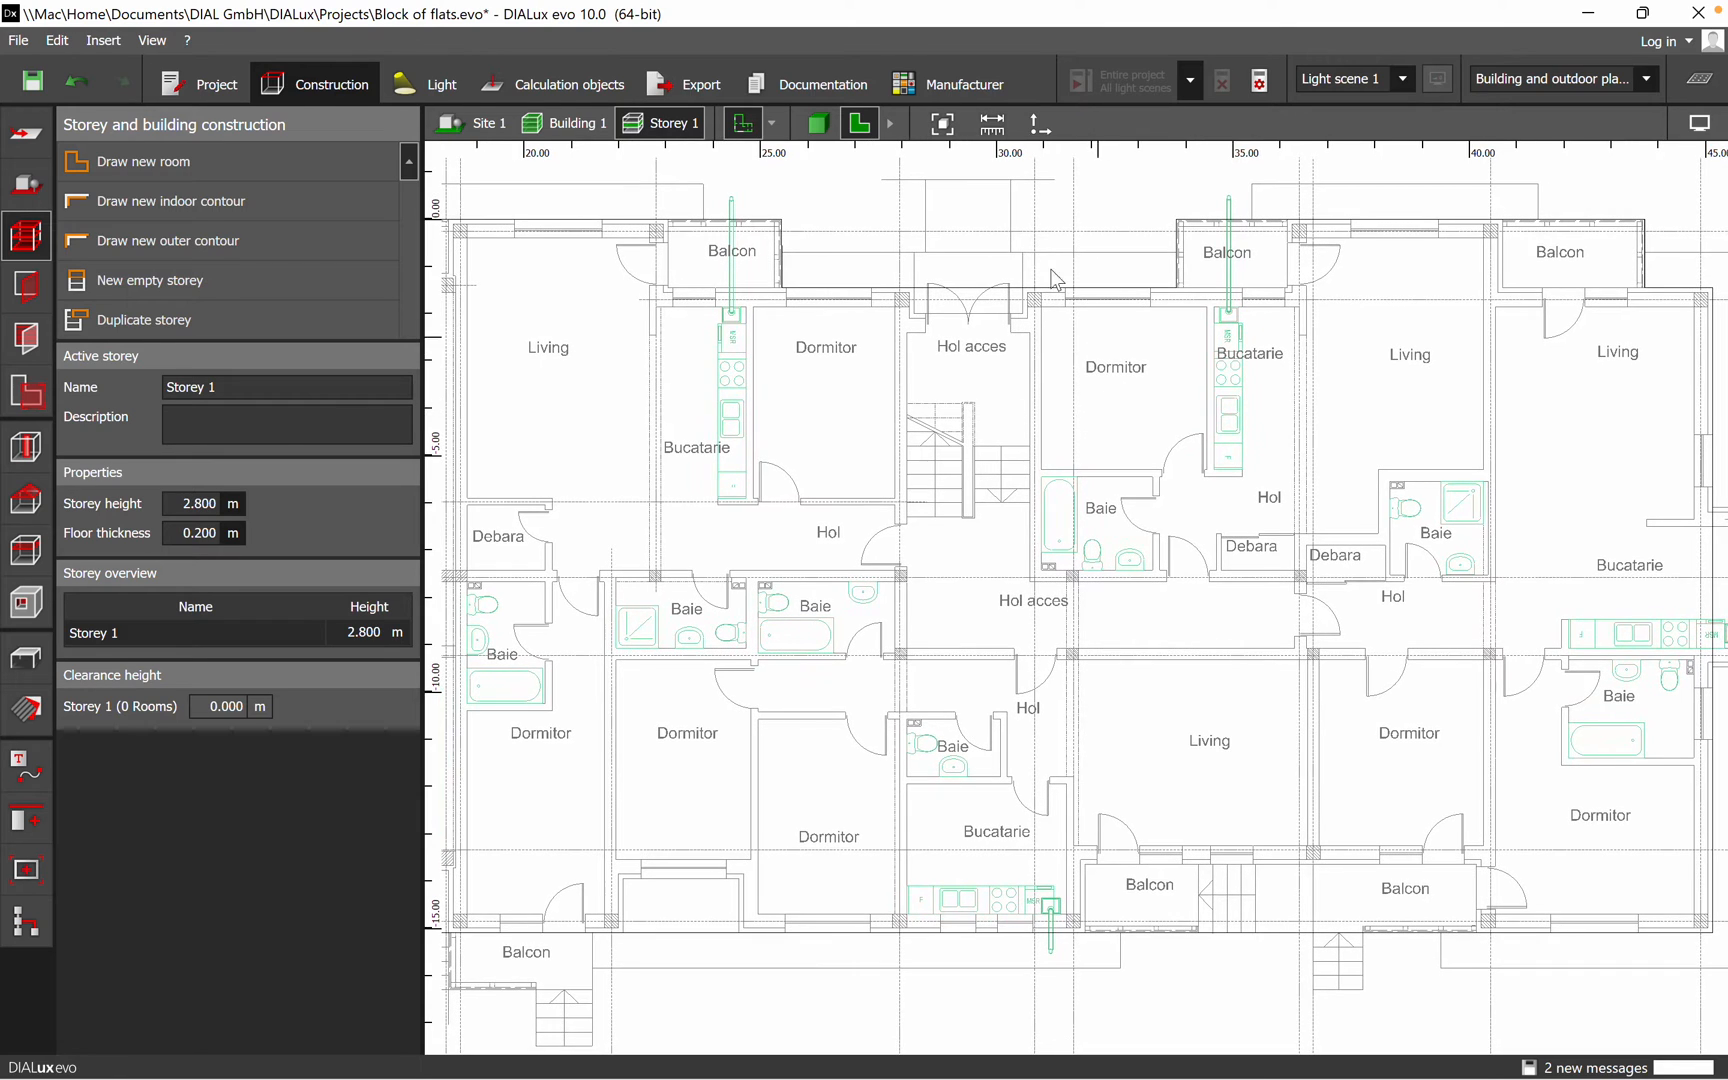
mouse_move(1036, 641)
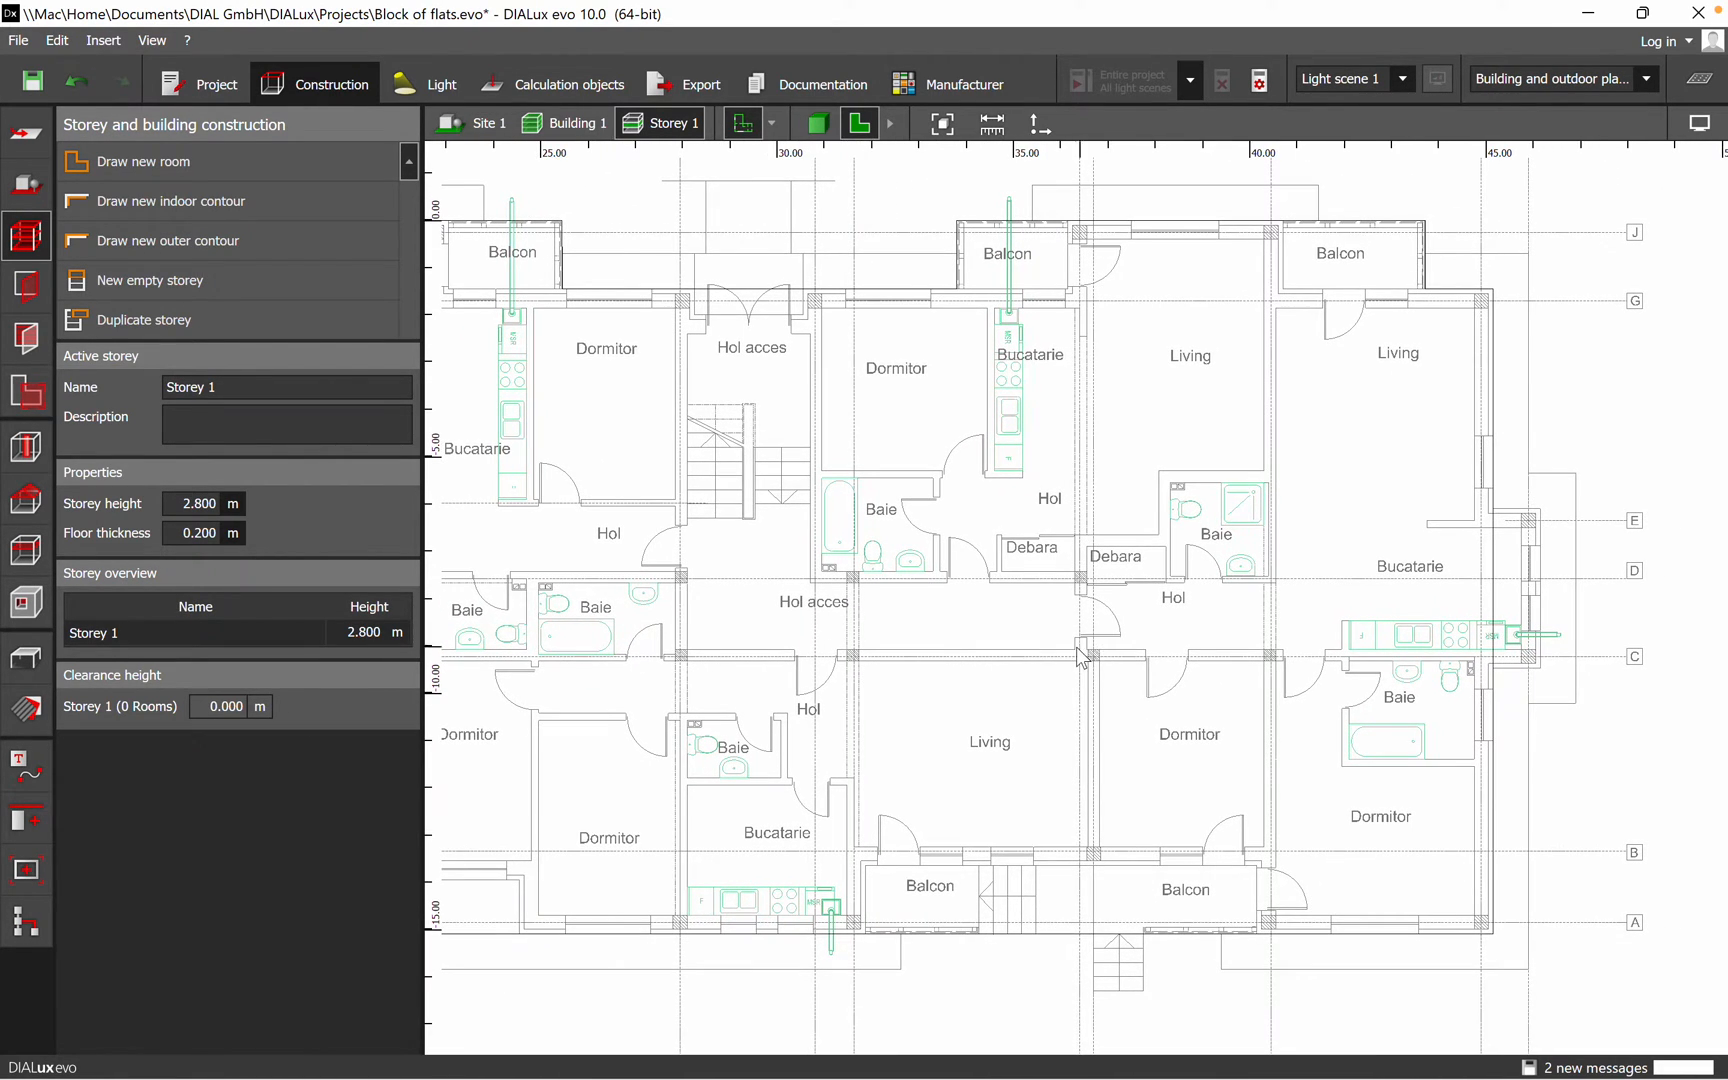
mouse_move(1403, 510)
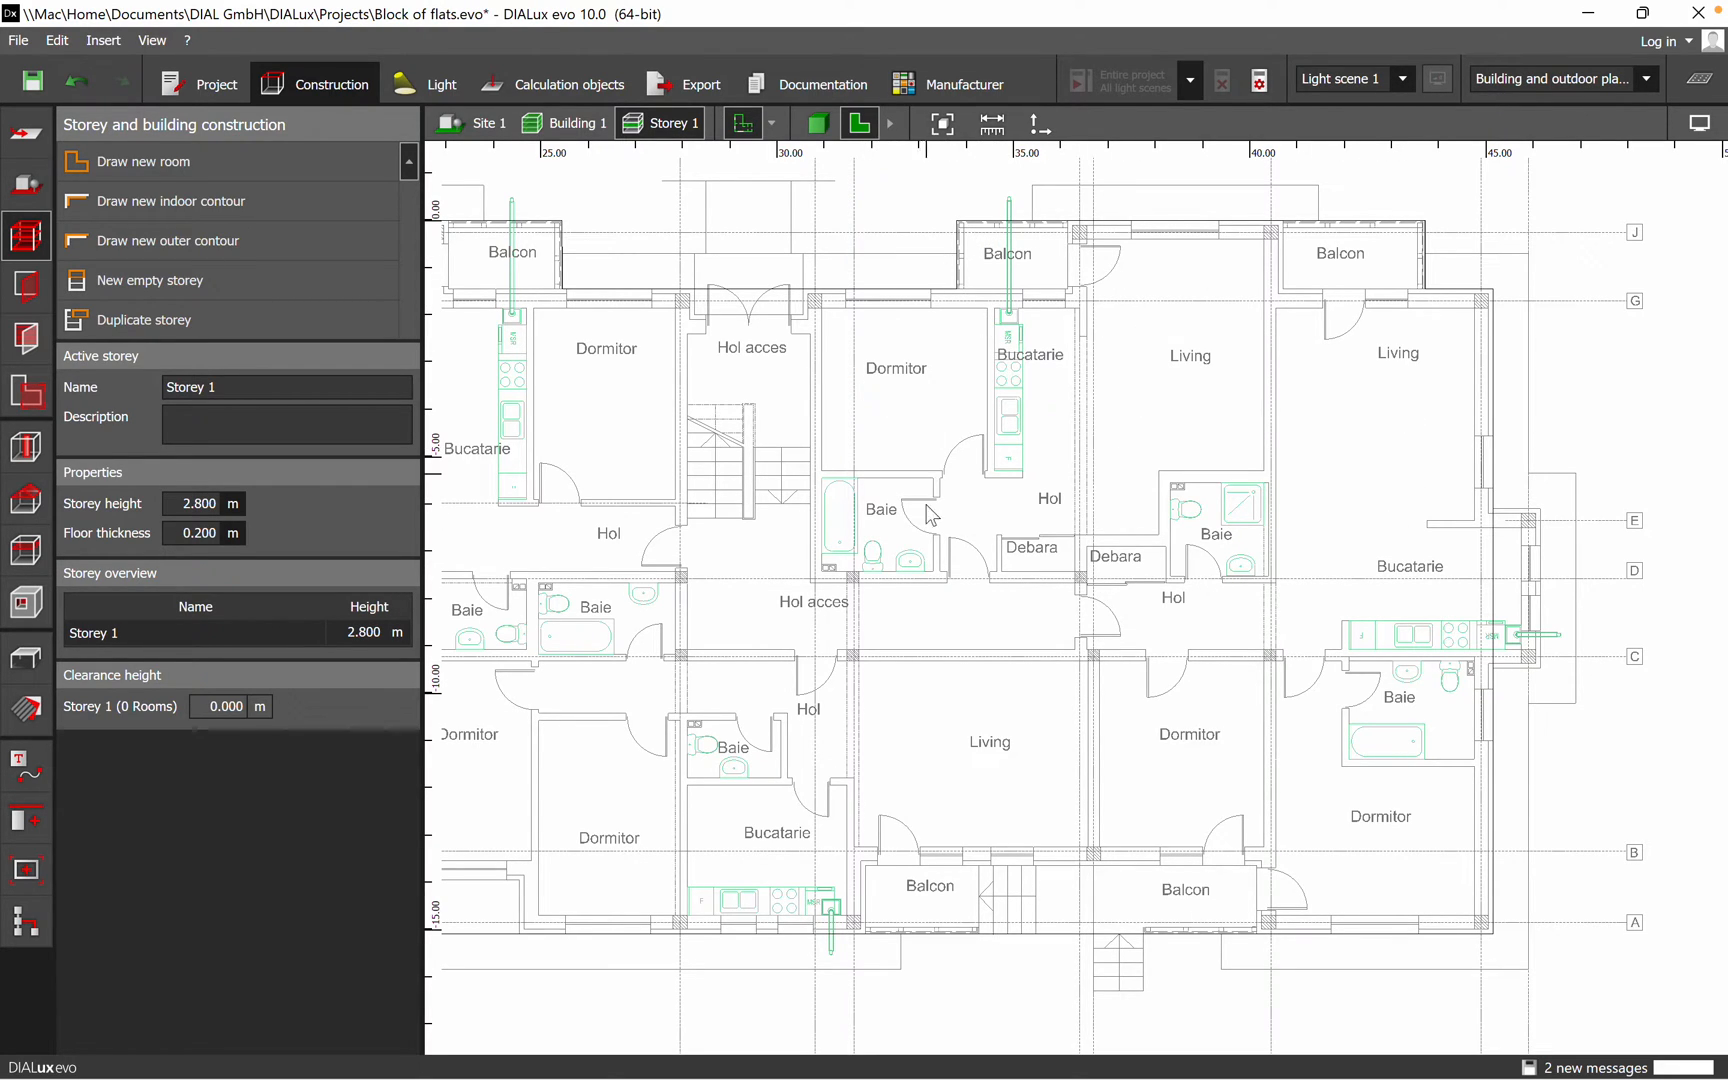
mouse_move(1135, 541)
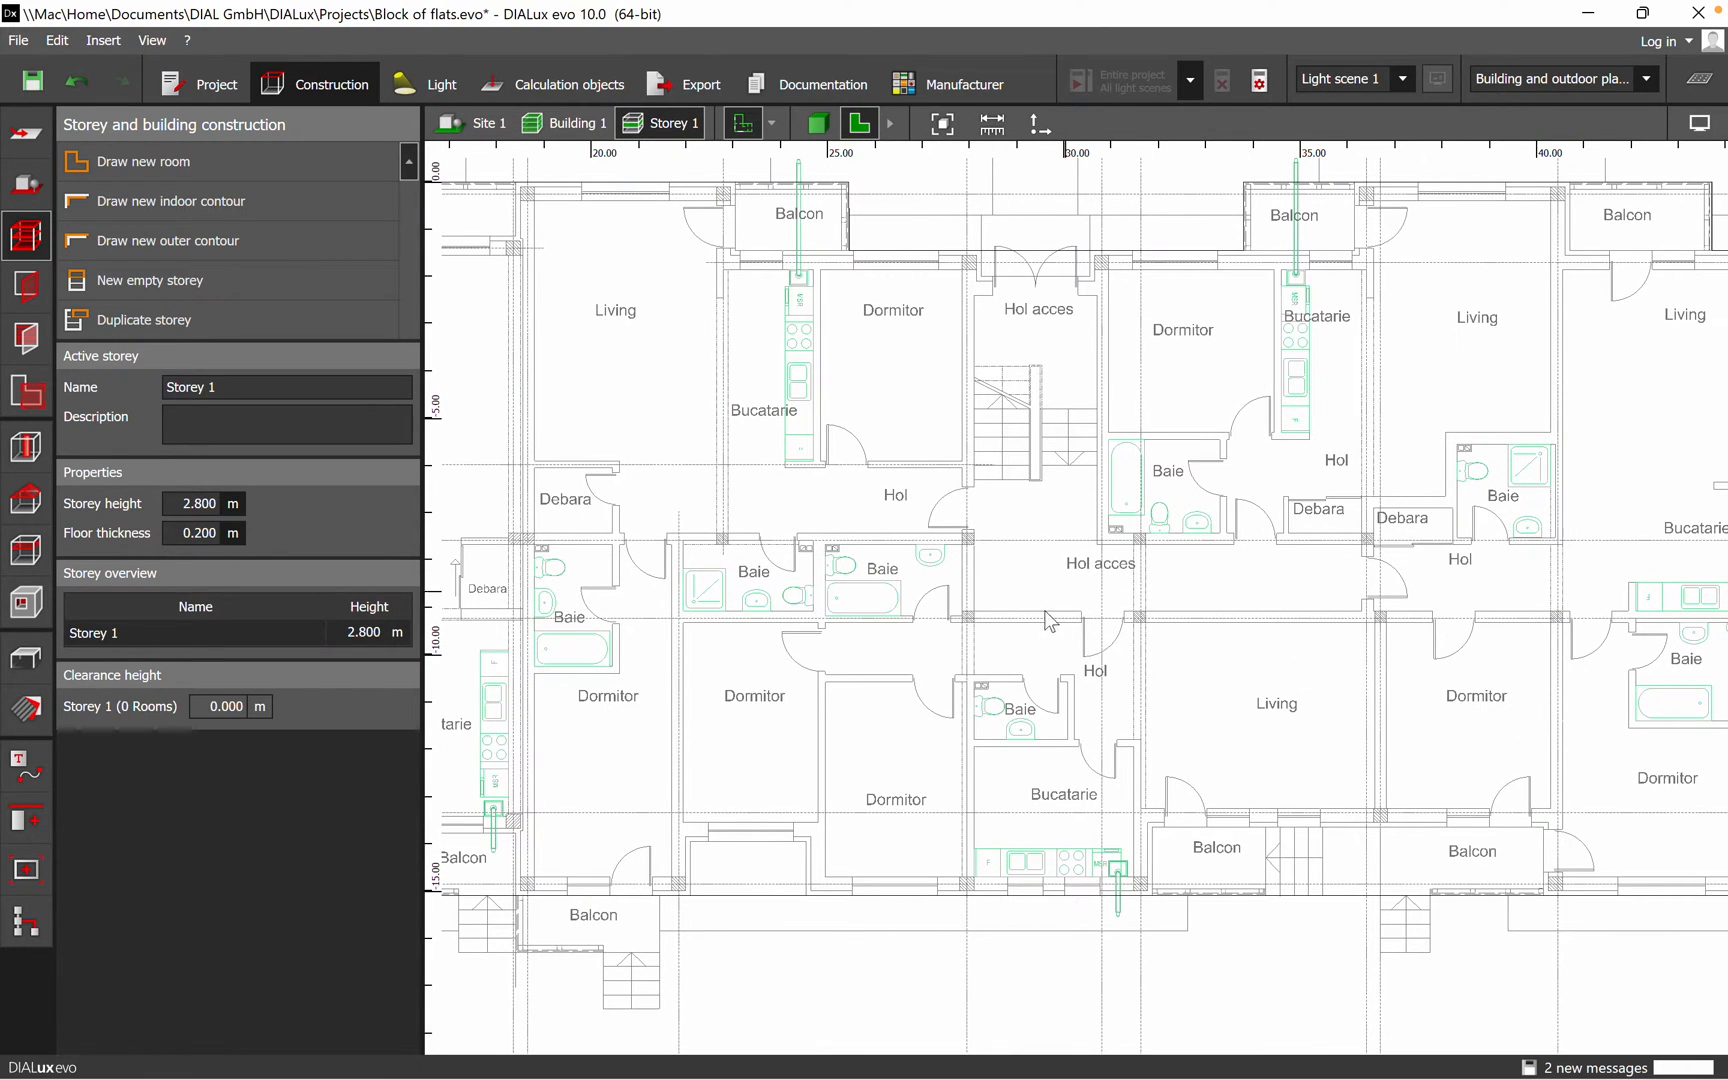
mouse_move(821, 725)
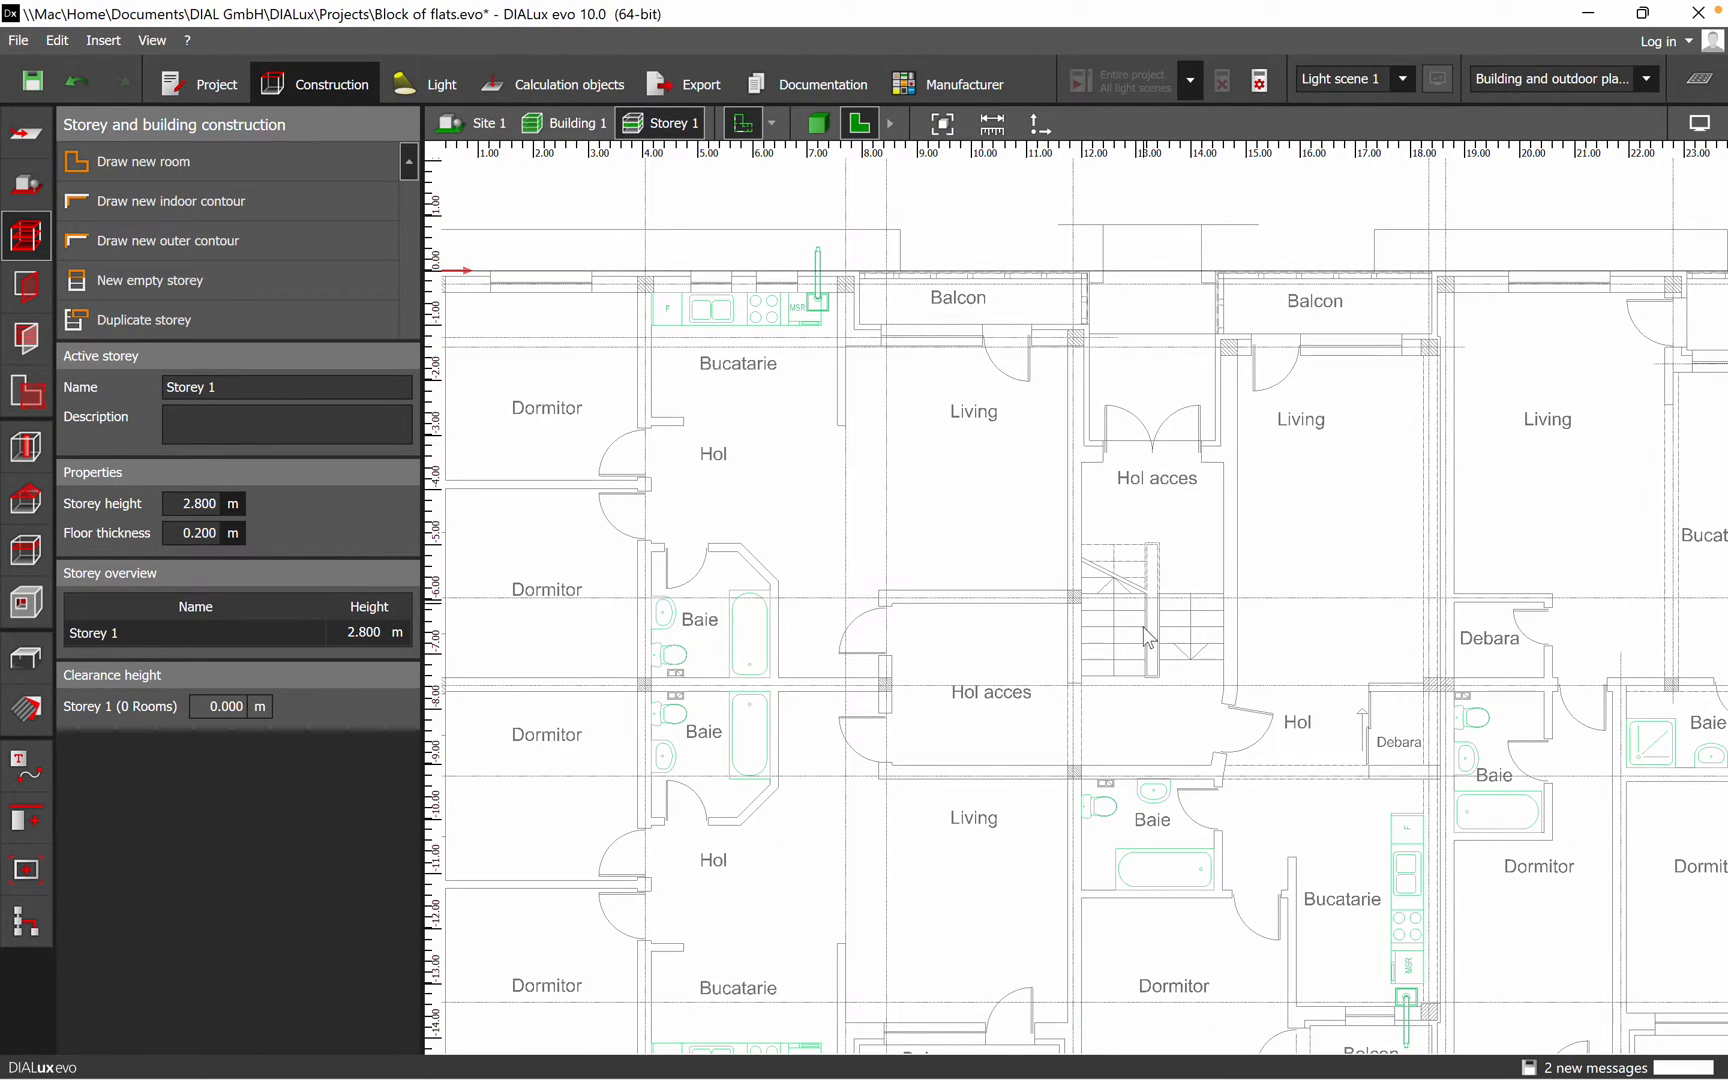
mouse_move(1152, 639)
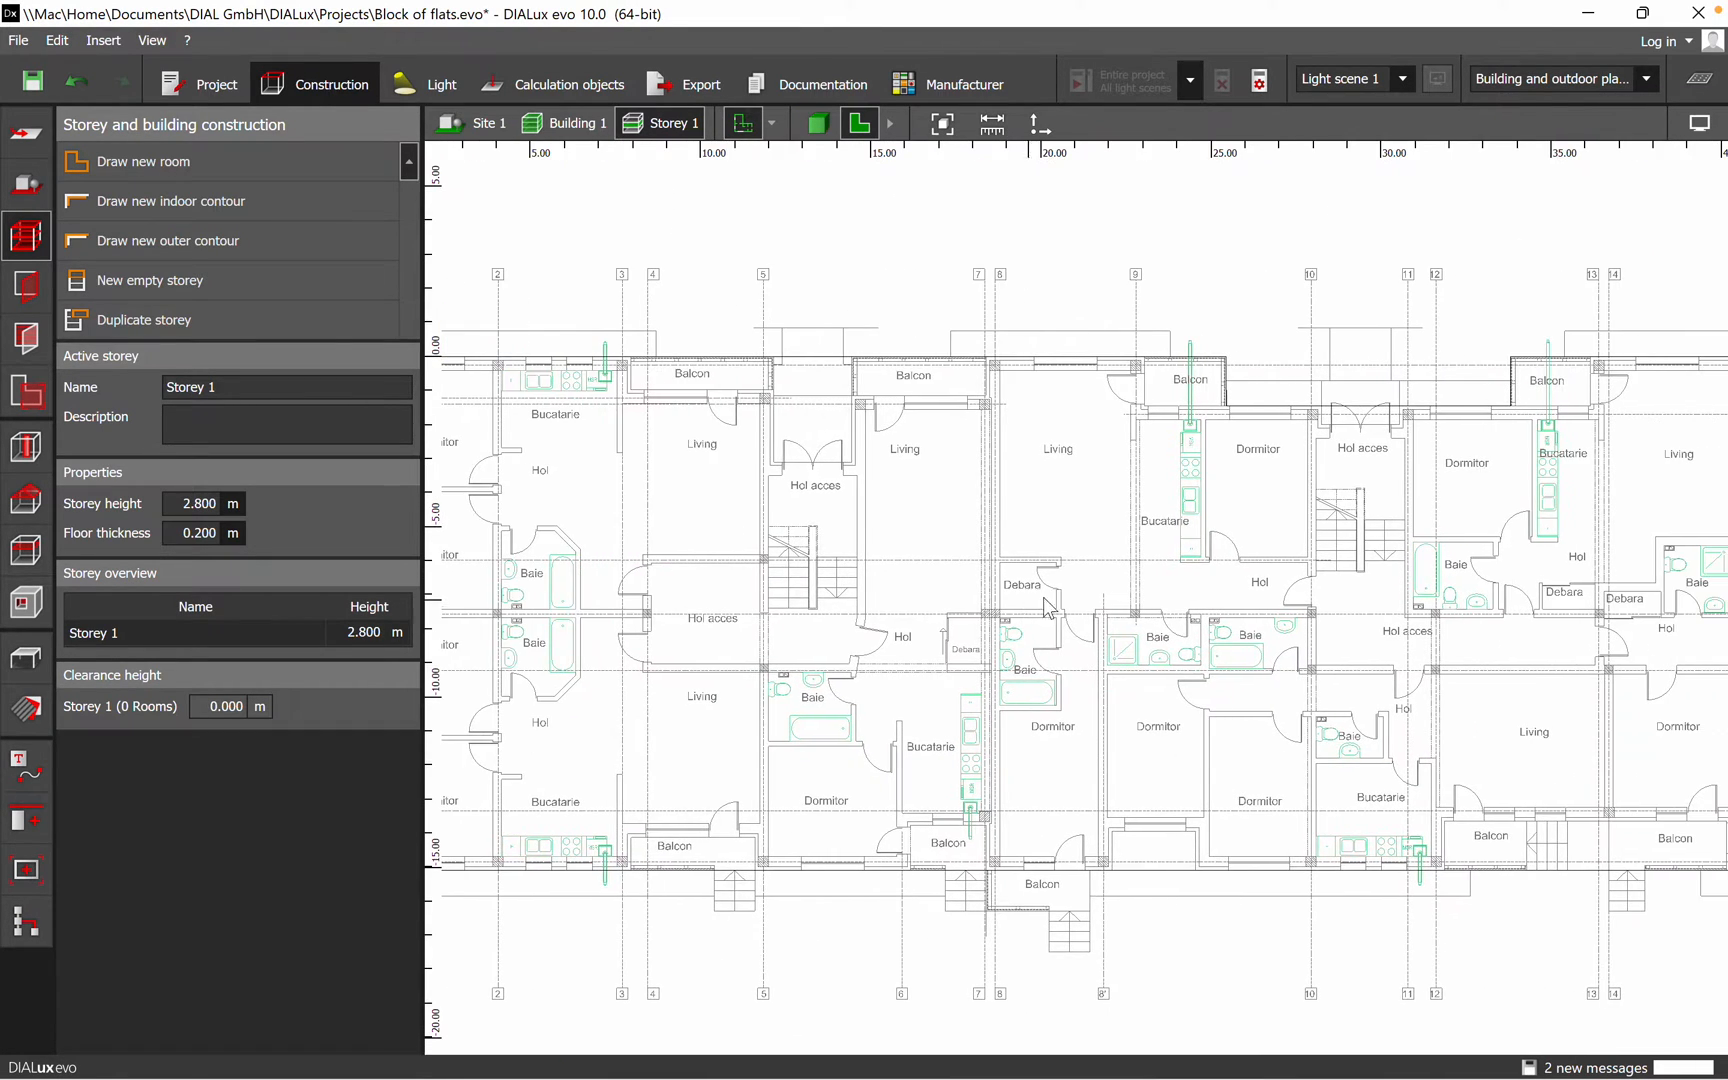
scroll(down, 3)
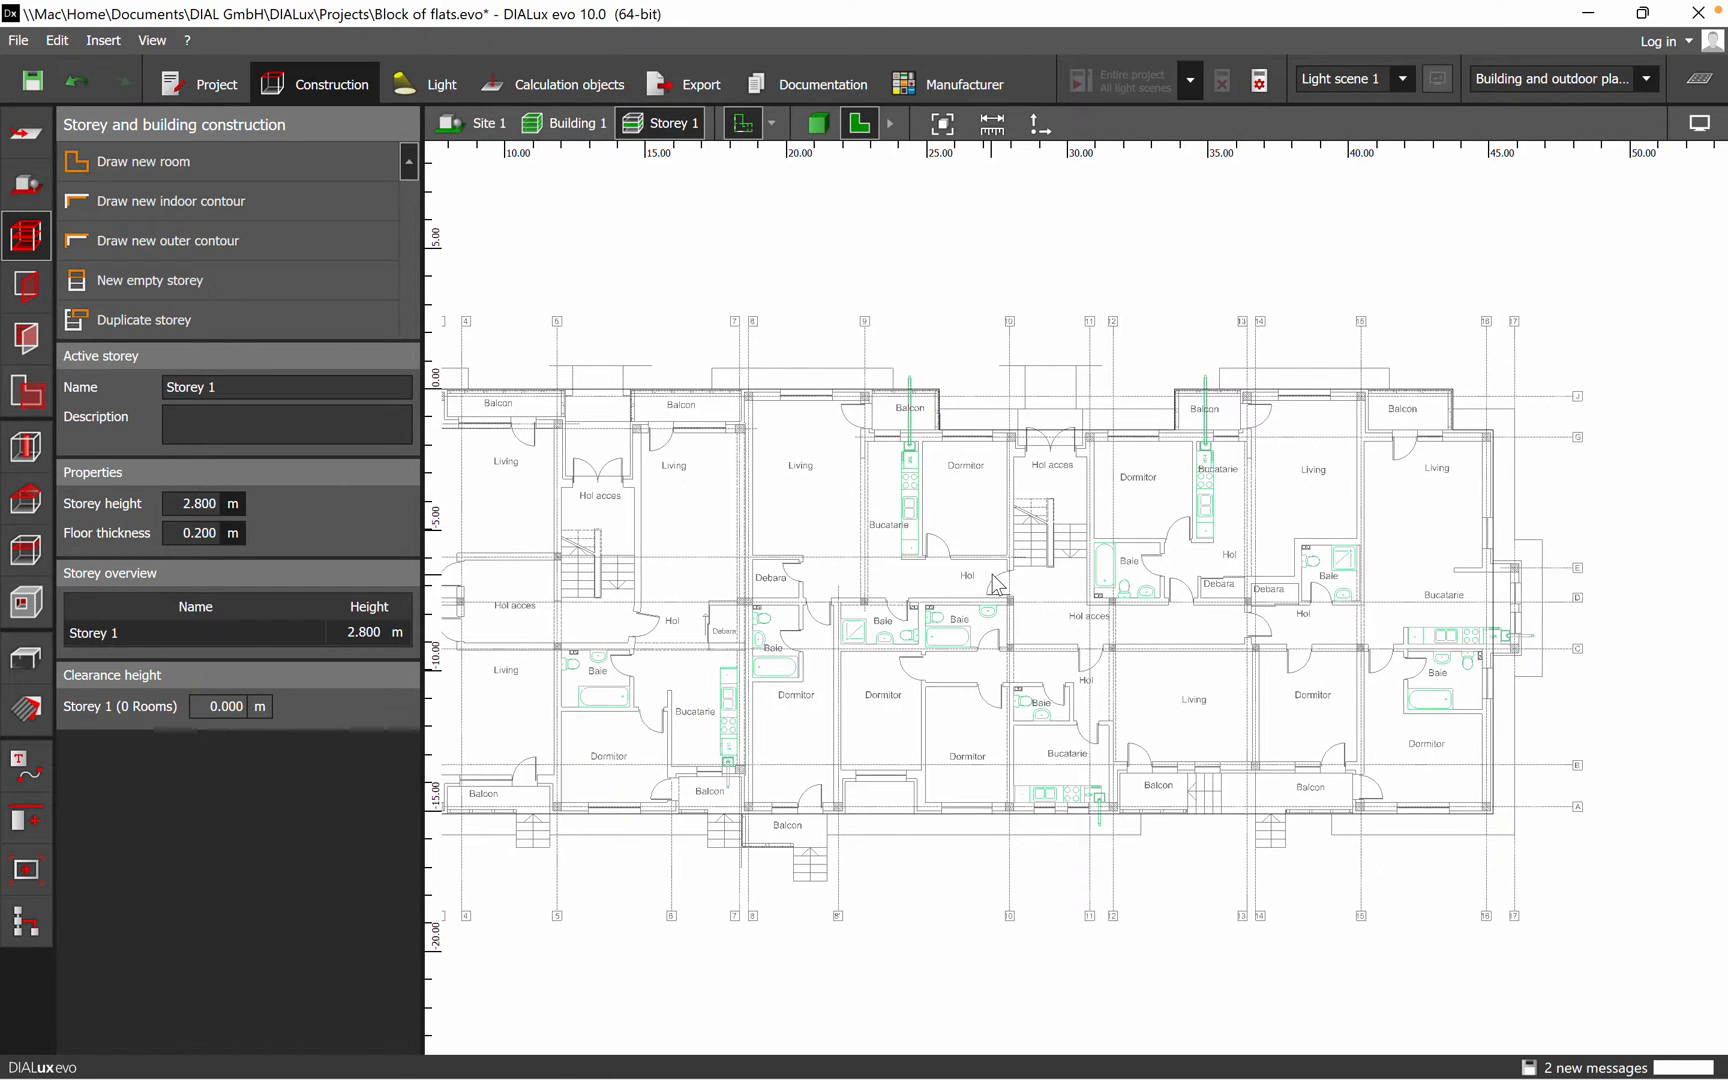
mouse_move(253, 185)
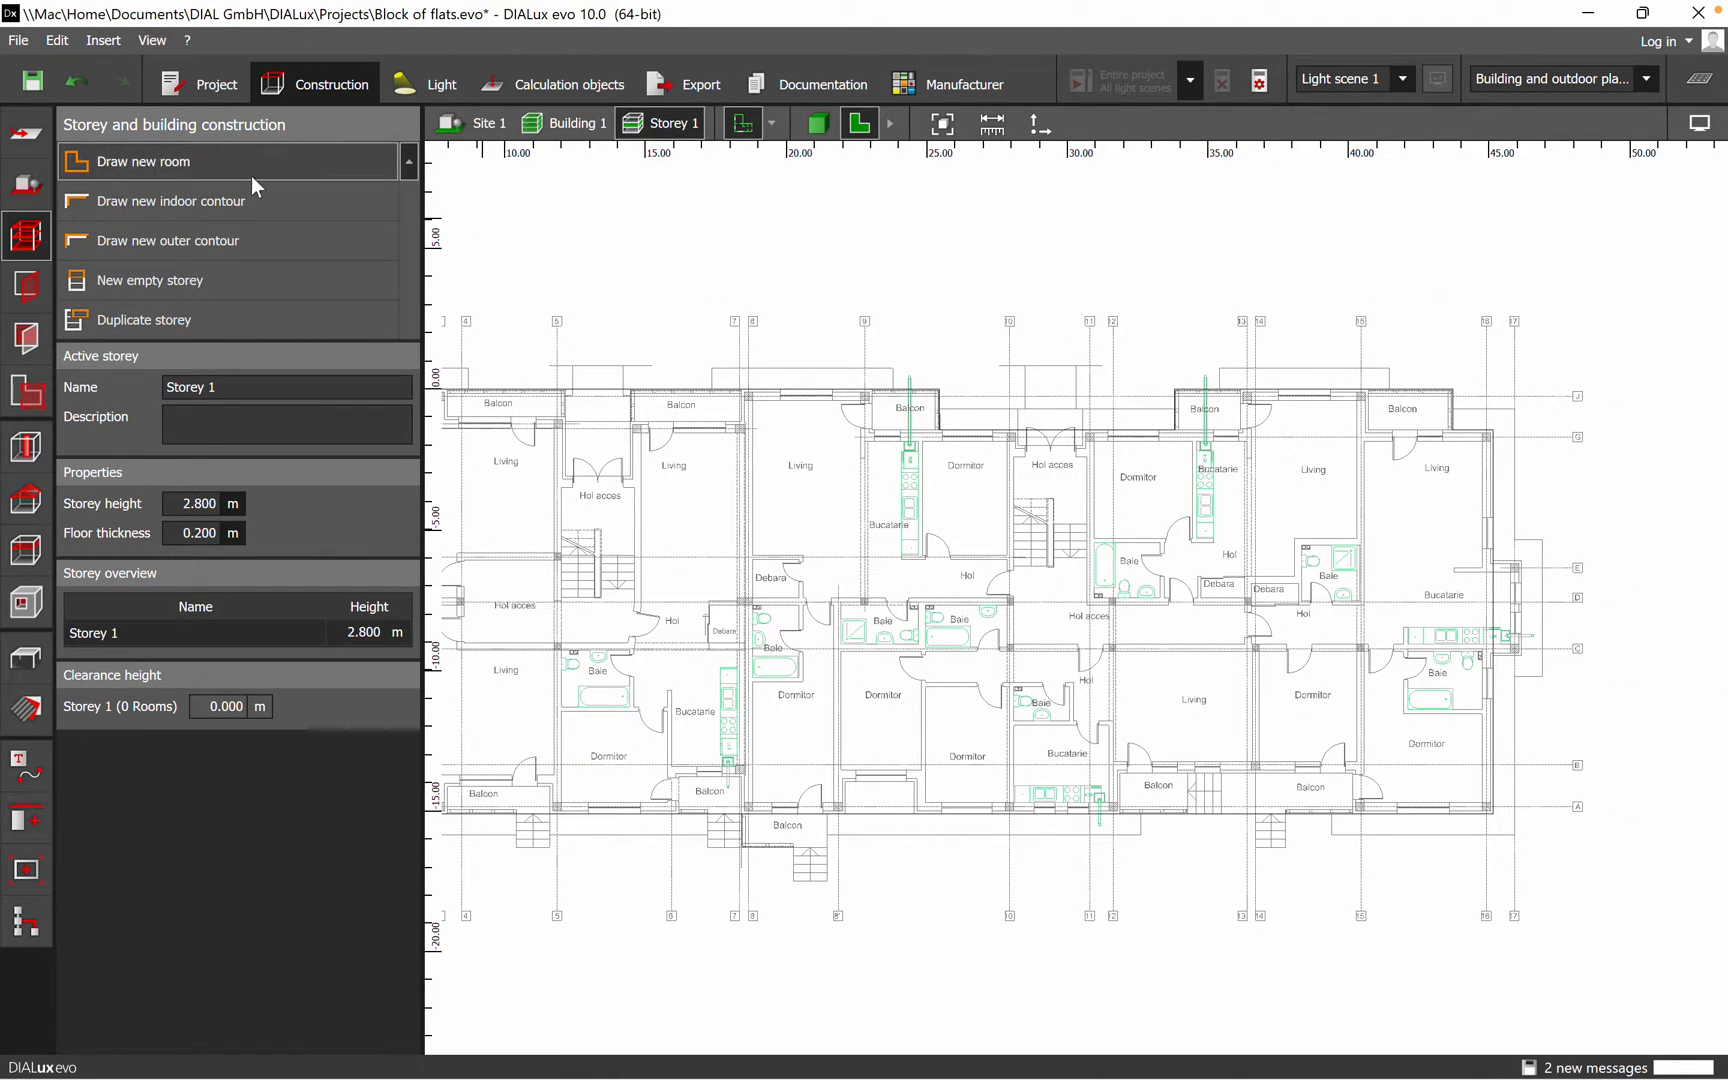
mouse_move(256, 176)
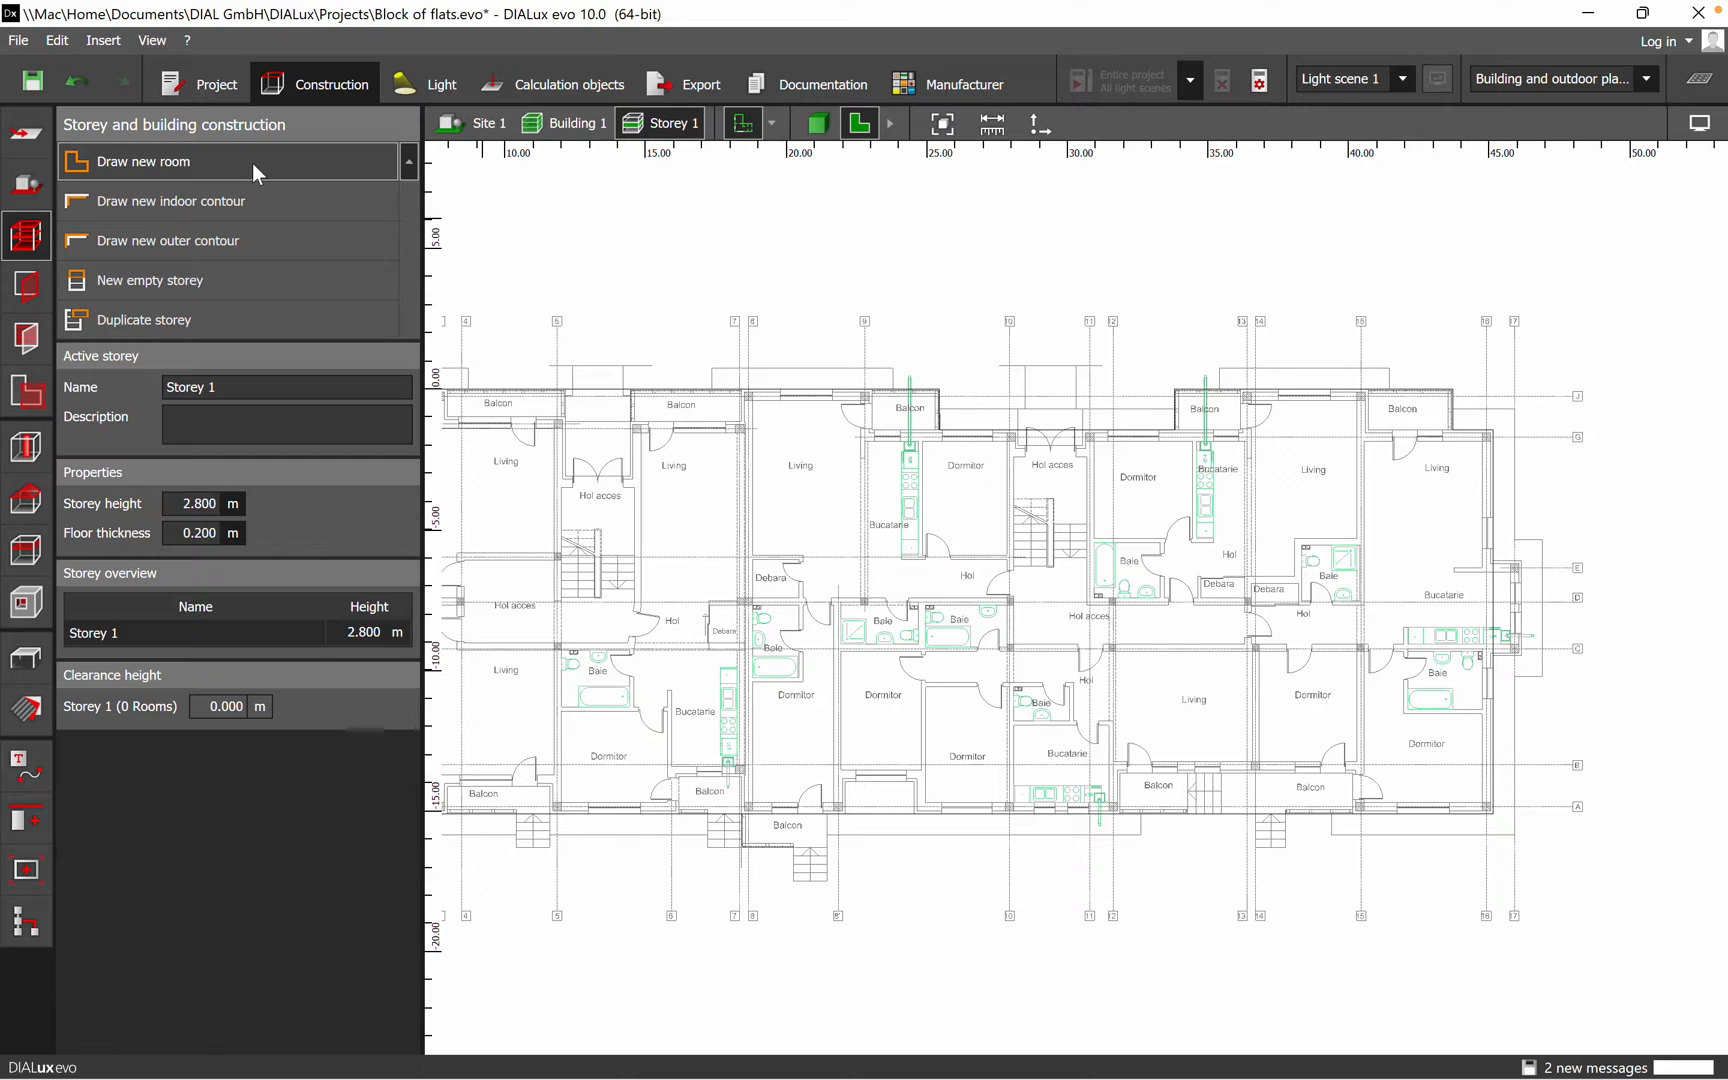
mouse_move(799, 476)
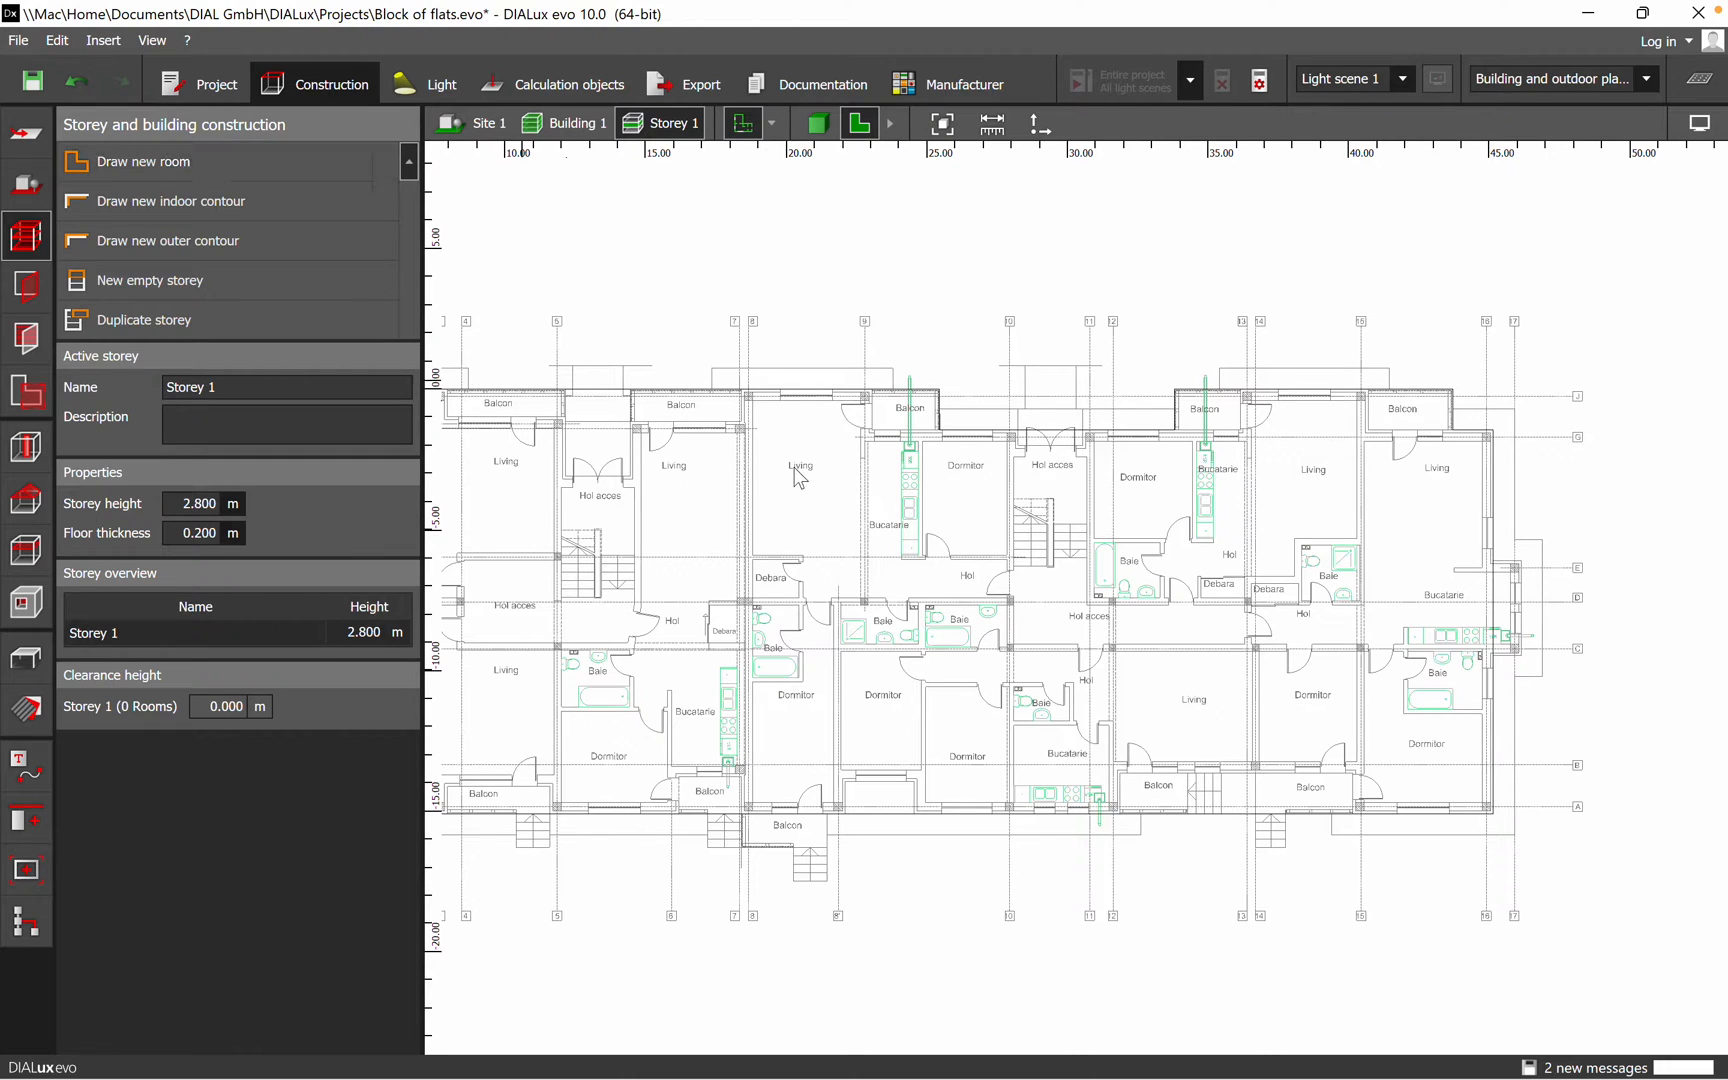
mouse_move(1400, 367)
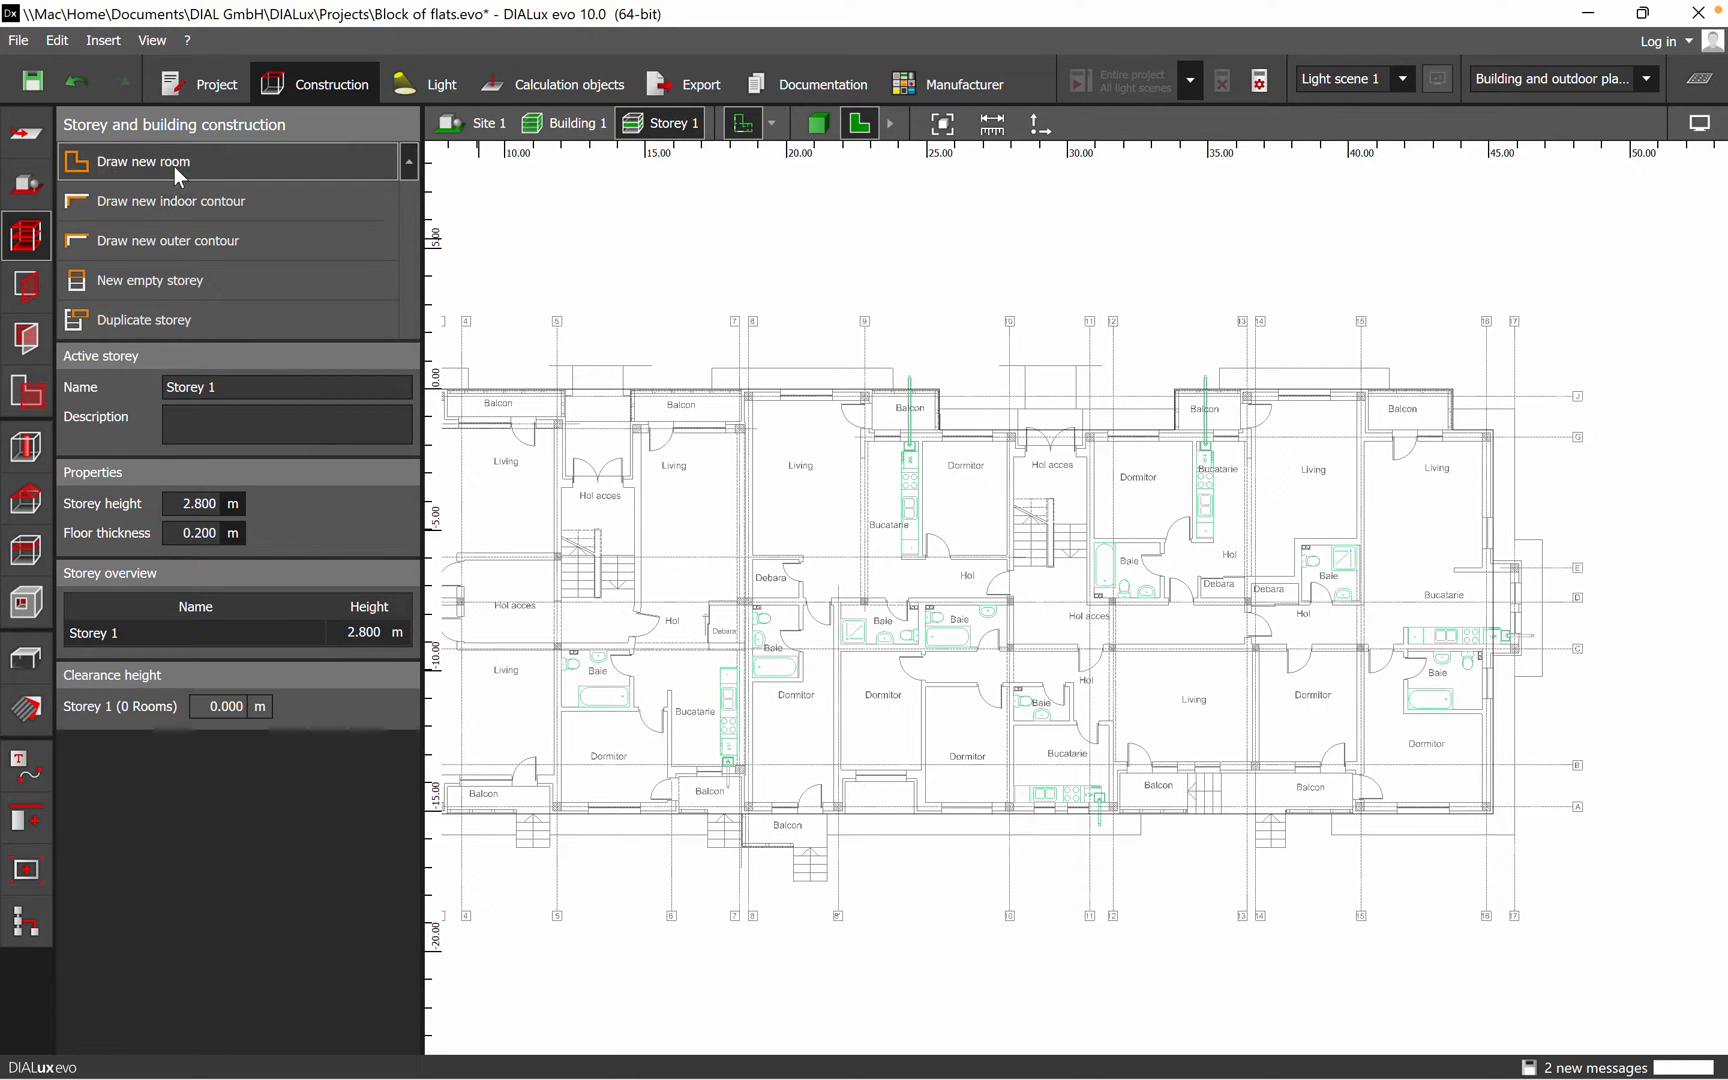
Trace a room outline along the right flat's living room and kitchen walls
click(141, 162)
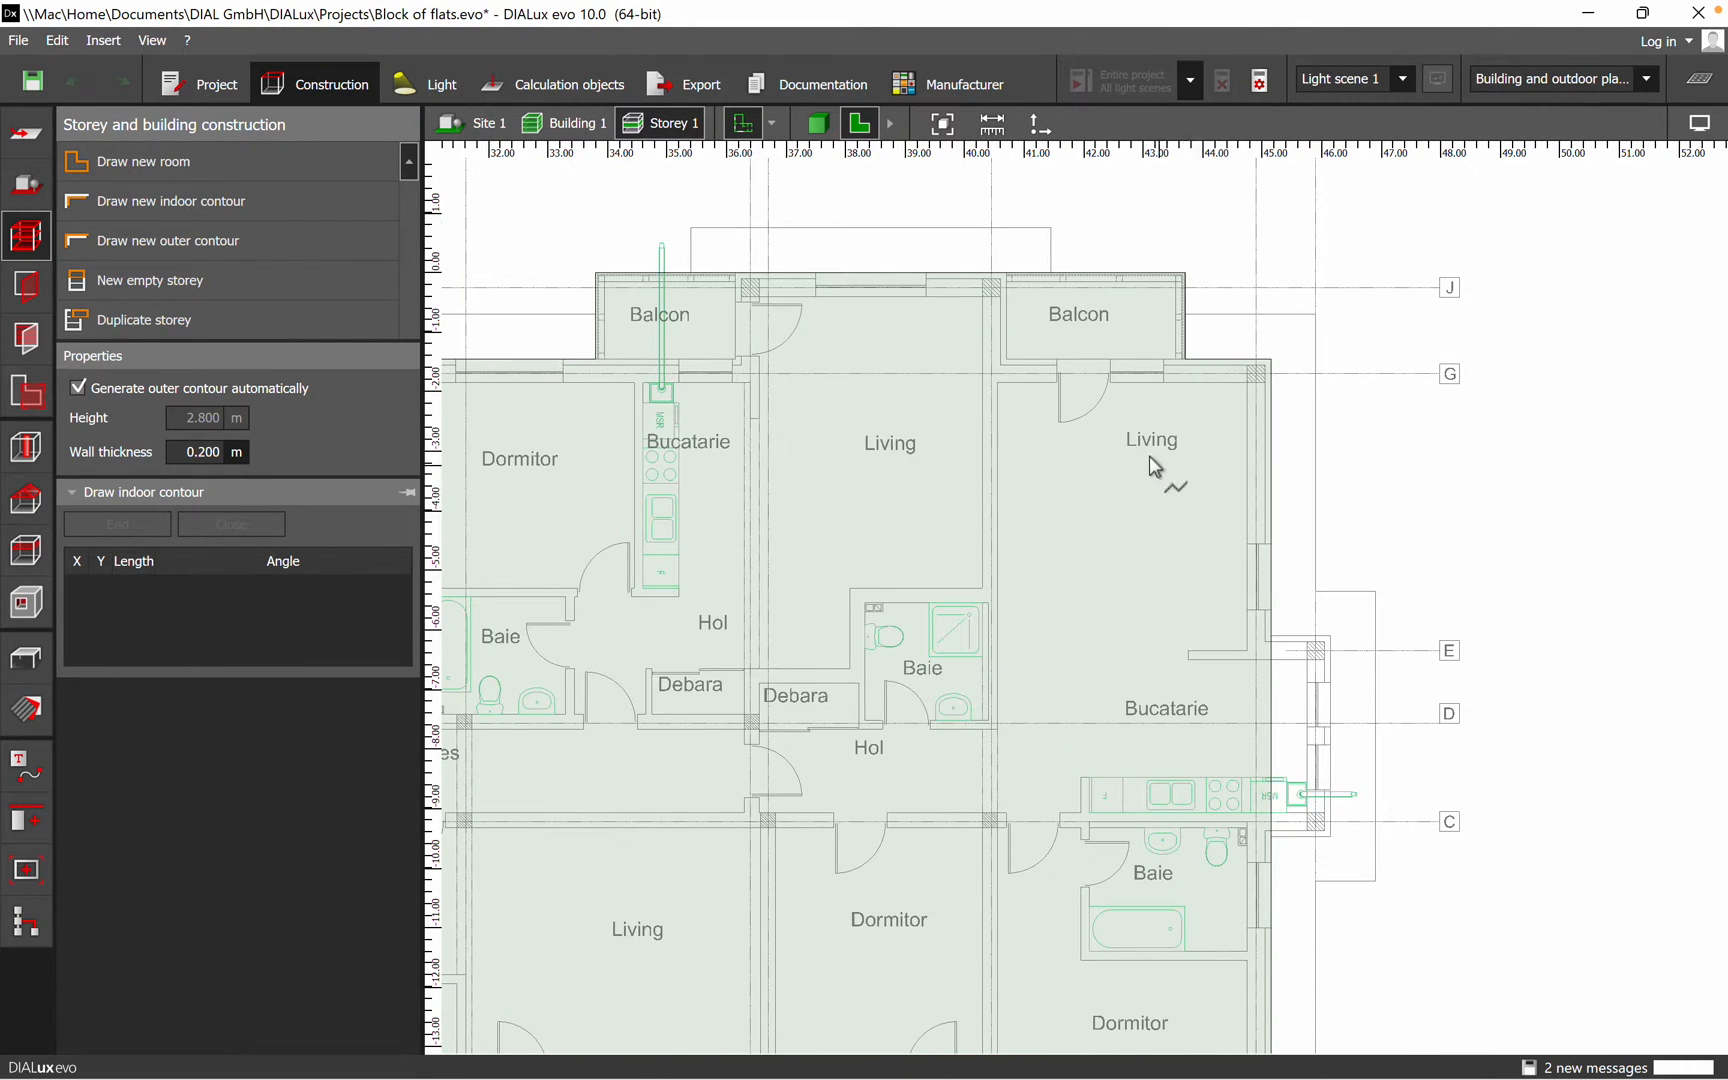
mouse_move(1030, 738)
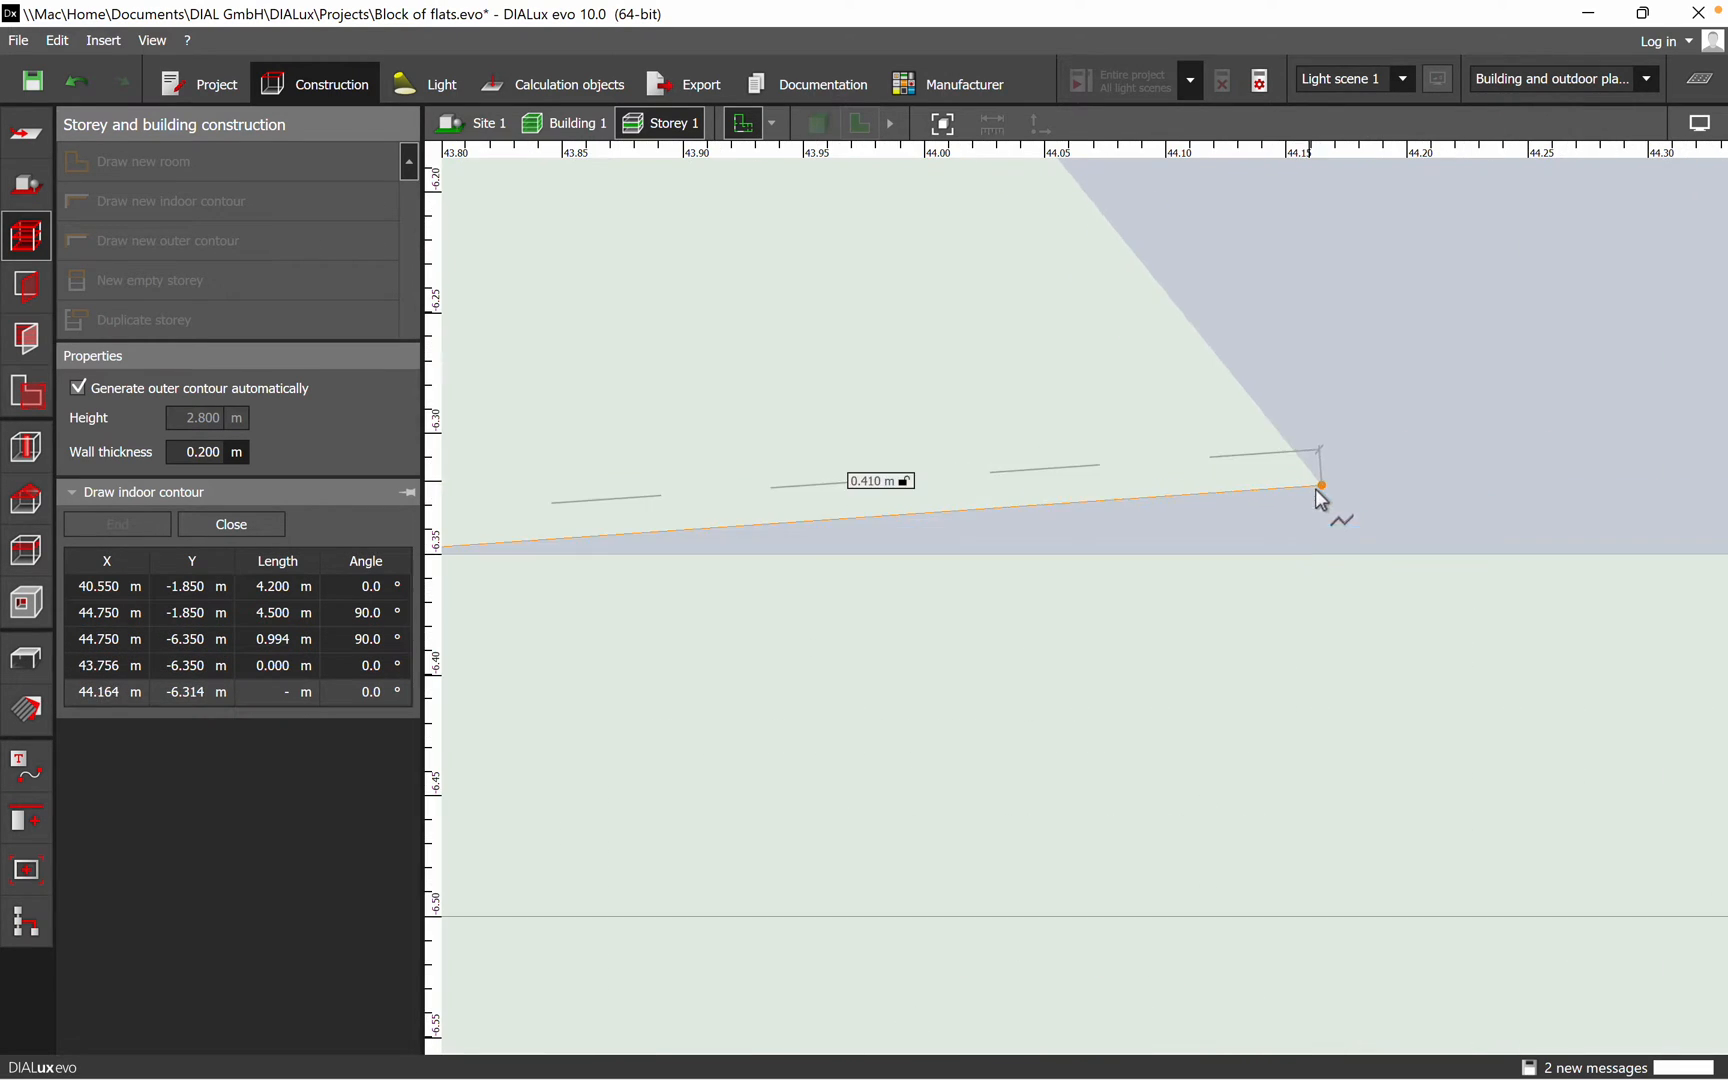
click(1321, 486)
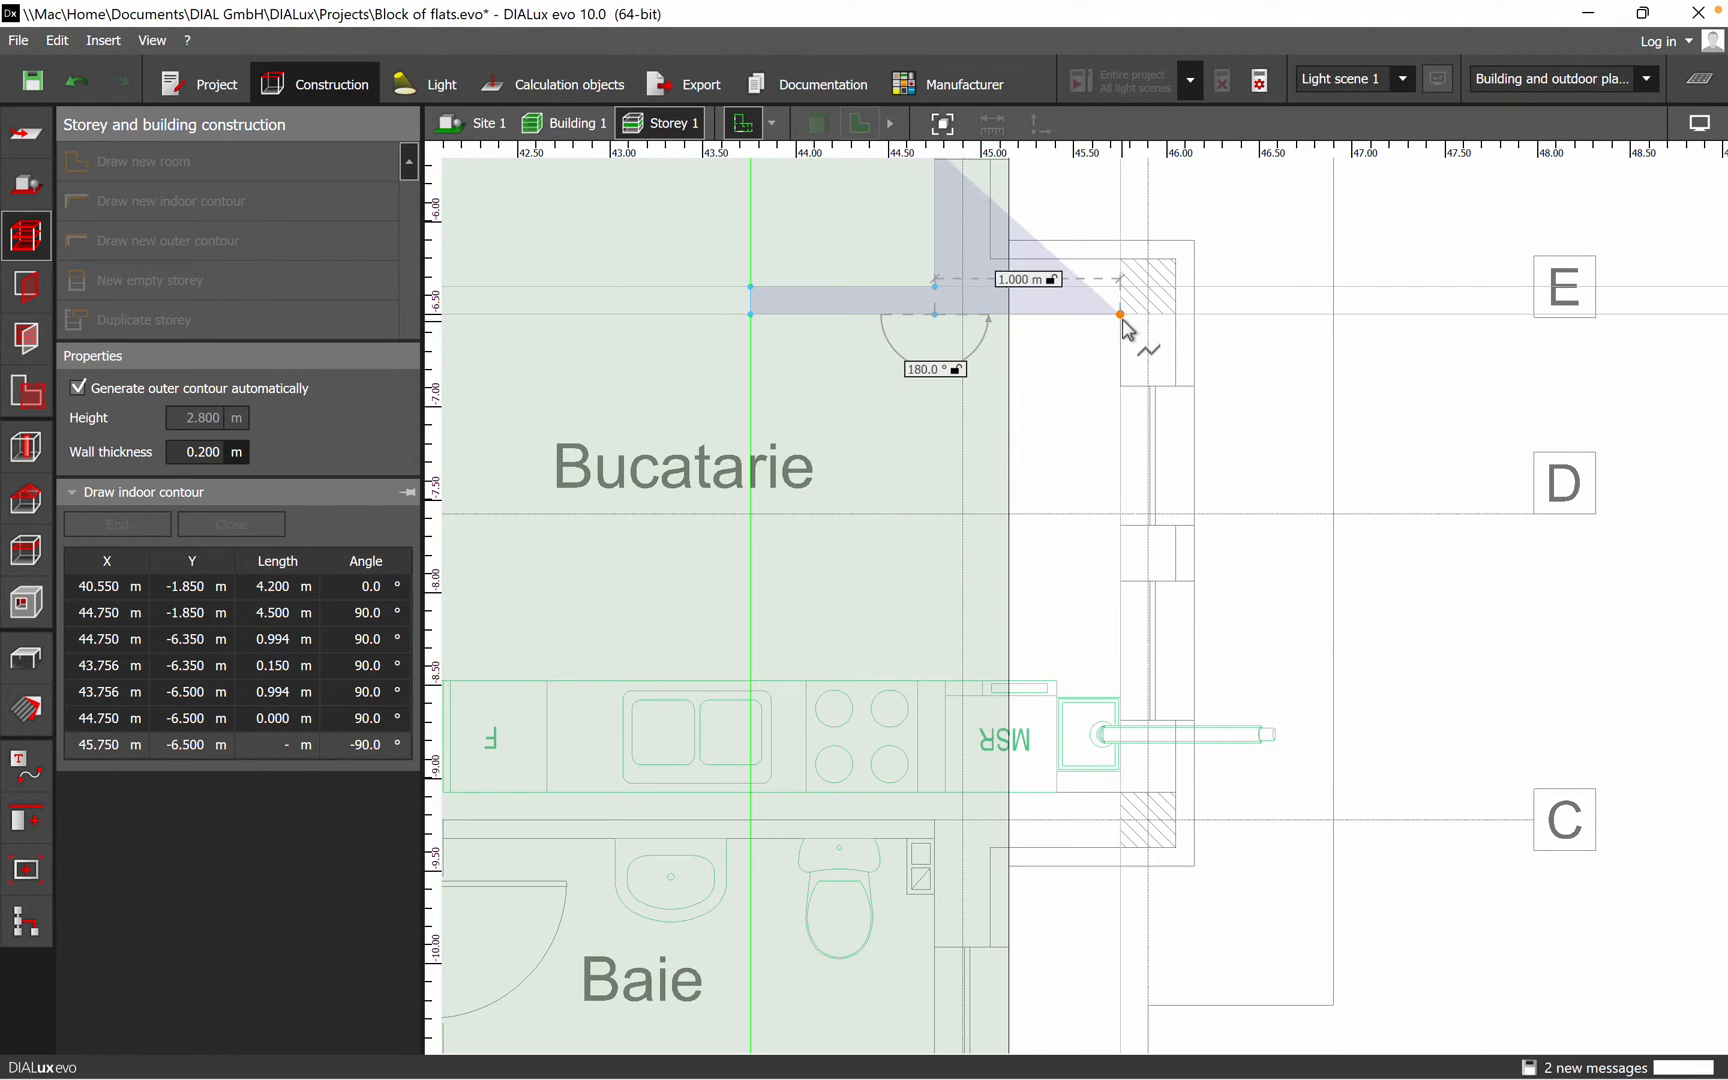
drag(1121, 316, 1133, 702)
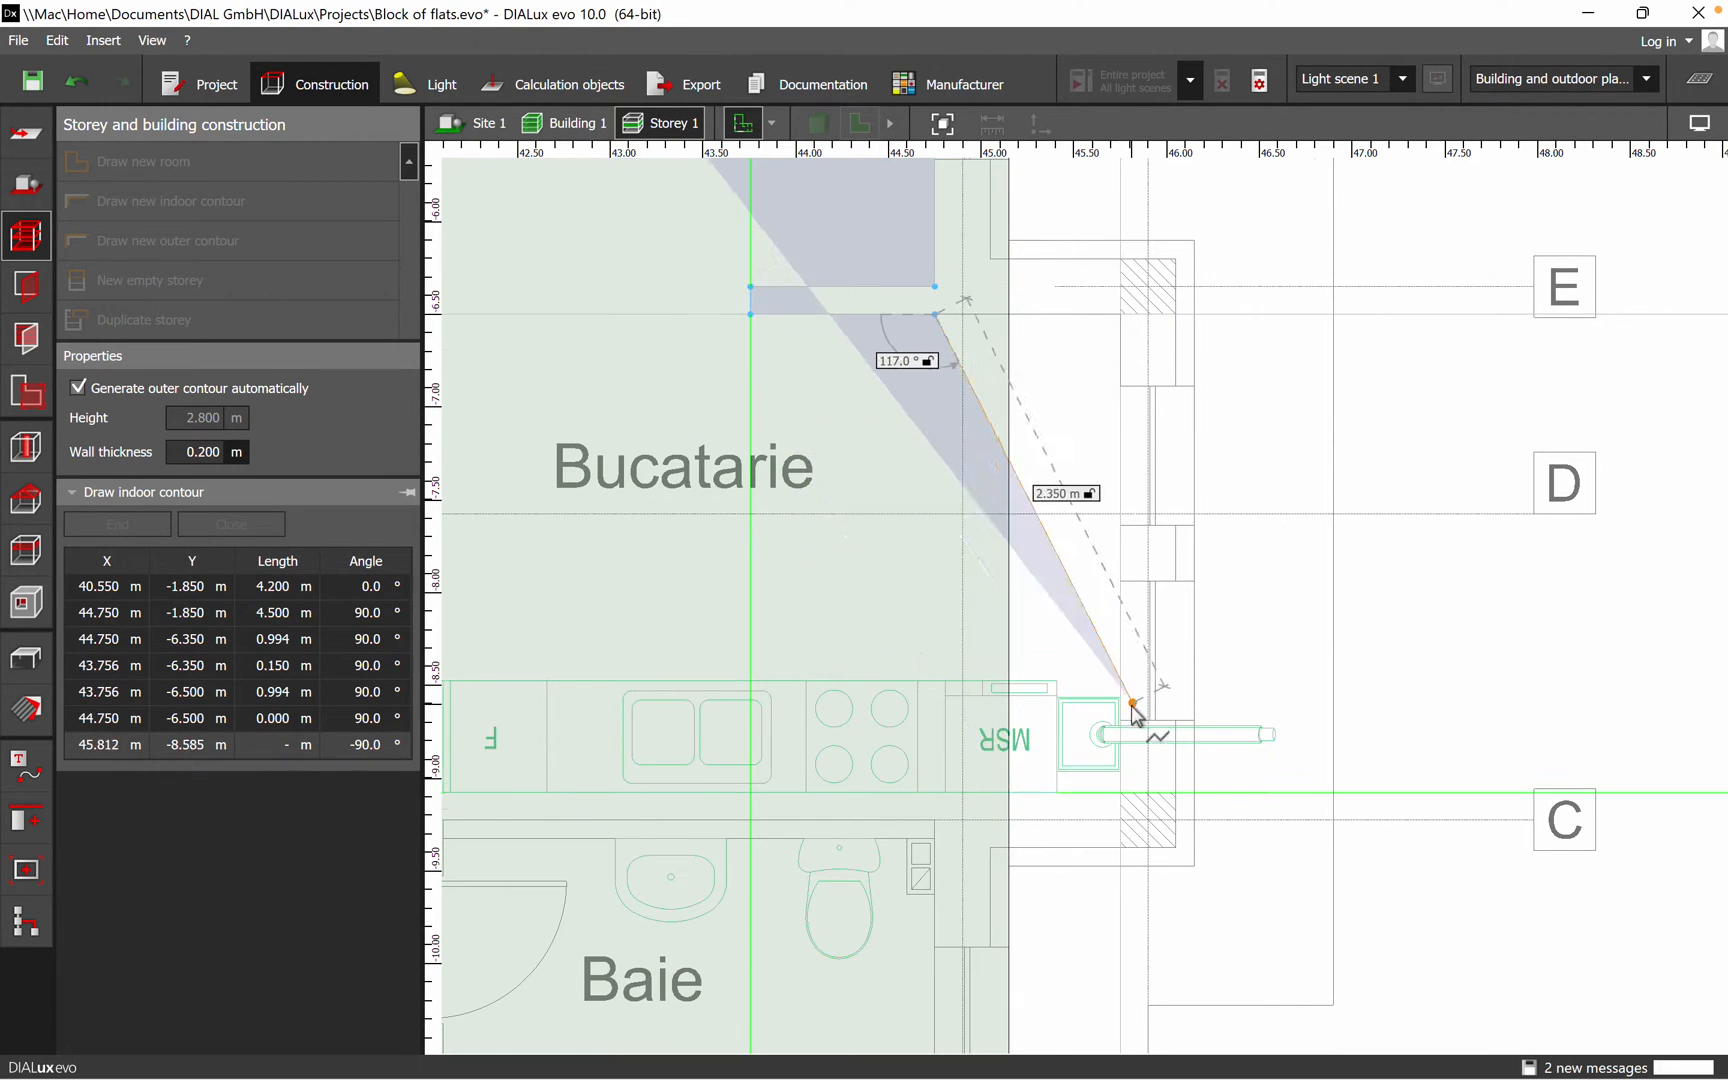
scroll(down, 3)
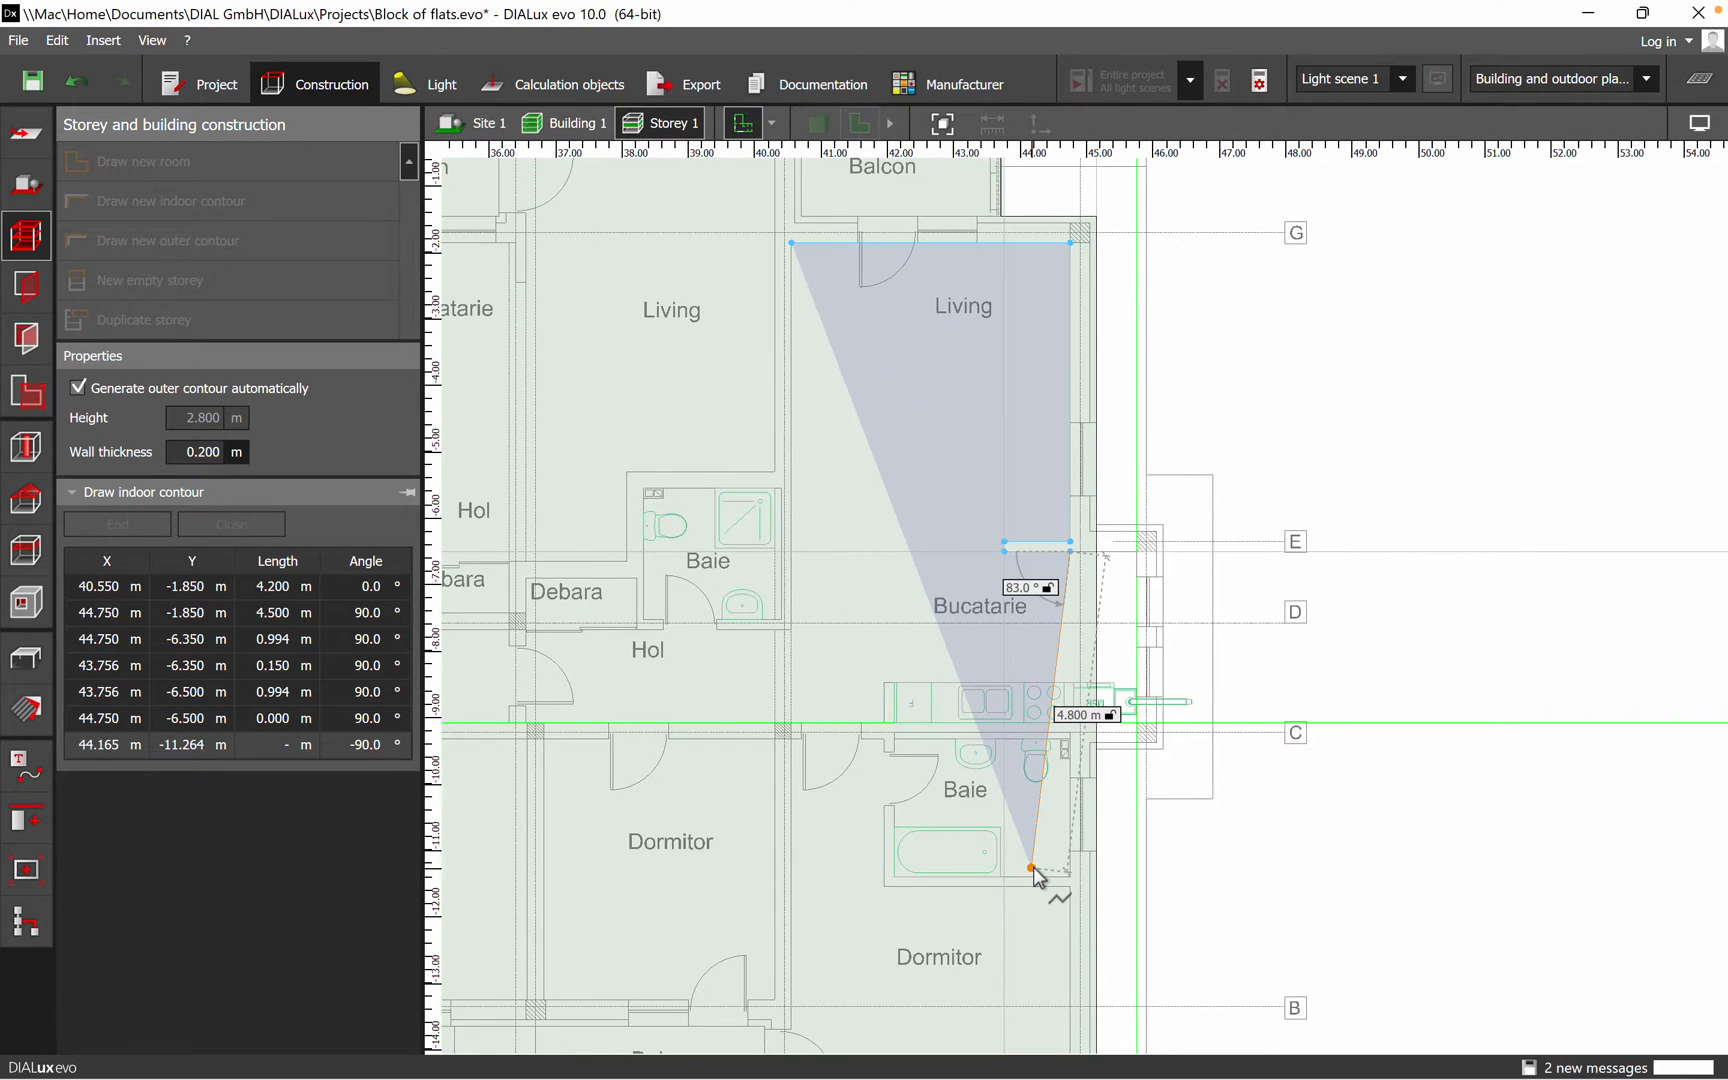
drag(1030, 871, 840, 703)
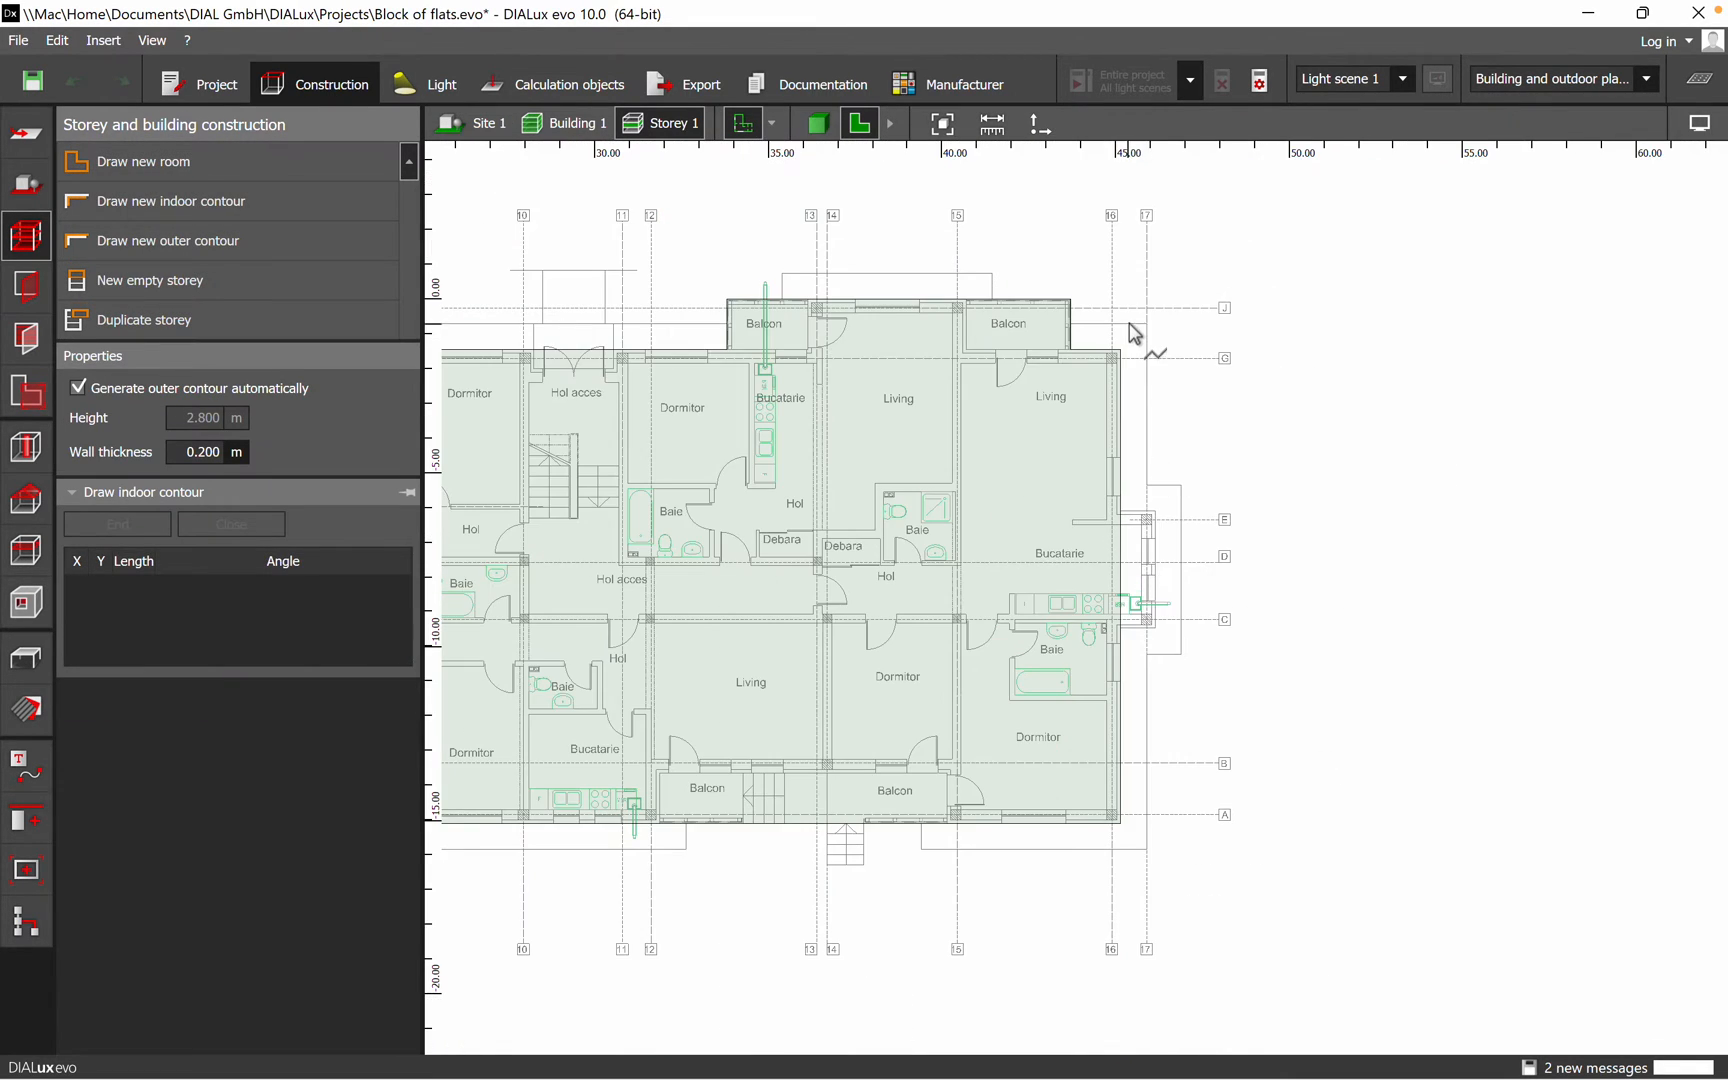
mouse_move(1130, 342)
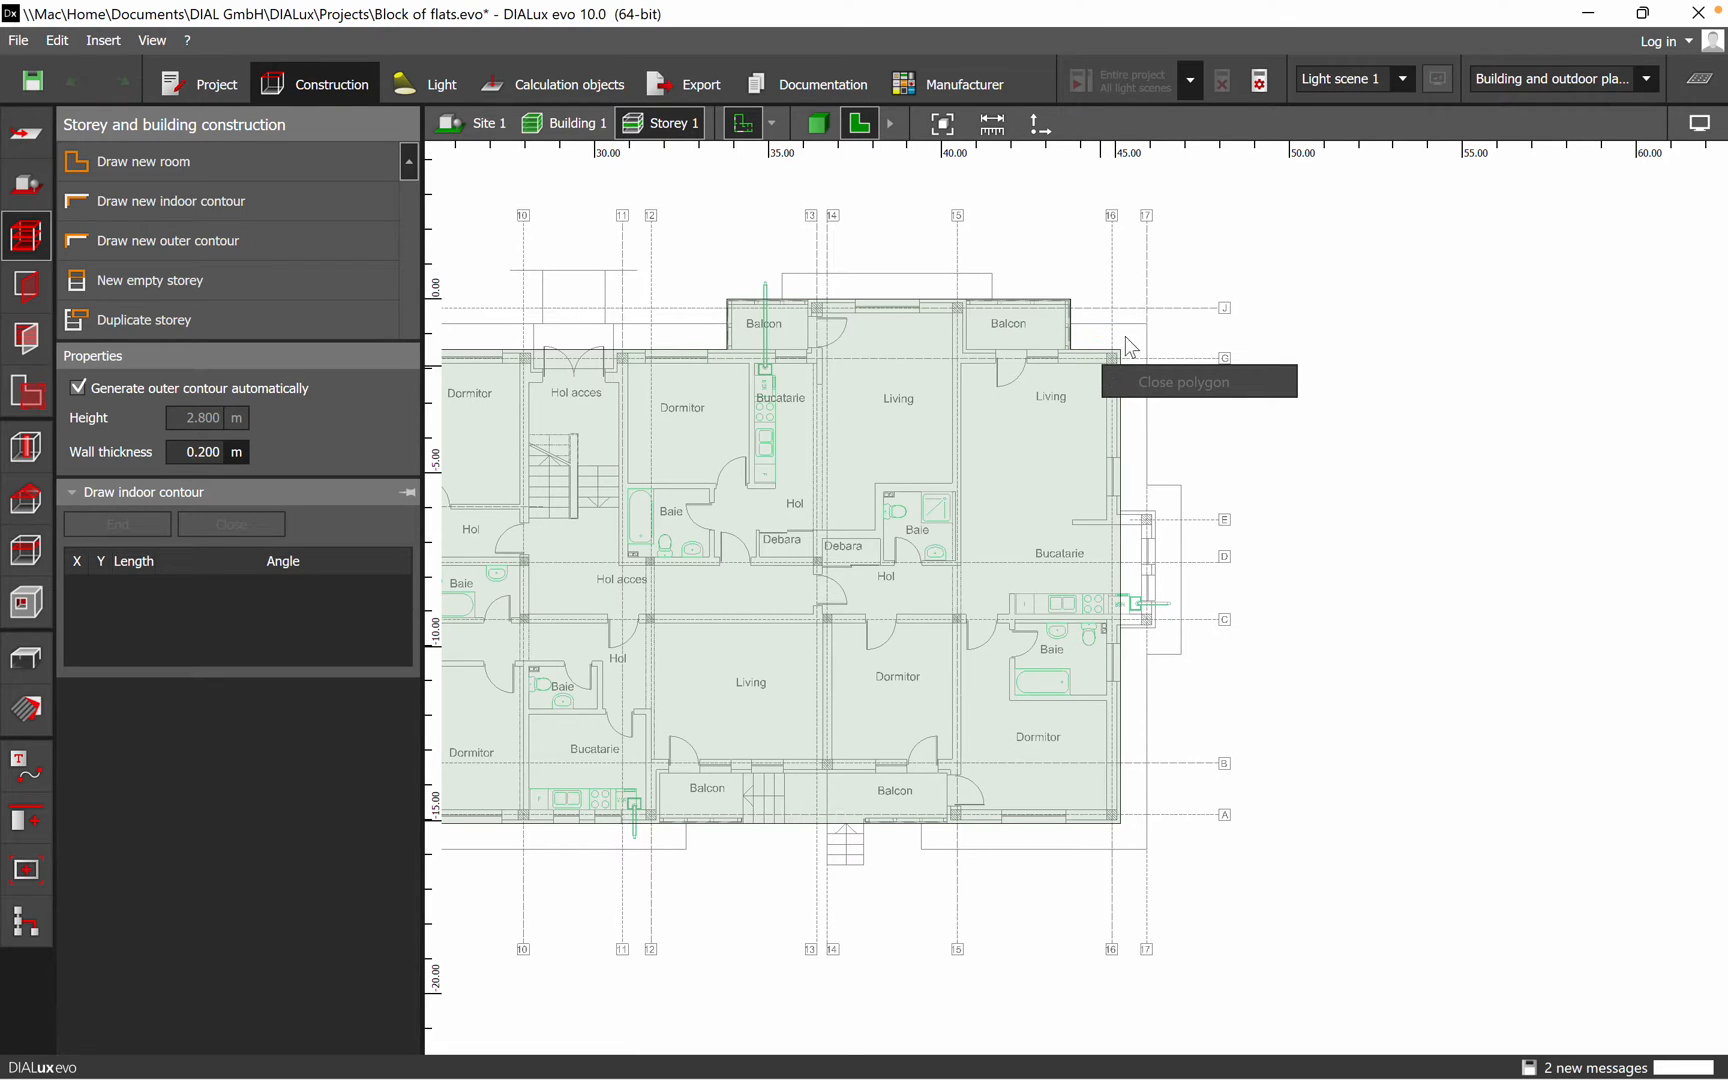
mouse_move(372, 231)
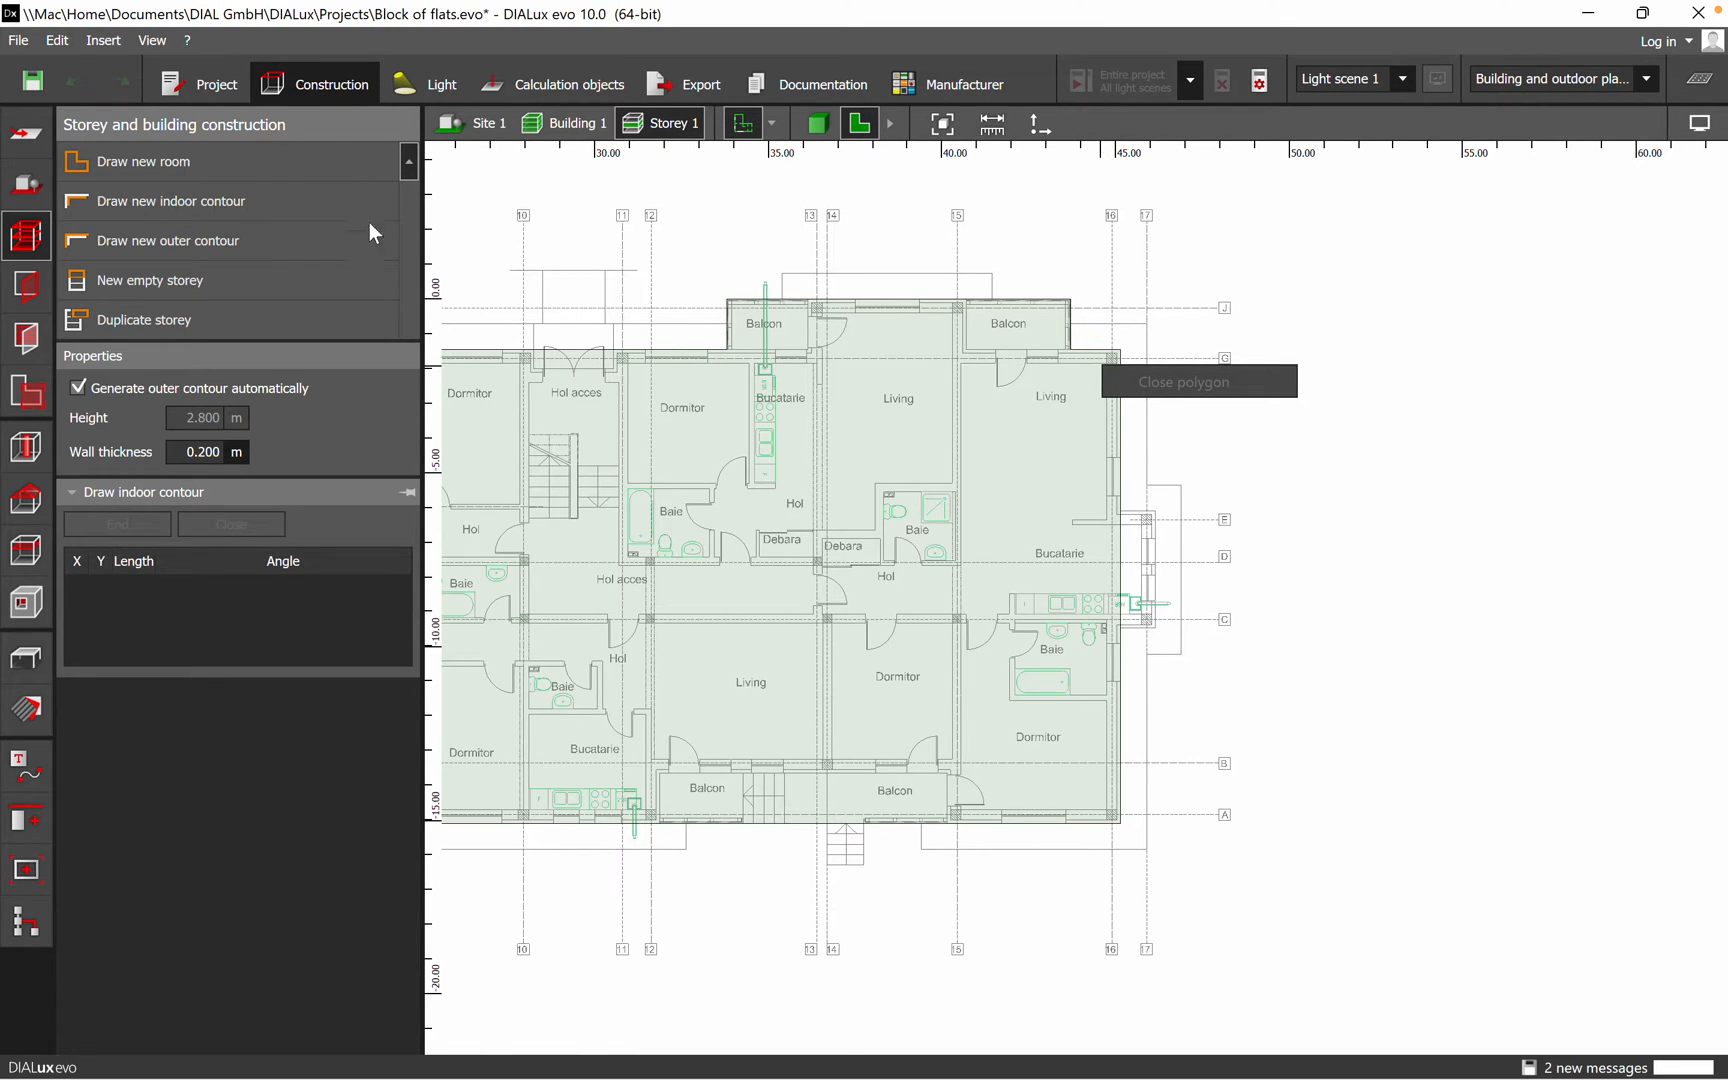
Switch to site level and open, then dismiss, Building 1's action menu
click(488, 122)
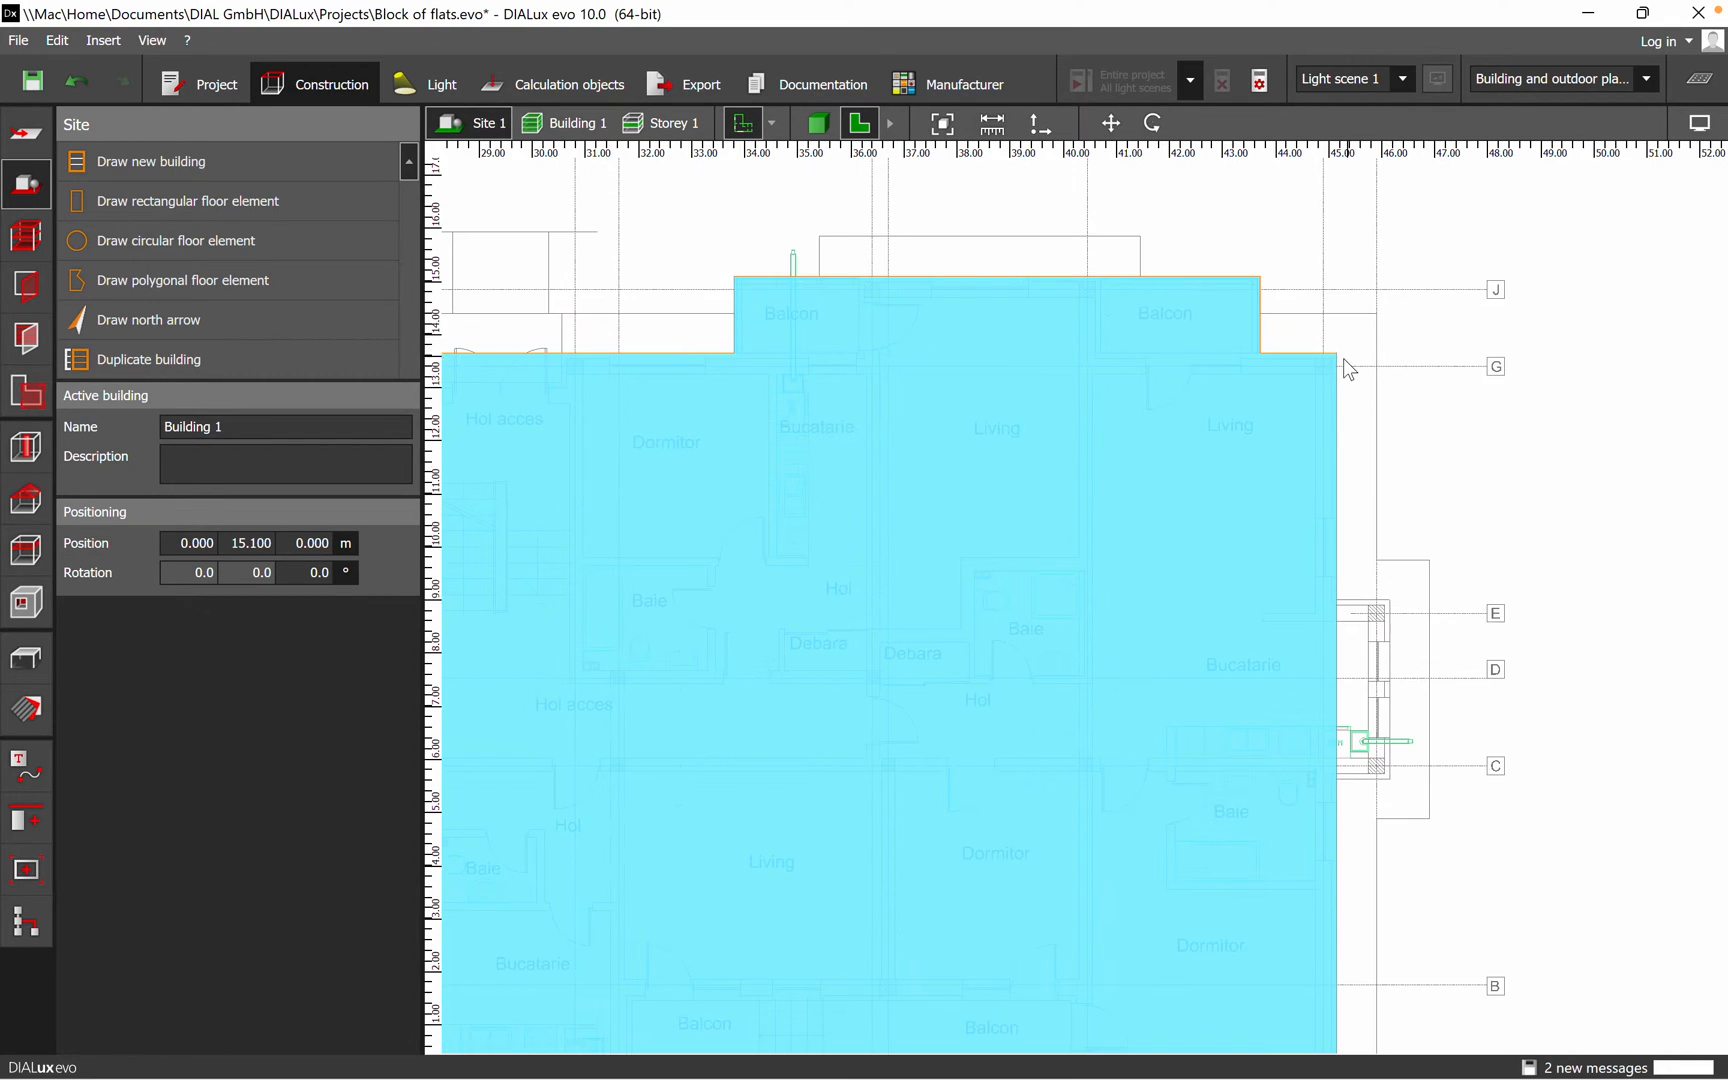
right_click(1276, 364)
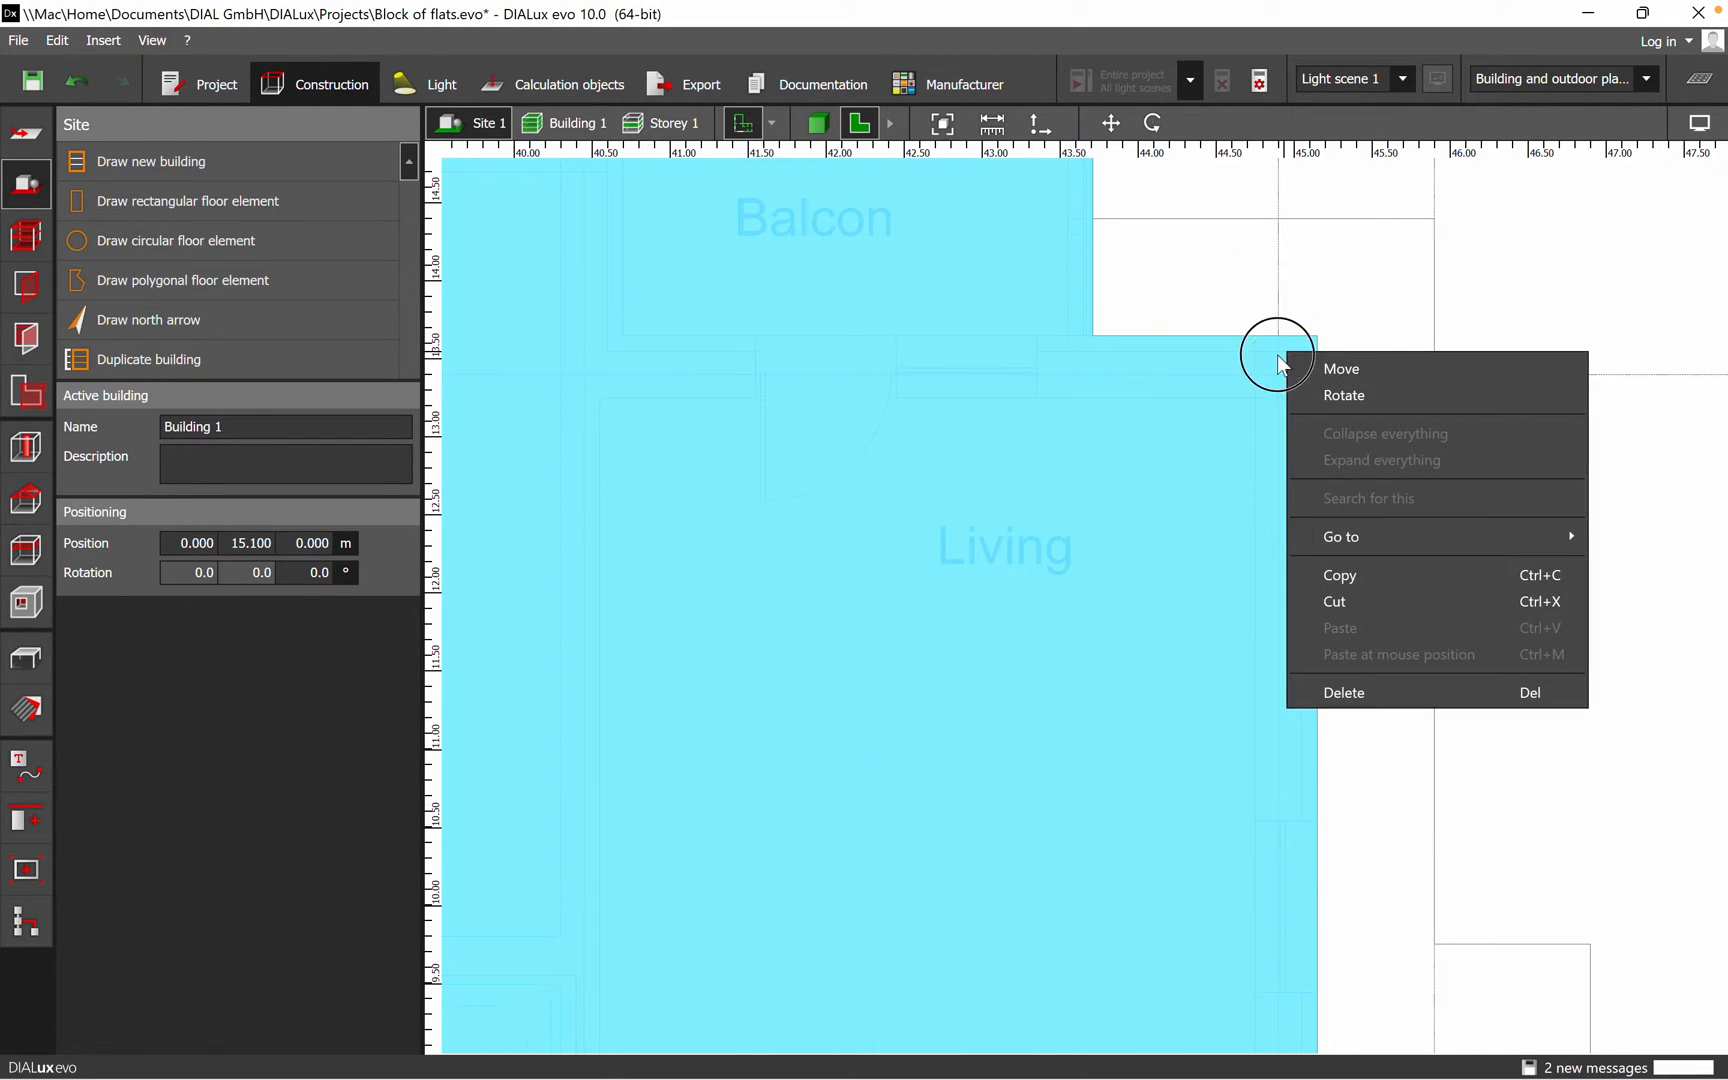
click(1055, 327)
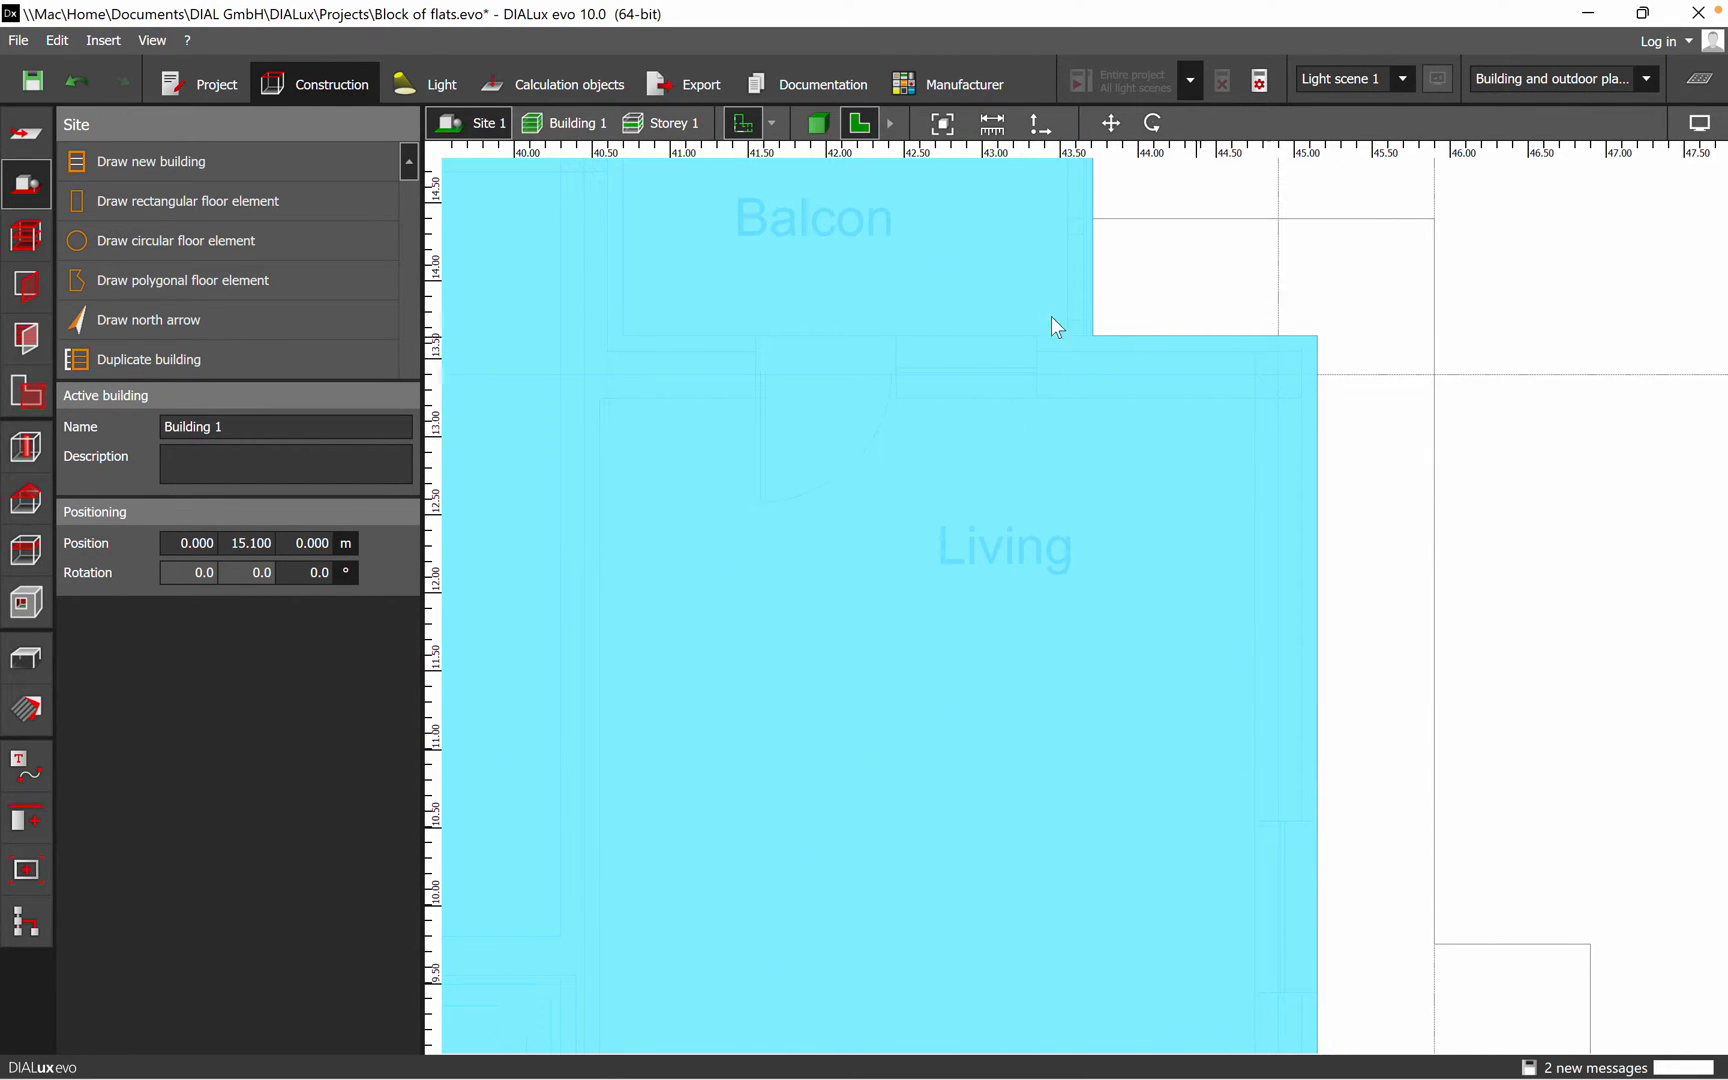
mouse_move(187, 201)
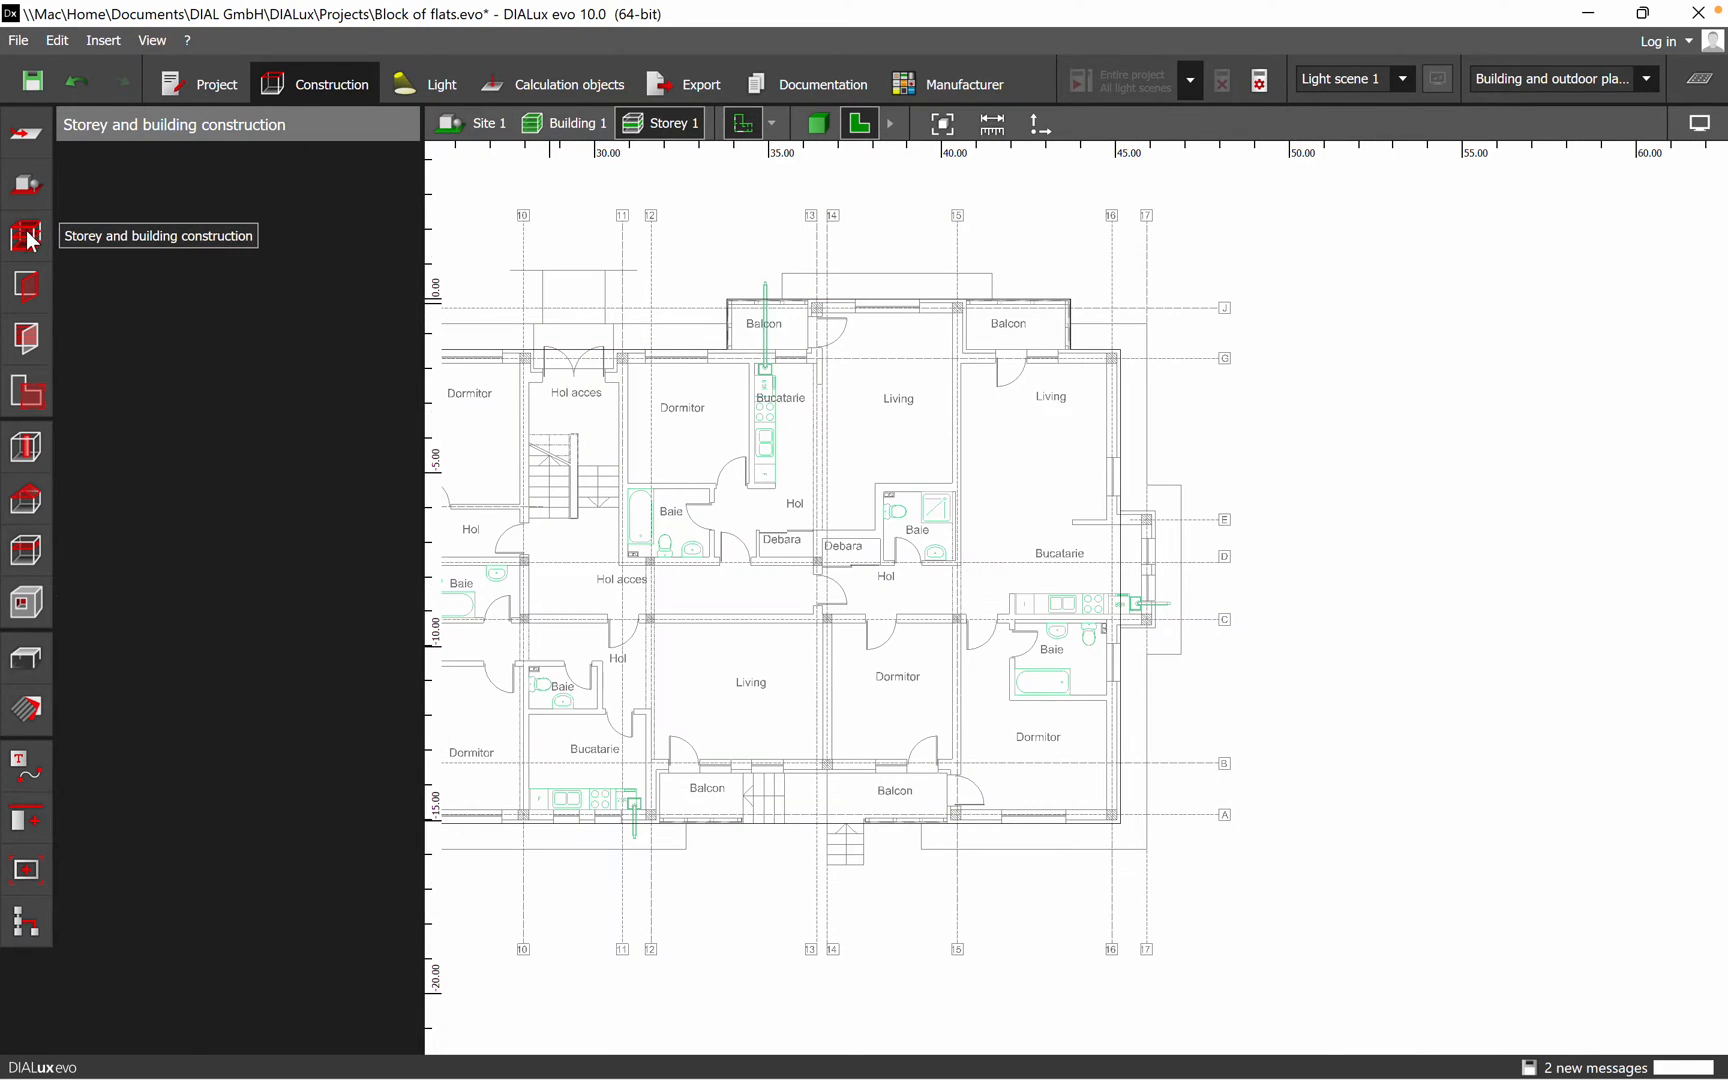
click(26, 236)
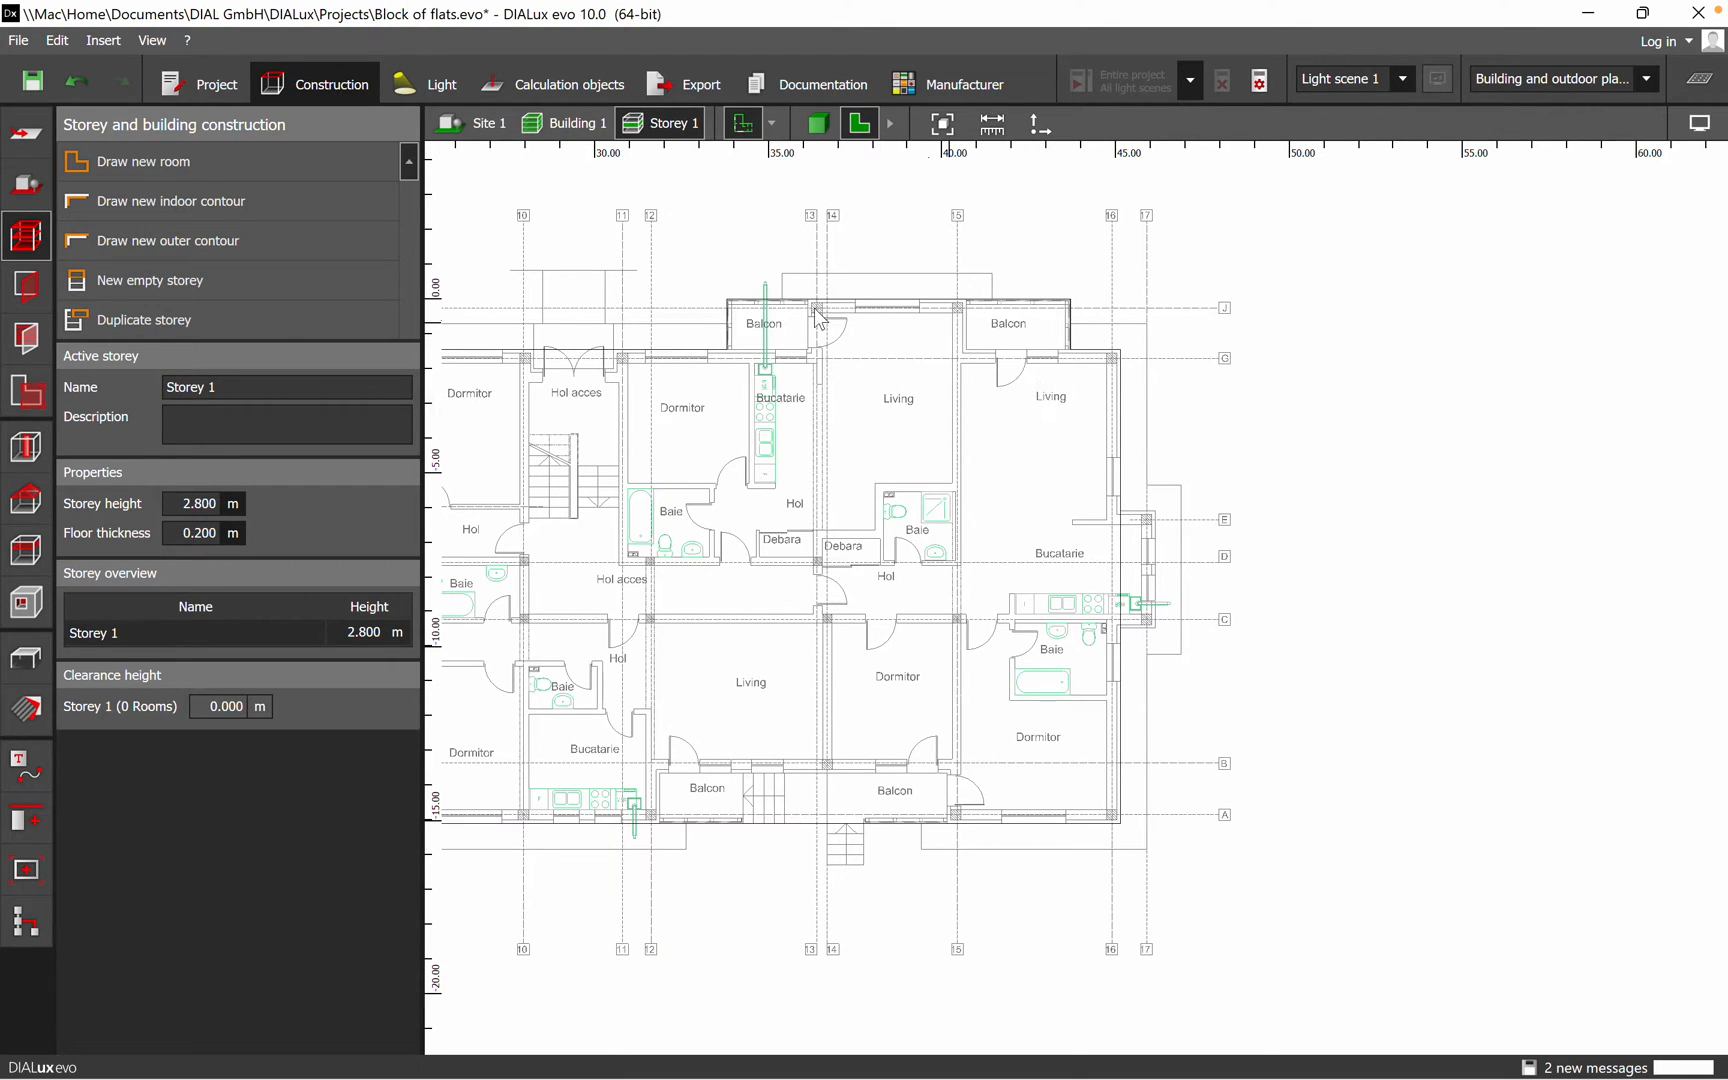
click(172, 201)
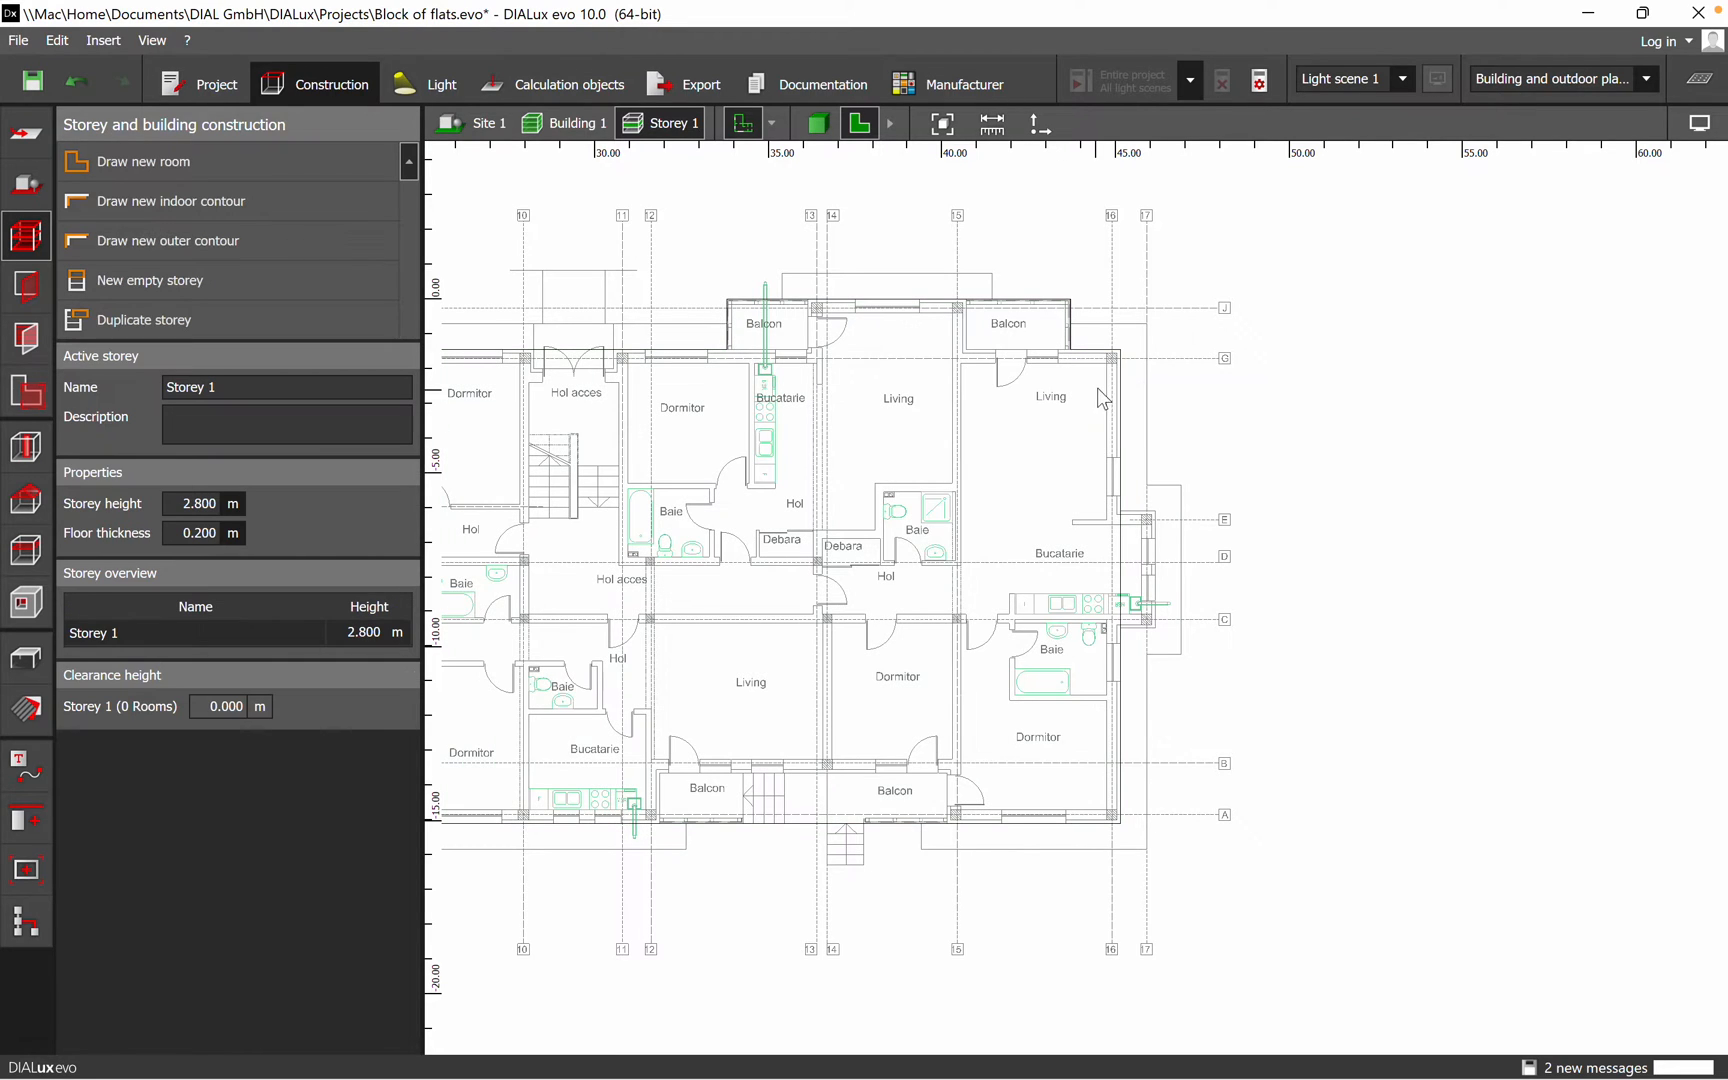
mouse_move(1074, 369)
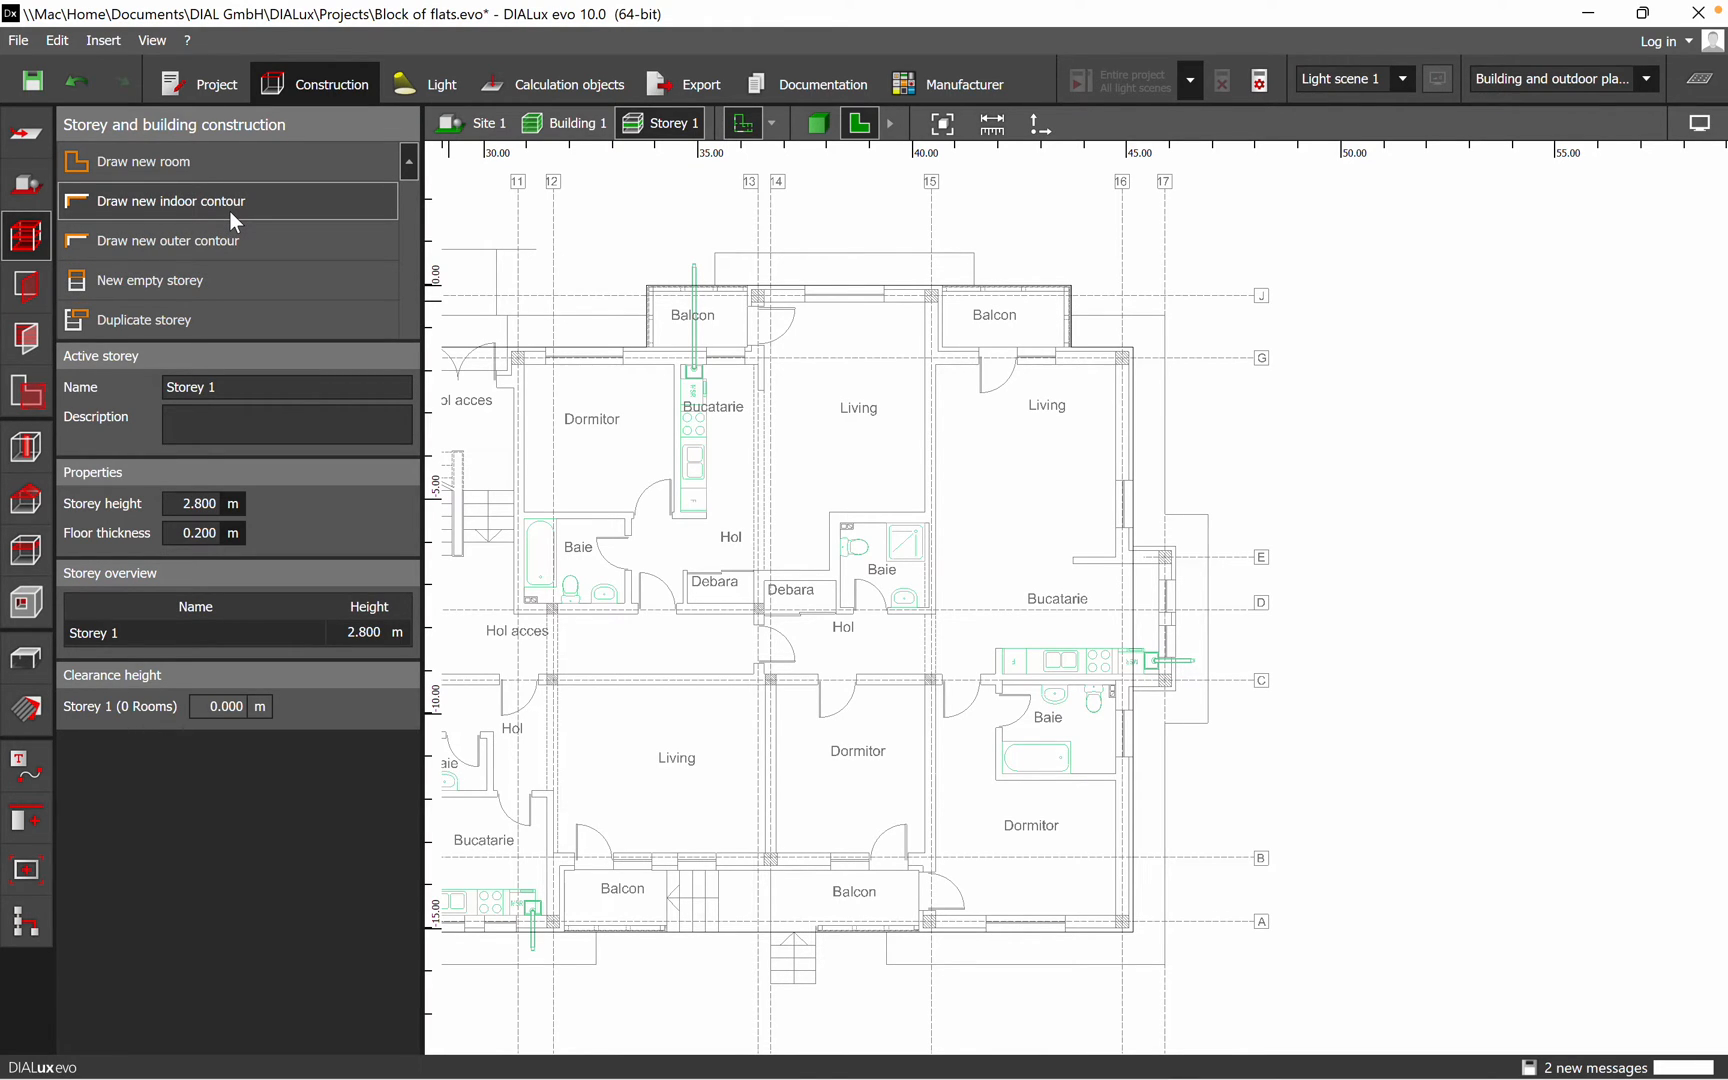
click(171, 201)
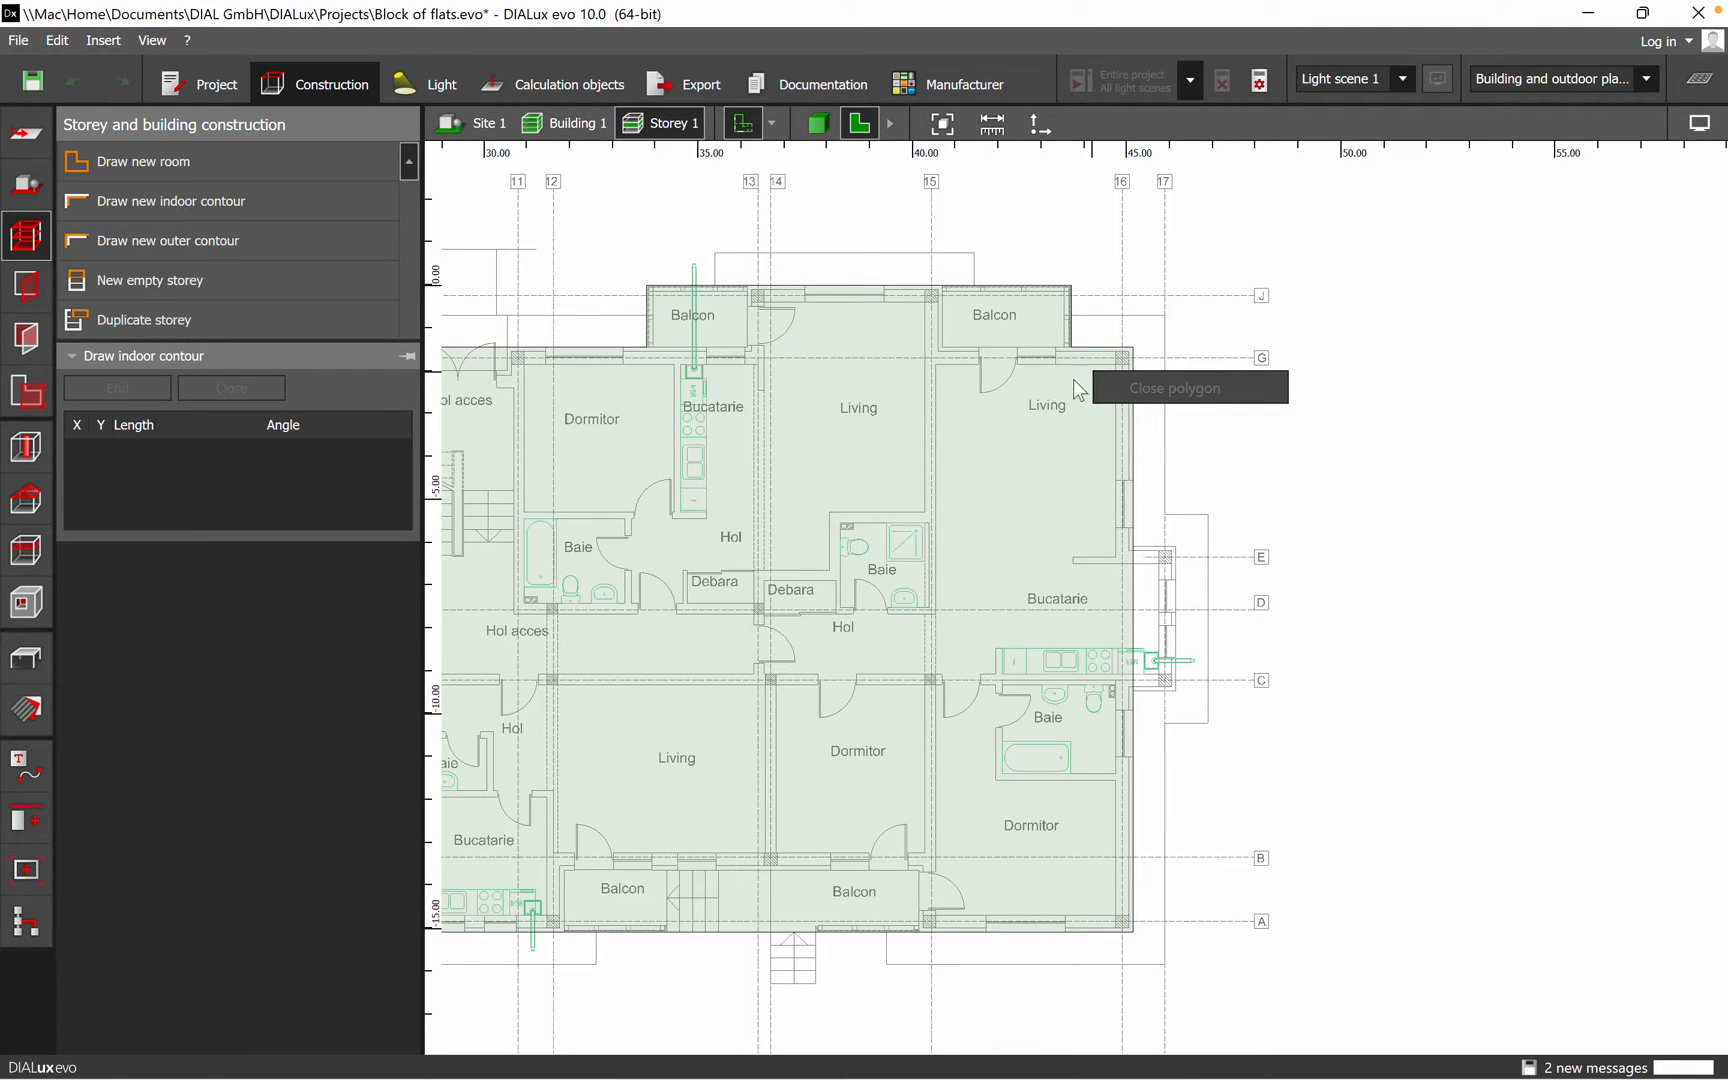
click(1069, 372)
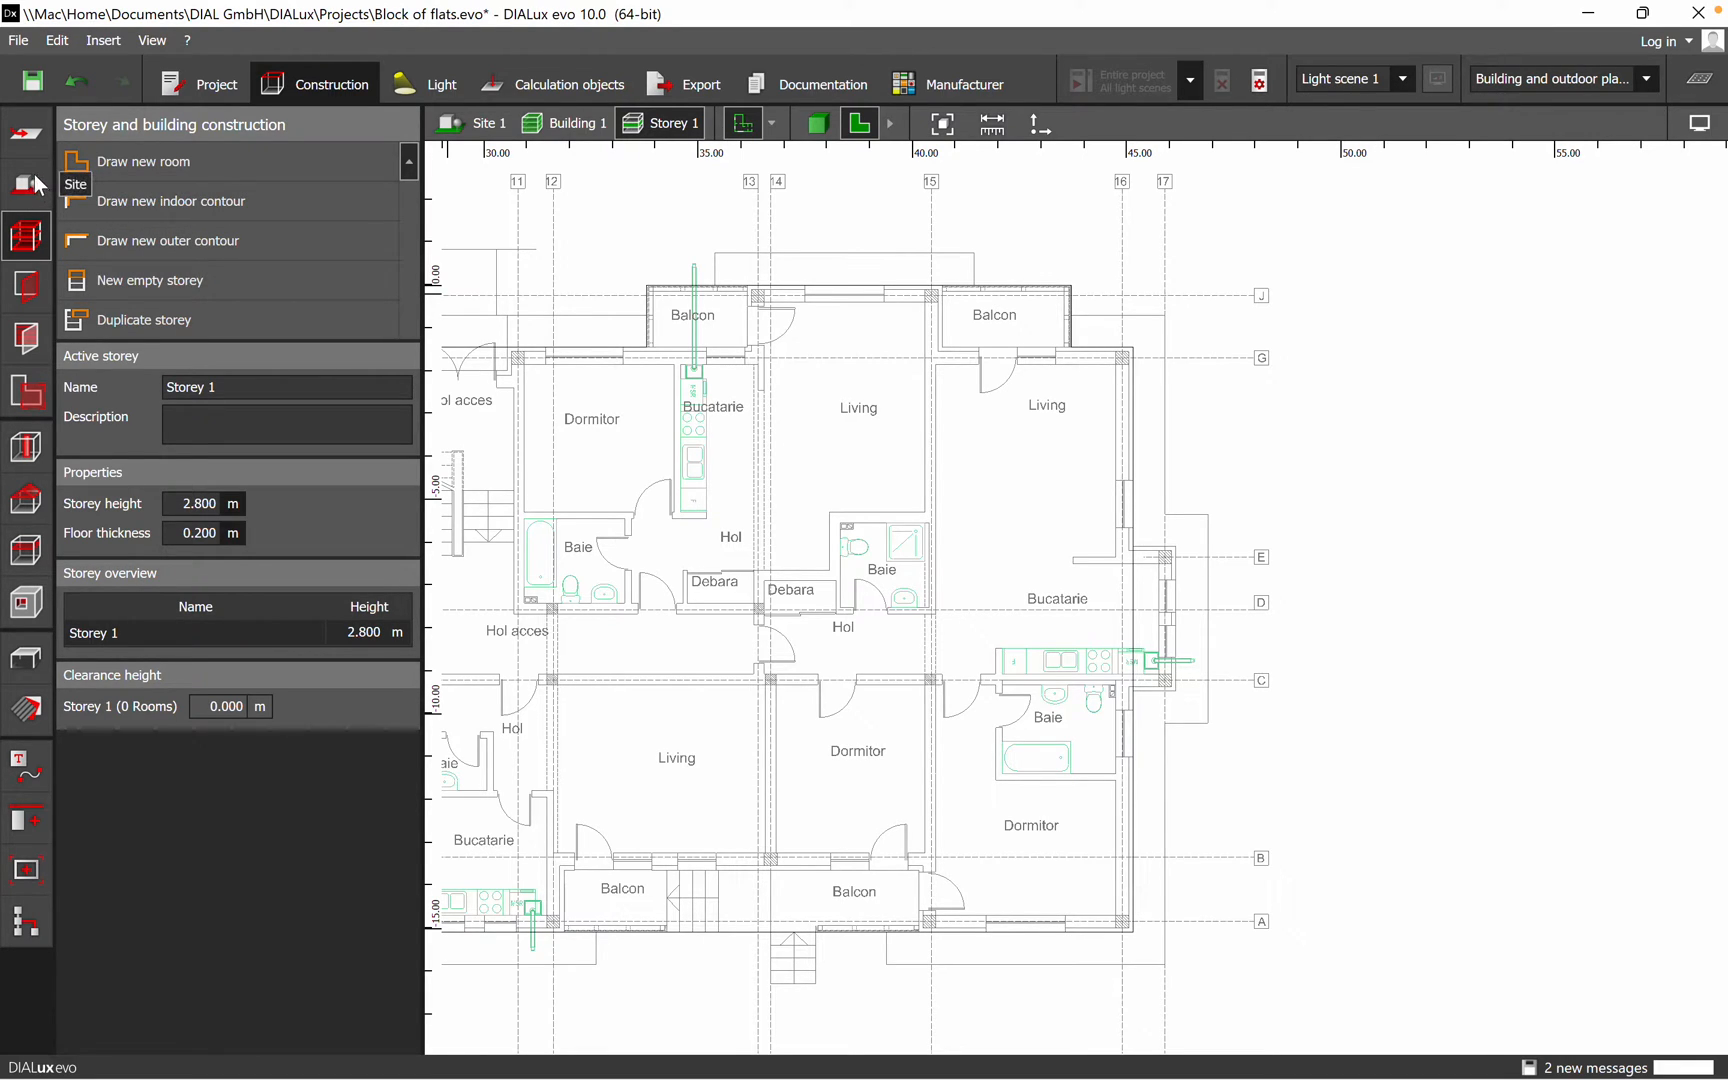
Switch to site level and select Building 1
click(486, 122)
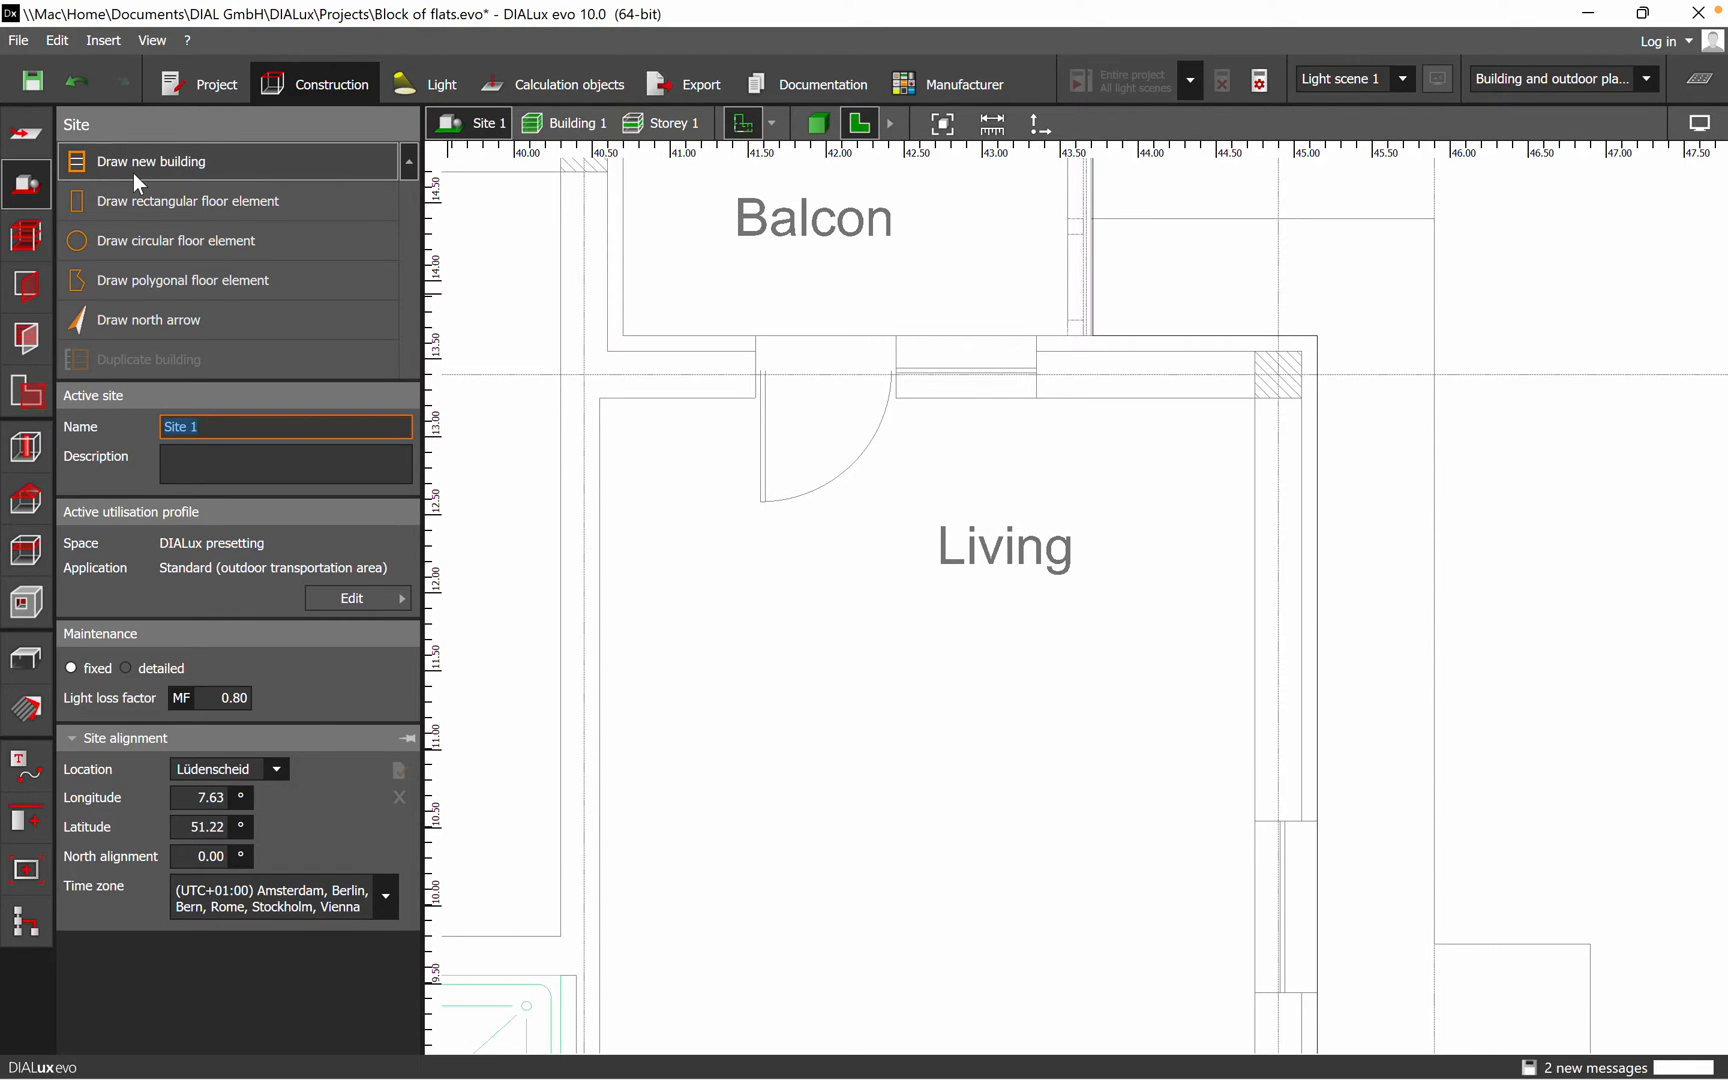
click(151, 161)
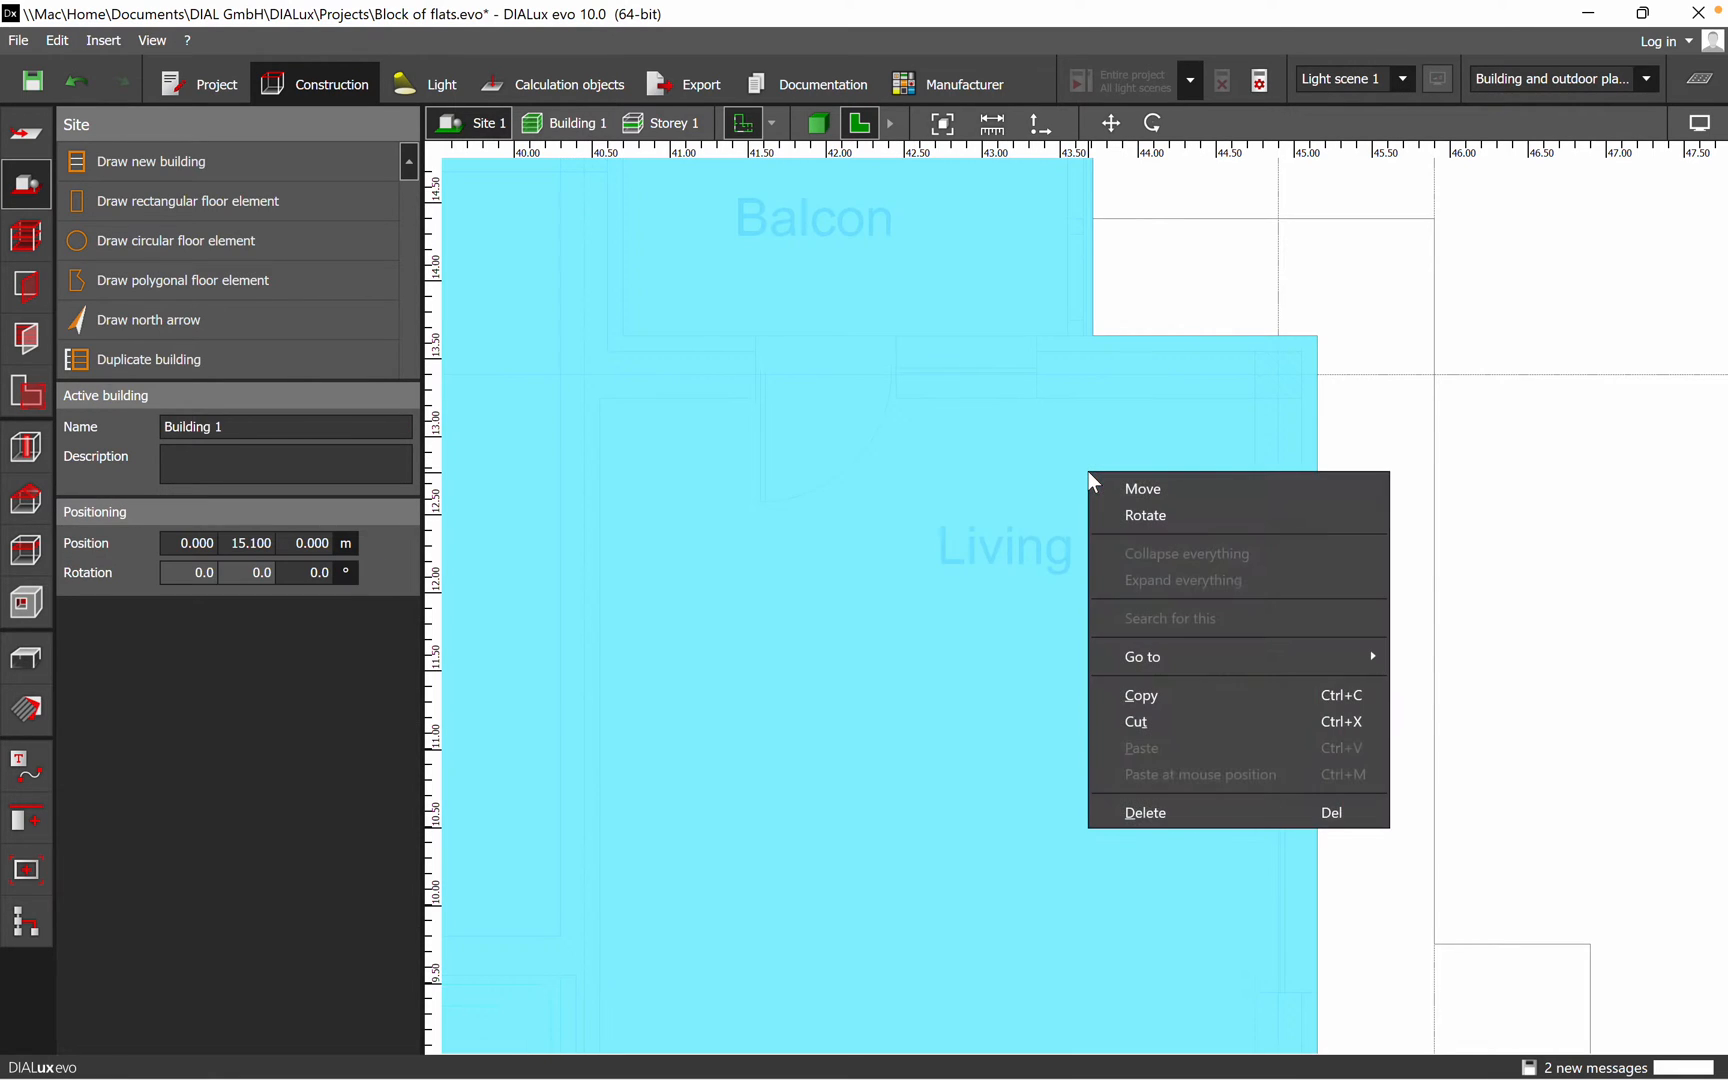
mouse_move(1190, 496)
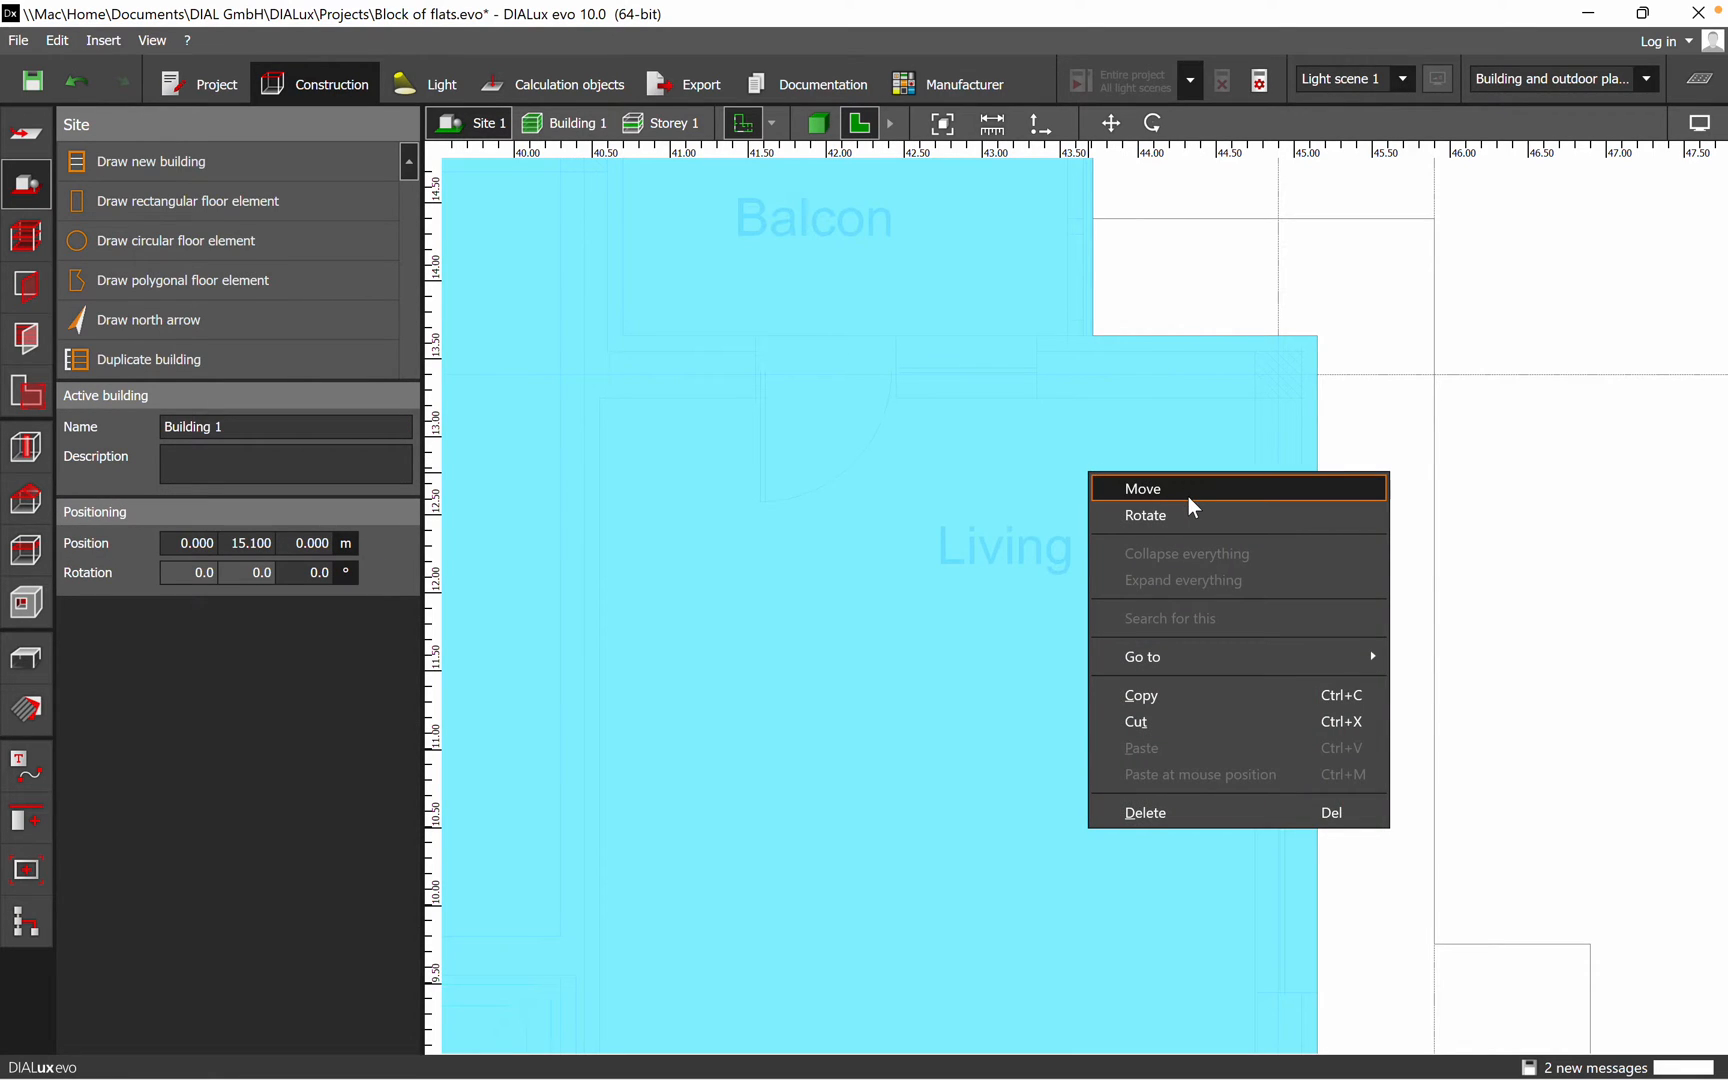
mouse_move(1143, 656)
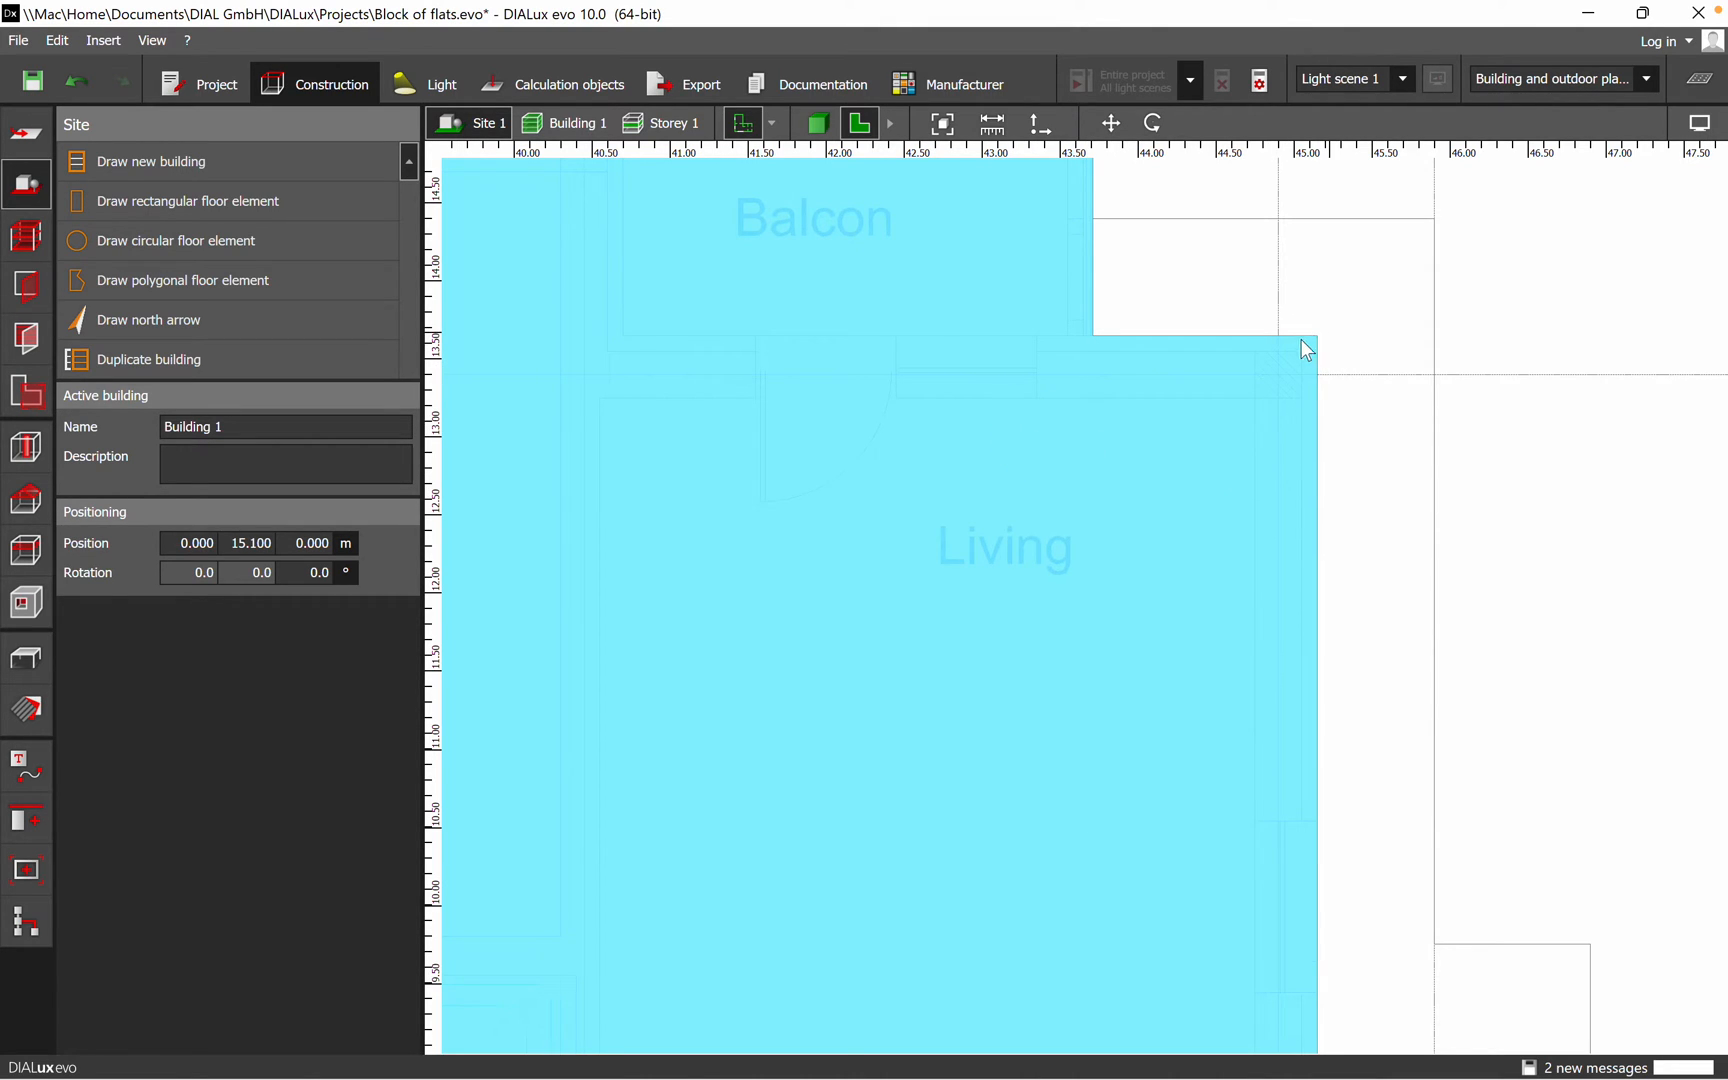
Open Building 1's context menu to delete the building
right_click(1305, 350)
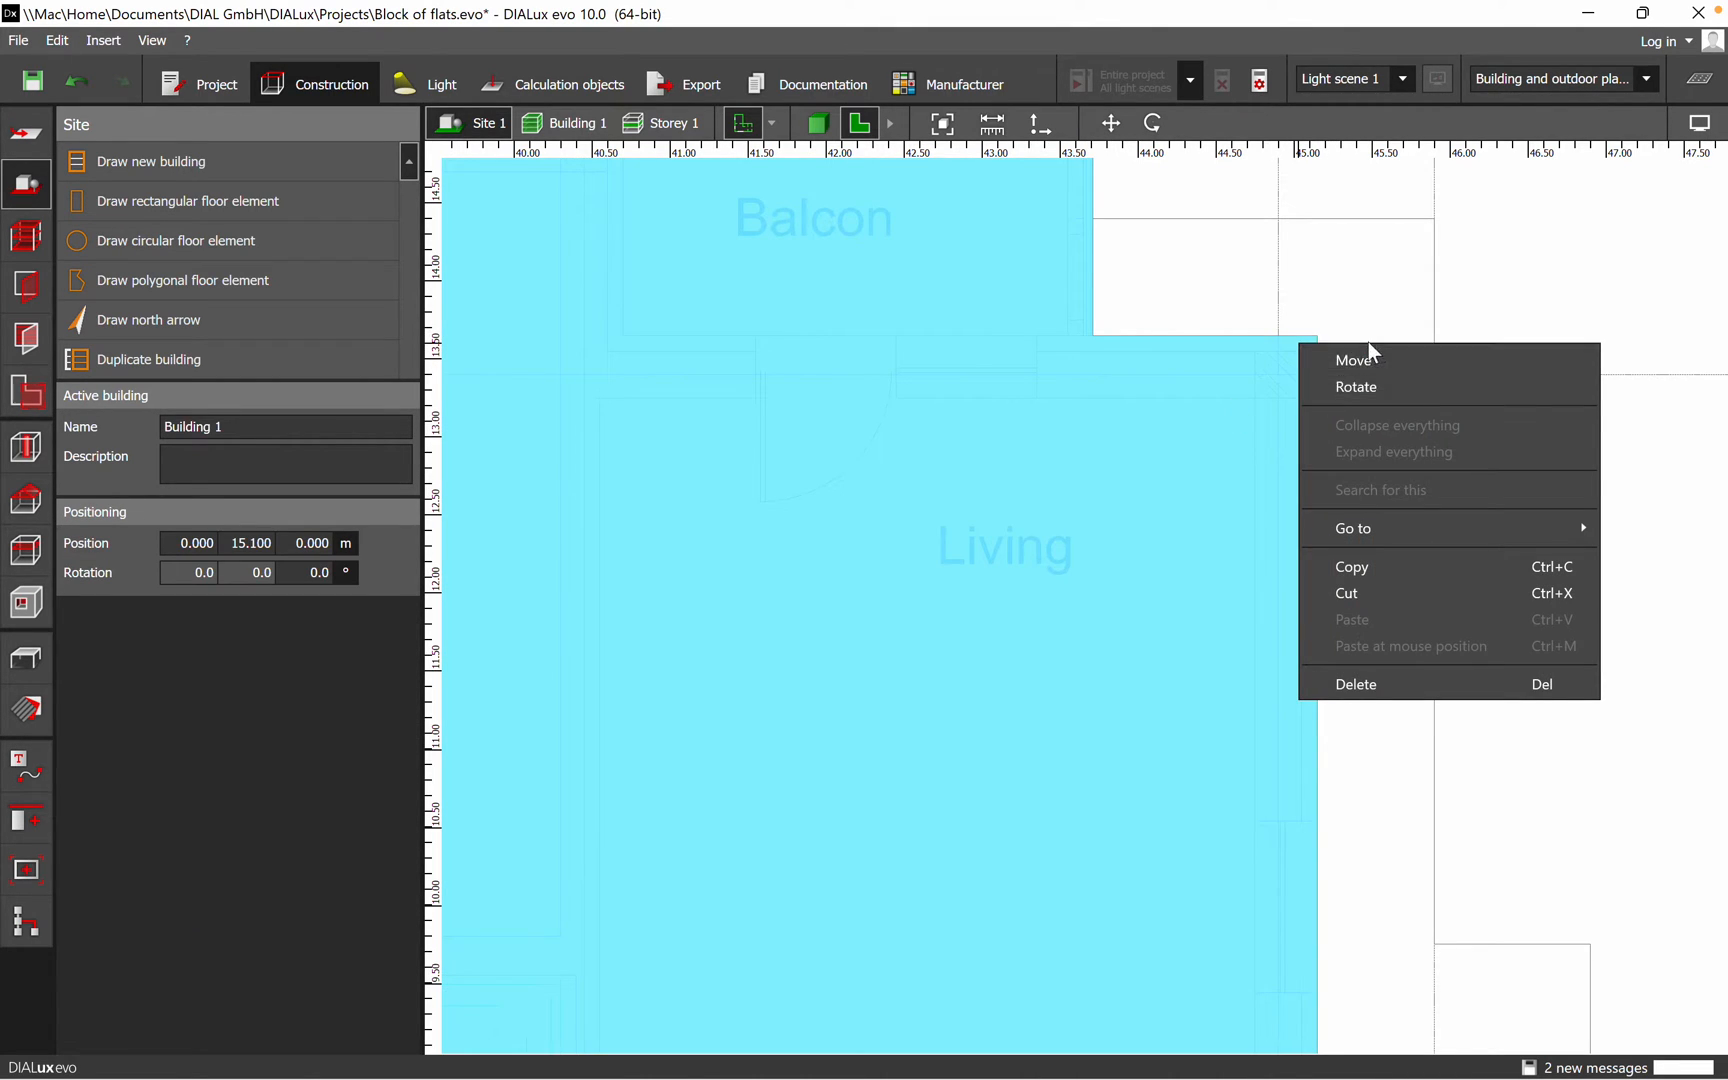
mouse_move(1400, 684)
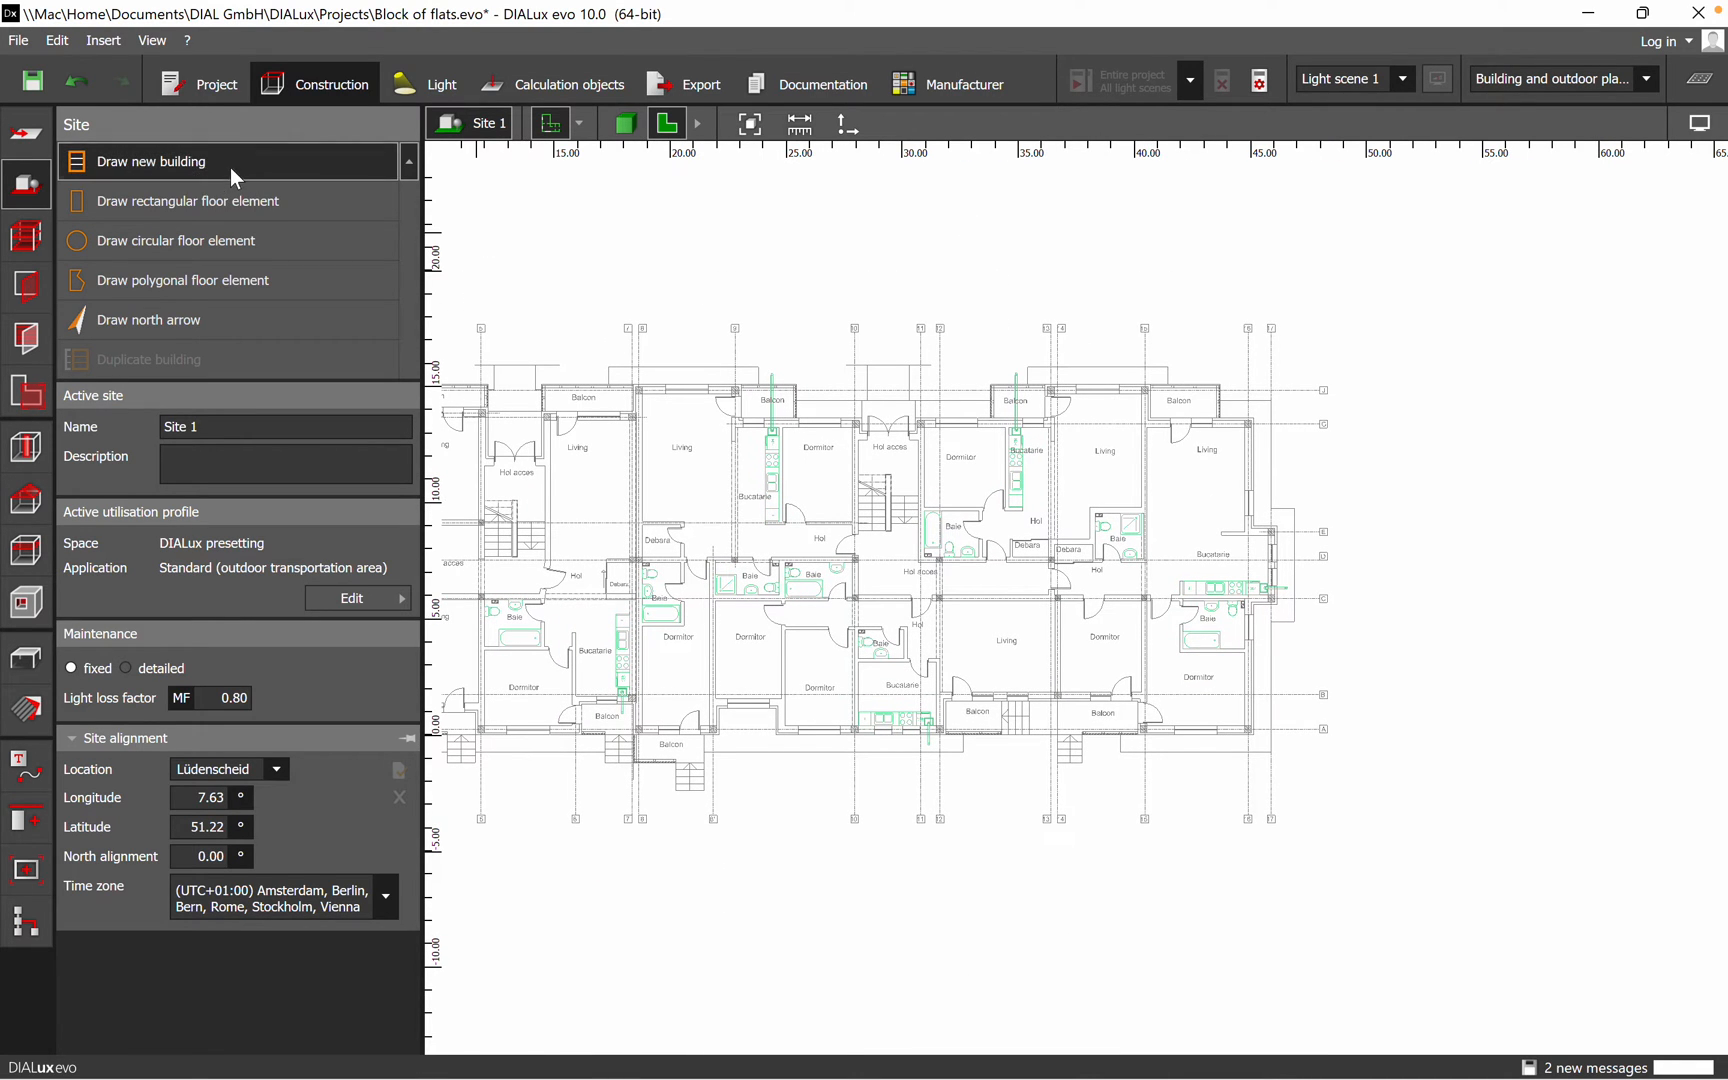
Outline Building 2 by placing corners along the outer walls, including the balcony edge
click(151, 161)
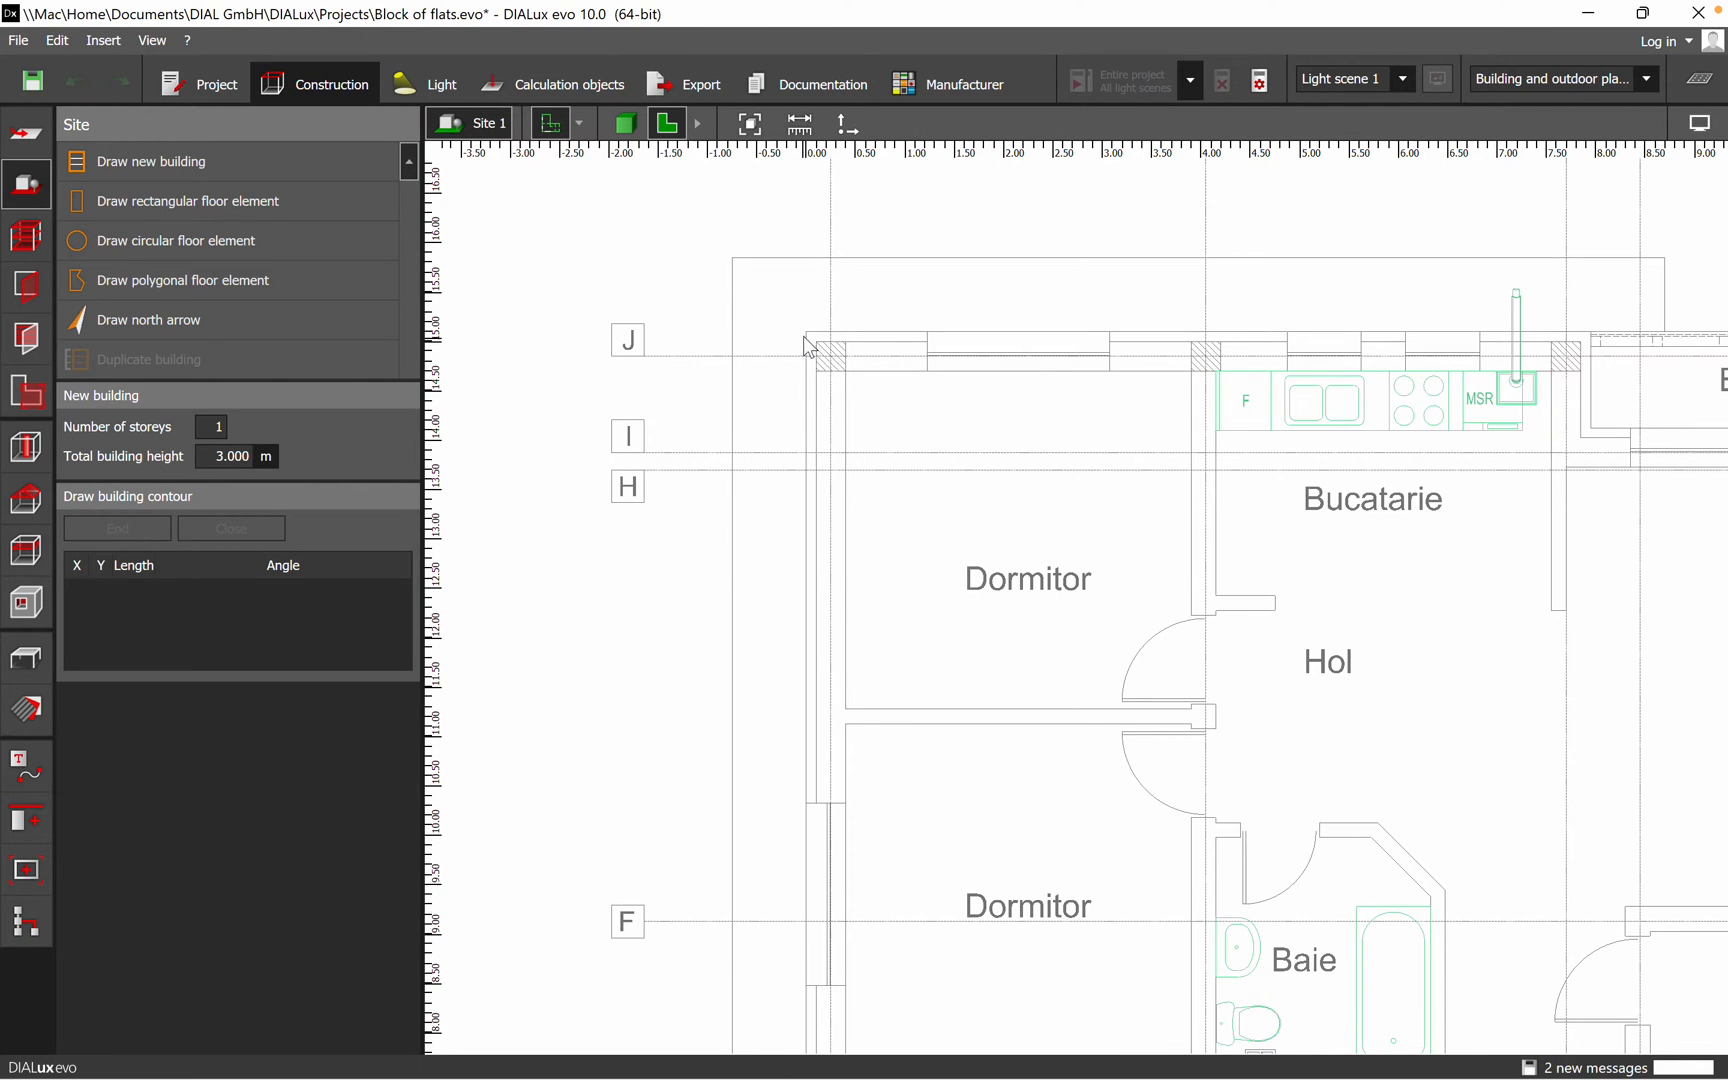
click(701, 293)
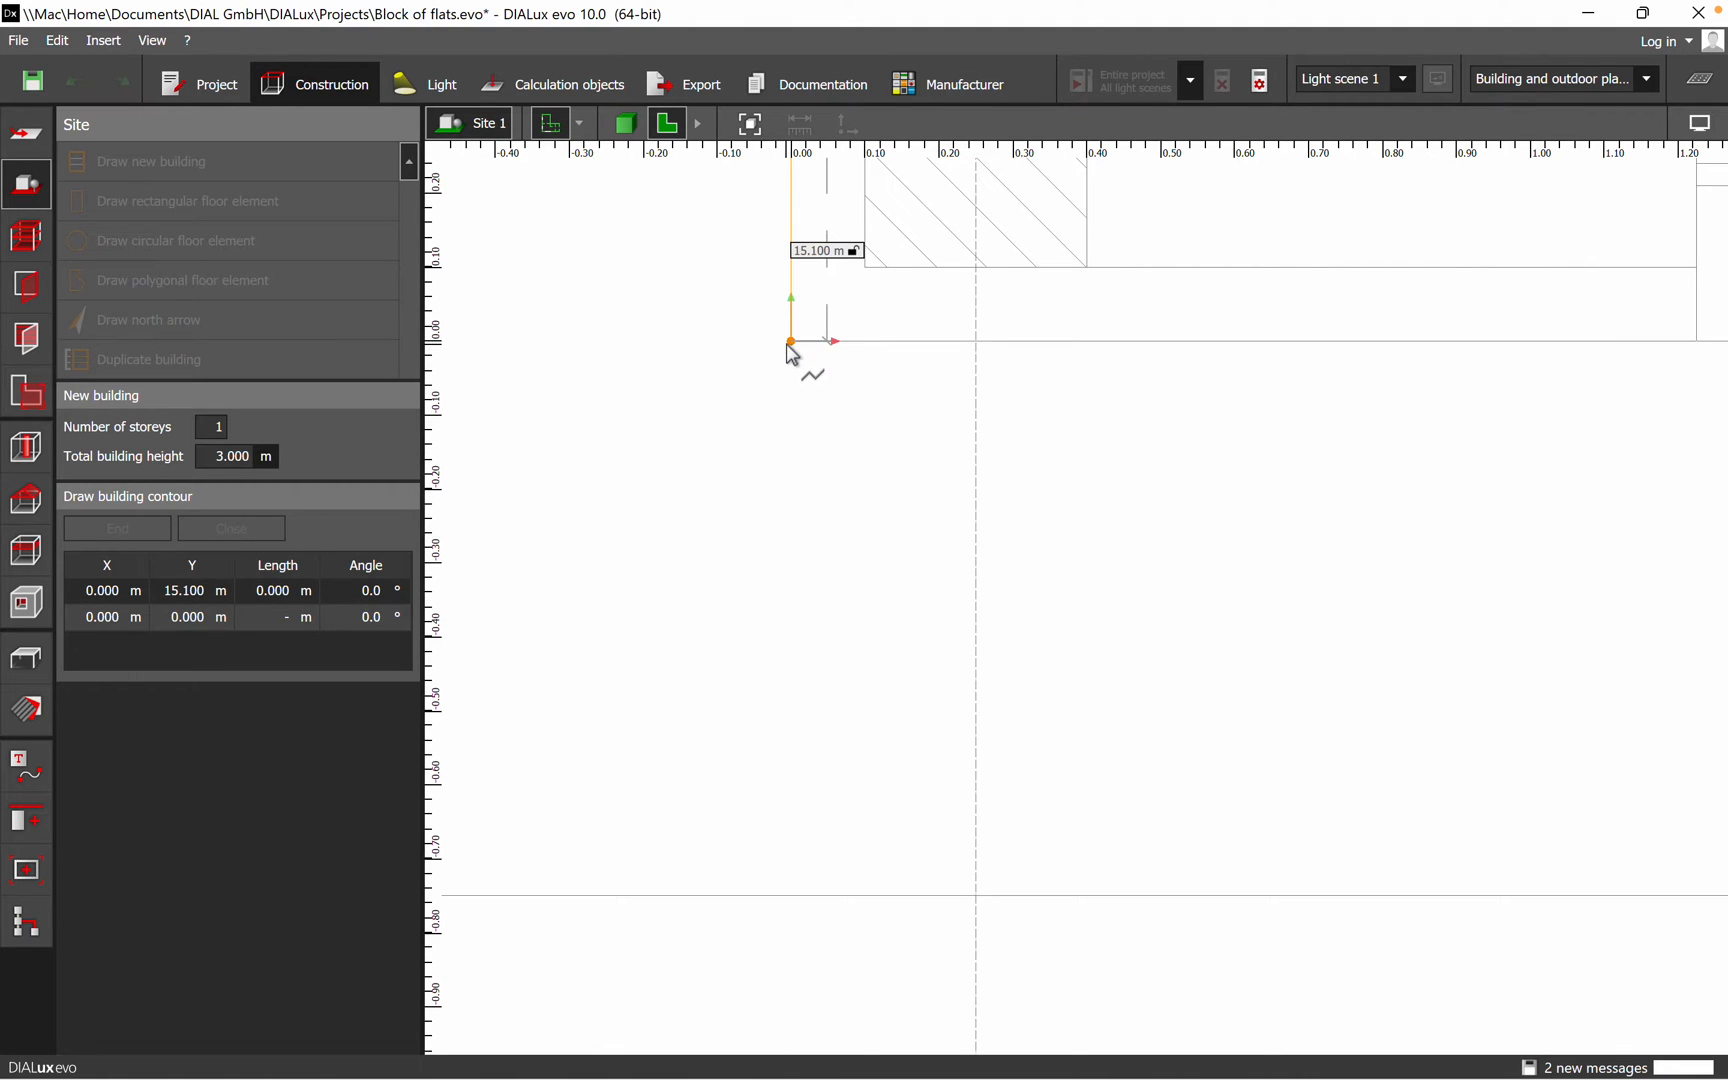
click(1012, 661)
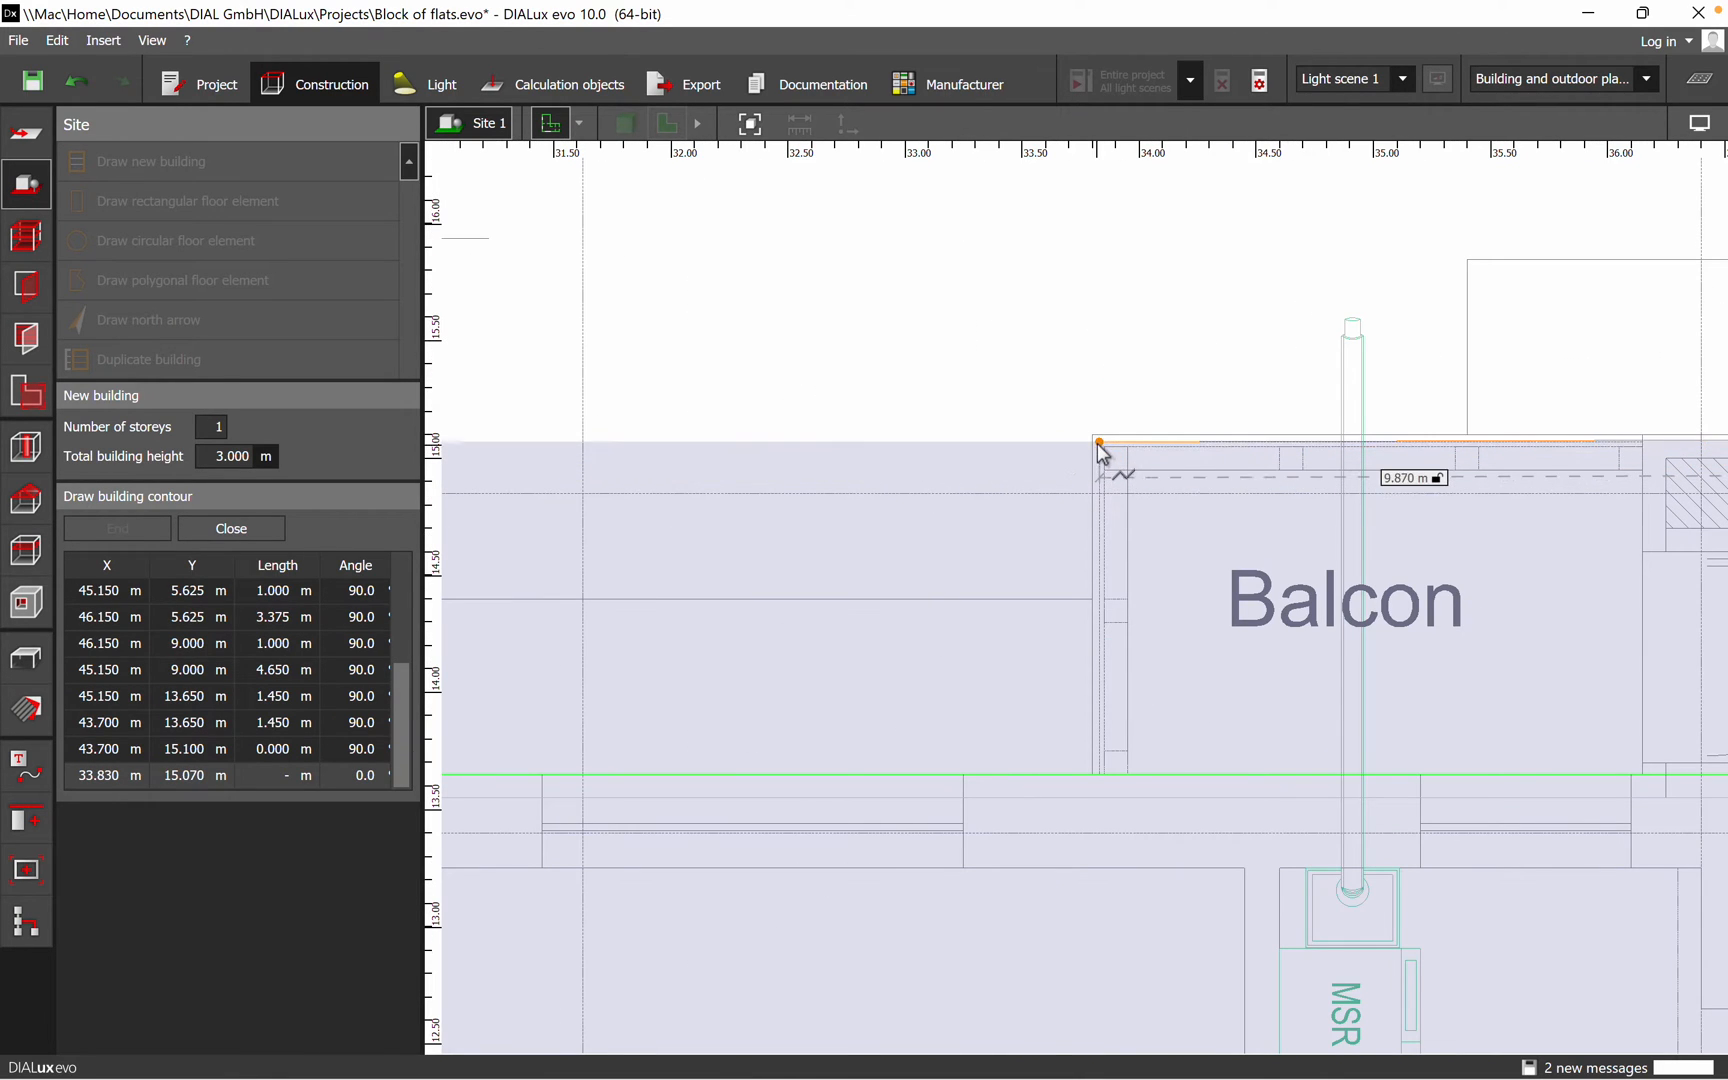
click(1093, 777)
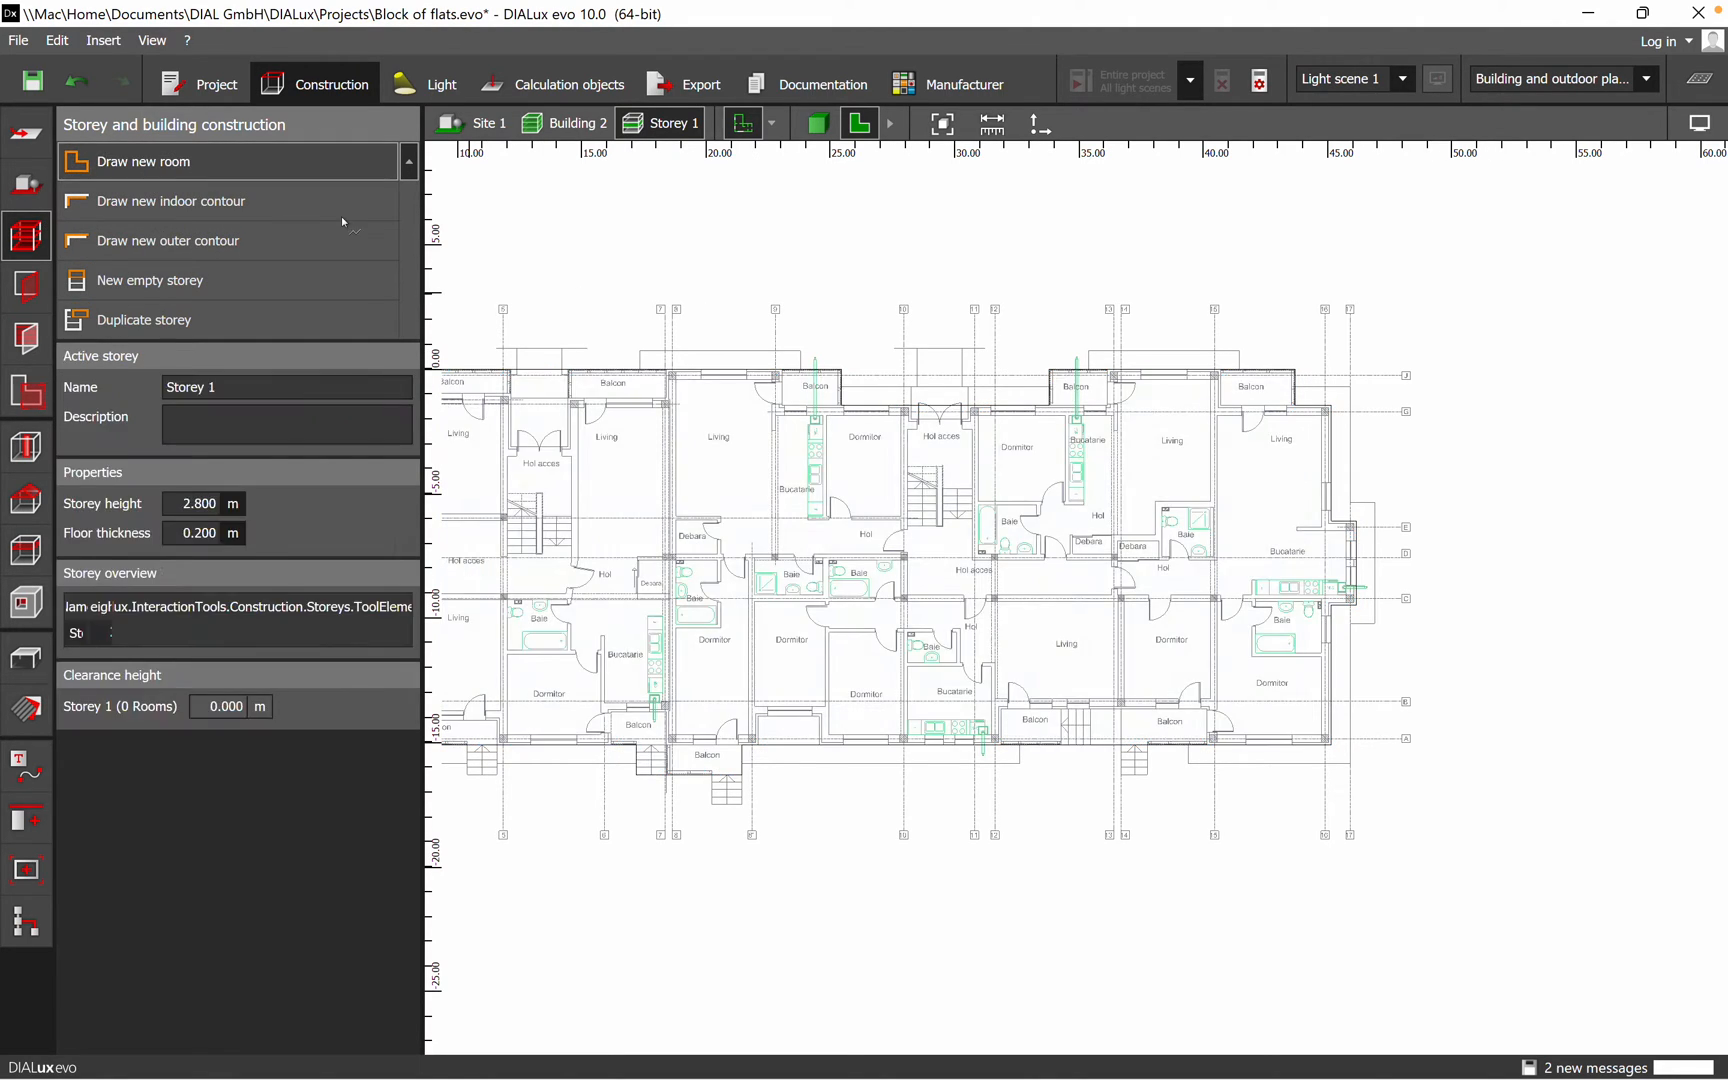
Trace Room 1 over the corner flat's living room and kitchen, then save the project
click(171, 201)
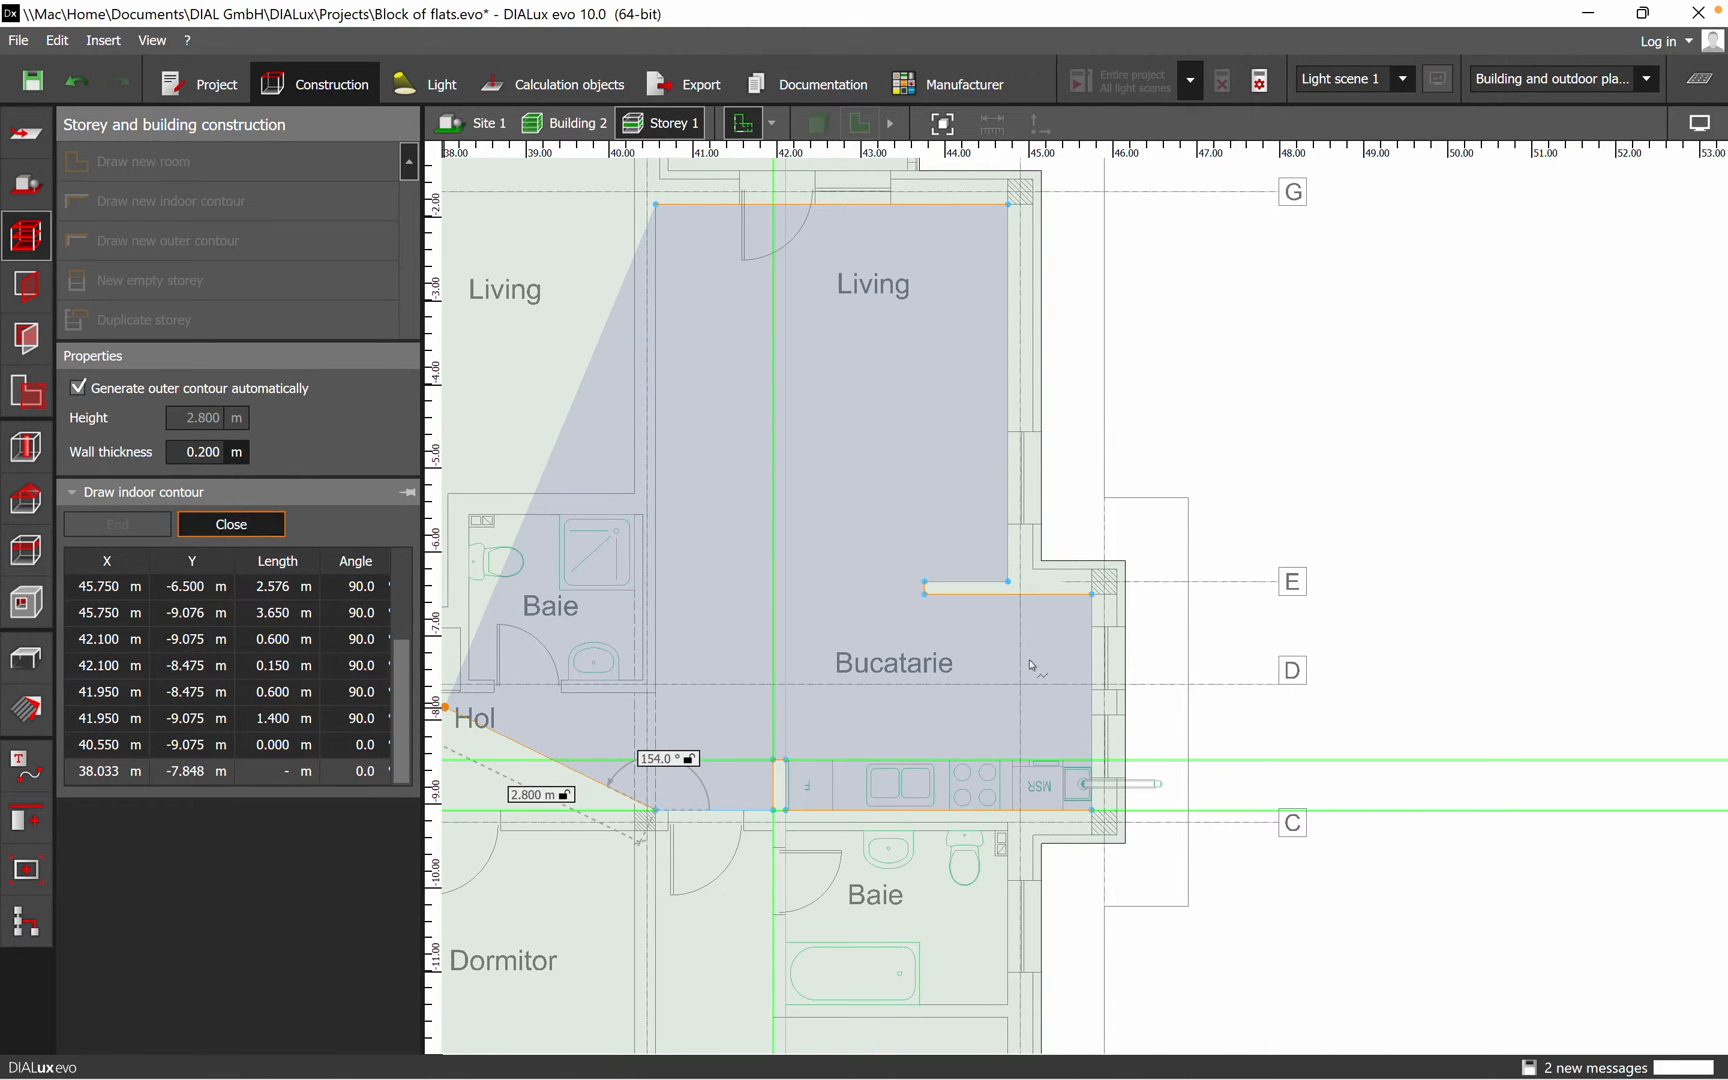
click(230, 523)
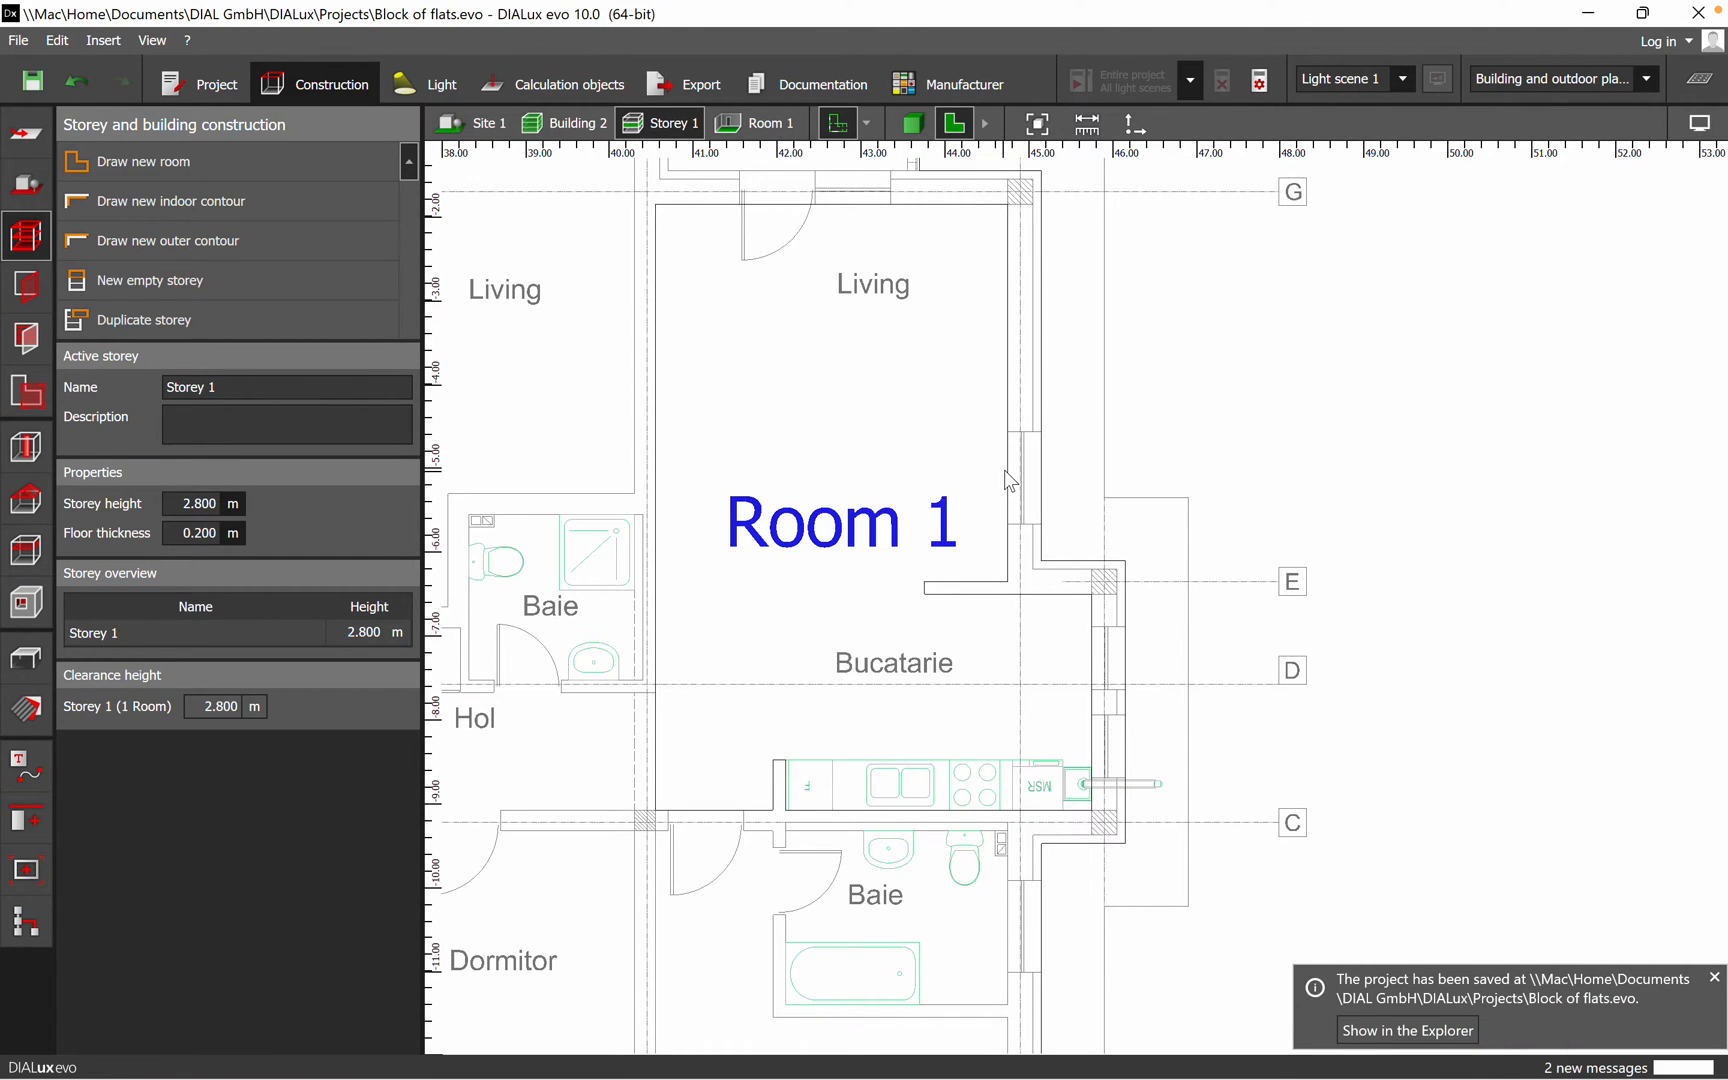
click(912, 122)
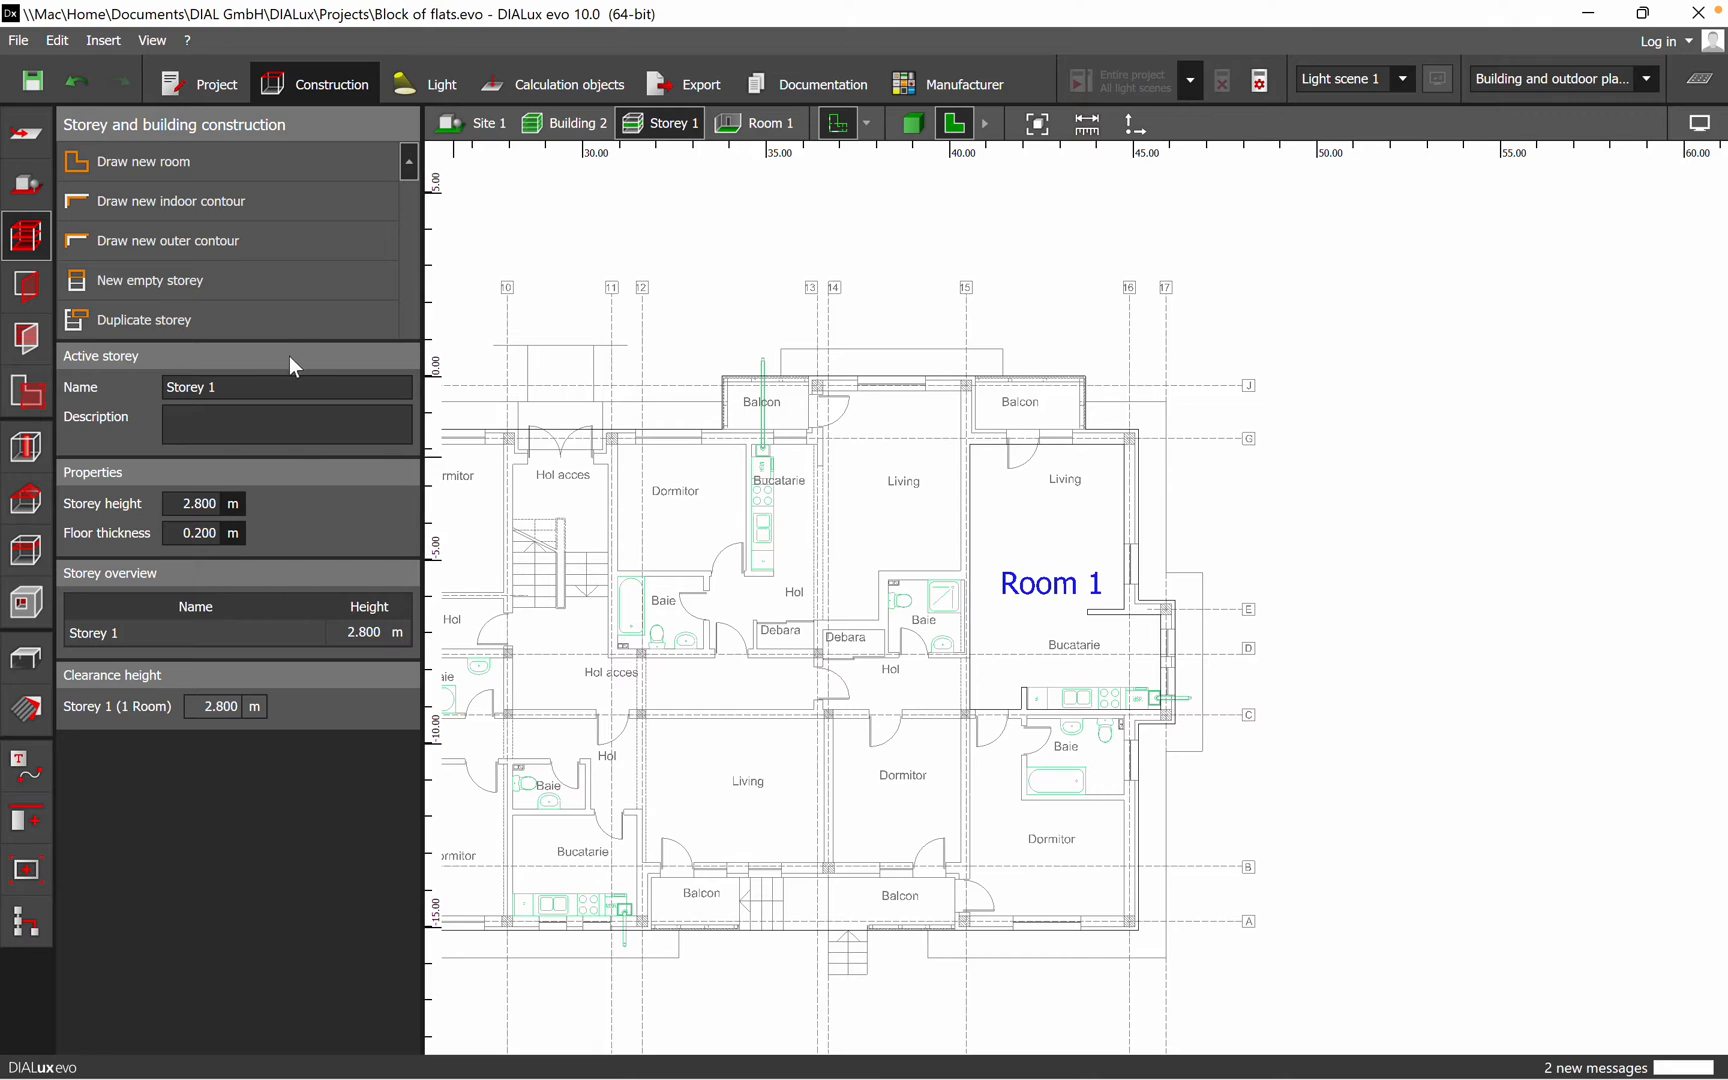
Rename Room 1's space to 'Living room and kitchen'
click(26, 287)
text(Living room a)
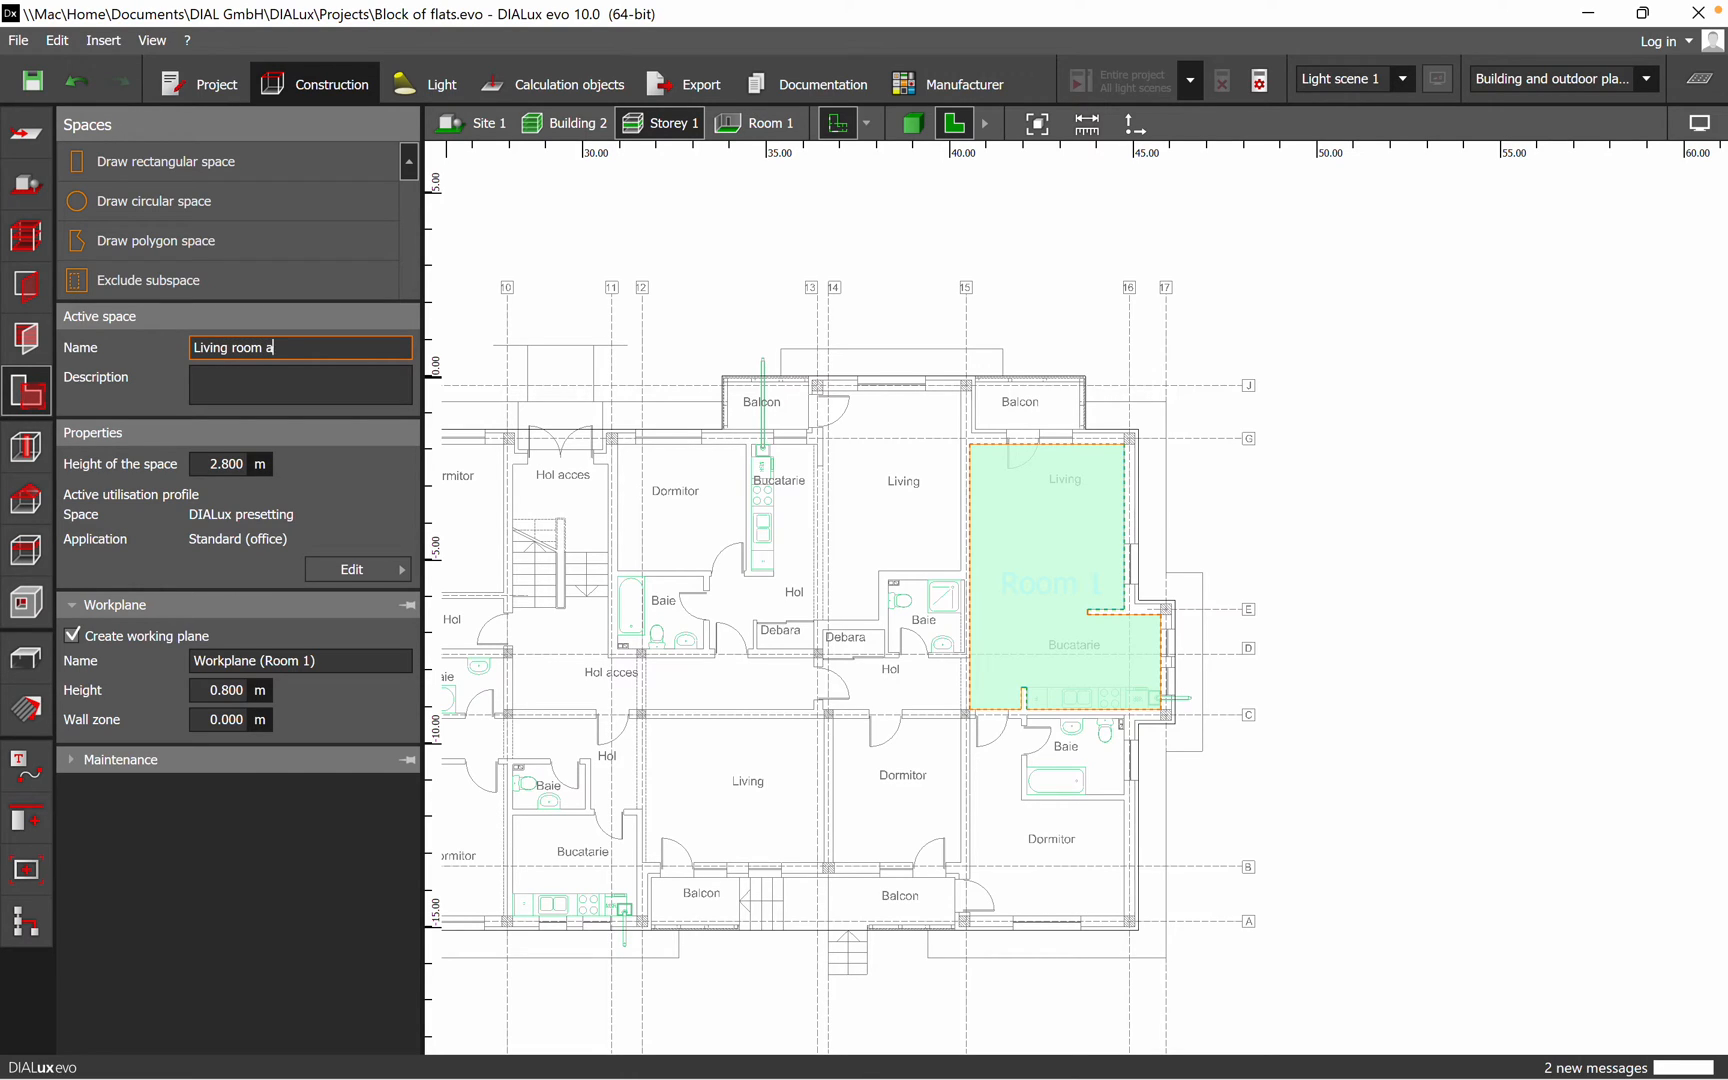
text(nd kitc)
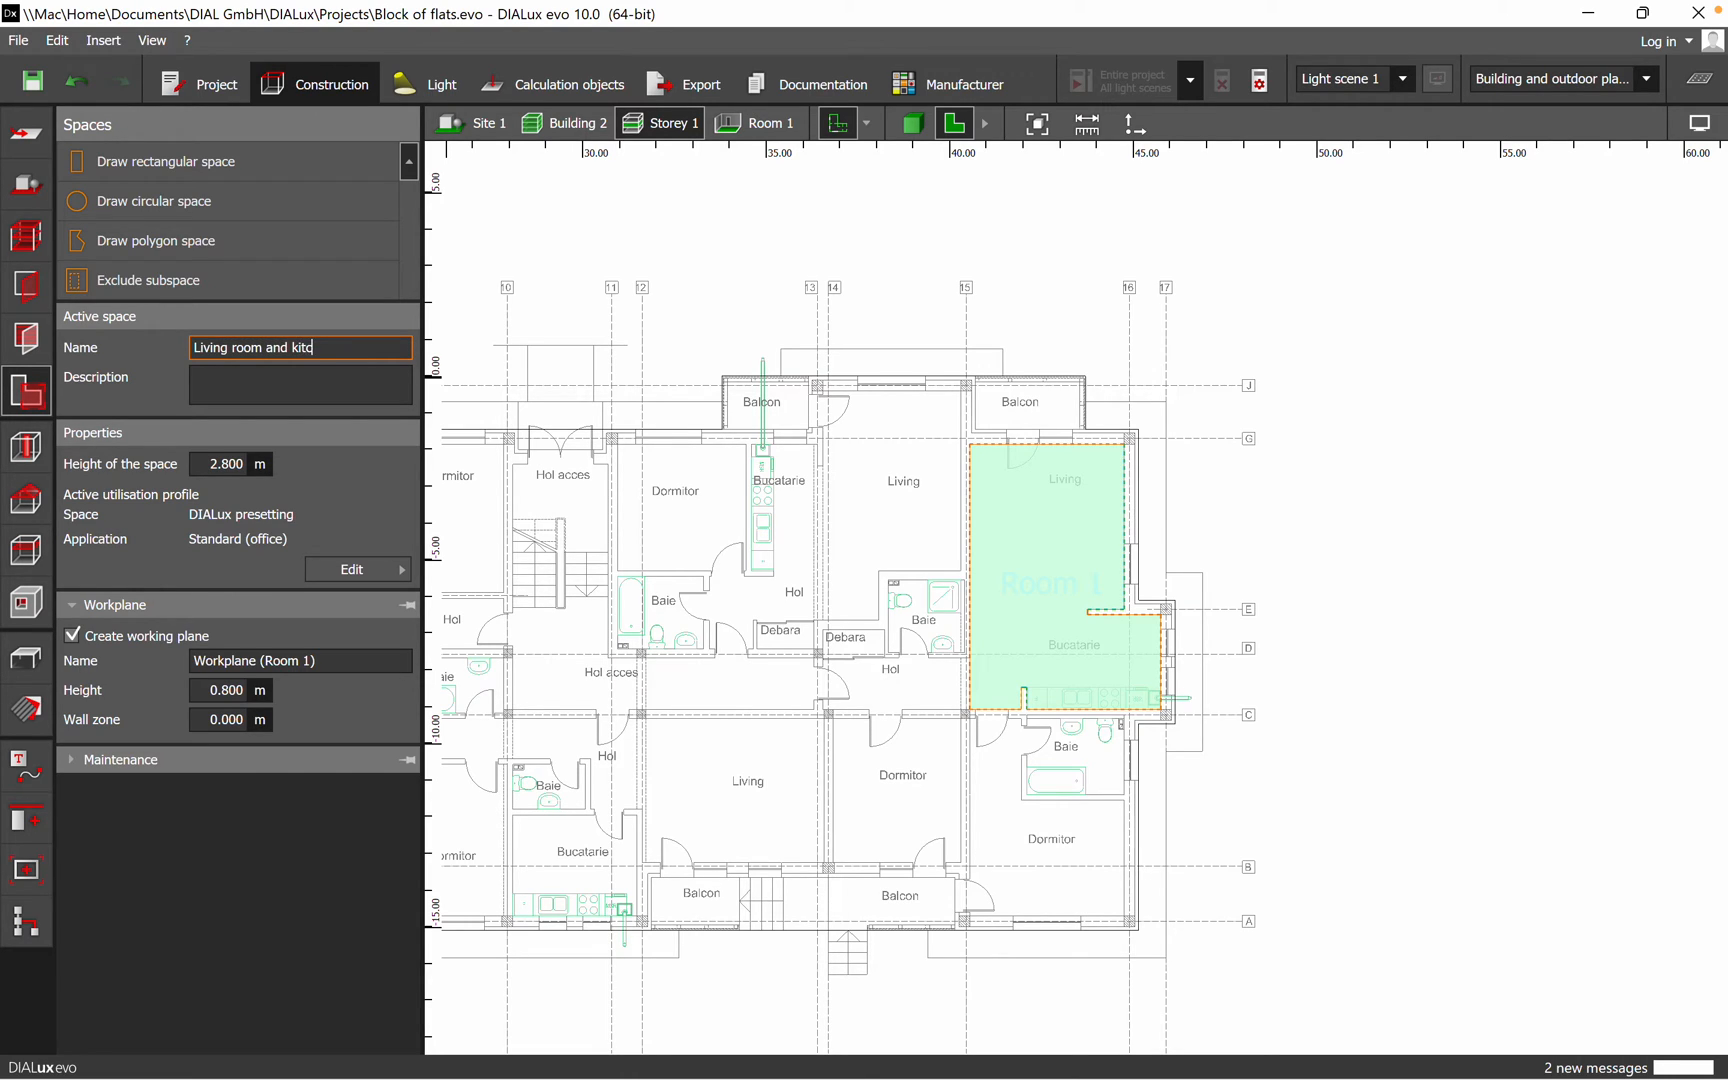
text(hen)
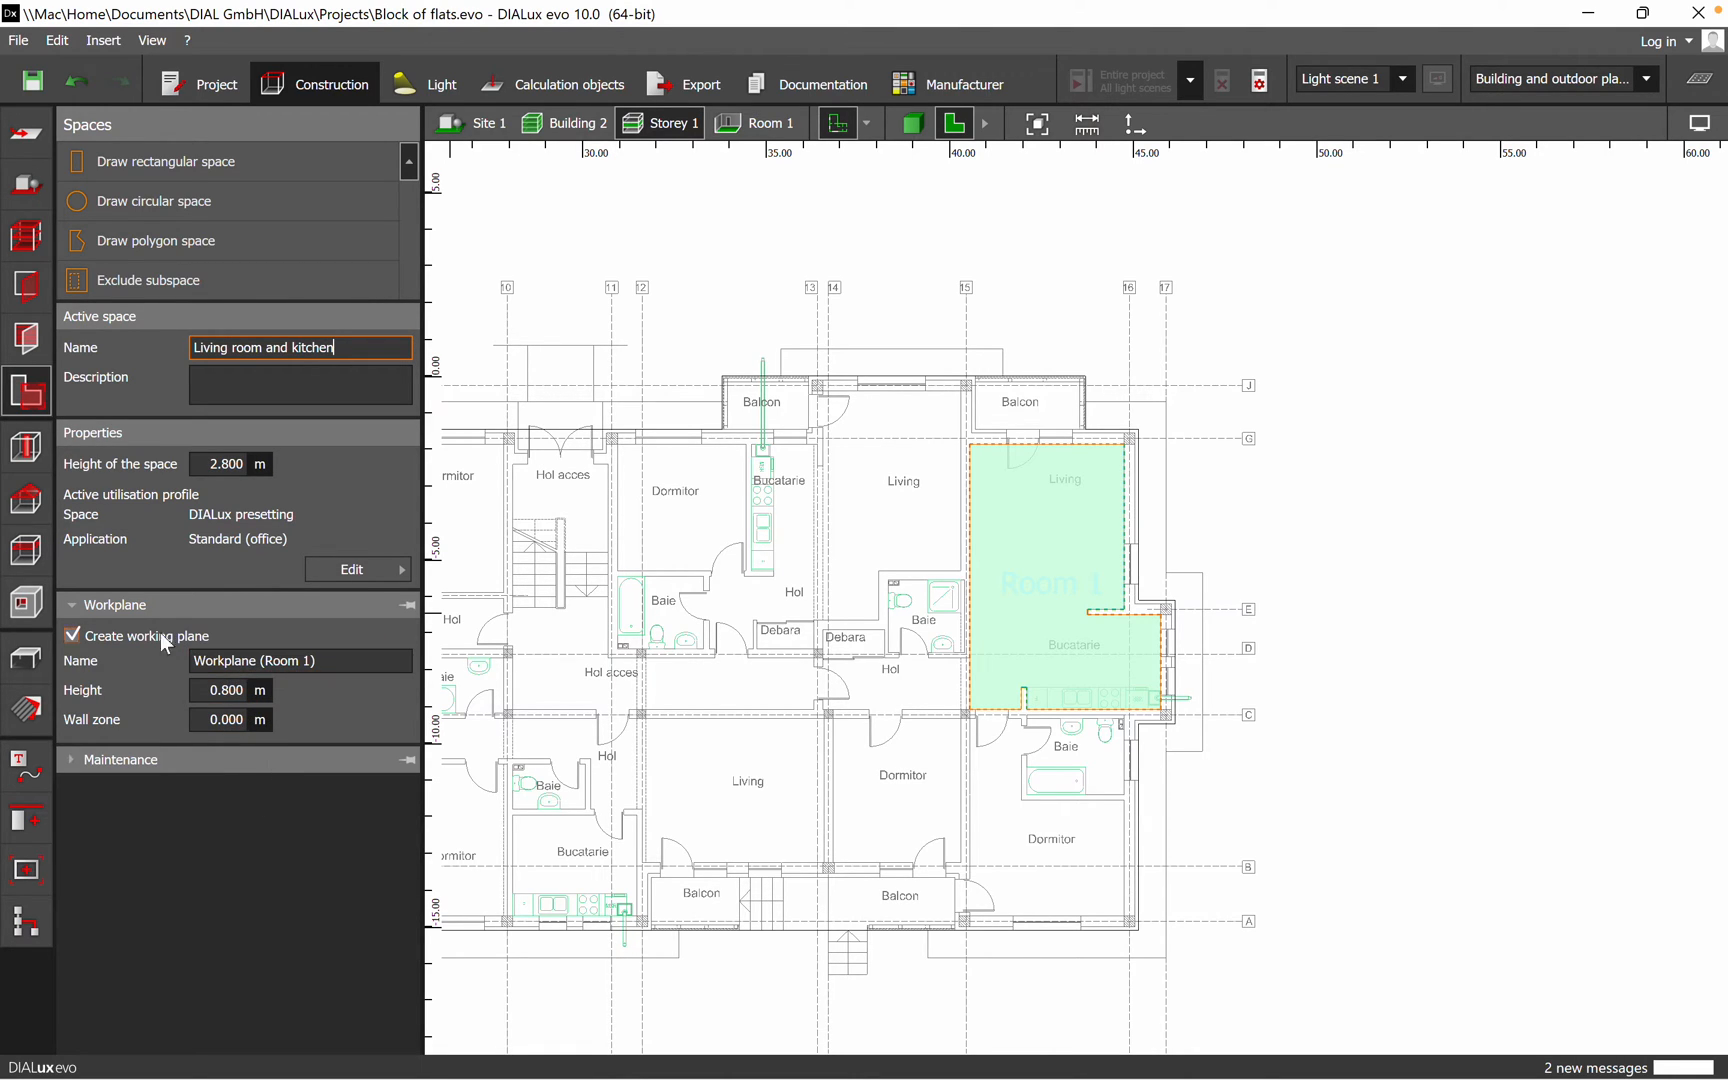
mouse_move(1484, 532)
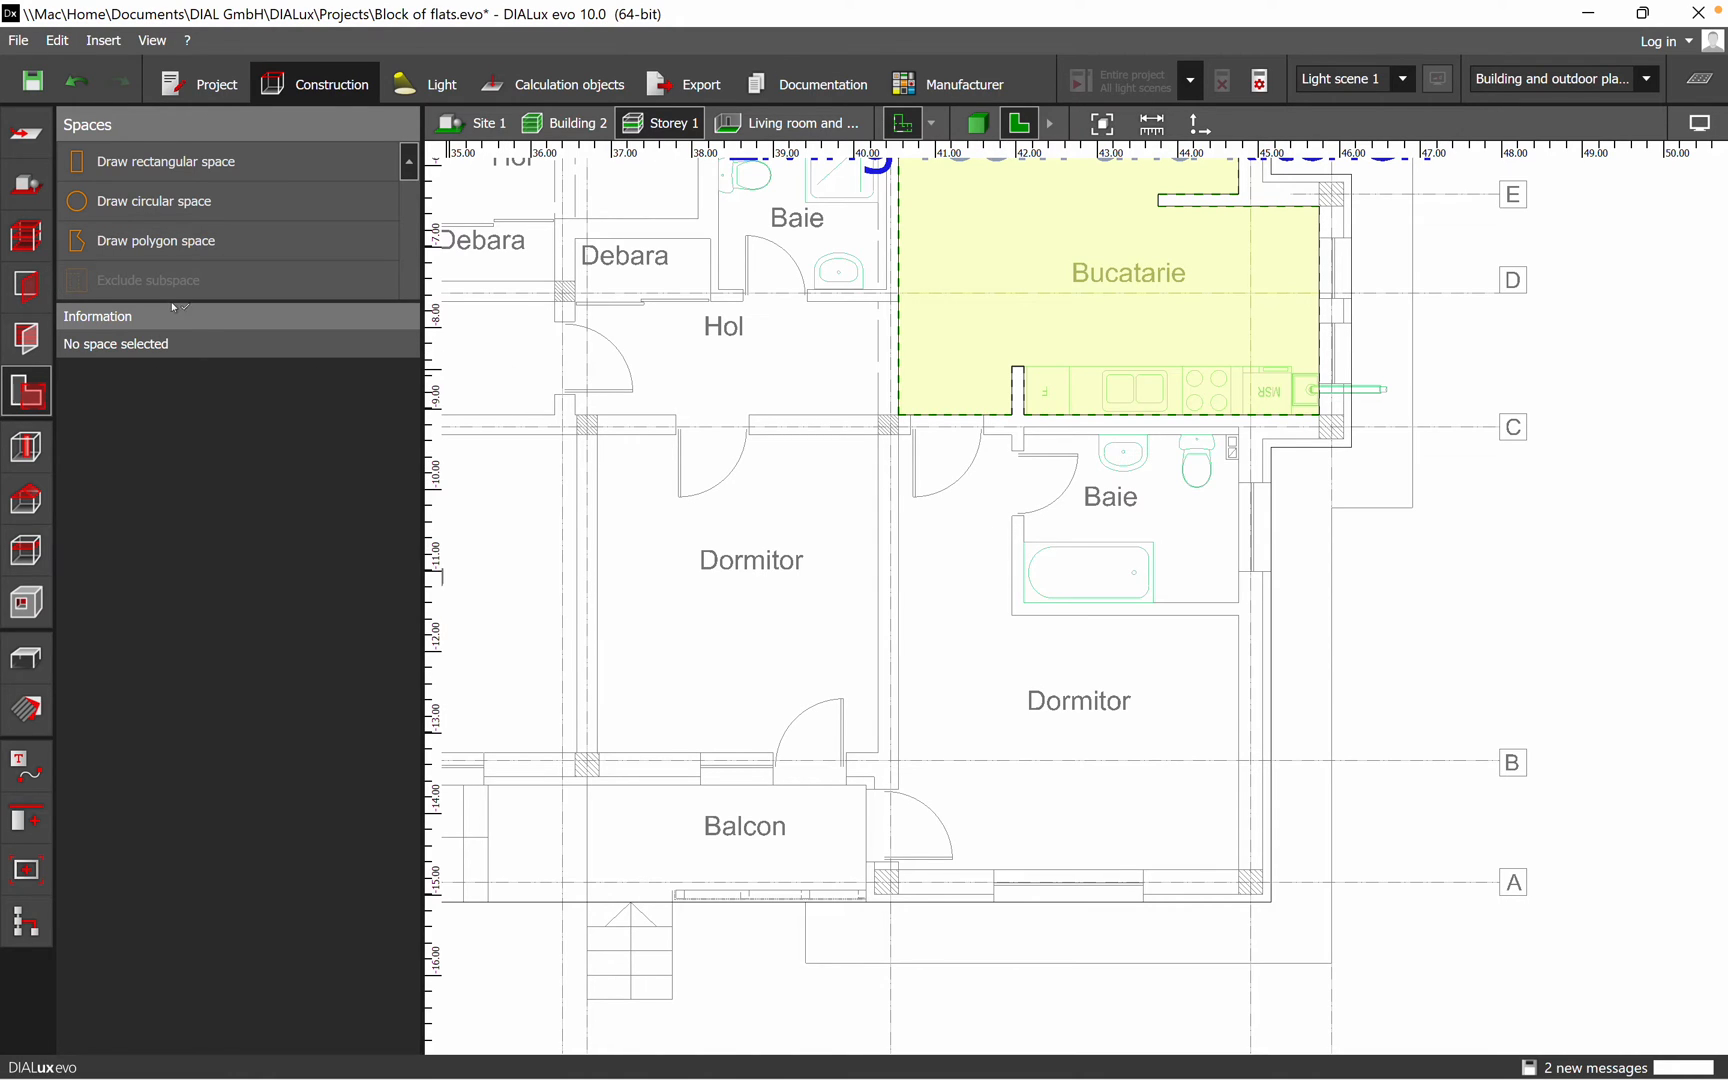
Outline Room 3 over the lower bedroom and Room 4 over the Dormitor
click(26, 236)
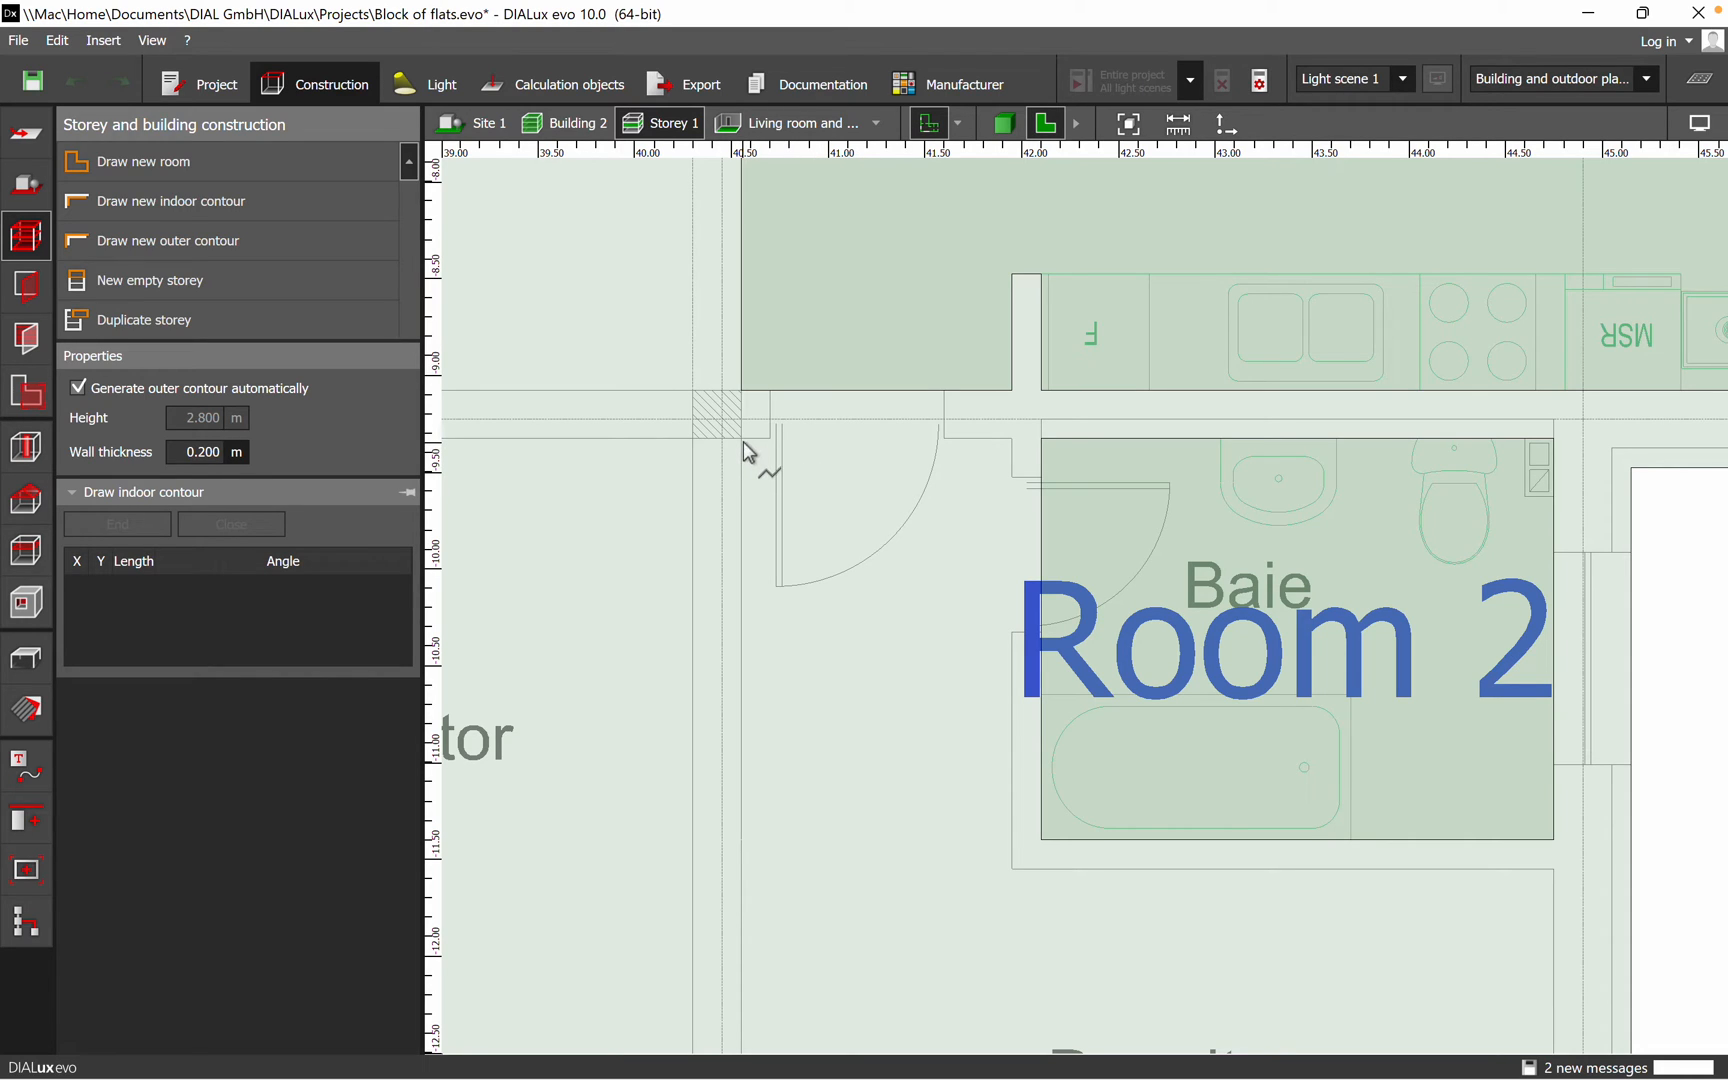
click(1012, 855)
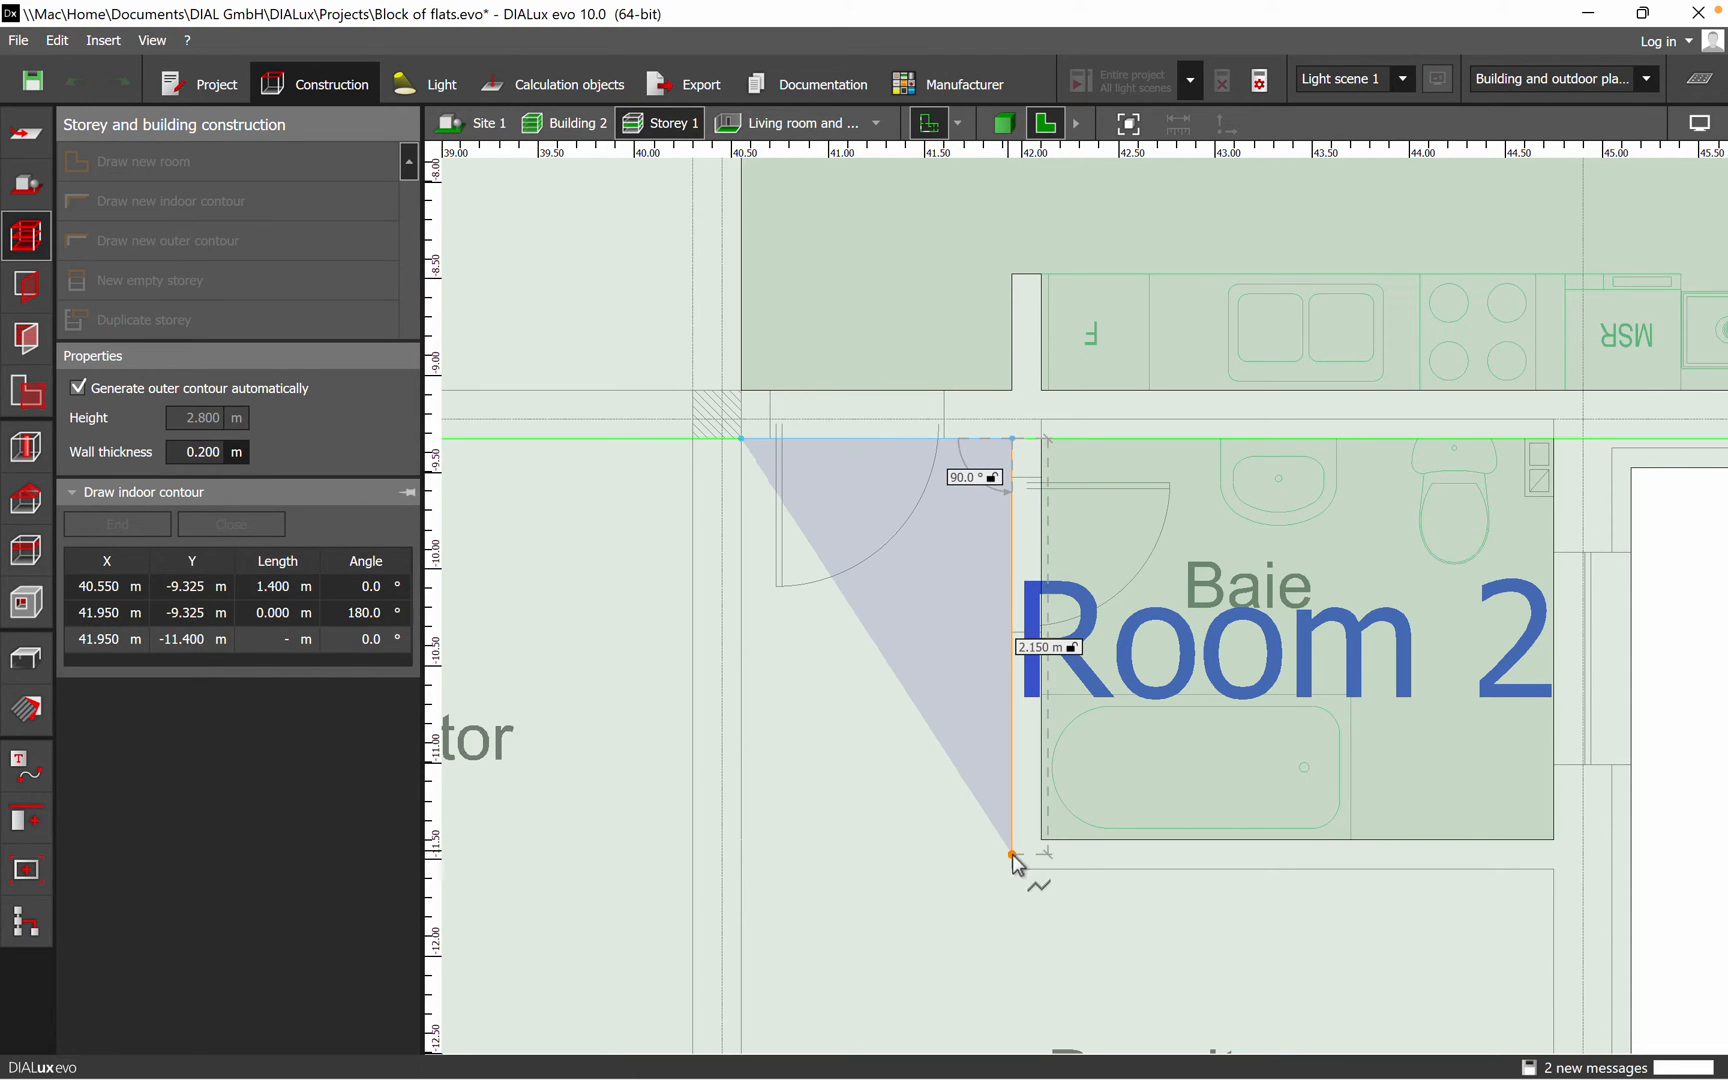
click(1554, 868)
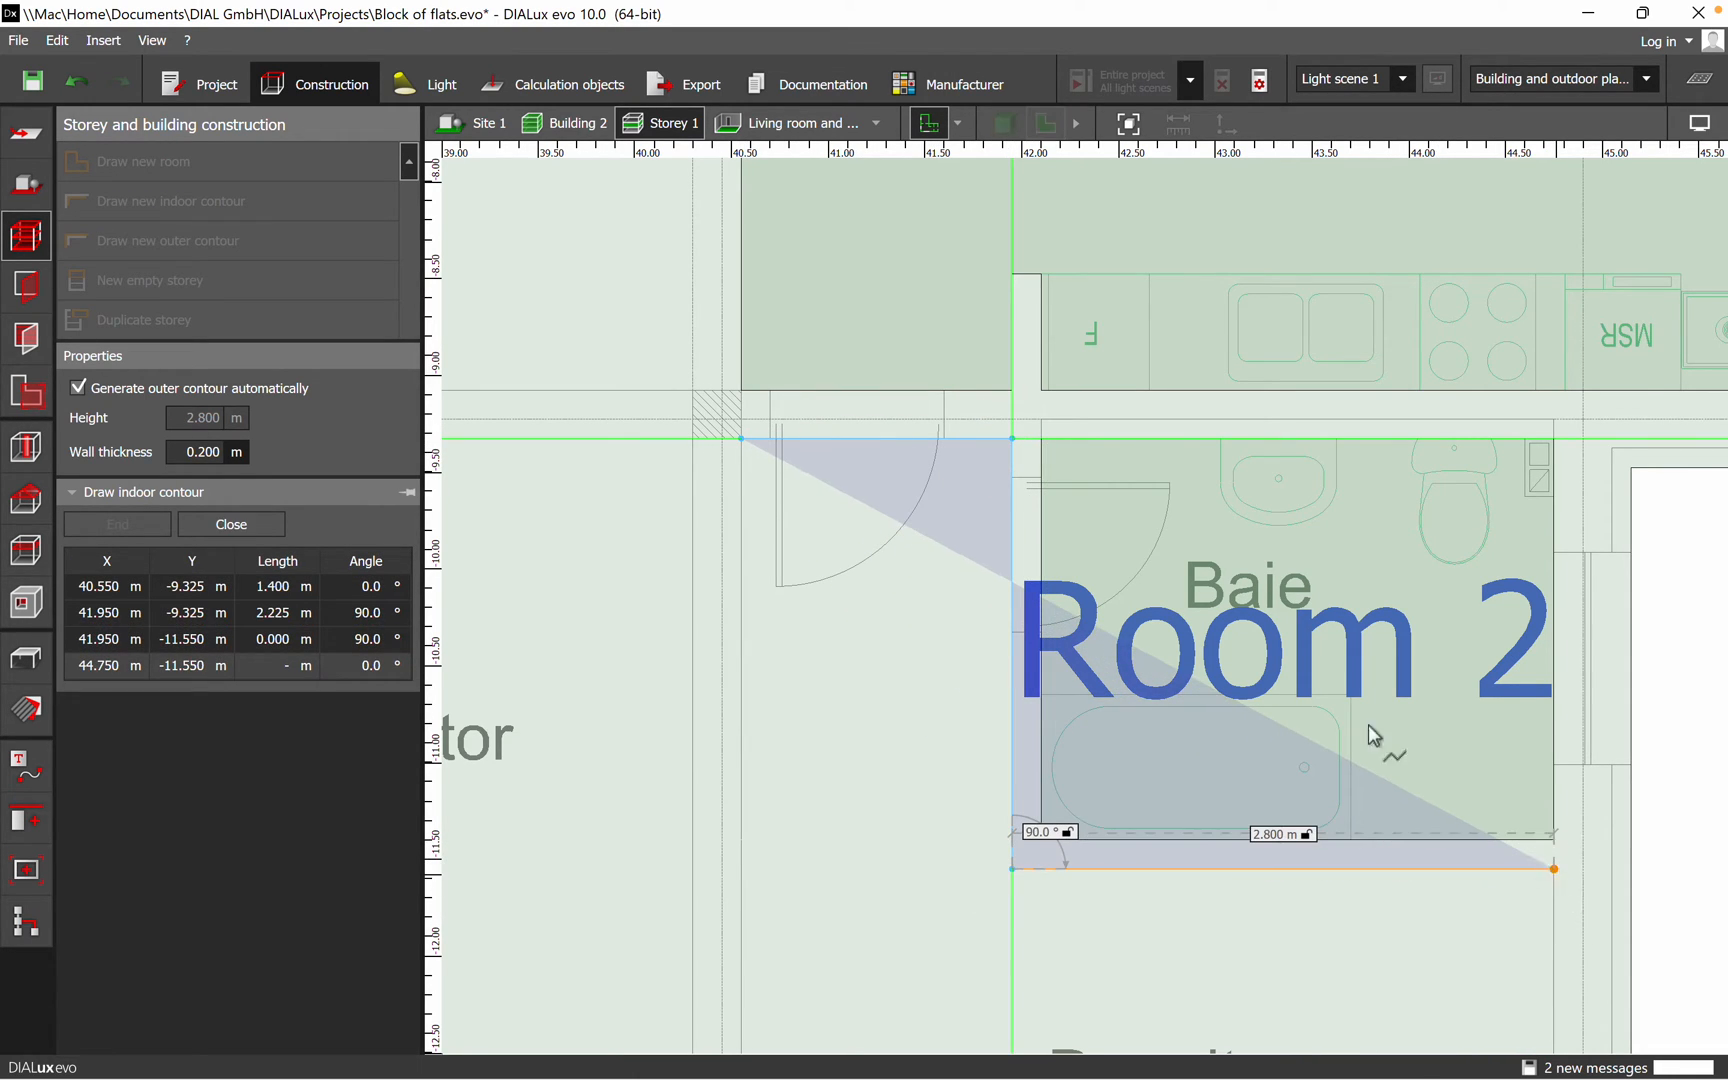
click(1344, 901)
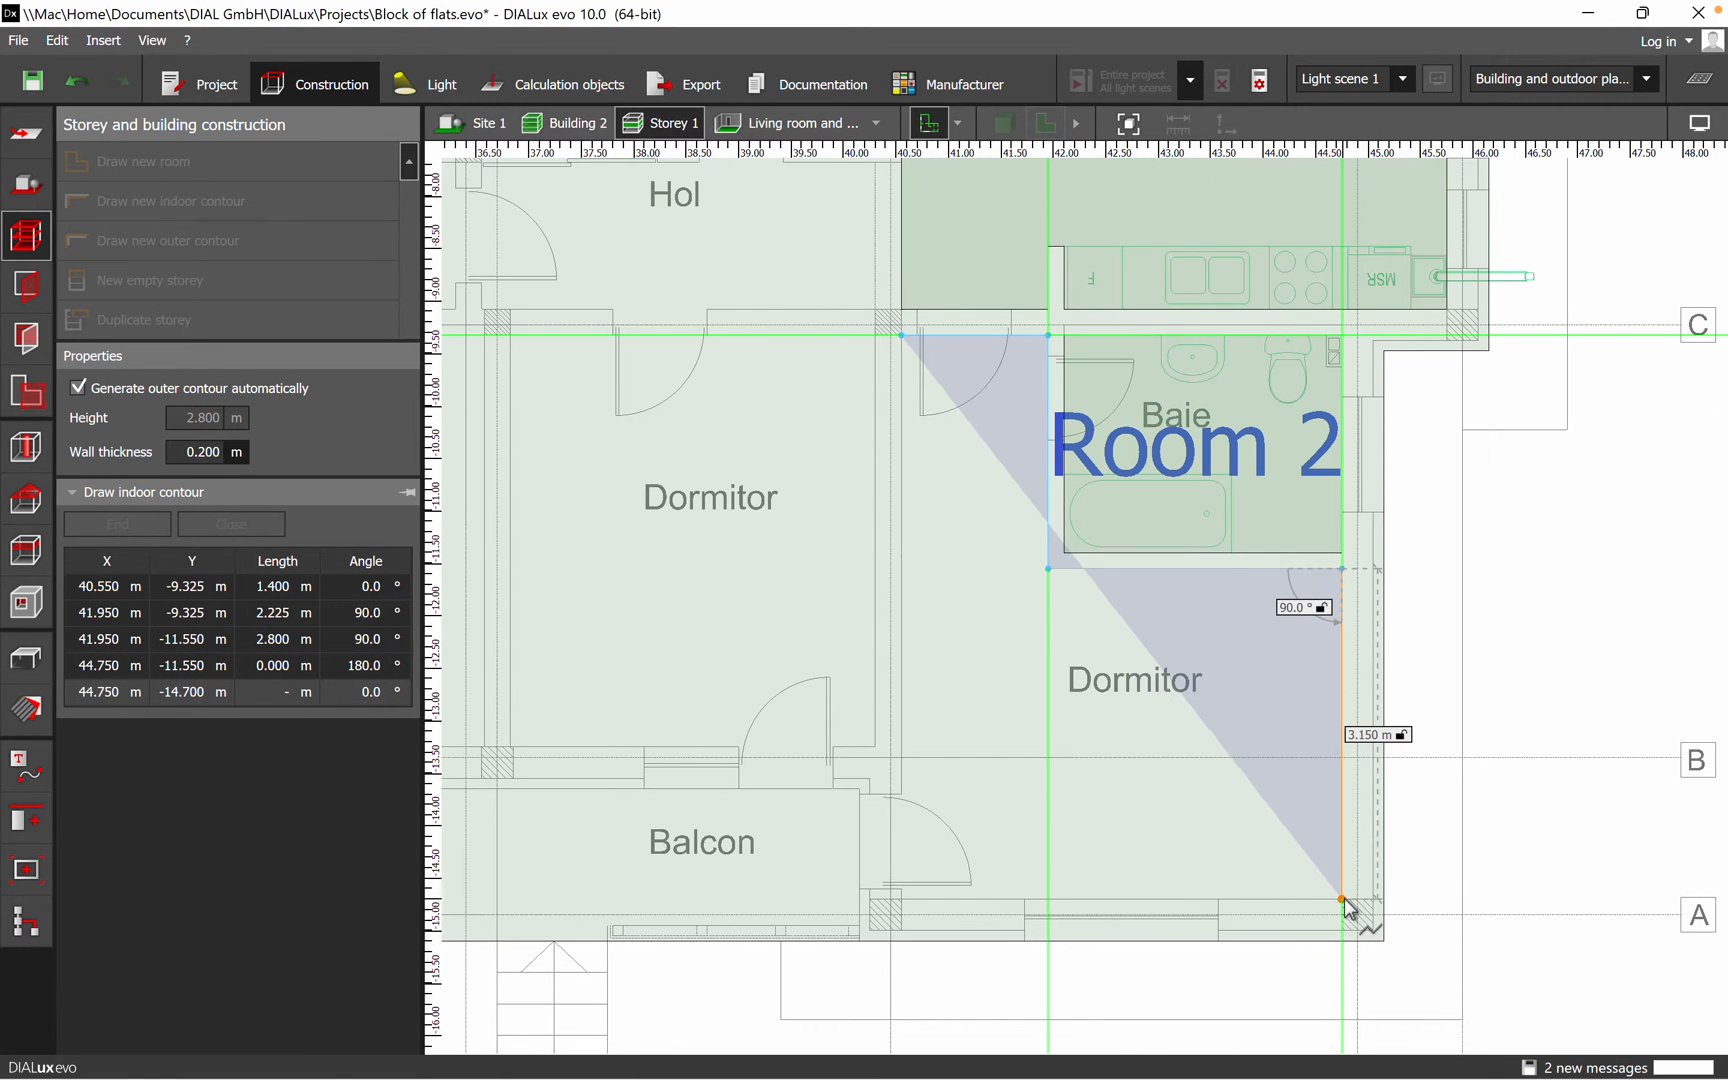
click(904, 903)
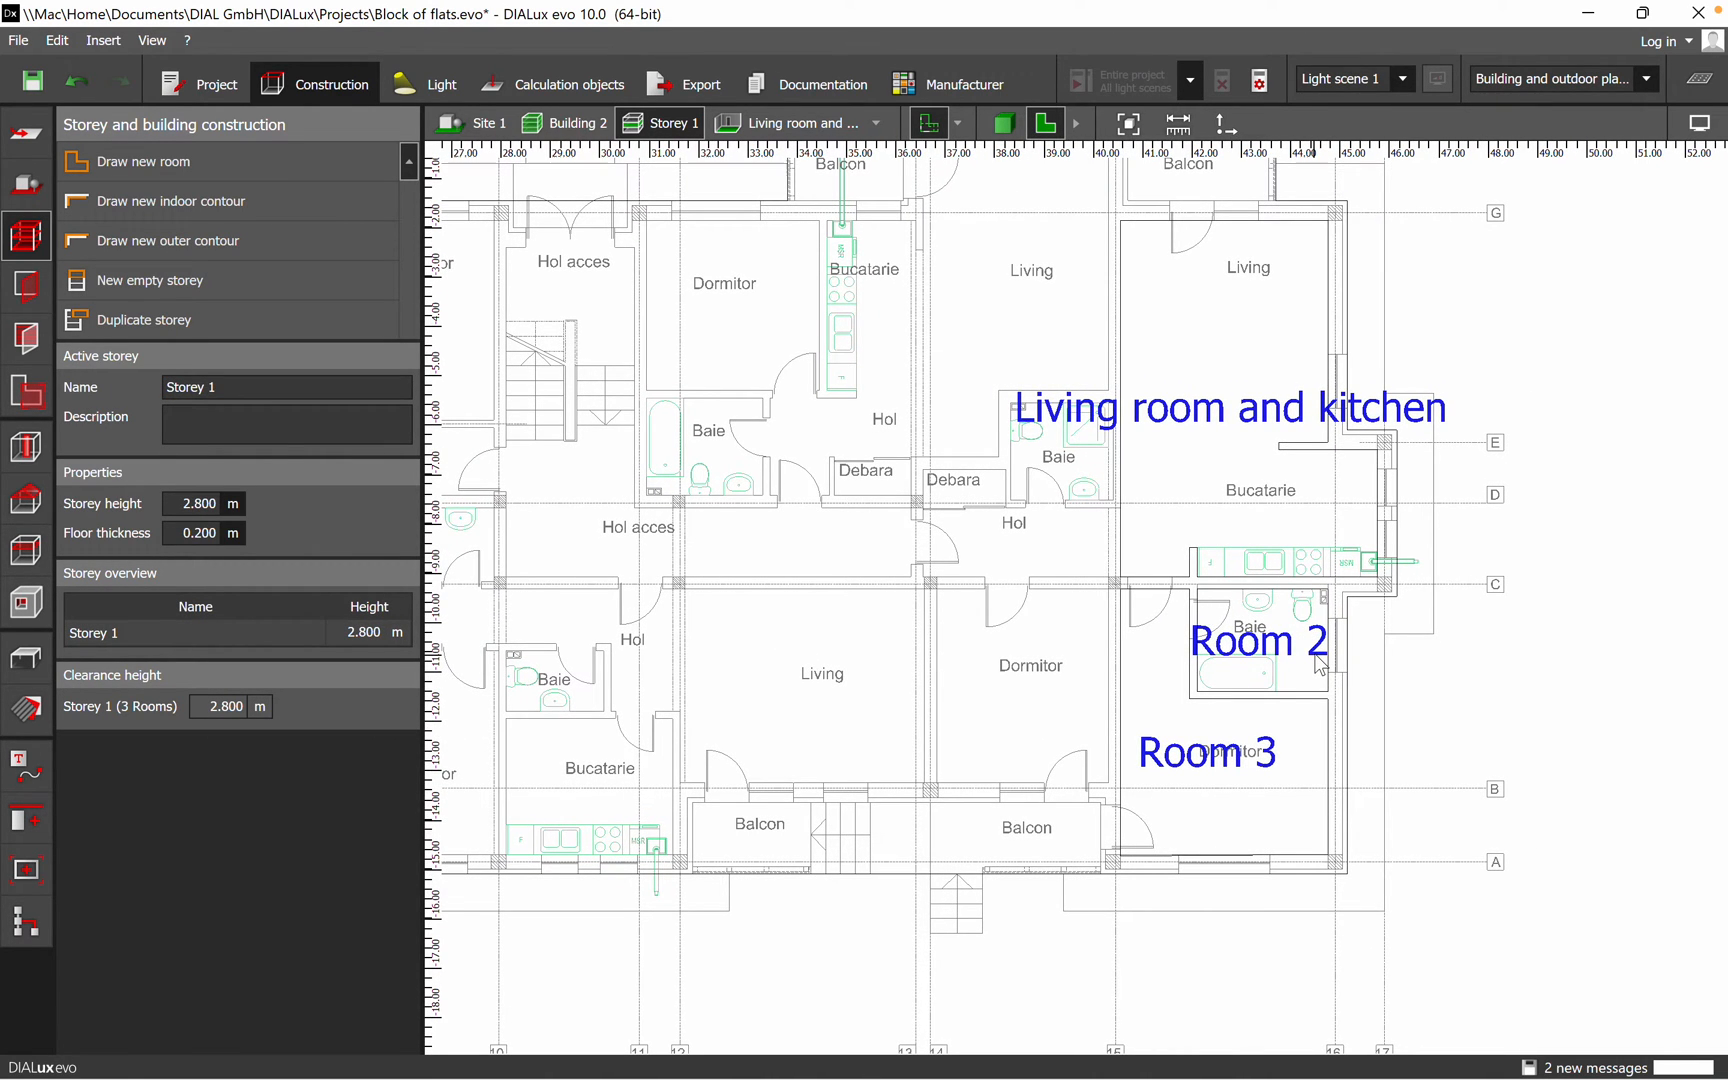
mouse_move(1081, 550)
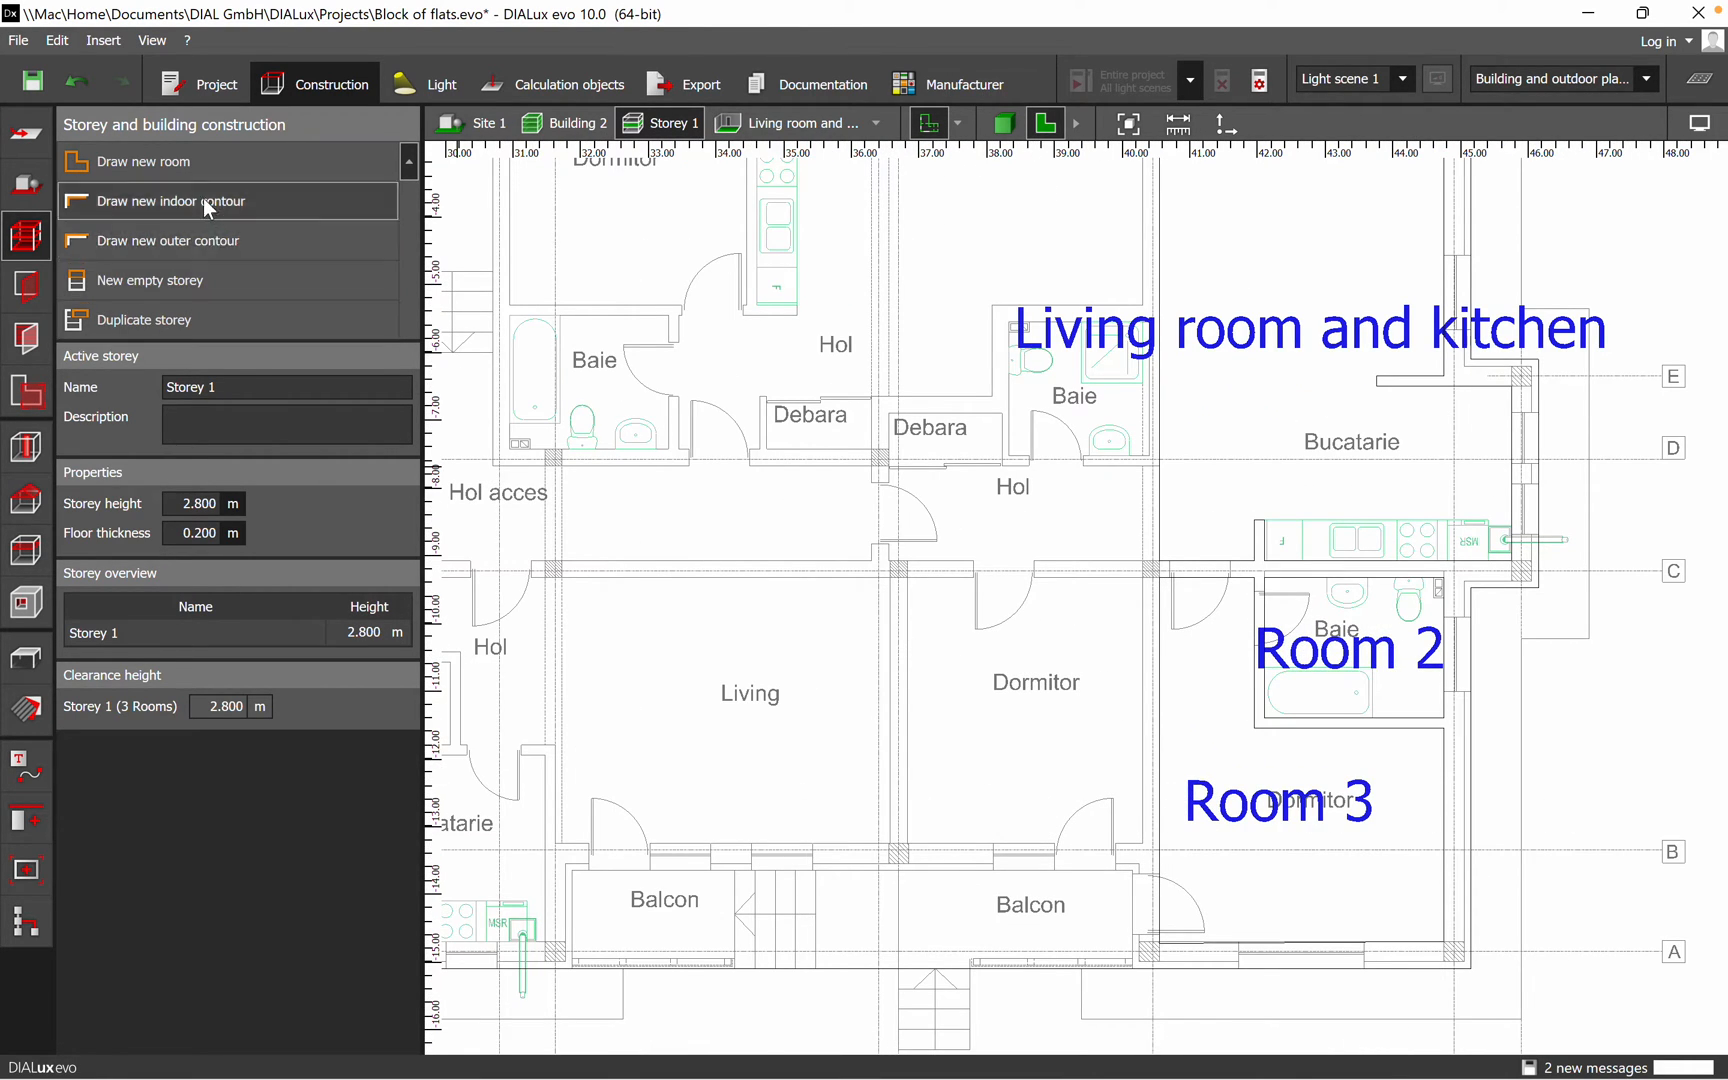
click(172, 201)
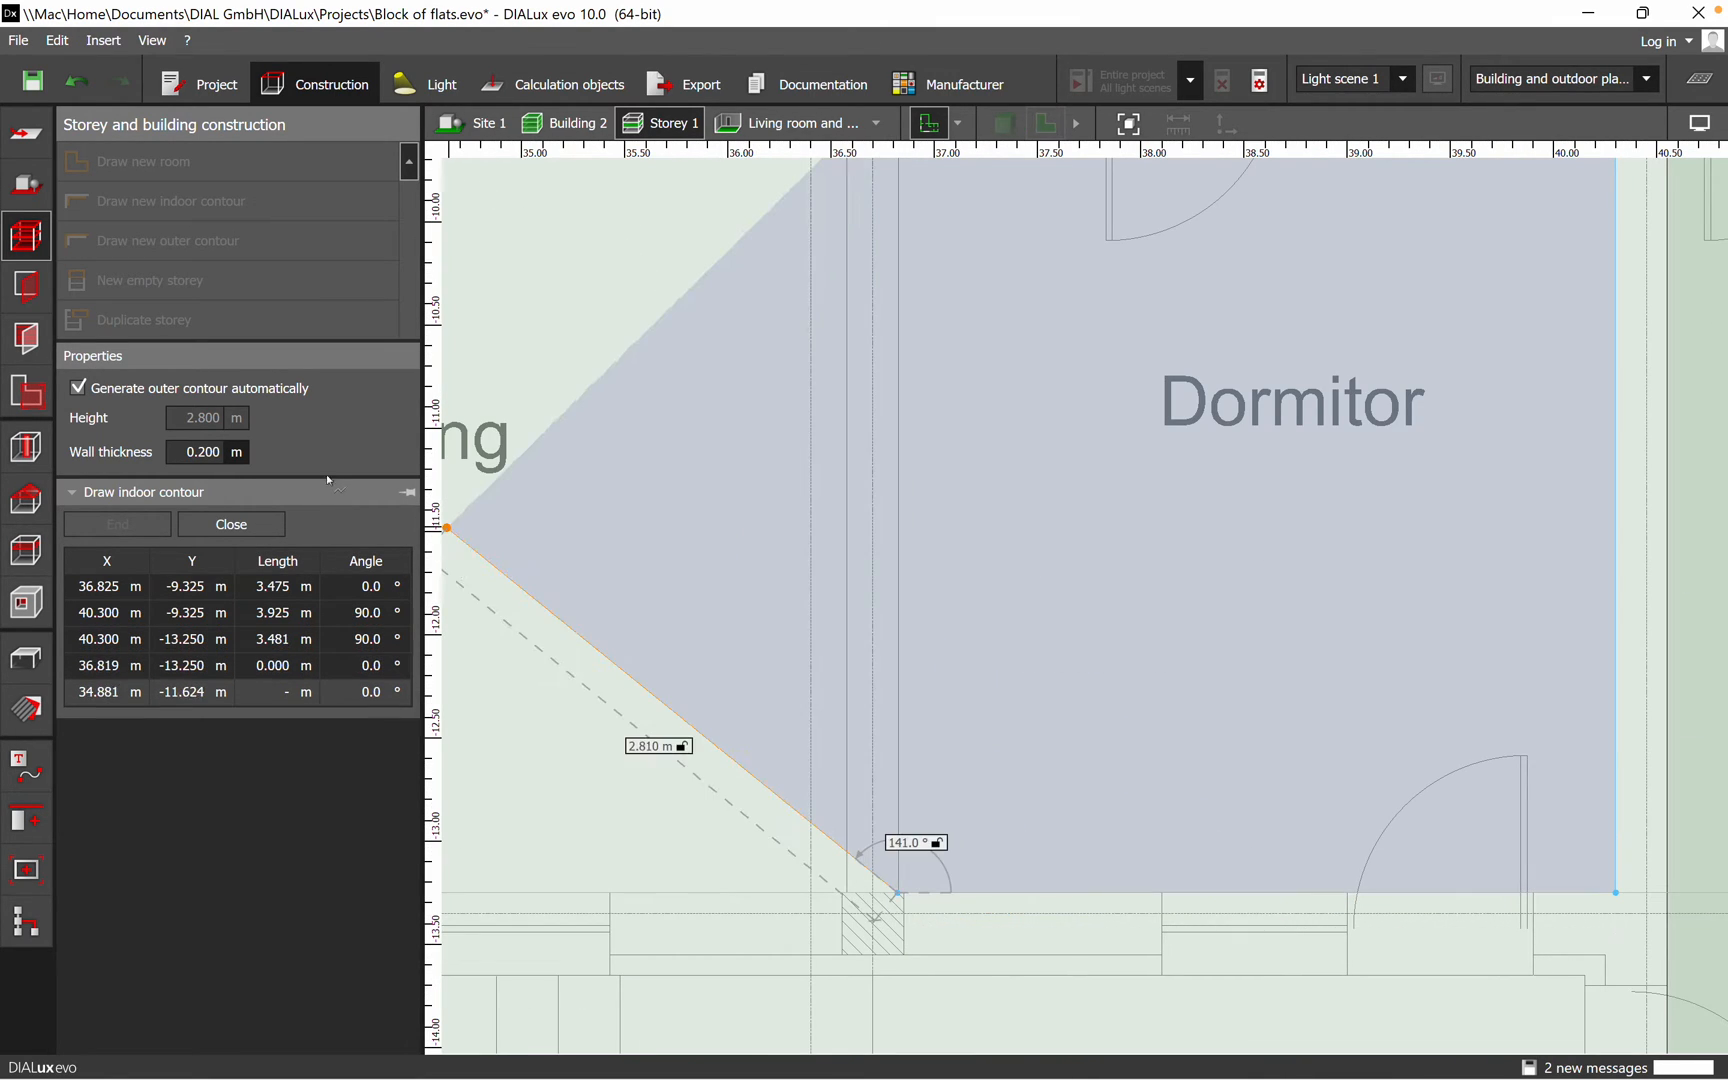
click(231, 523)
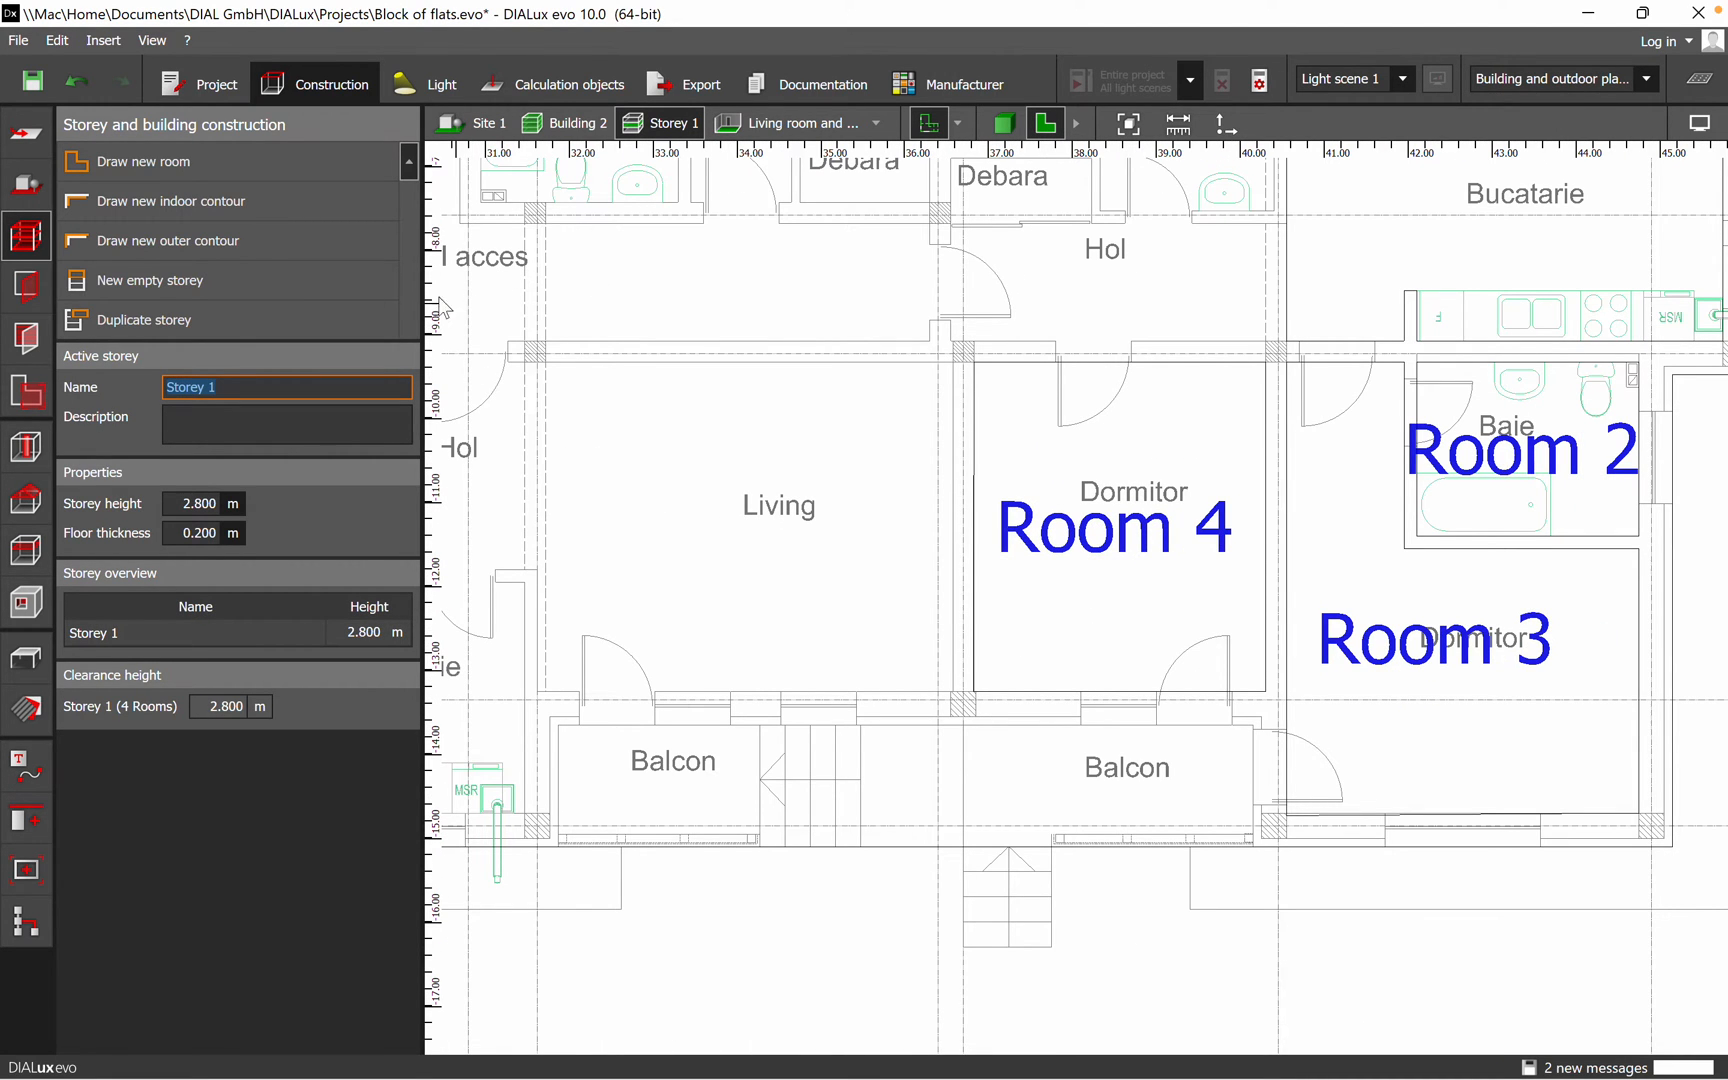
click(172, 201)
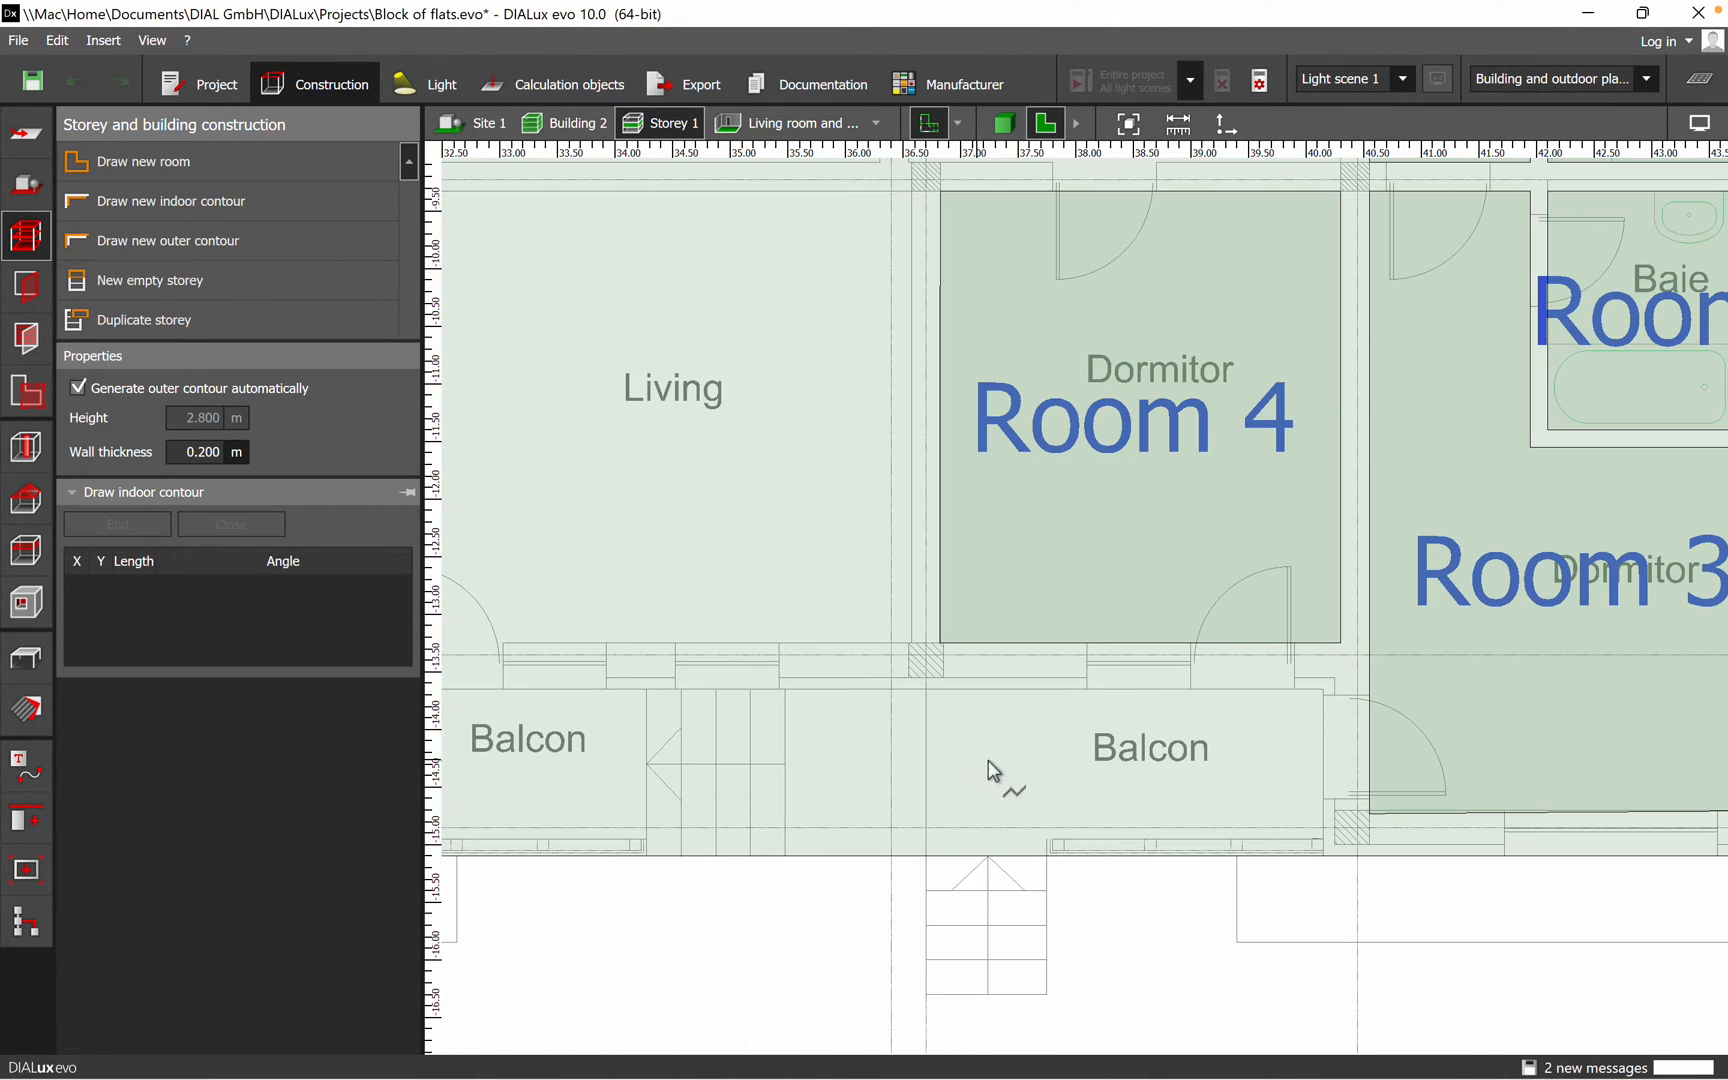
mouse_move(929, 702)
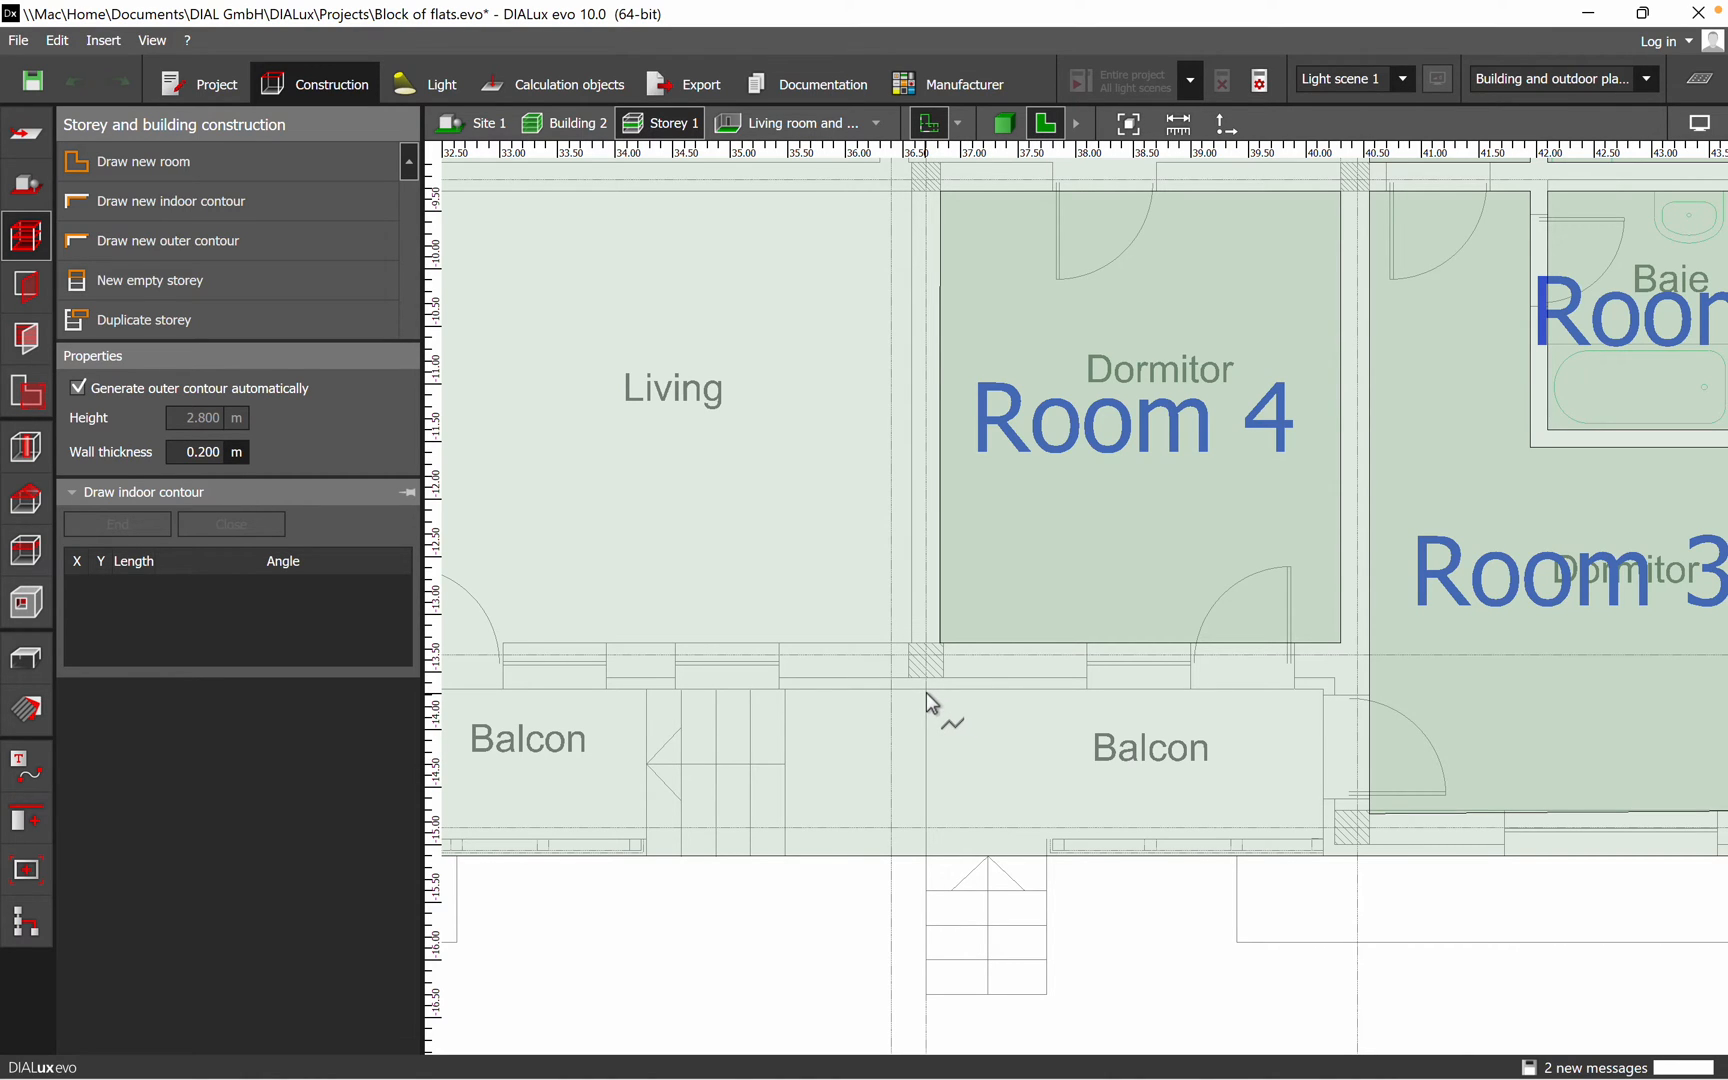
drag(926, 689, 1322, 694)
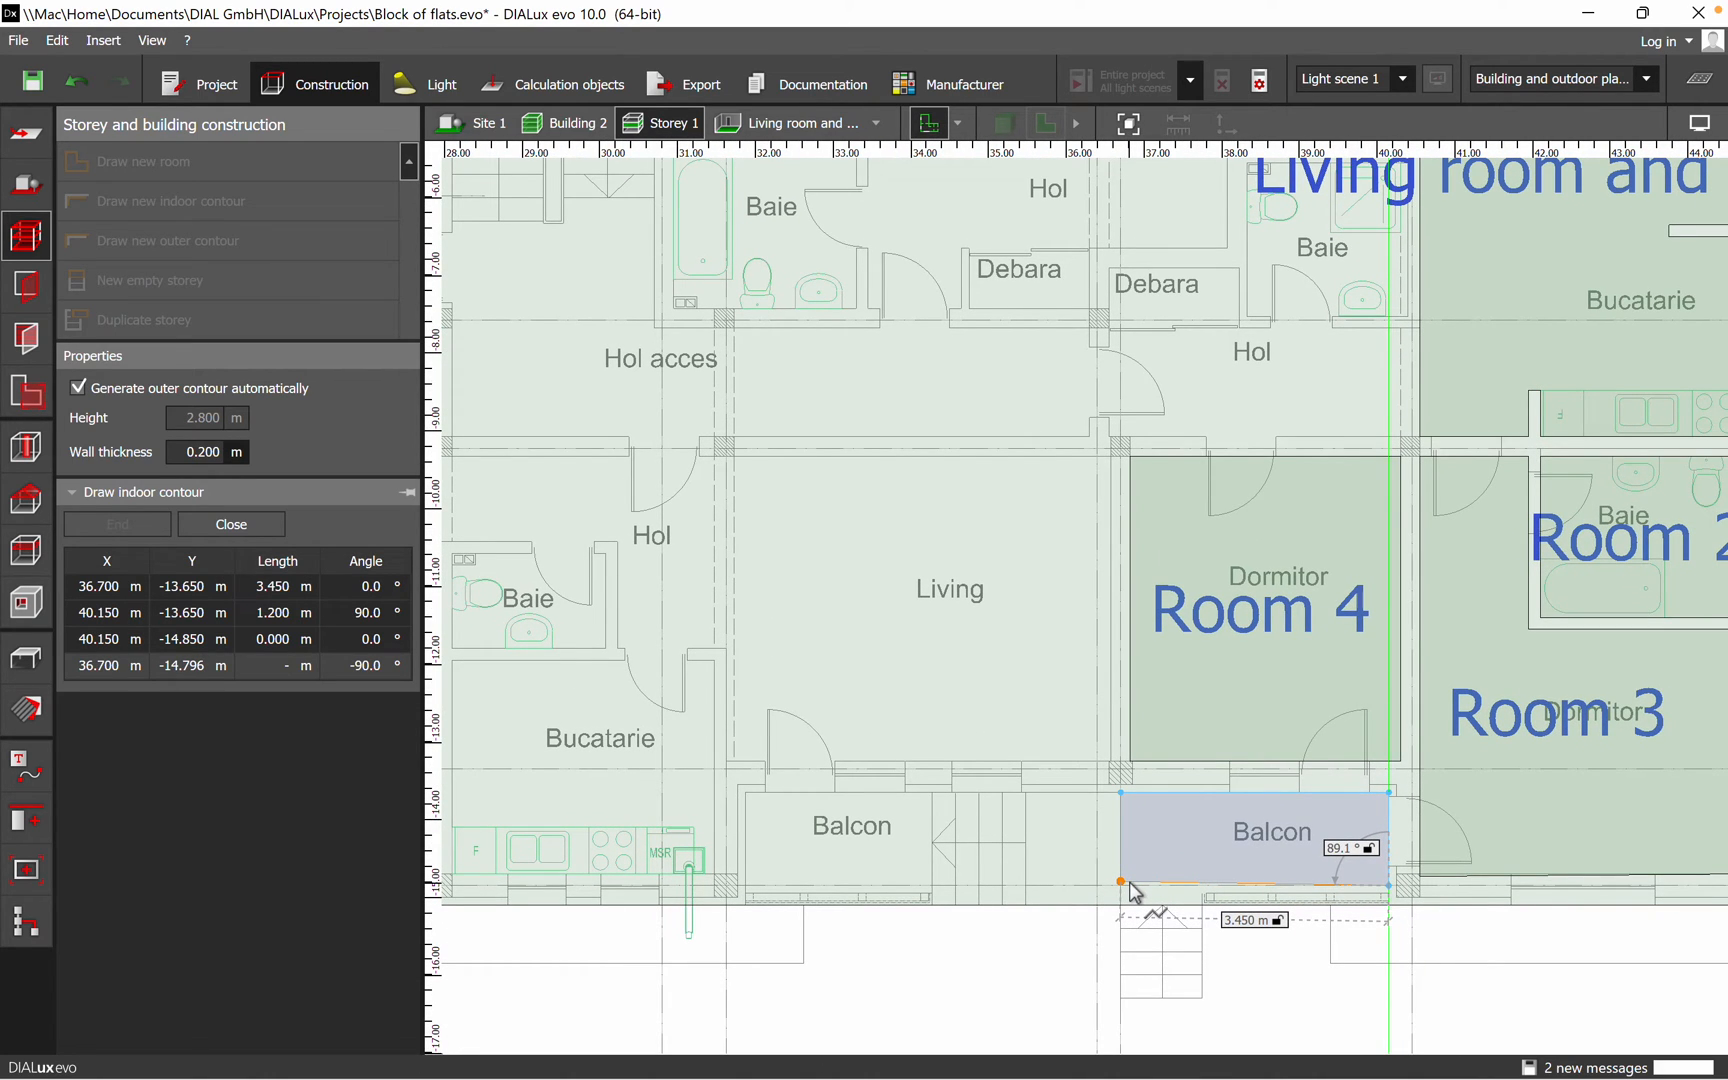
drag(1122, 882, 1148, 916)
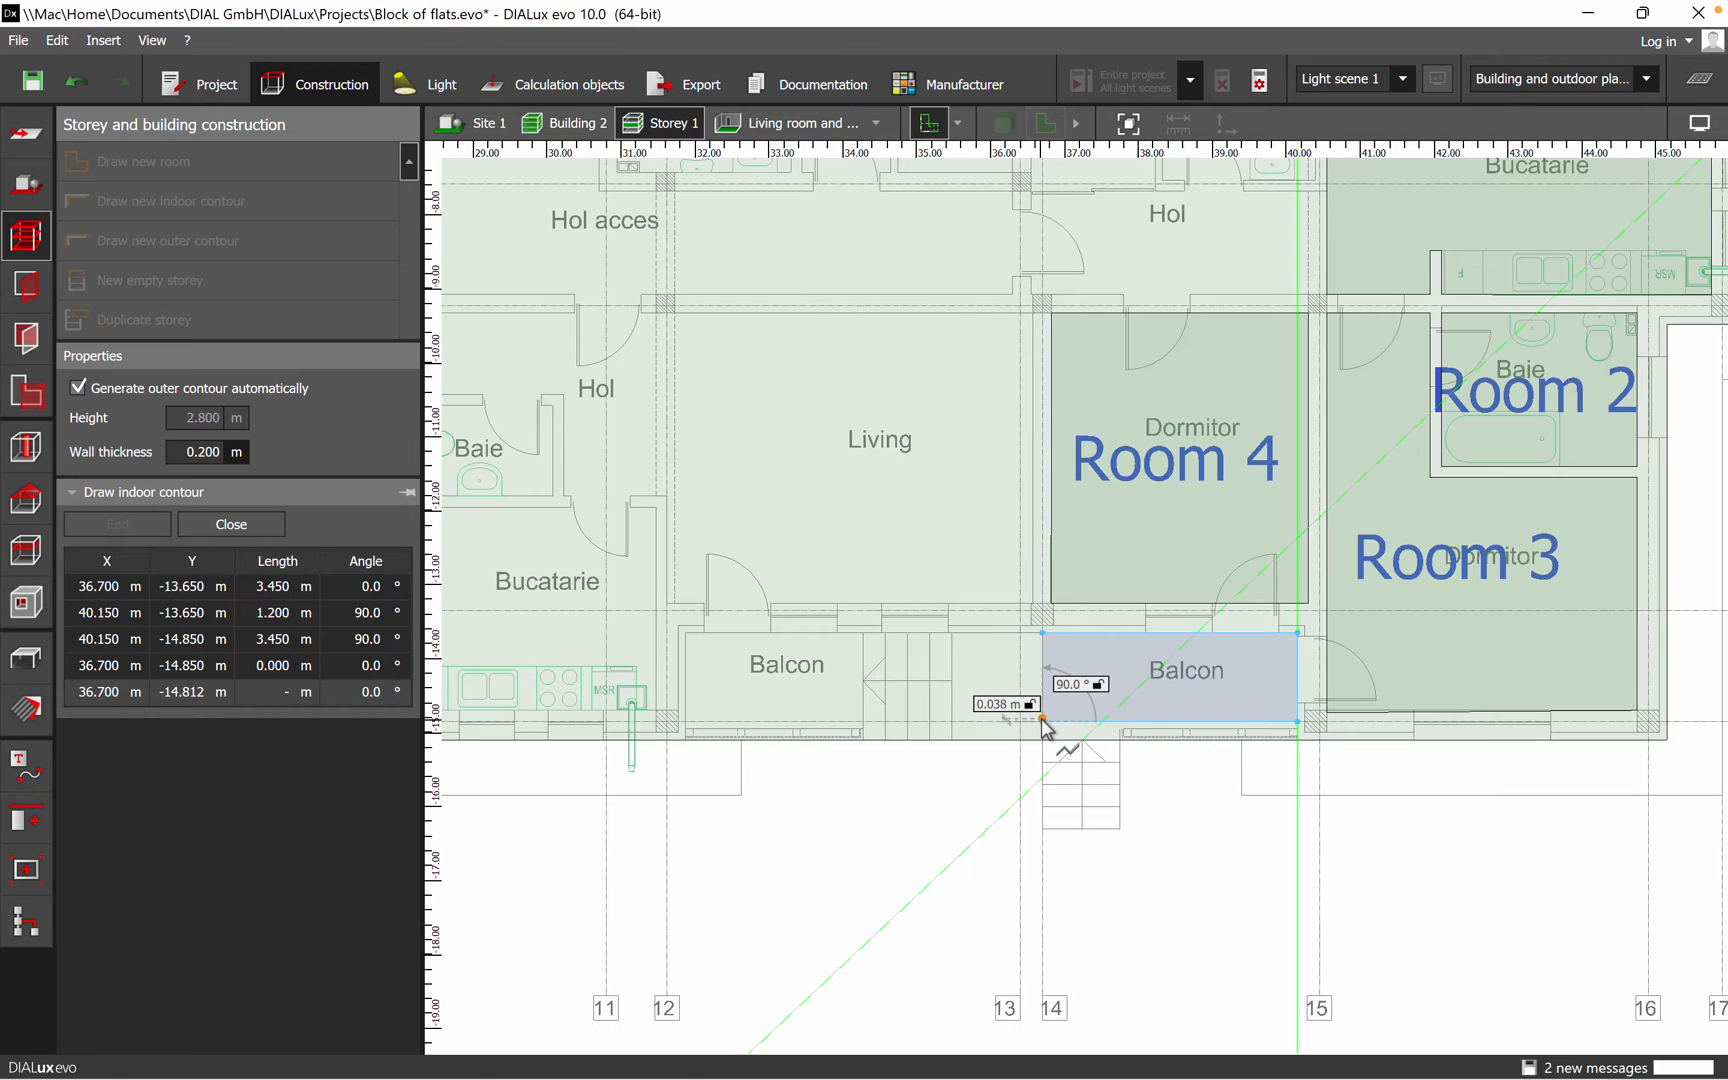
mouse_move(788, 780)
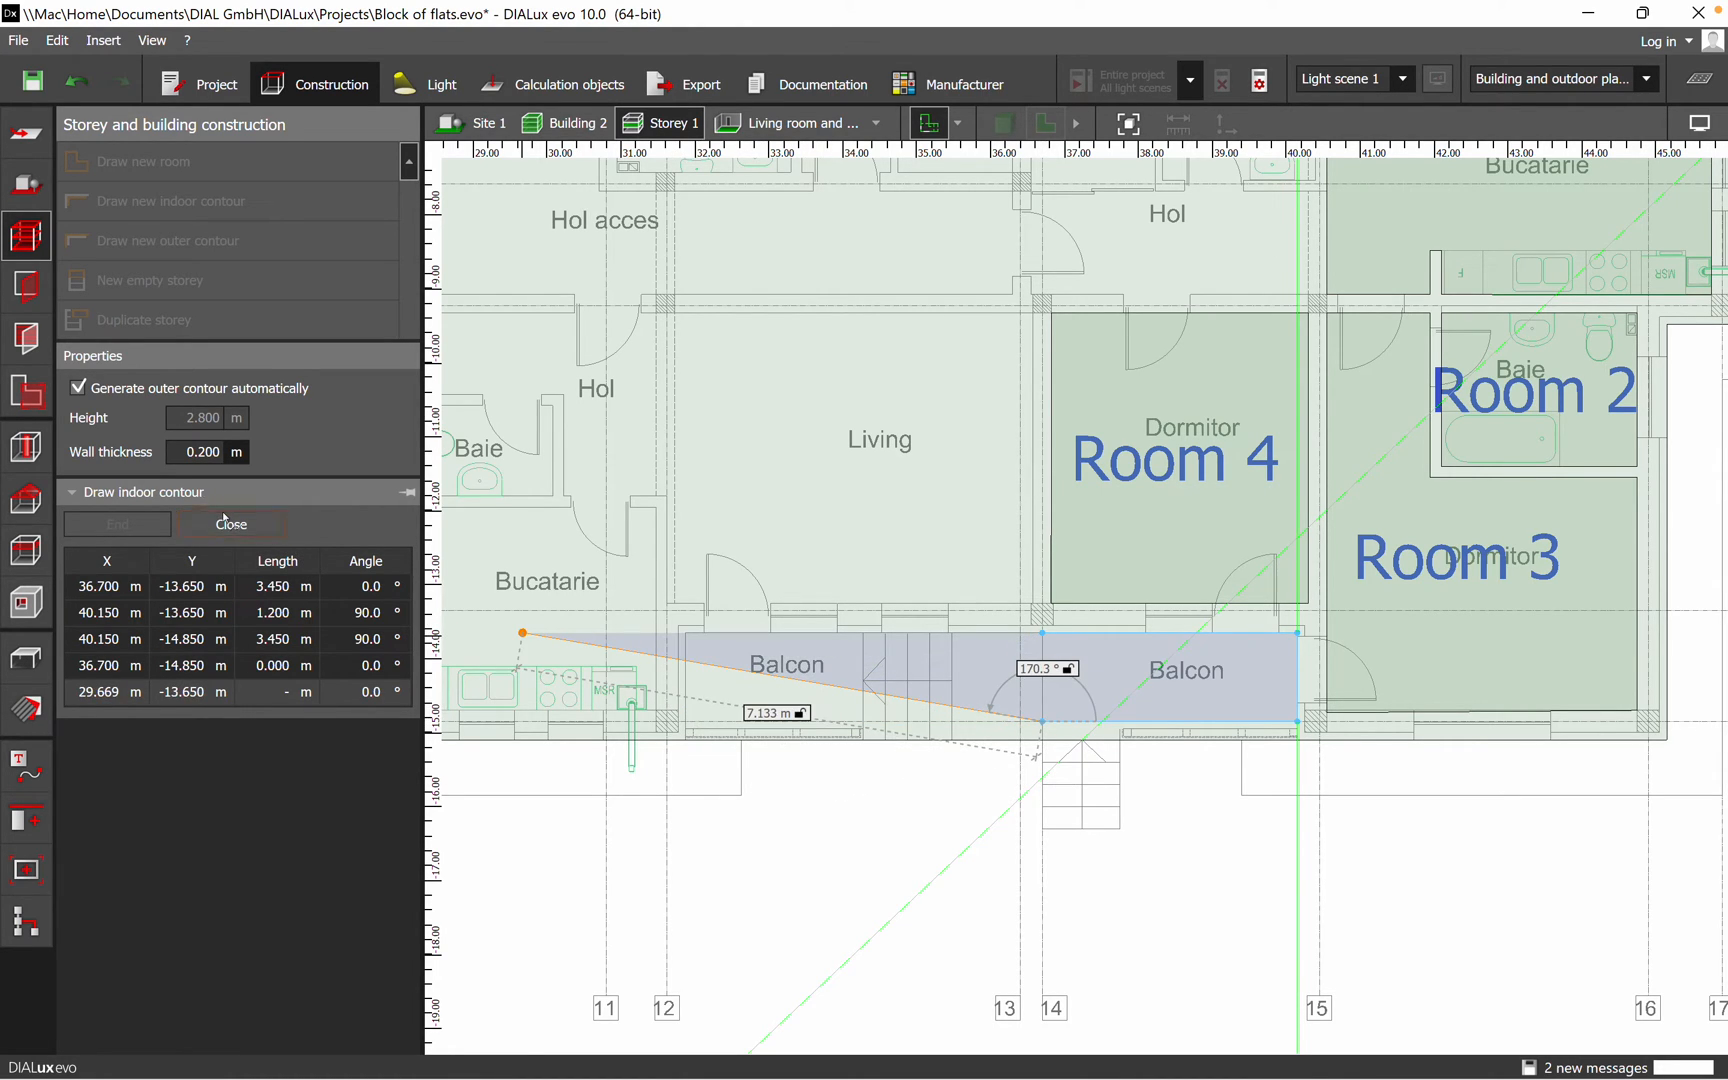
drag(521, 634, 882, 722)
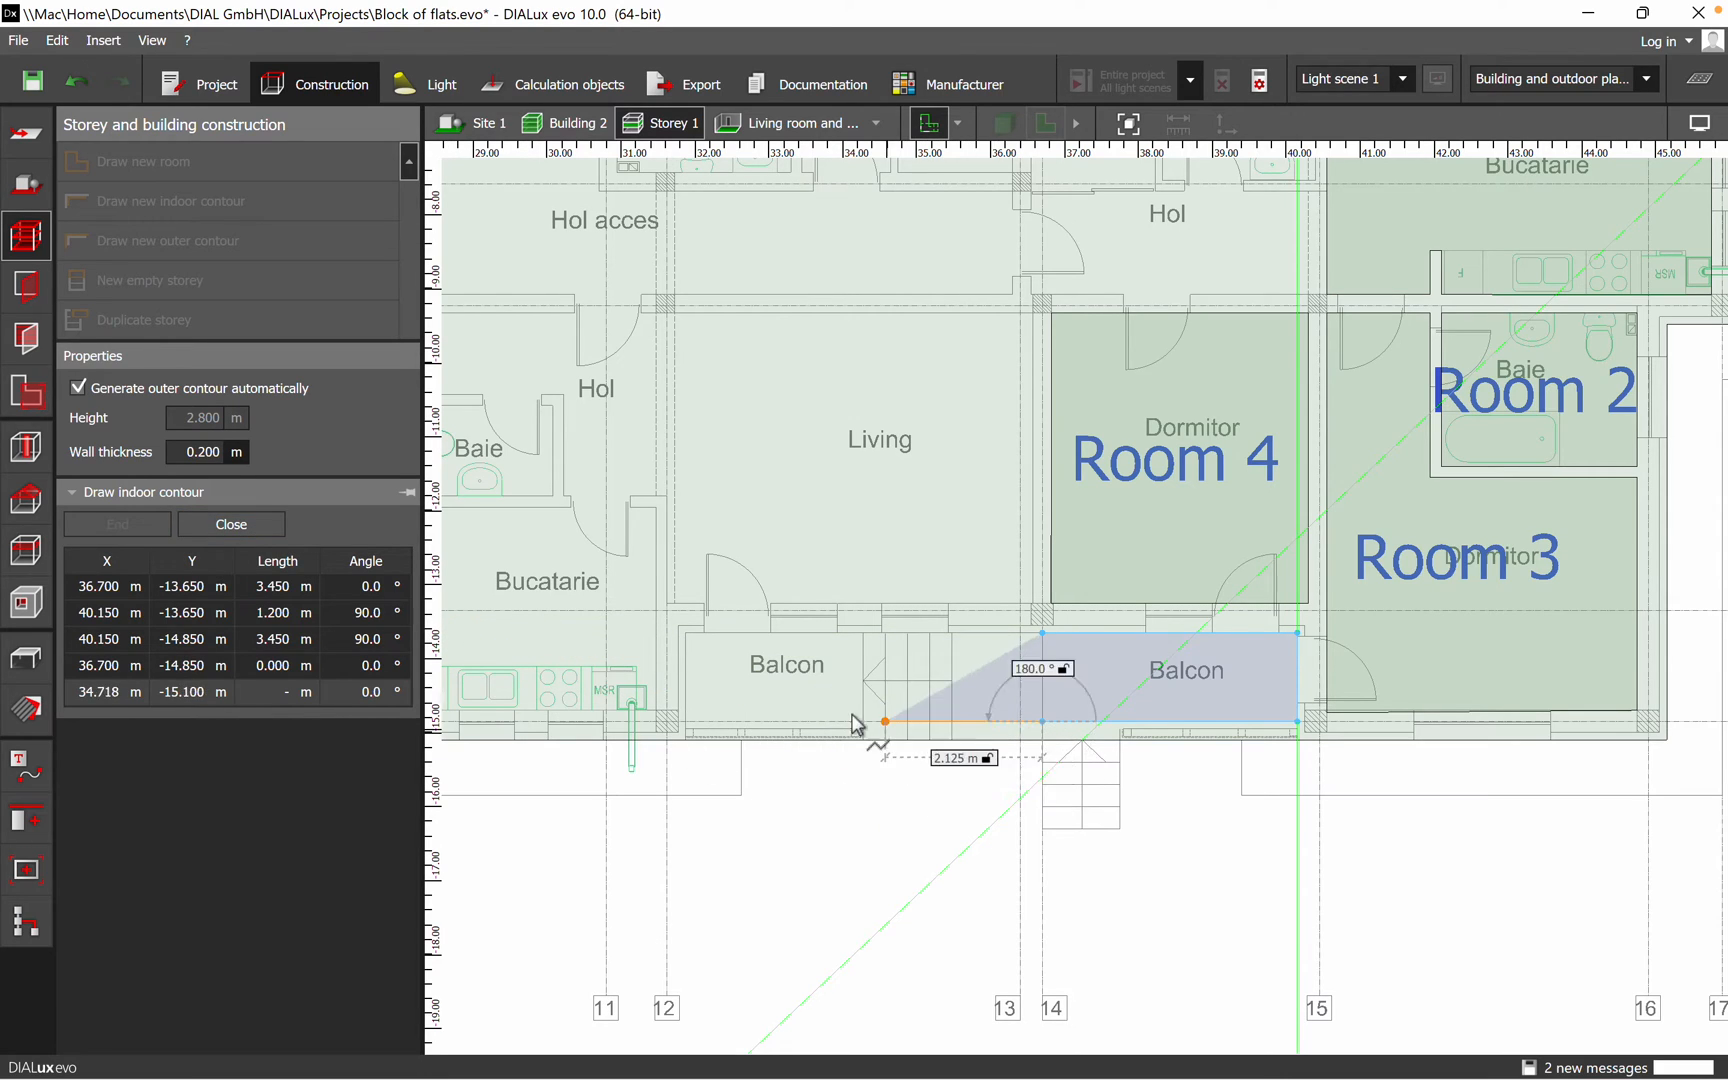
drag(860, 722, 683, 634)
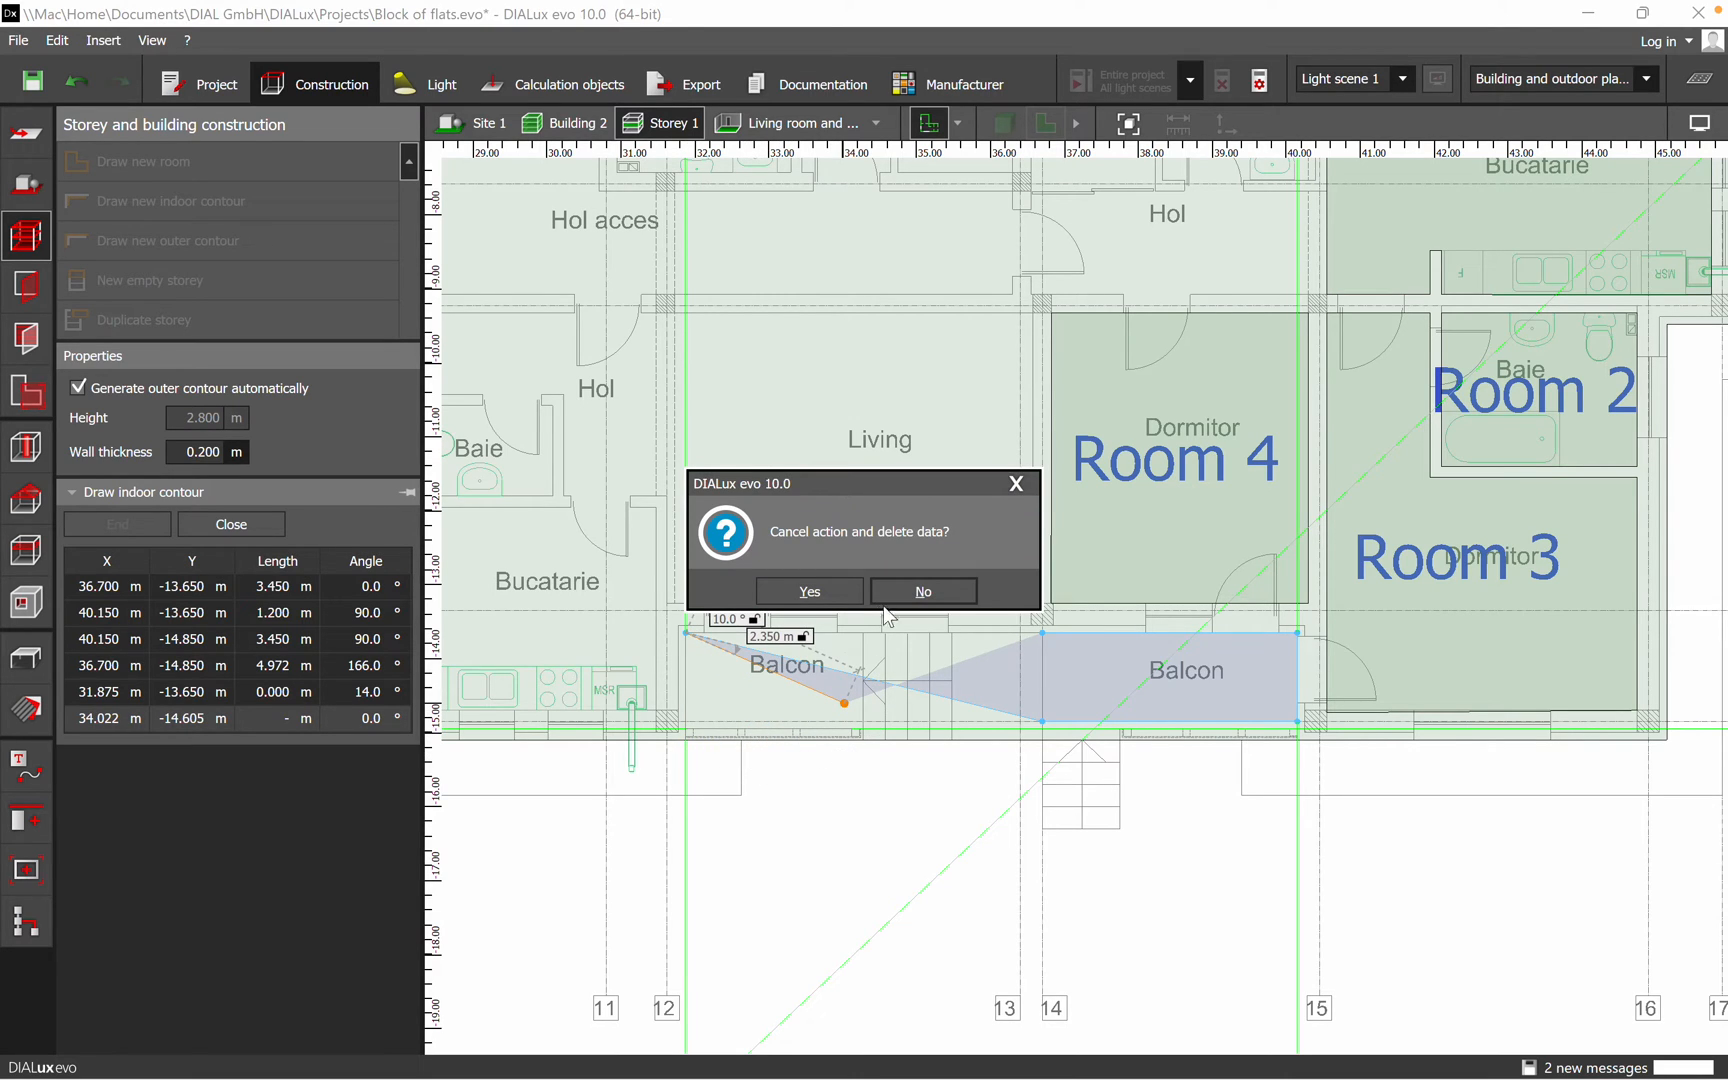
click(921, 592)
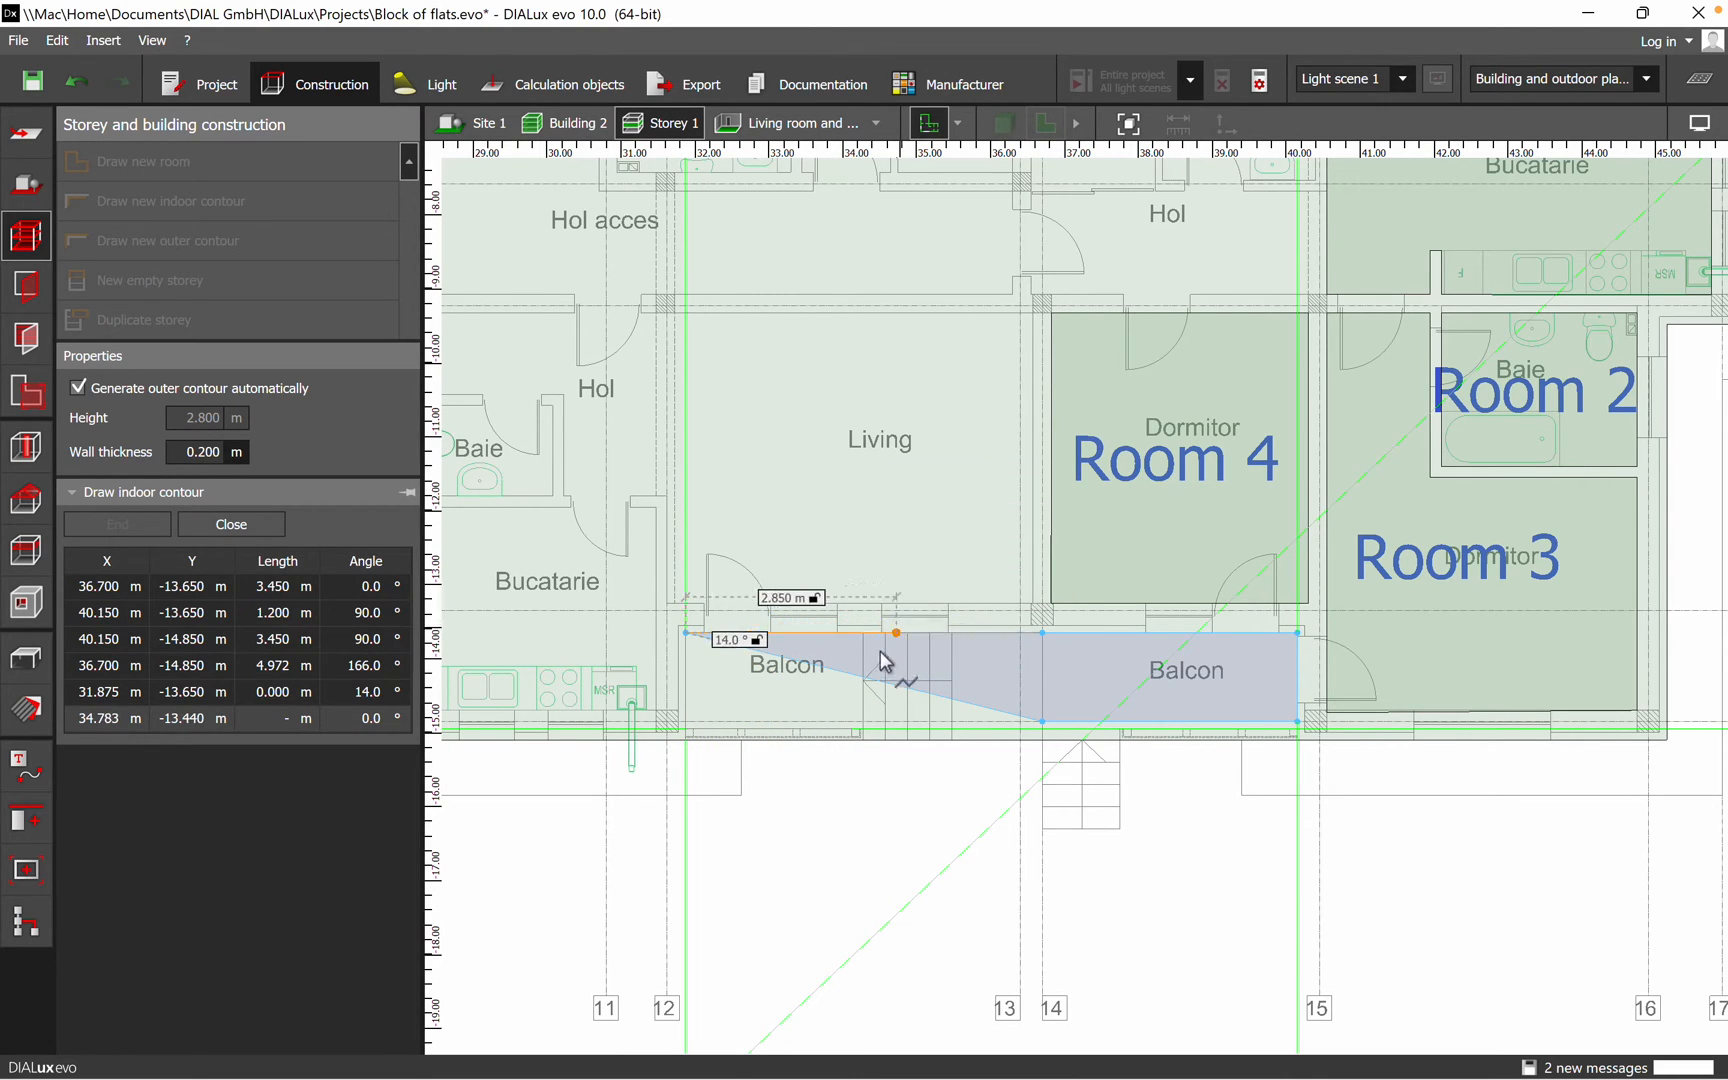
drag(895, 631, 834, 631)
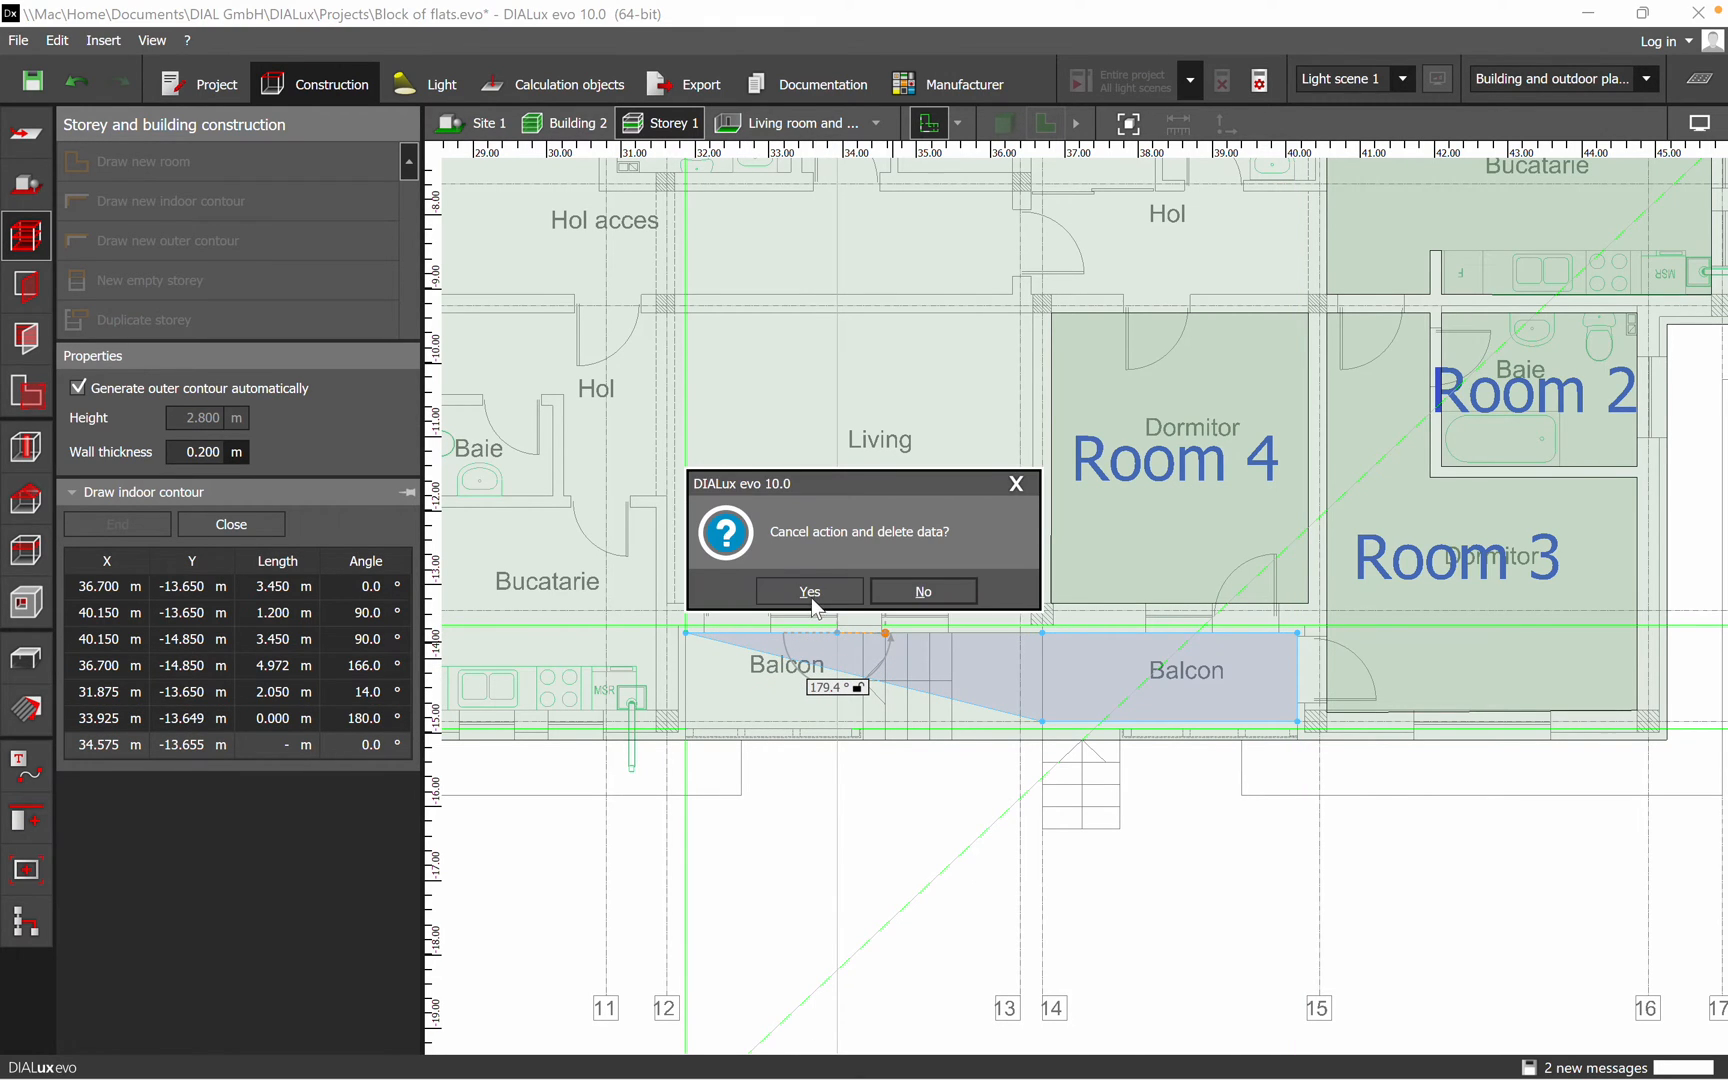
click(808, 591)
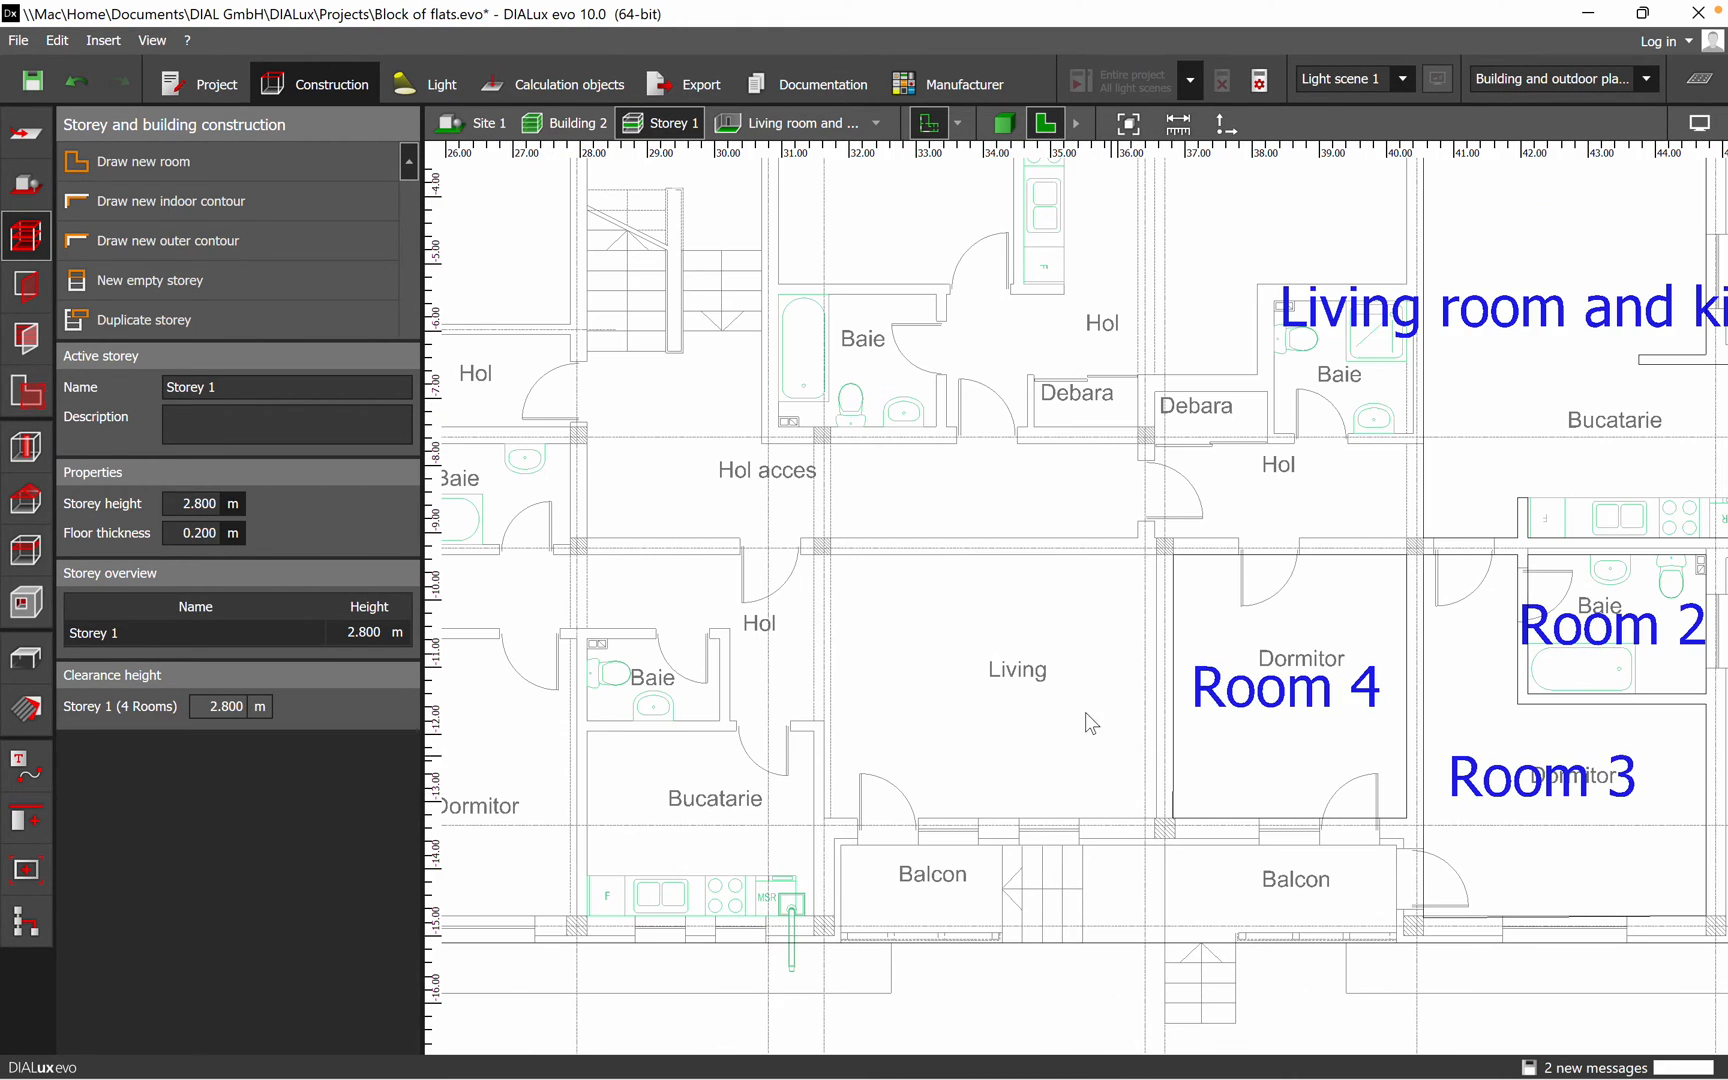
mouse_move(802, 604)
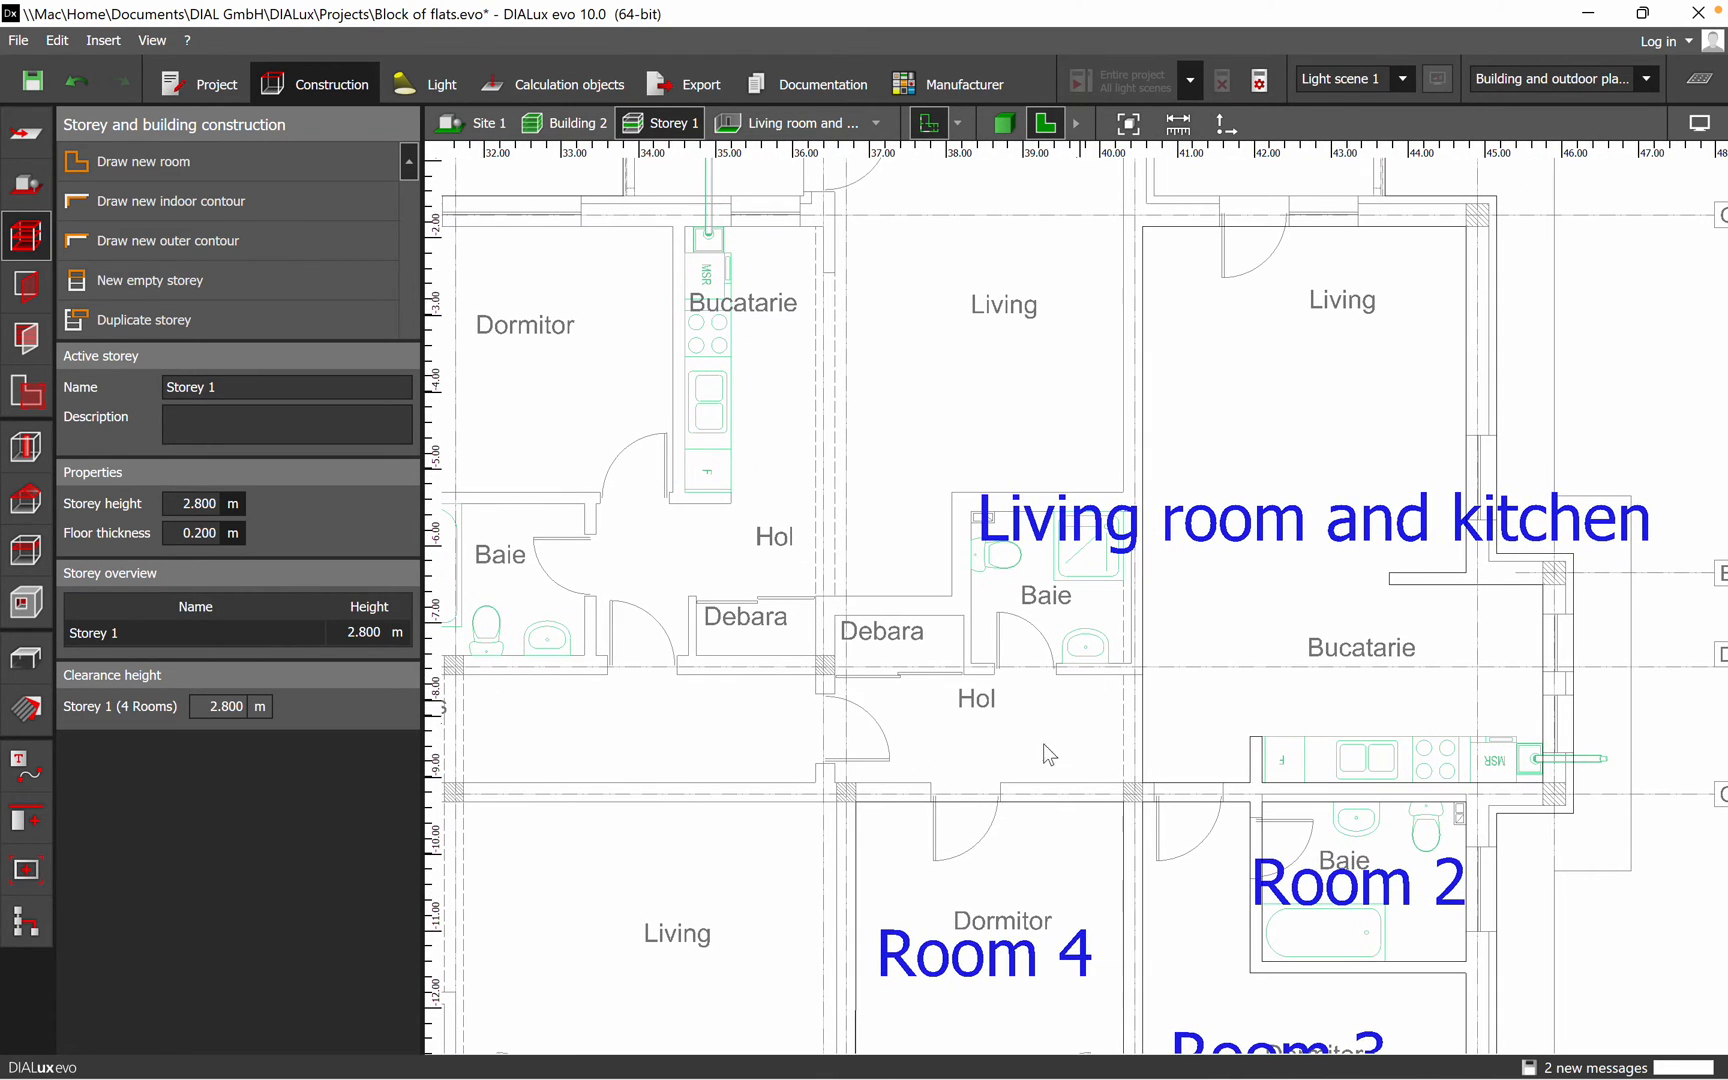
Trace the hallway (Hol) outline and close it to create Room 5
click(171, 201)
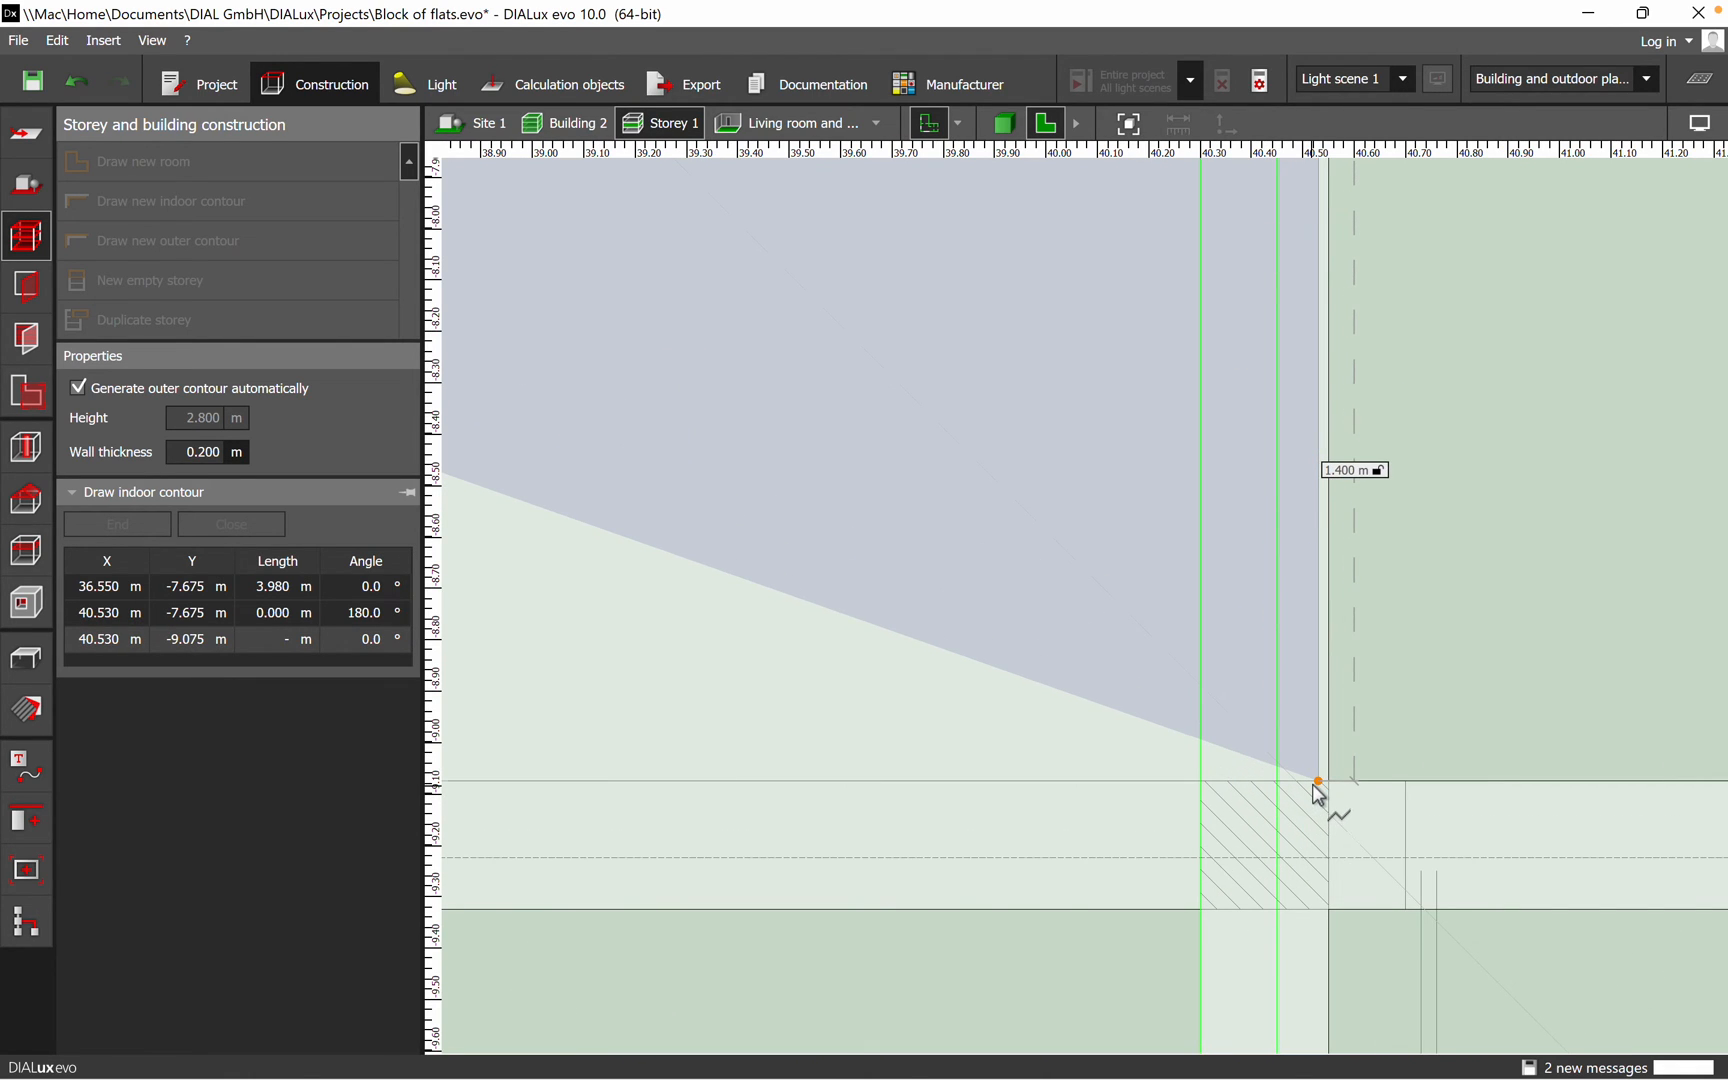
click(1319, 782)
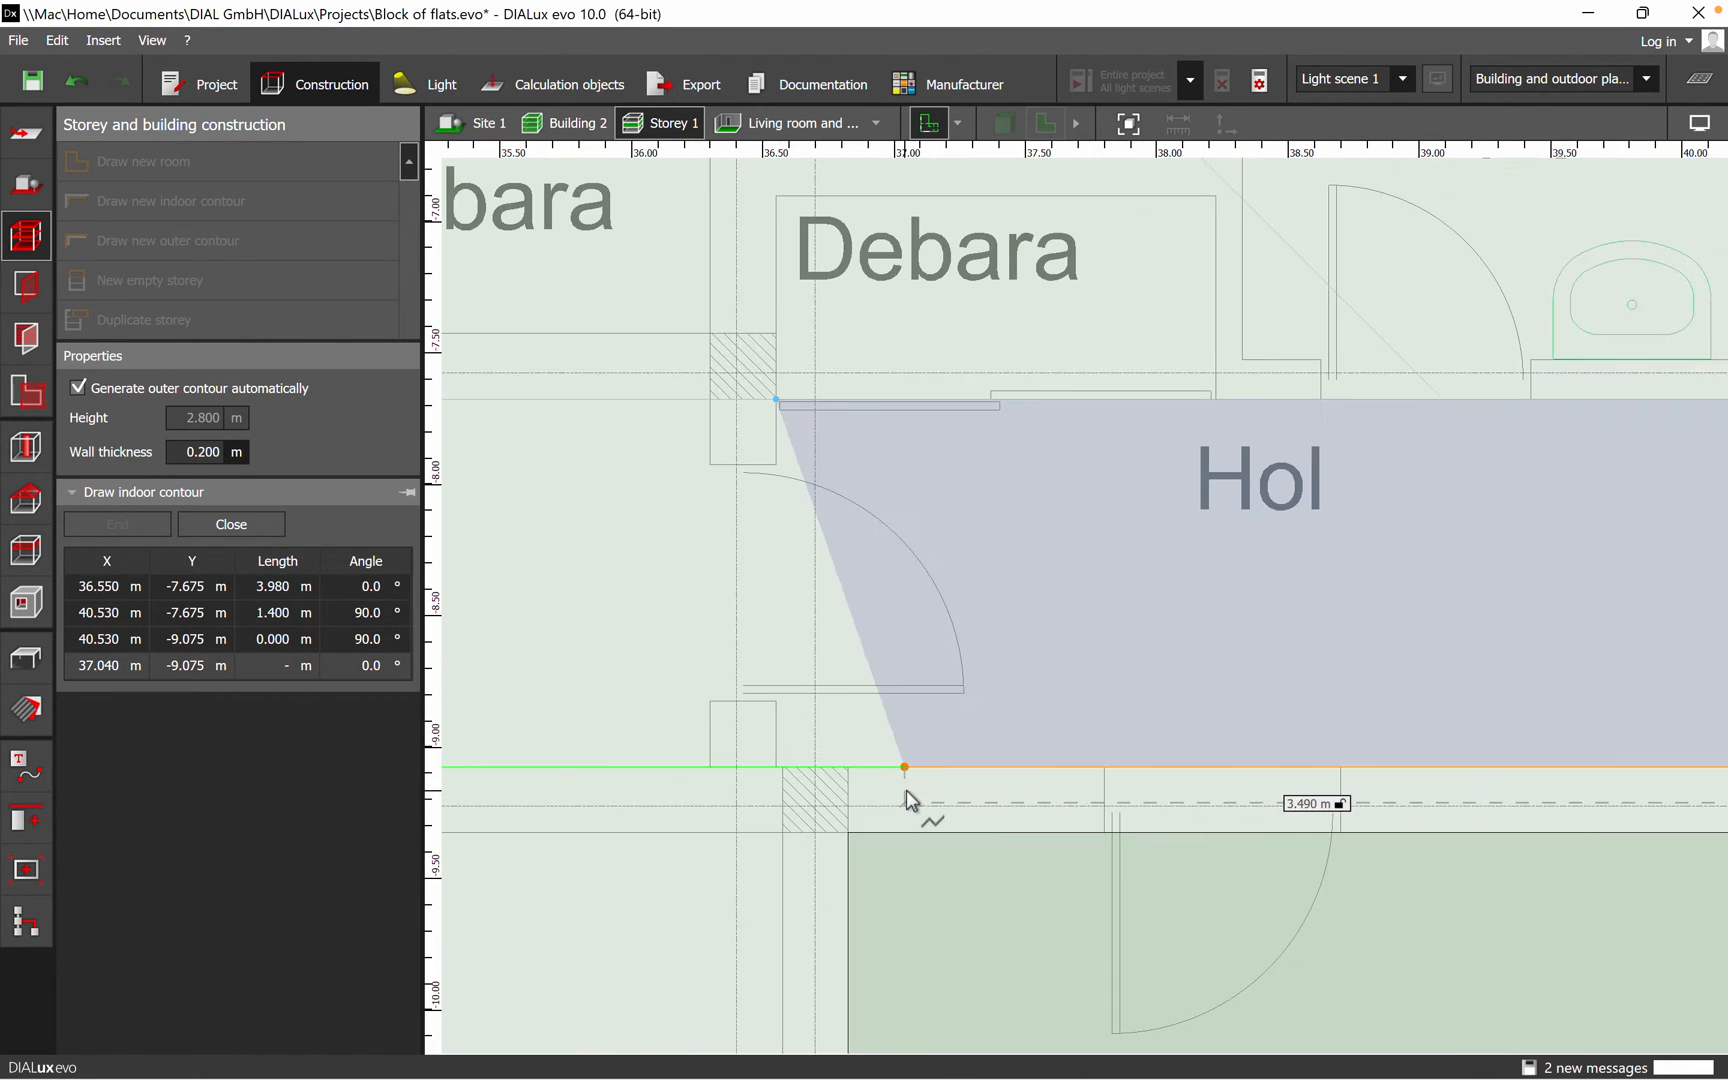
click(598, 629)
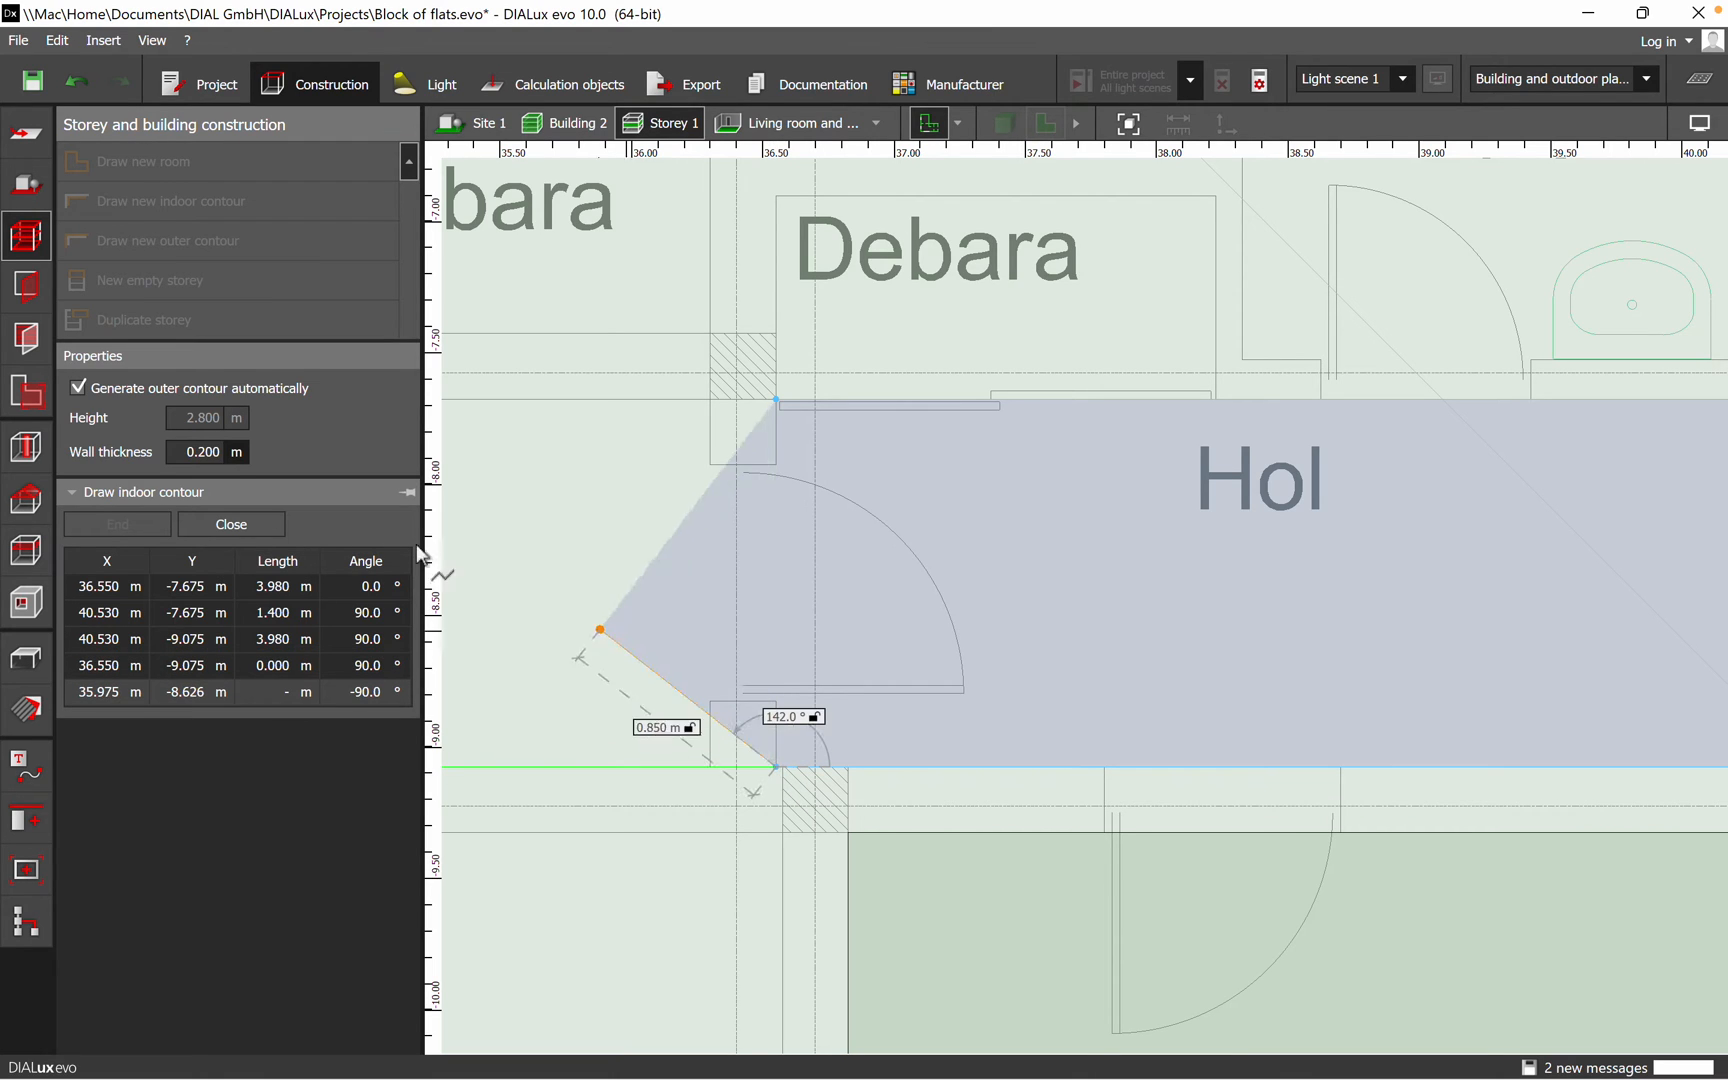
click(231, 523)
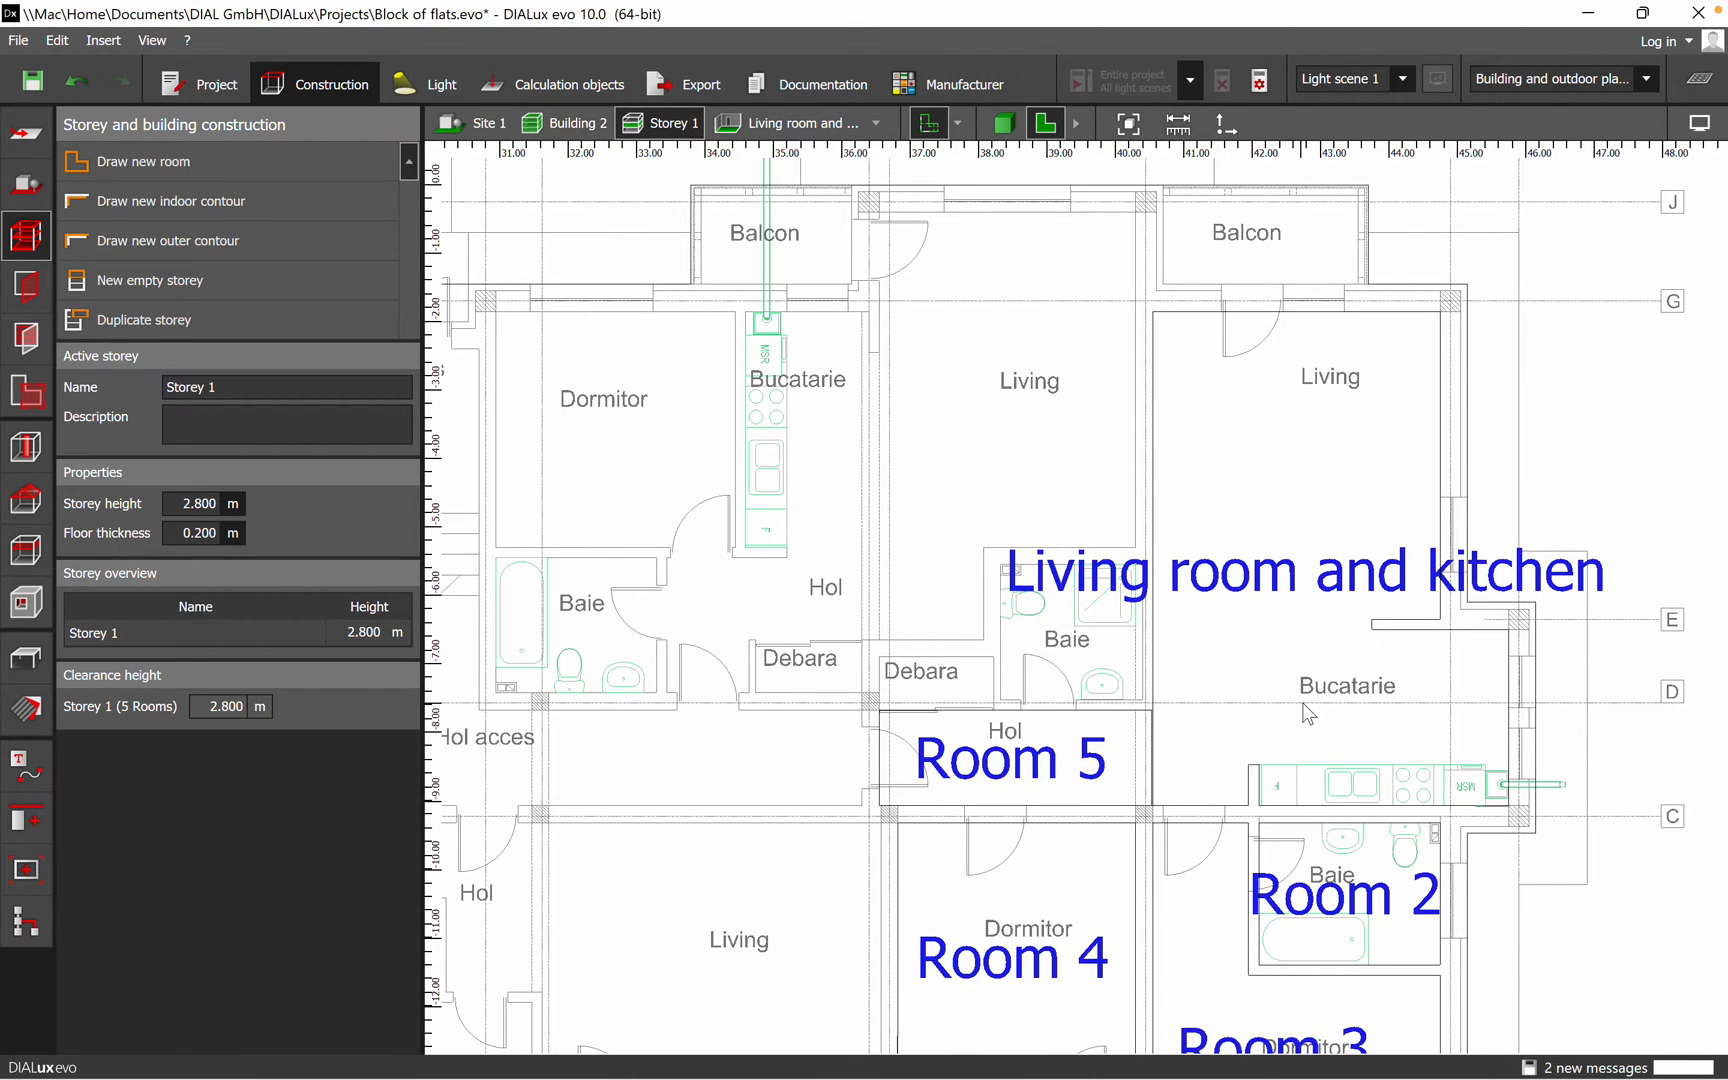
scroll(down, 3)
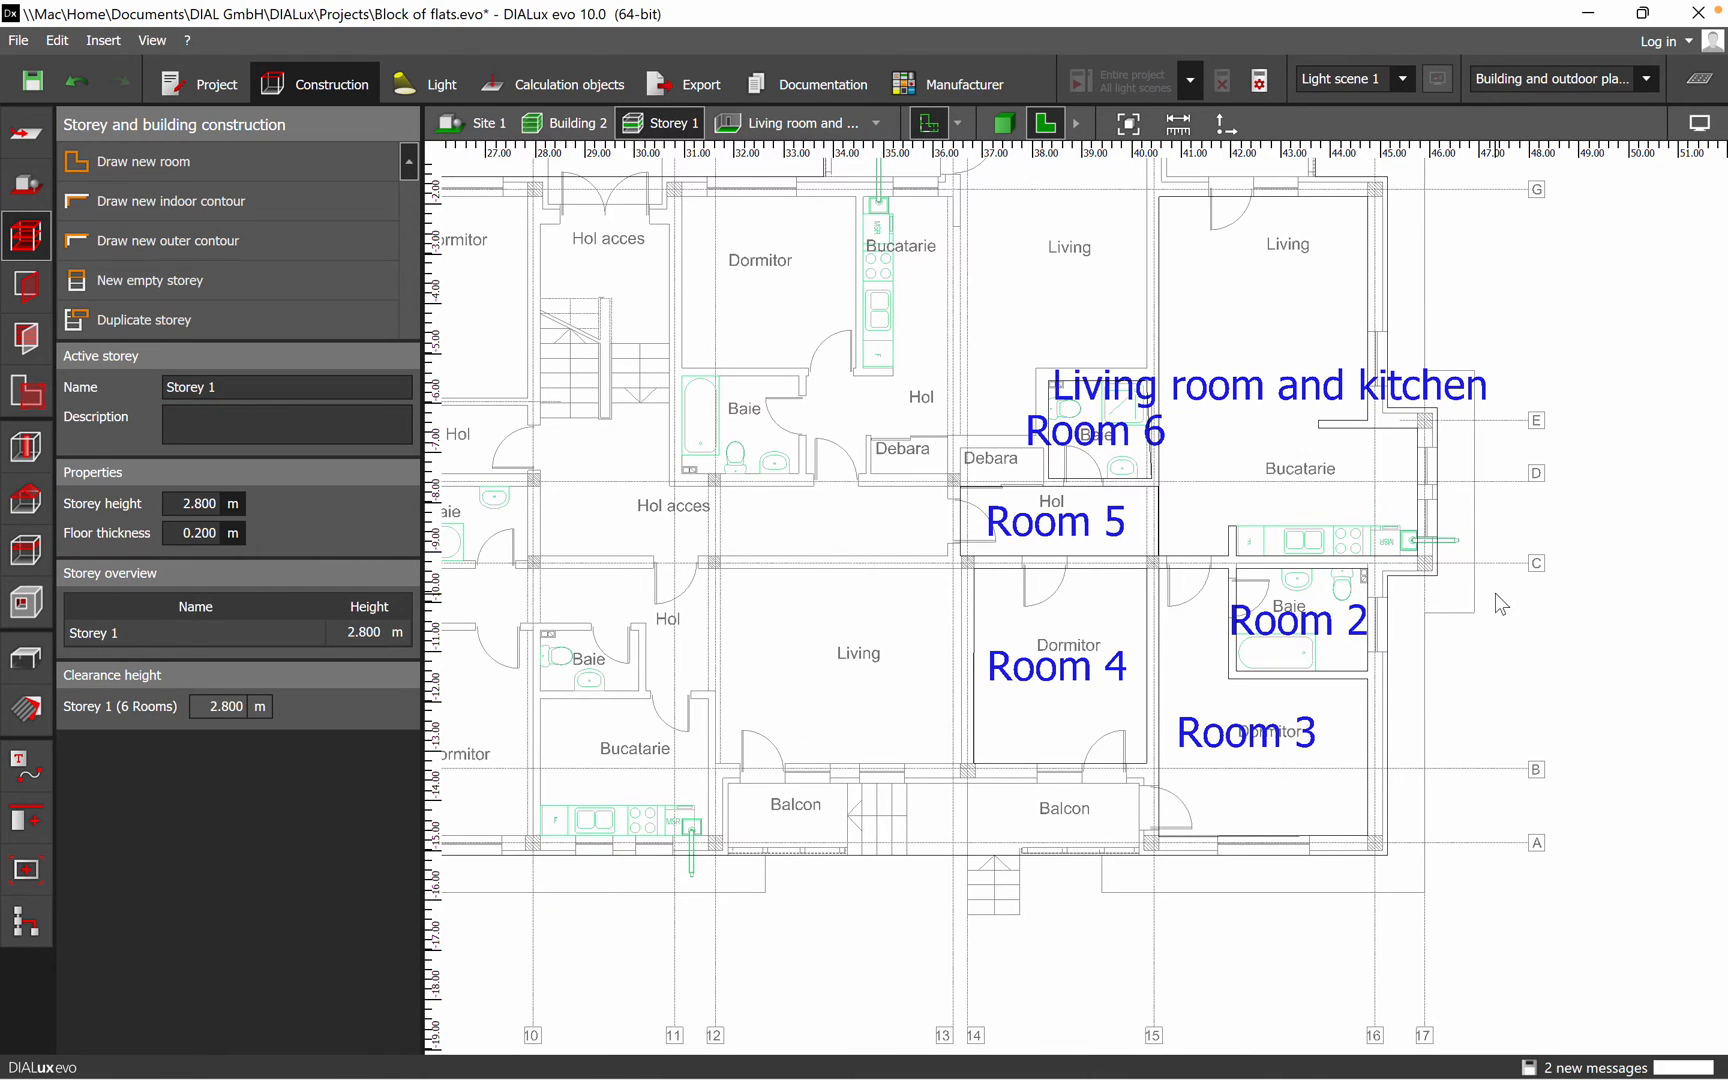
mouse_move(1058, 452)
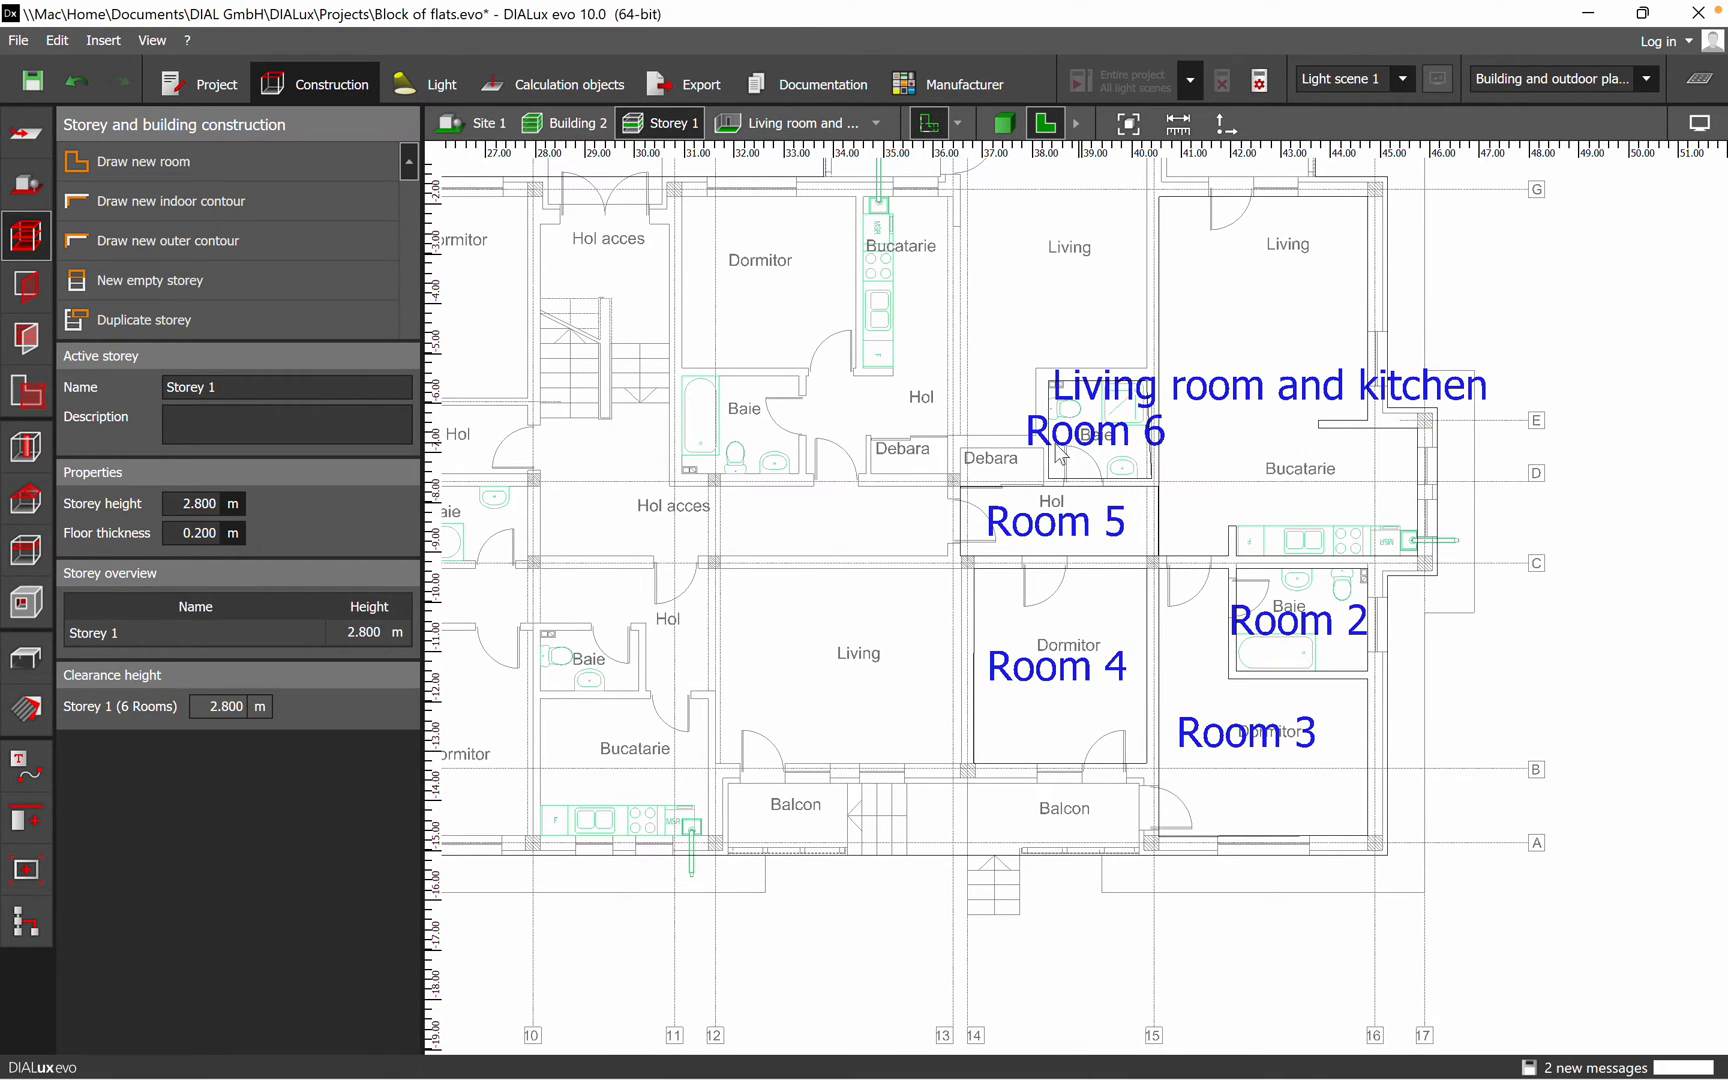
Rename the Room 6 space to 'Bath'
click(26, 391)
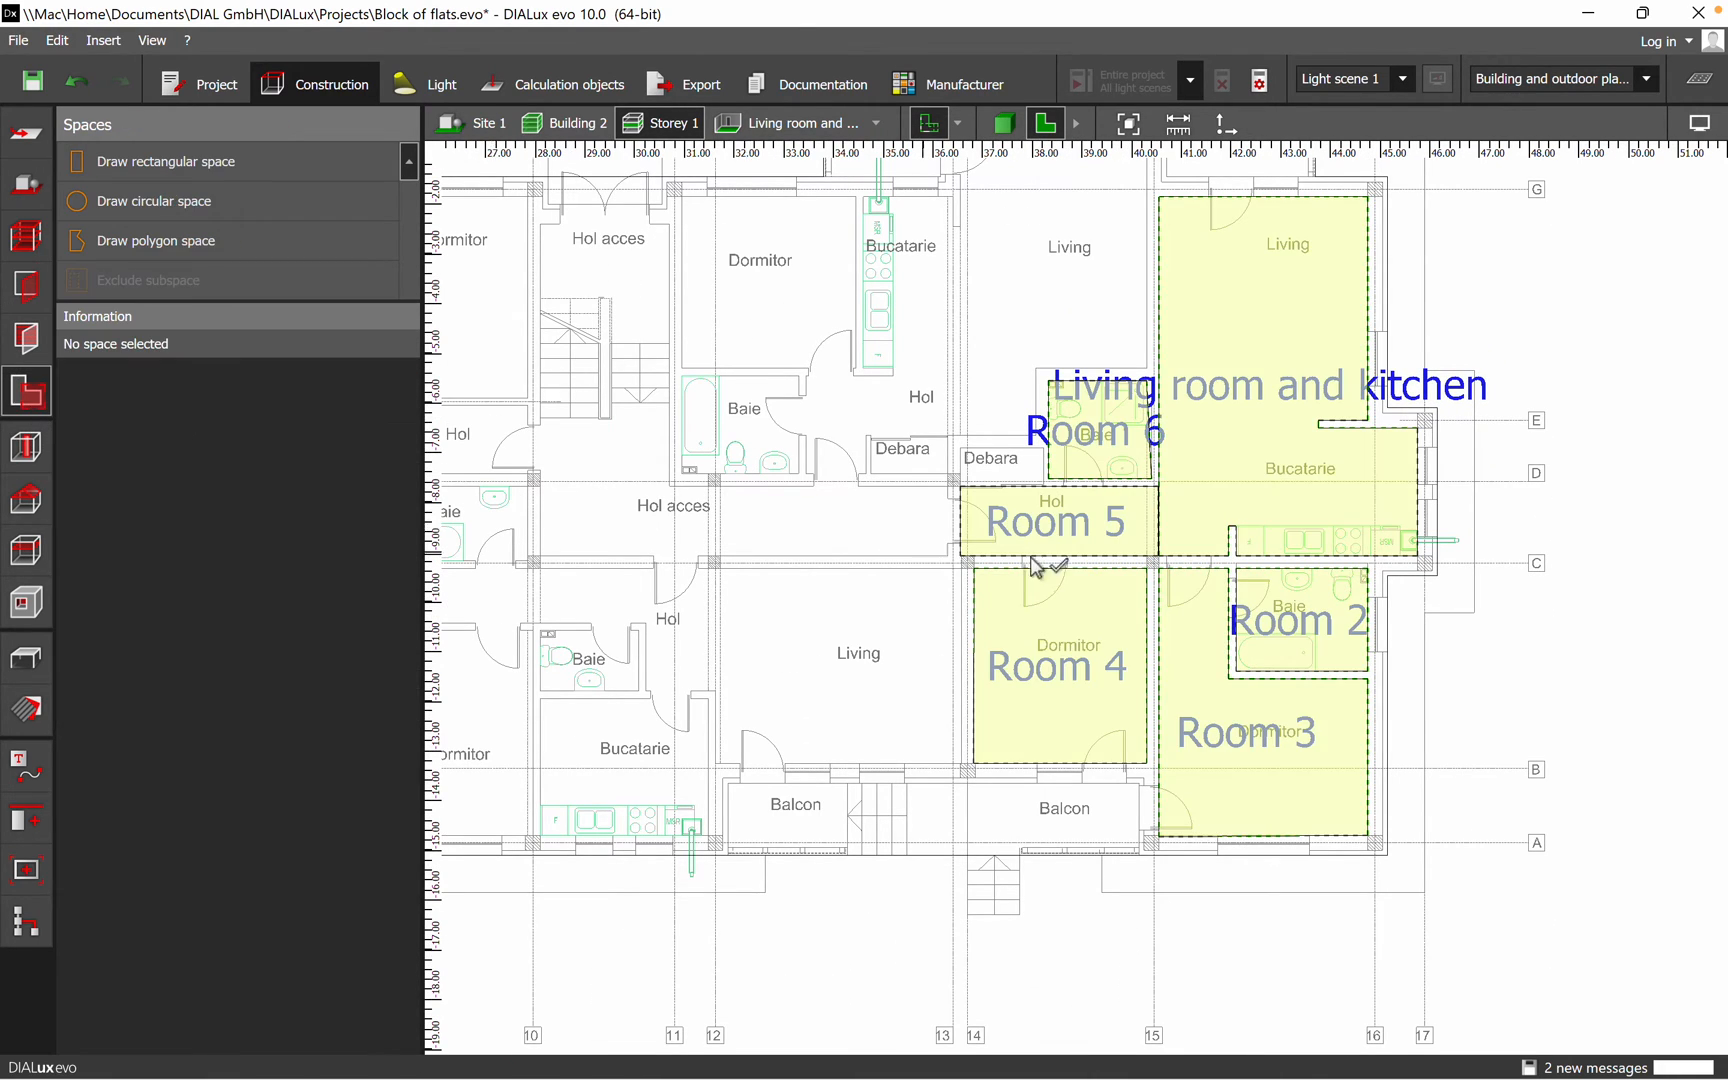
click(1094, 430)
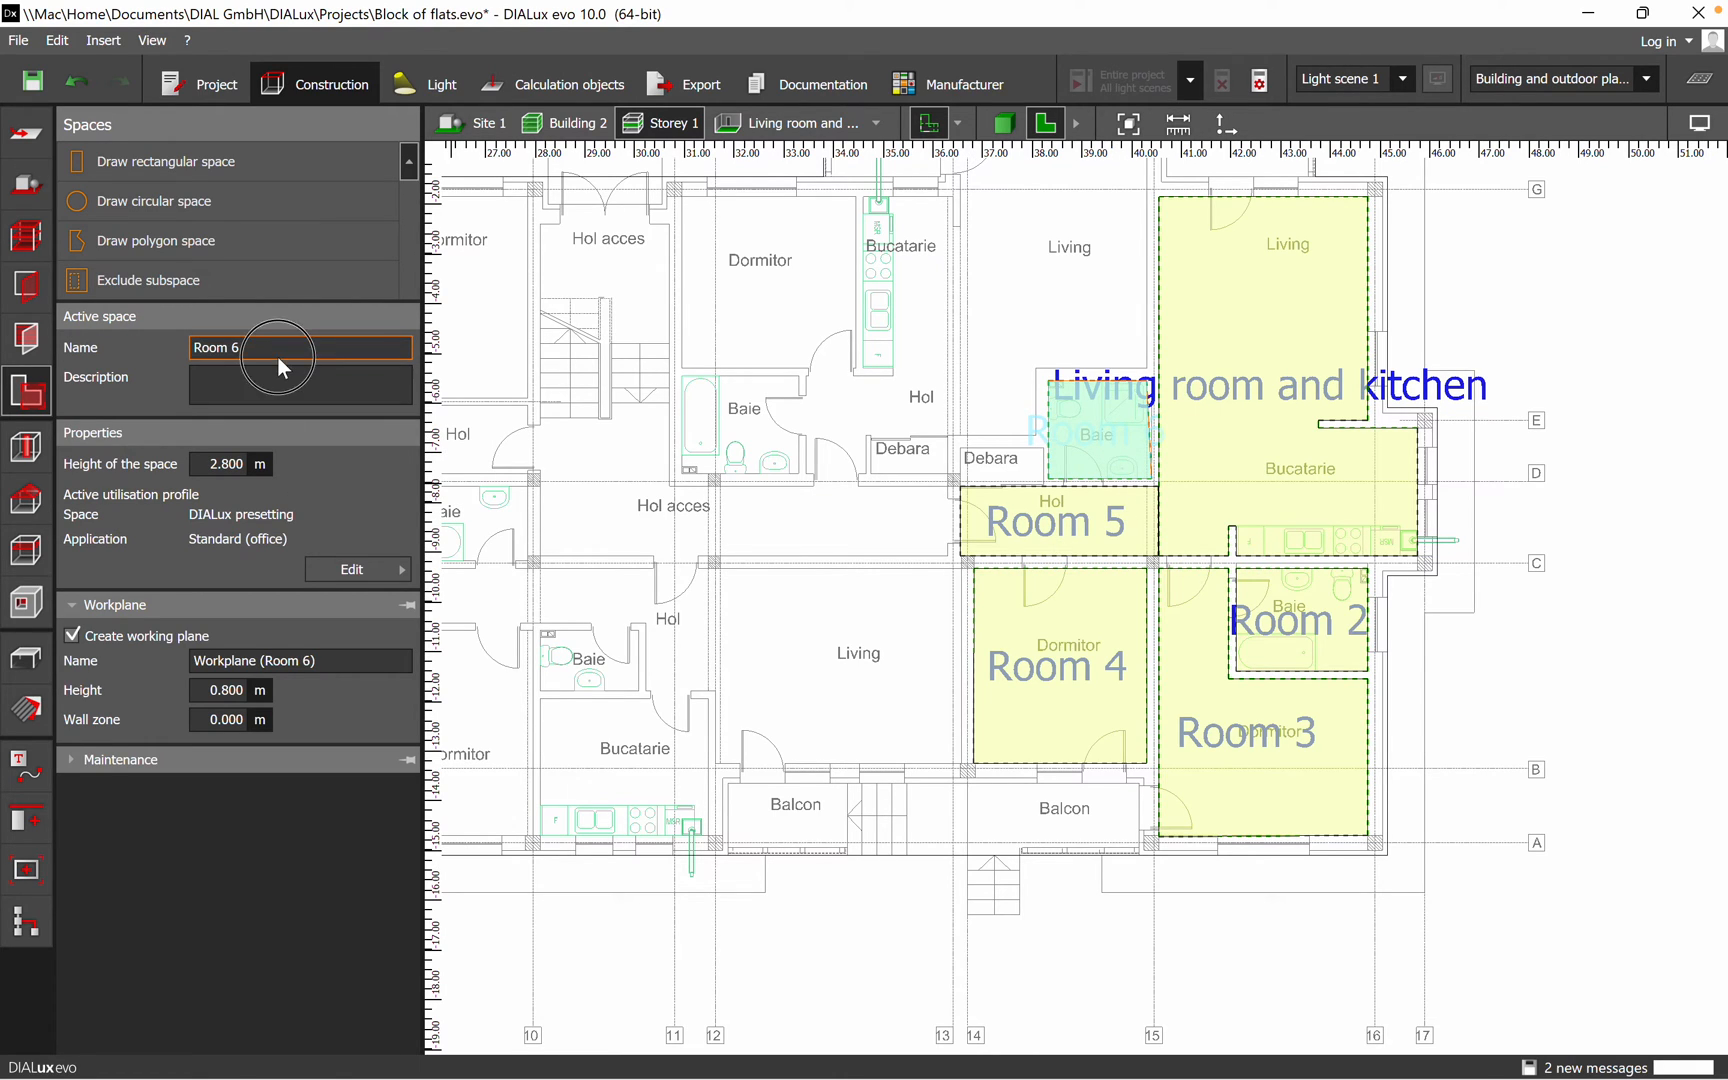
text(Bat)
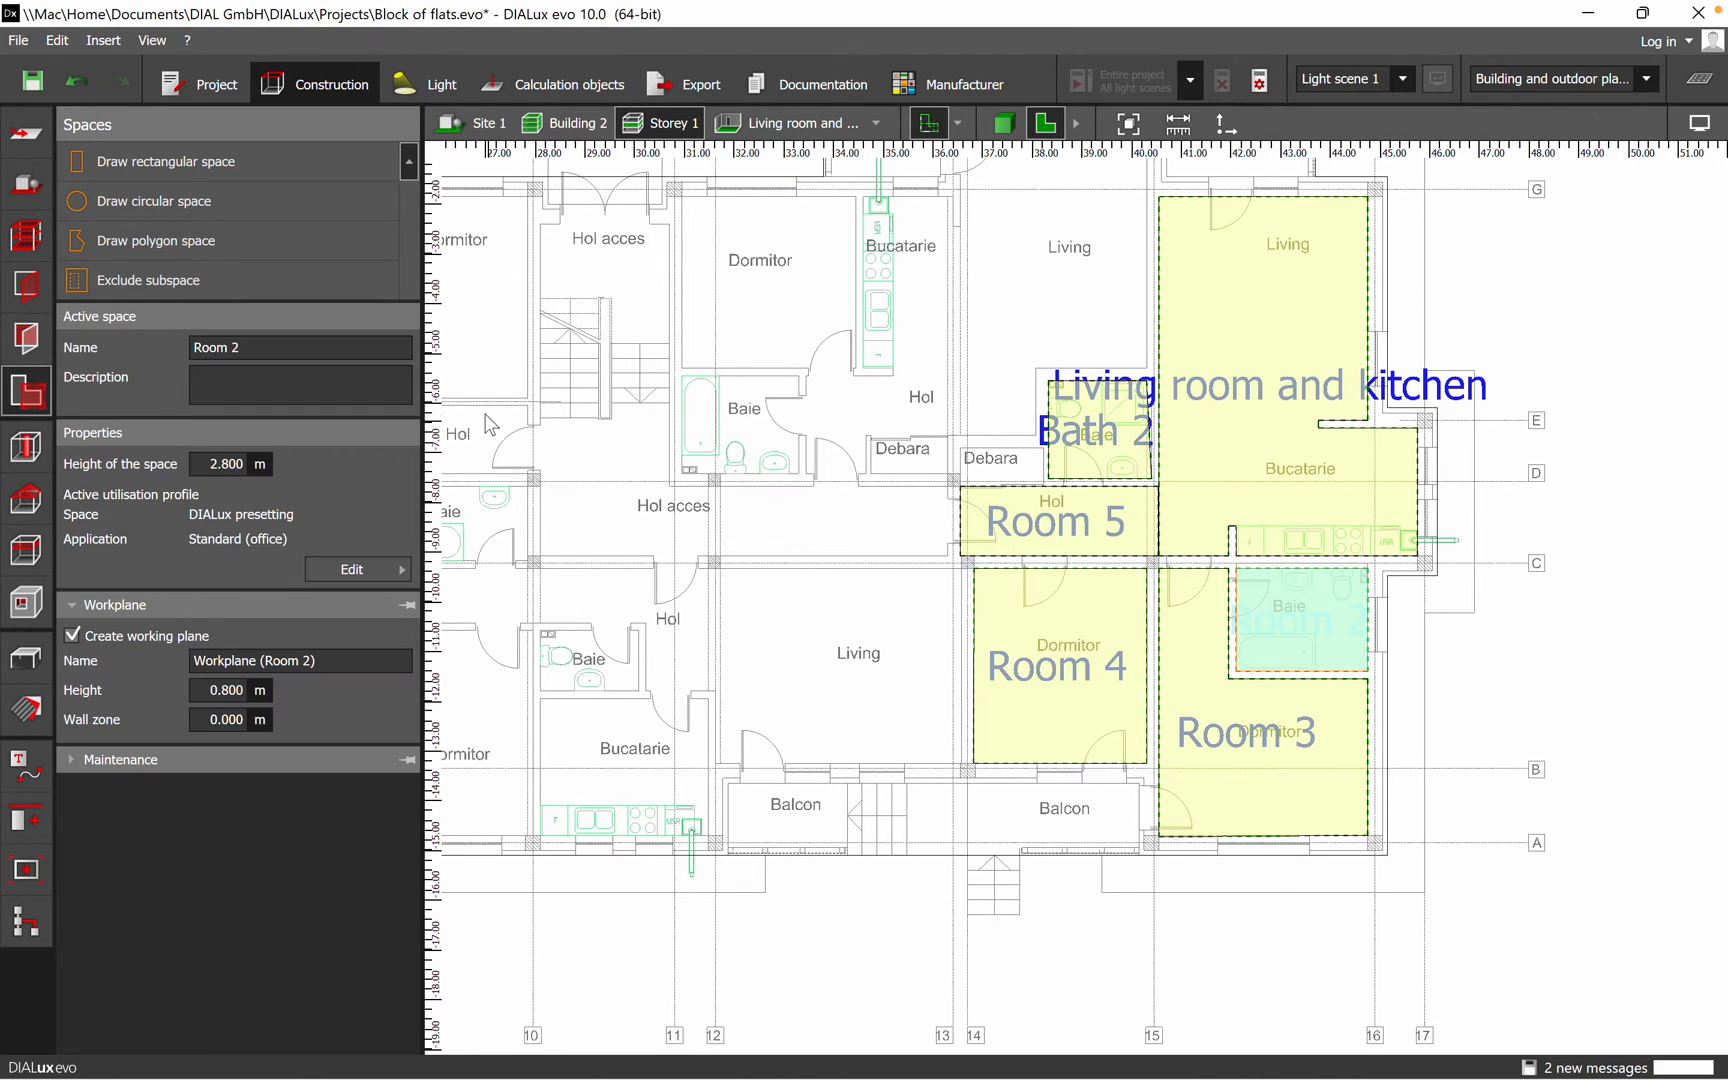
text(ba)
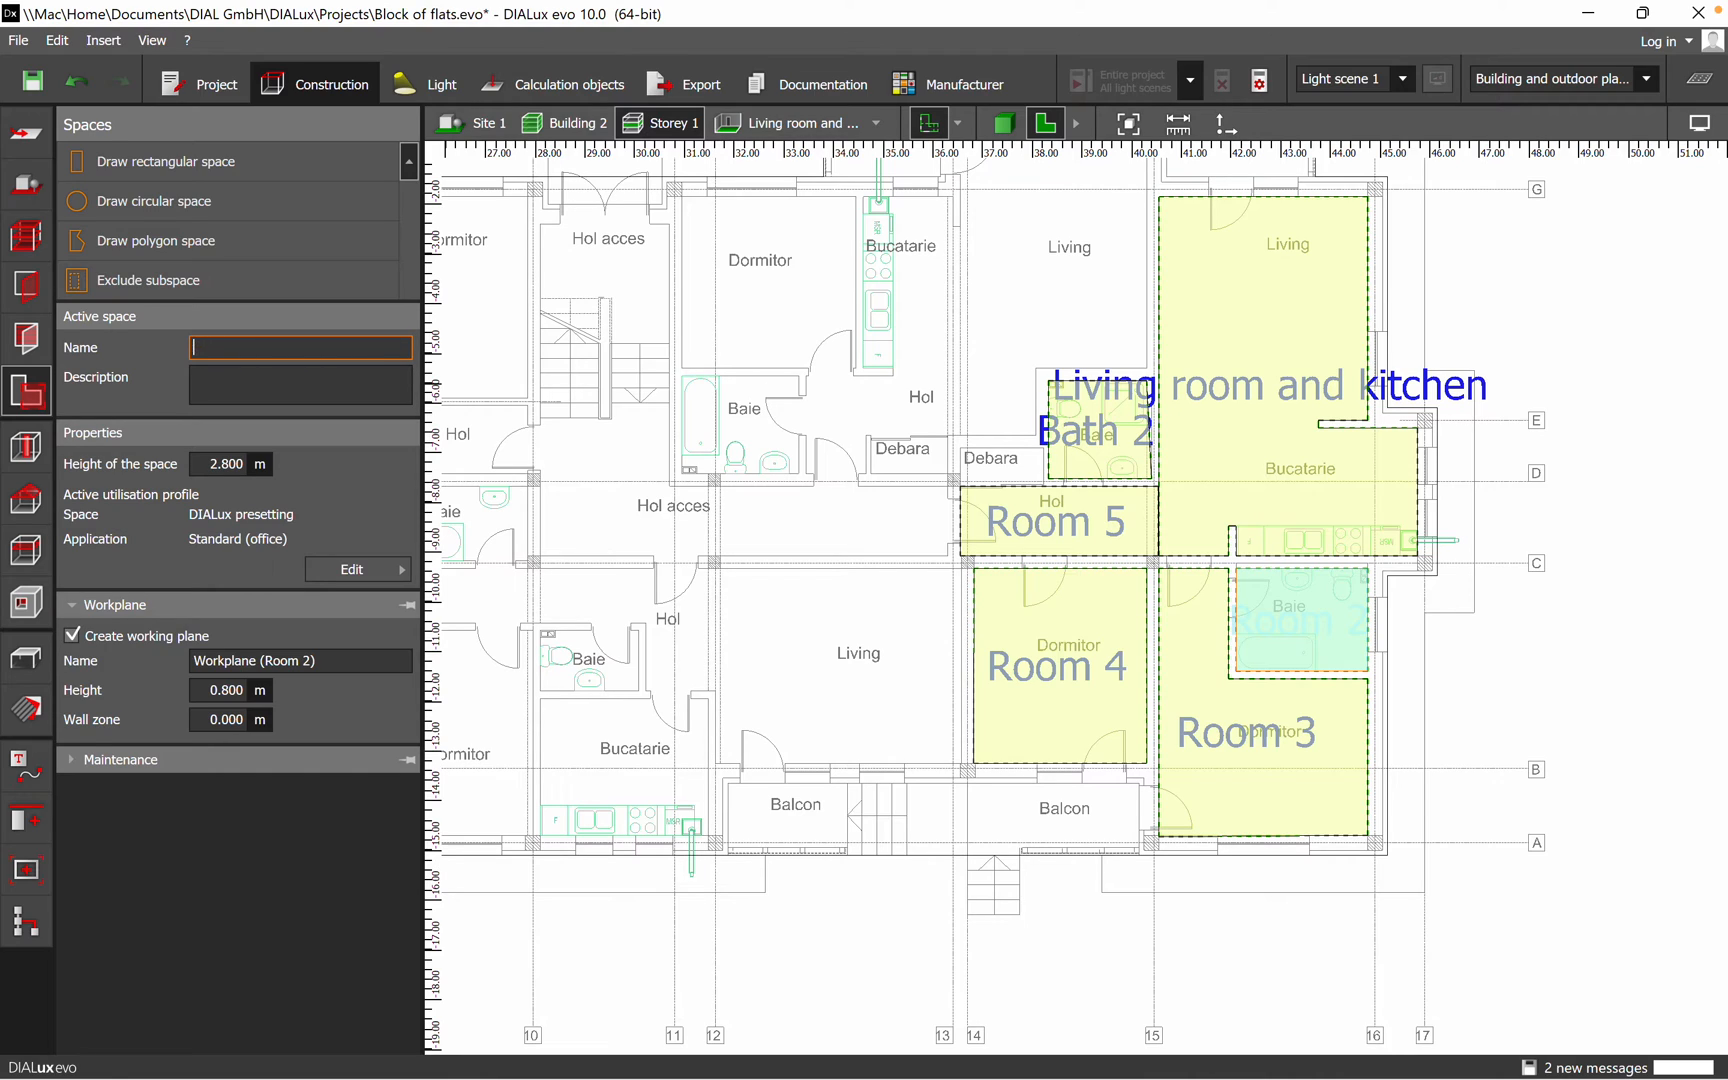
text(Bath)
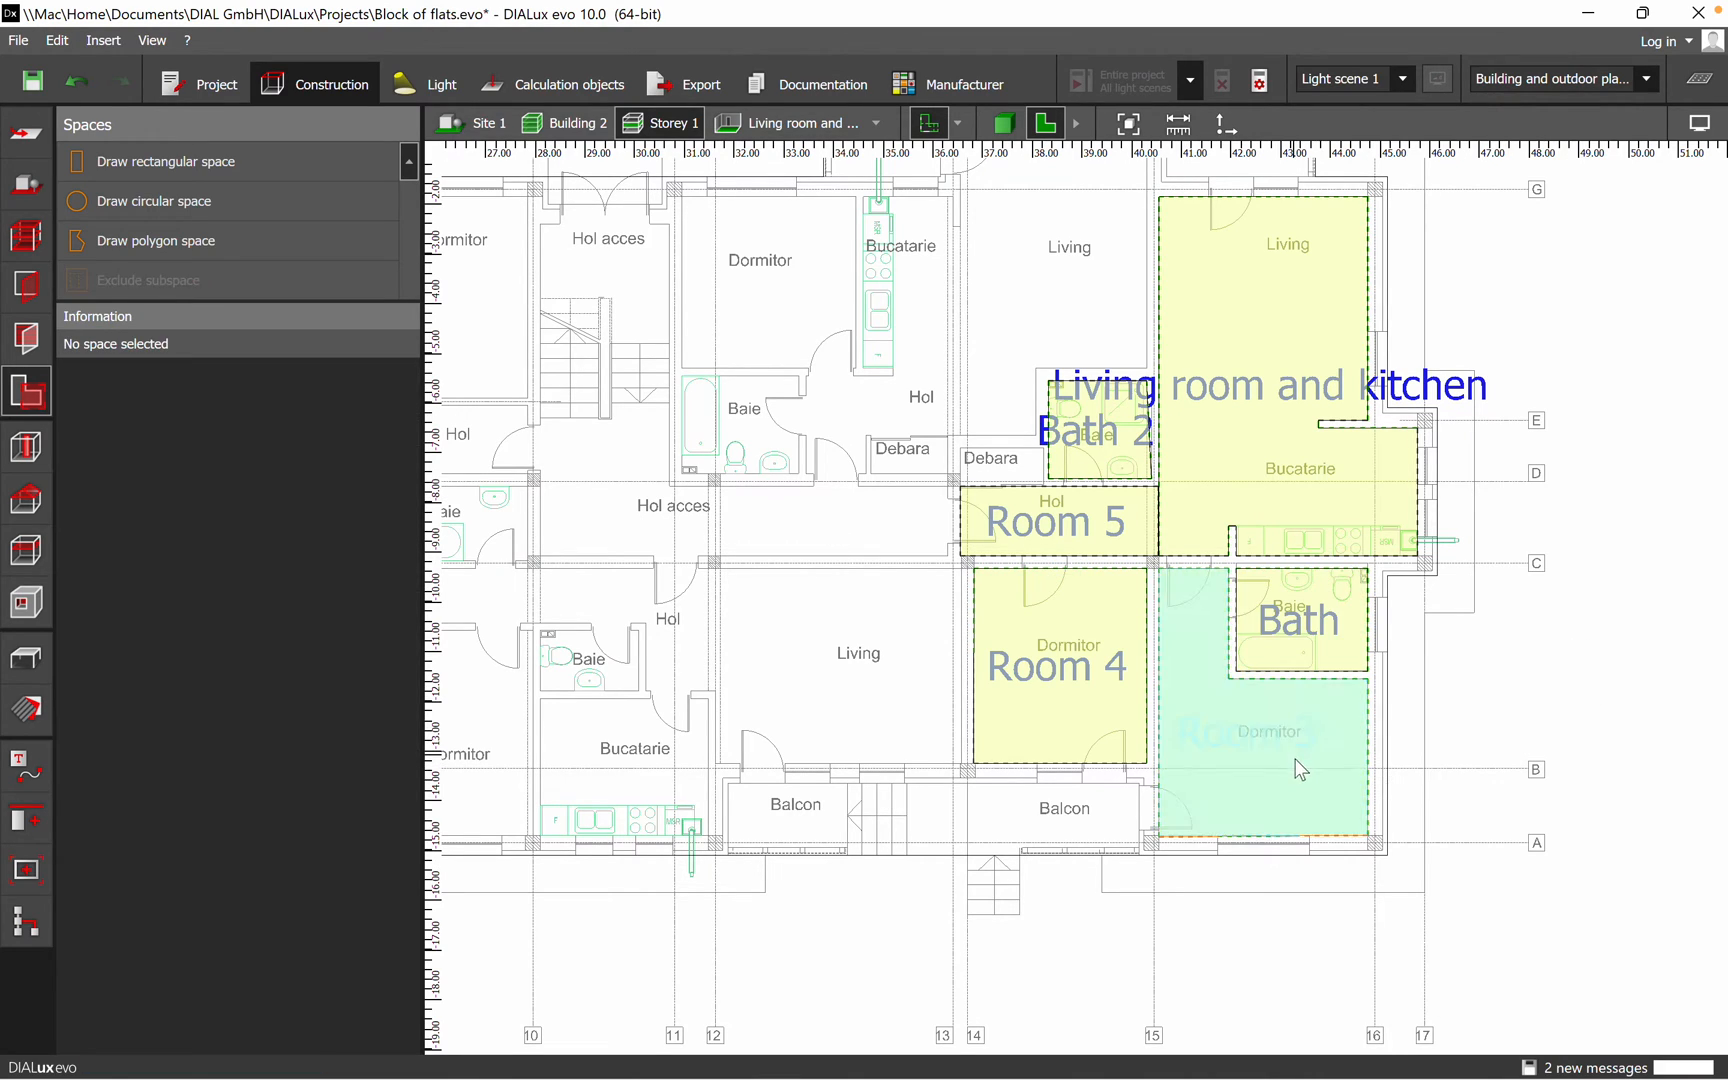
Rename Room 3 to 'Bedroom 1' and Room 4 to 'Bedroom 2'
click(1267, 749)
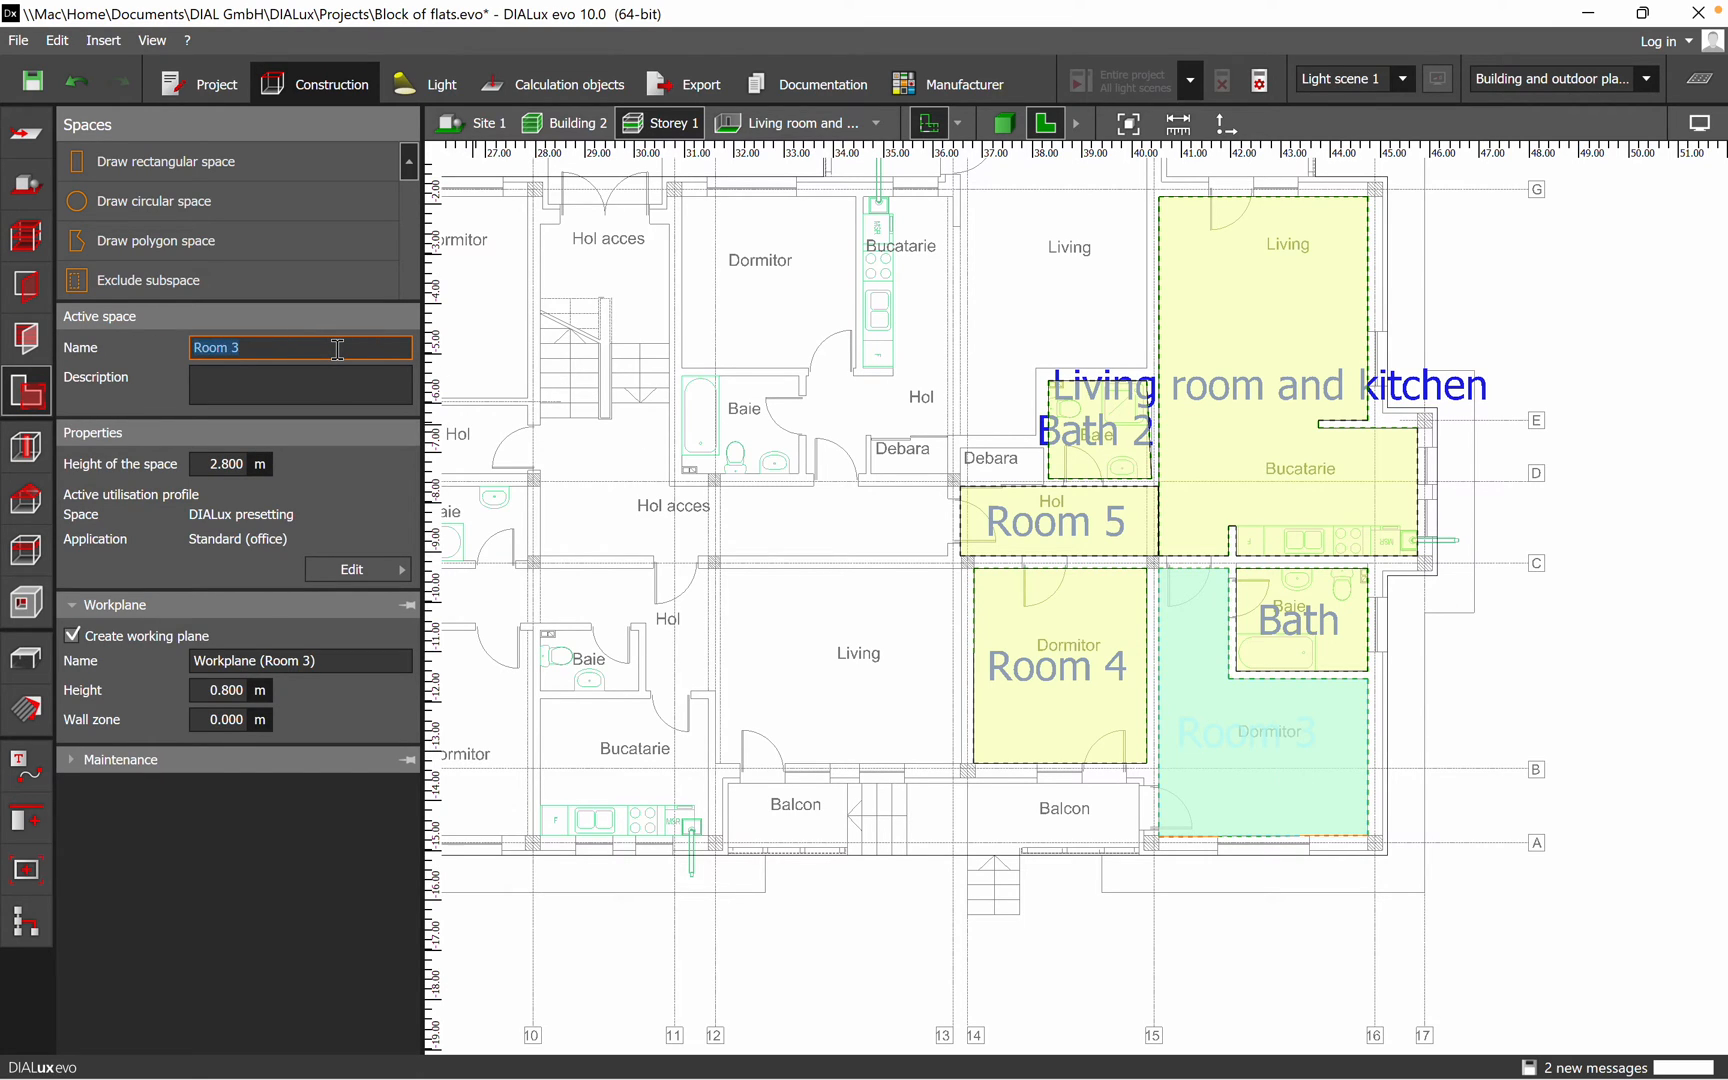
text(b)
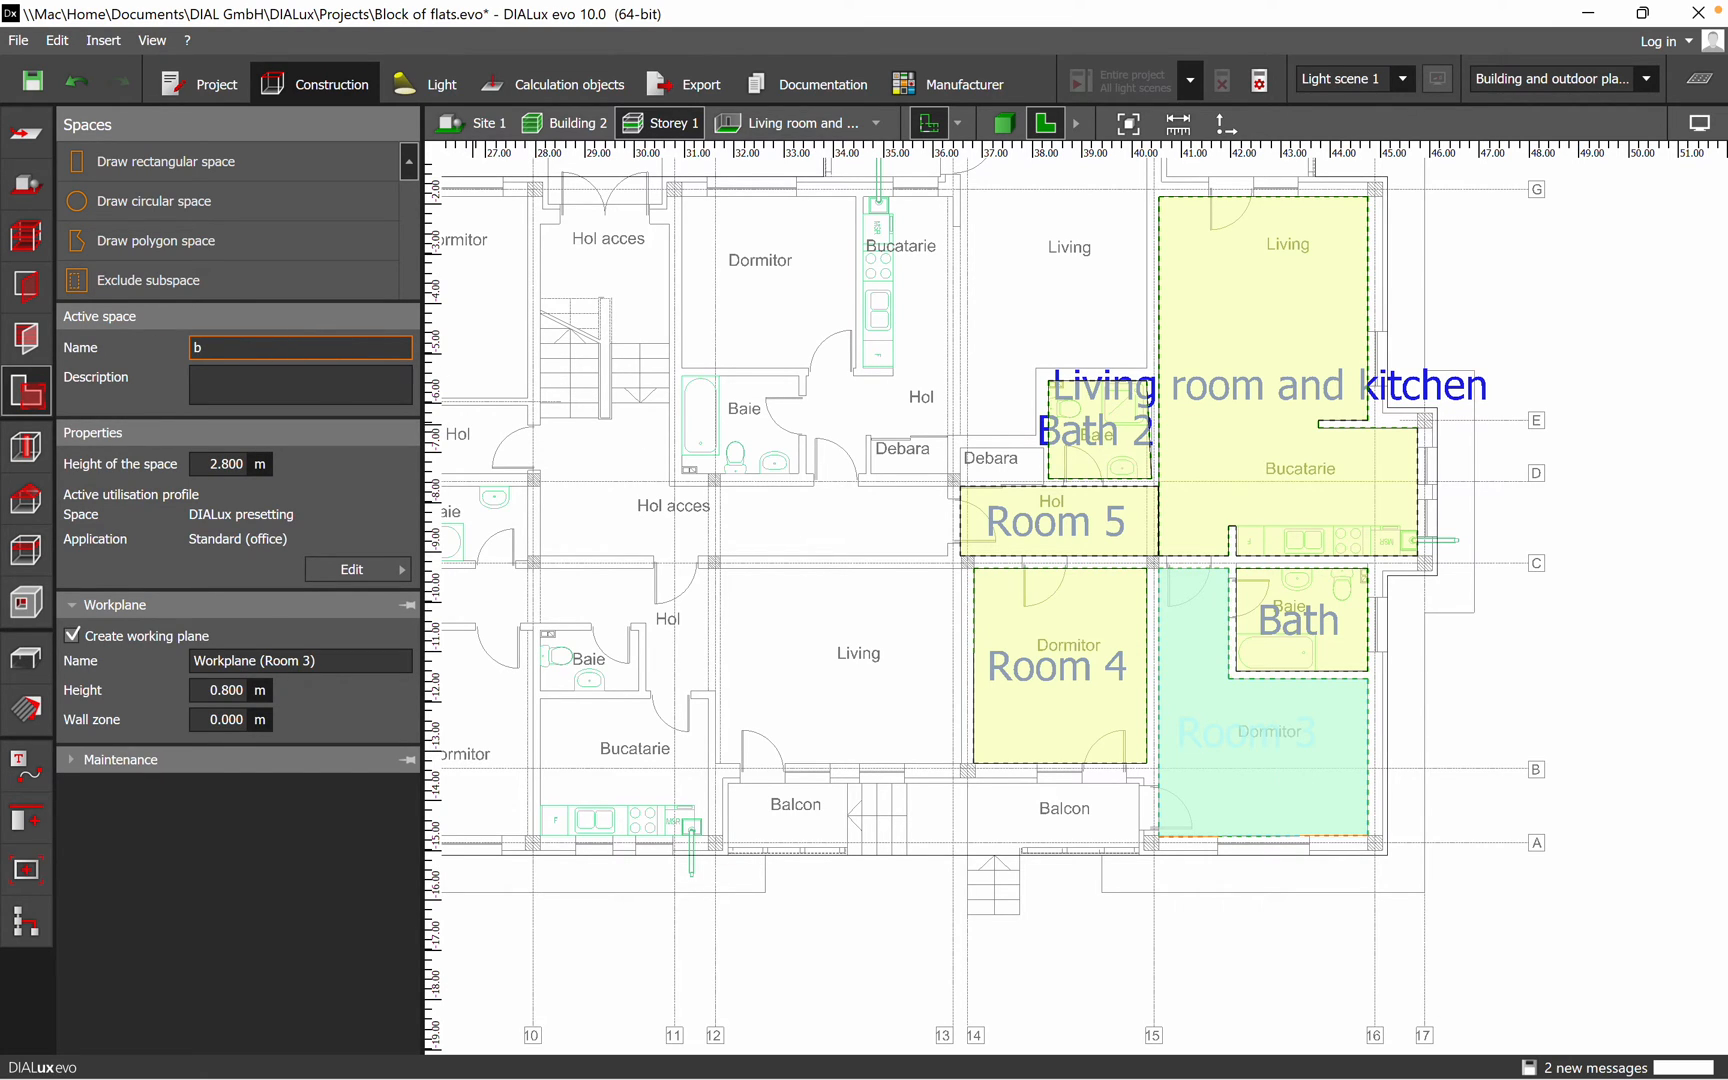
text(edroom 1)
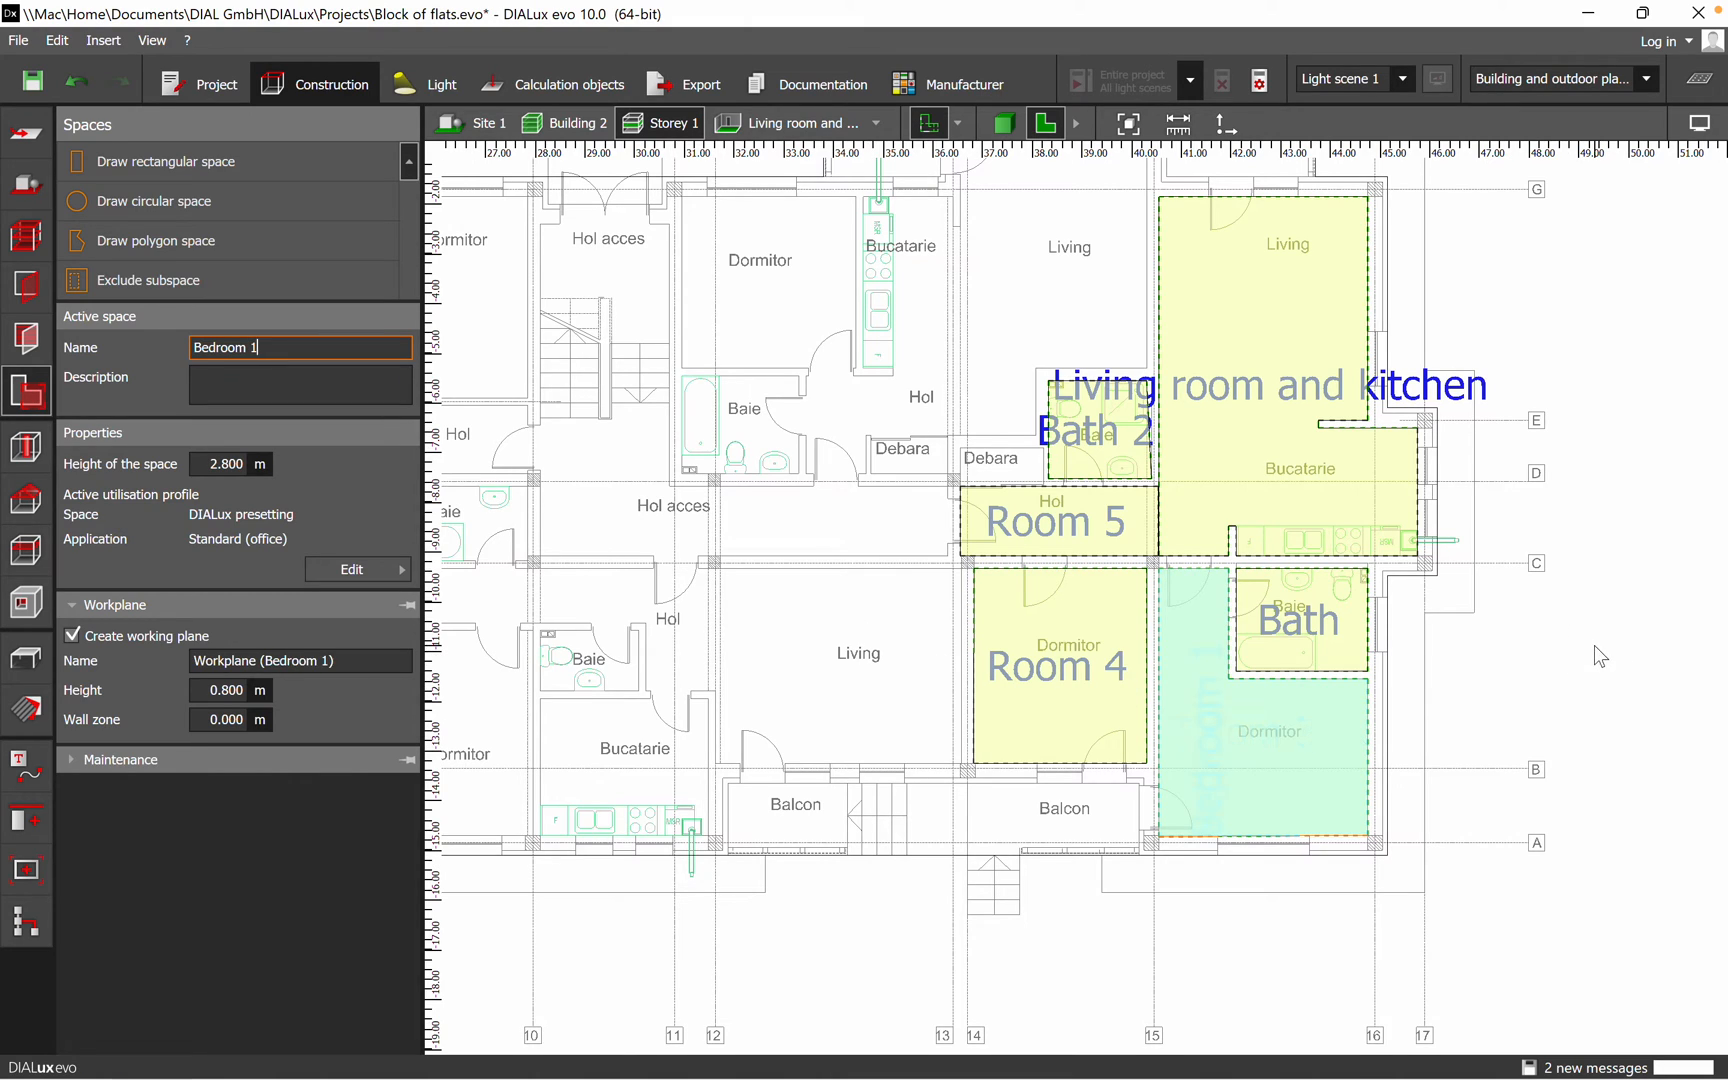
click(1063, 683)
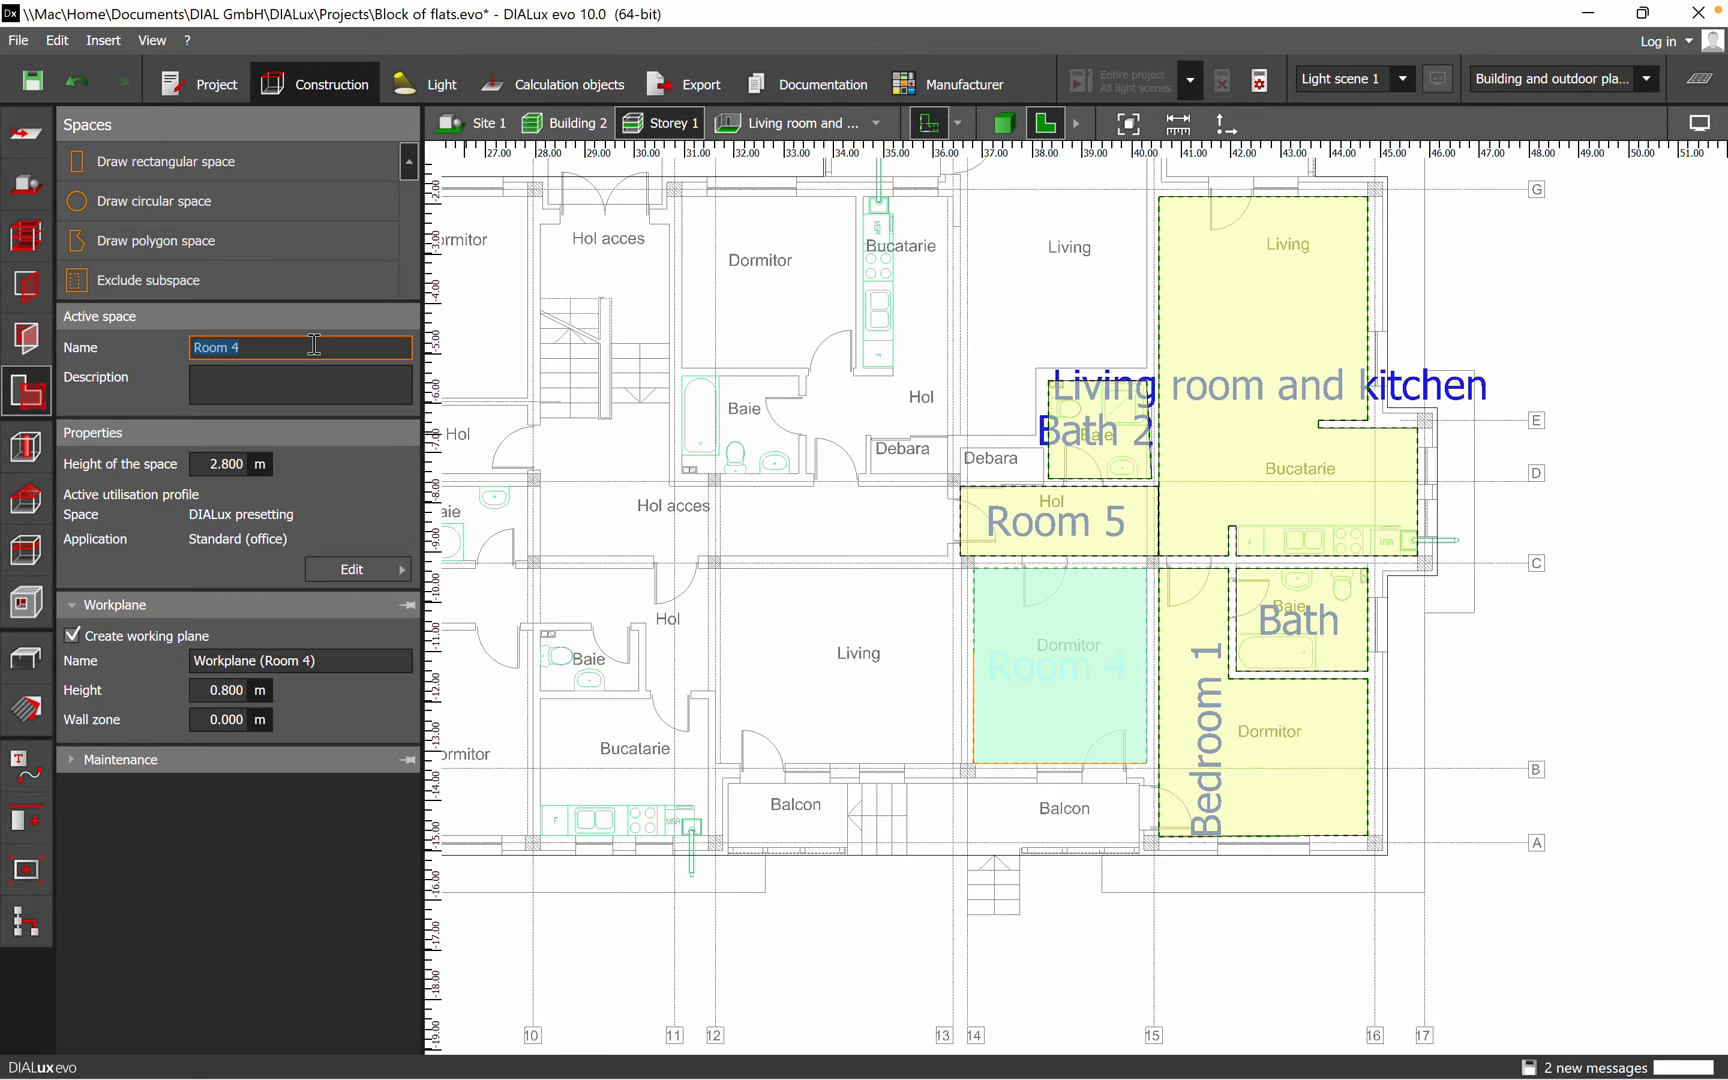
mouse_move(336, 347)
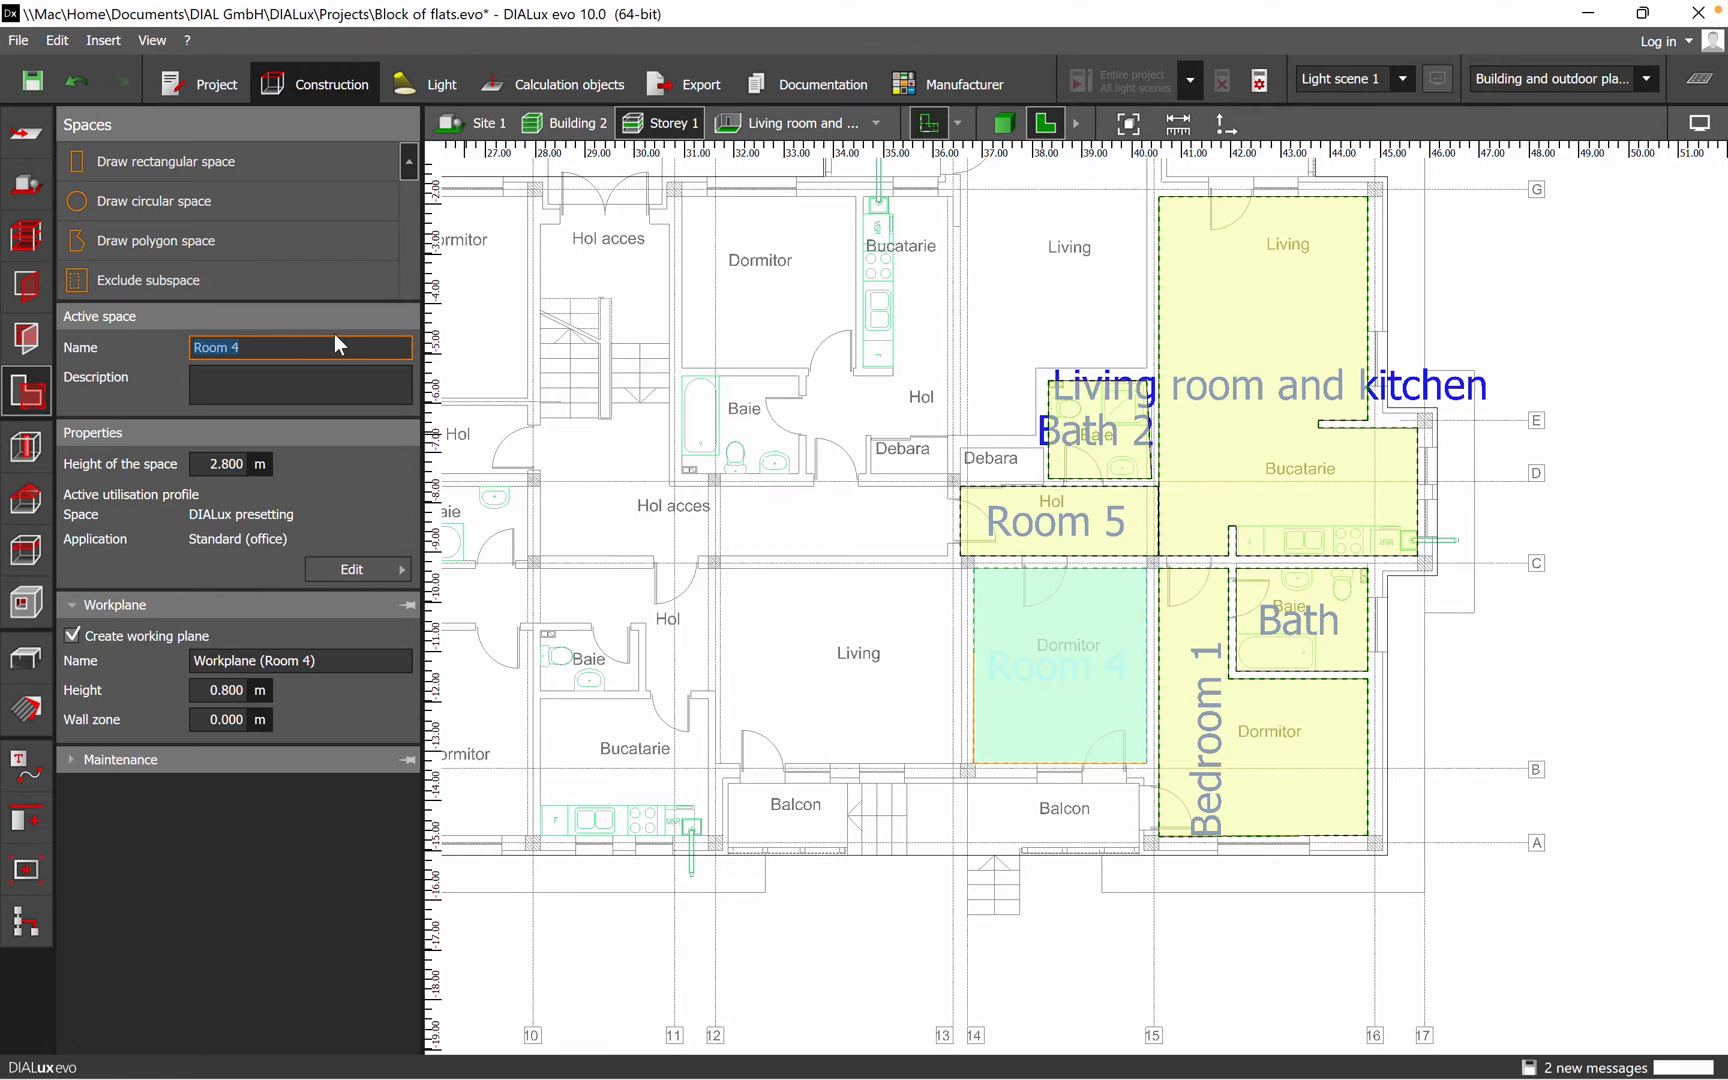
text(b)
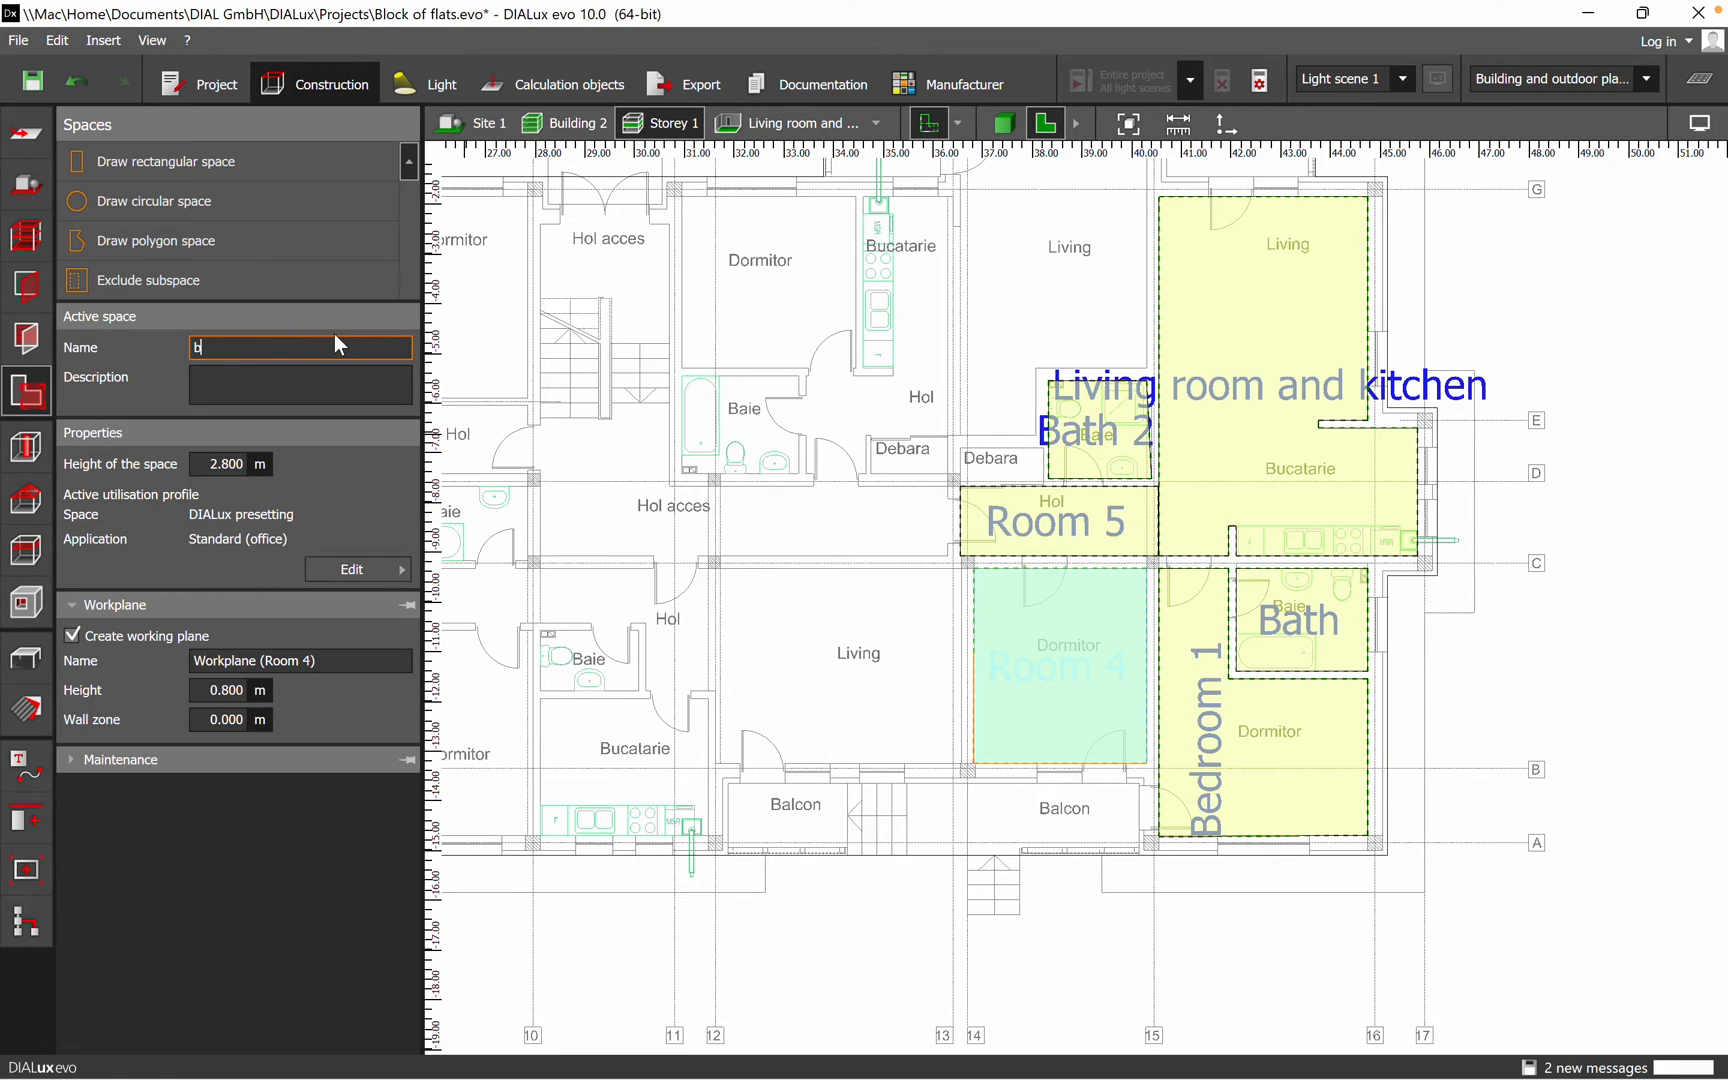
key(Backspace)
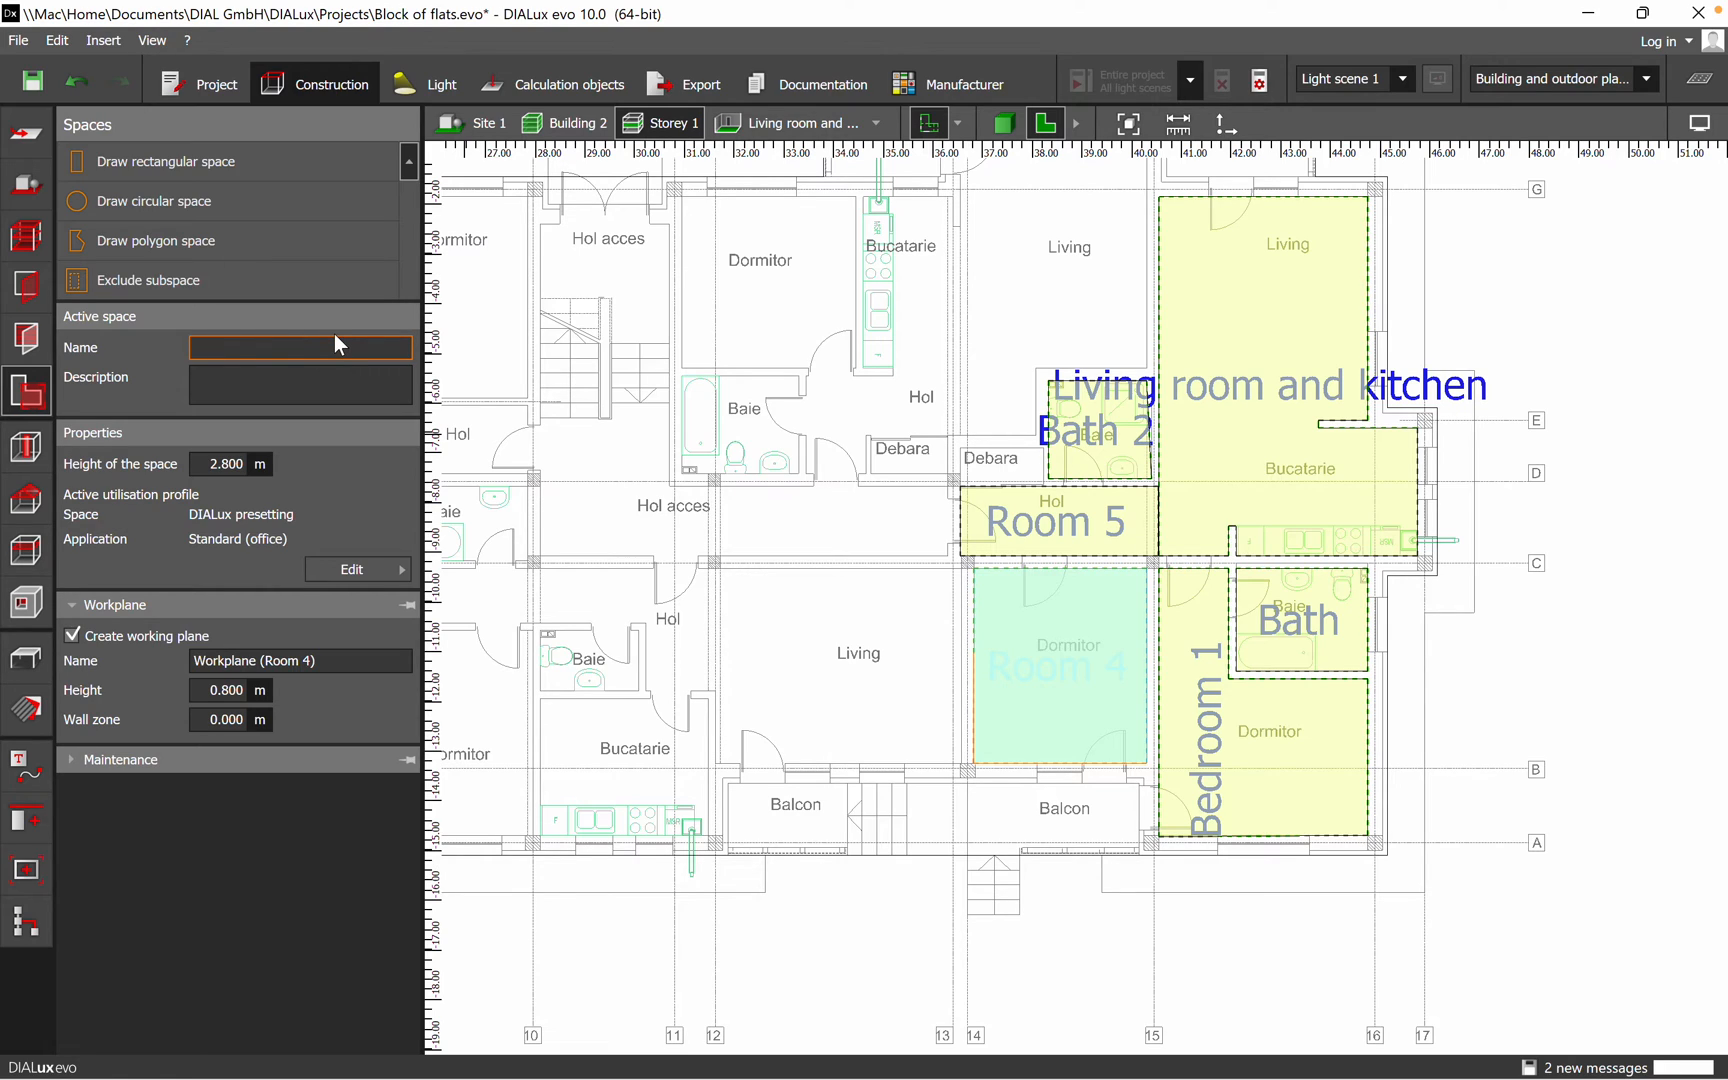
text(Bedroo)
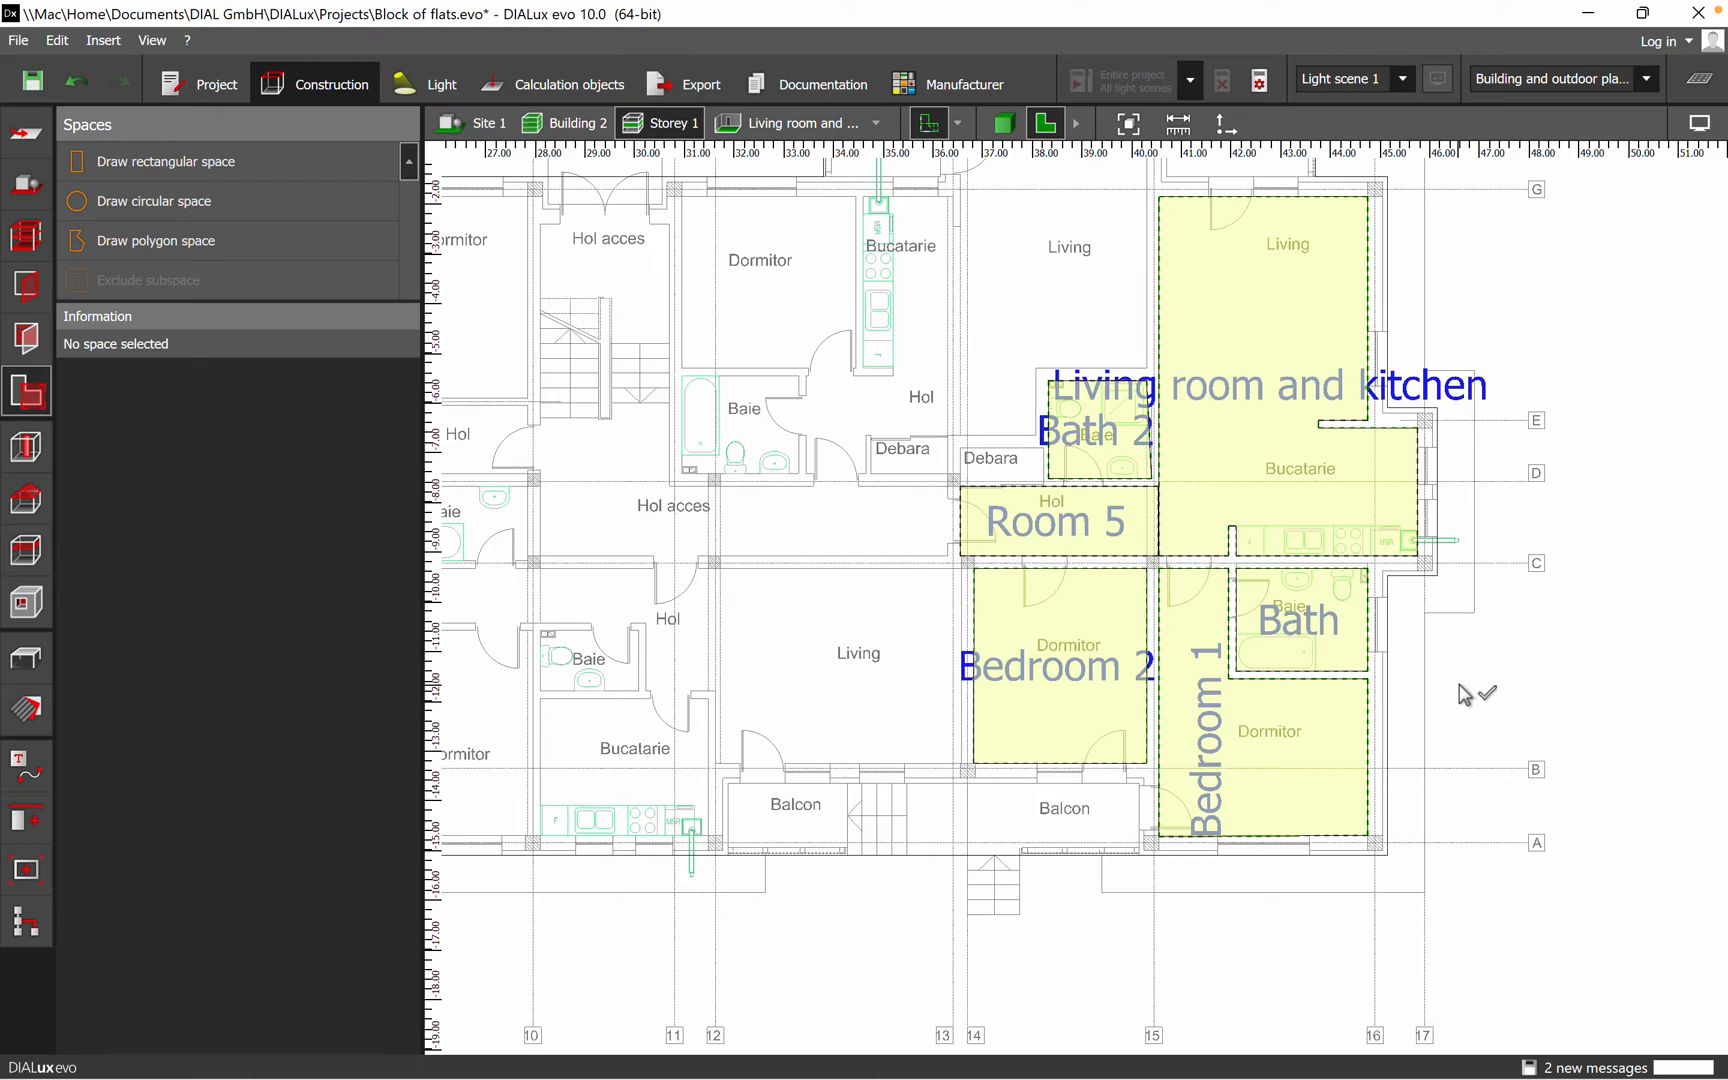
Name Room 5 'Corridor', fixing the misspelling, then switch to the 3D view
click(1052, 520)
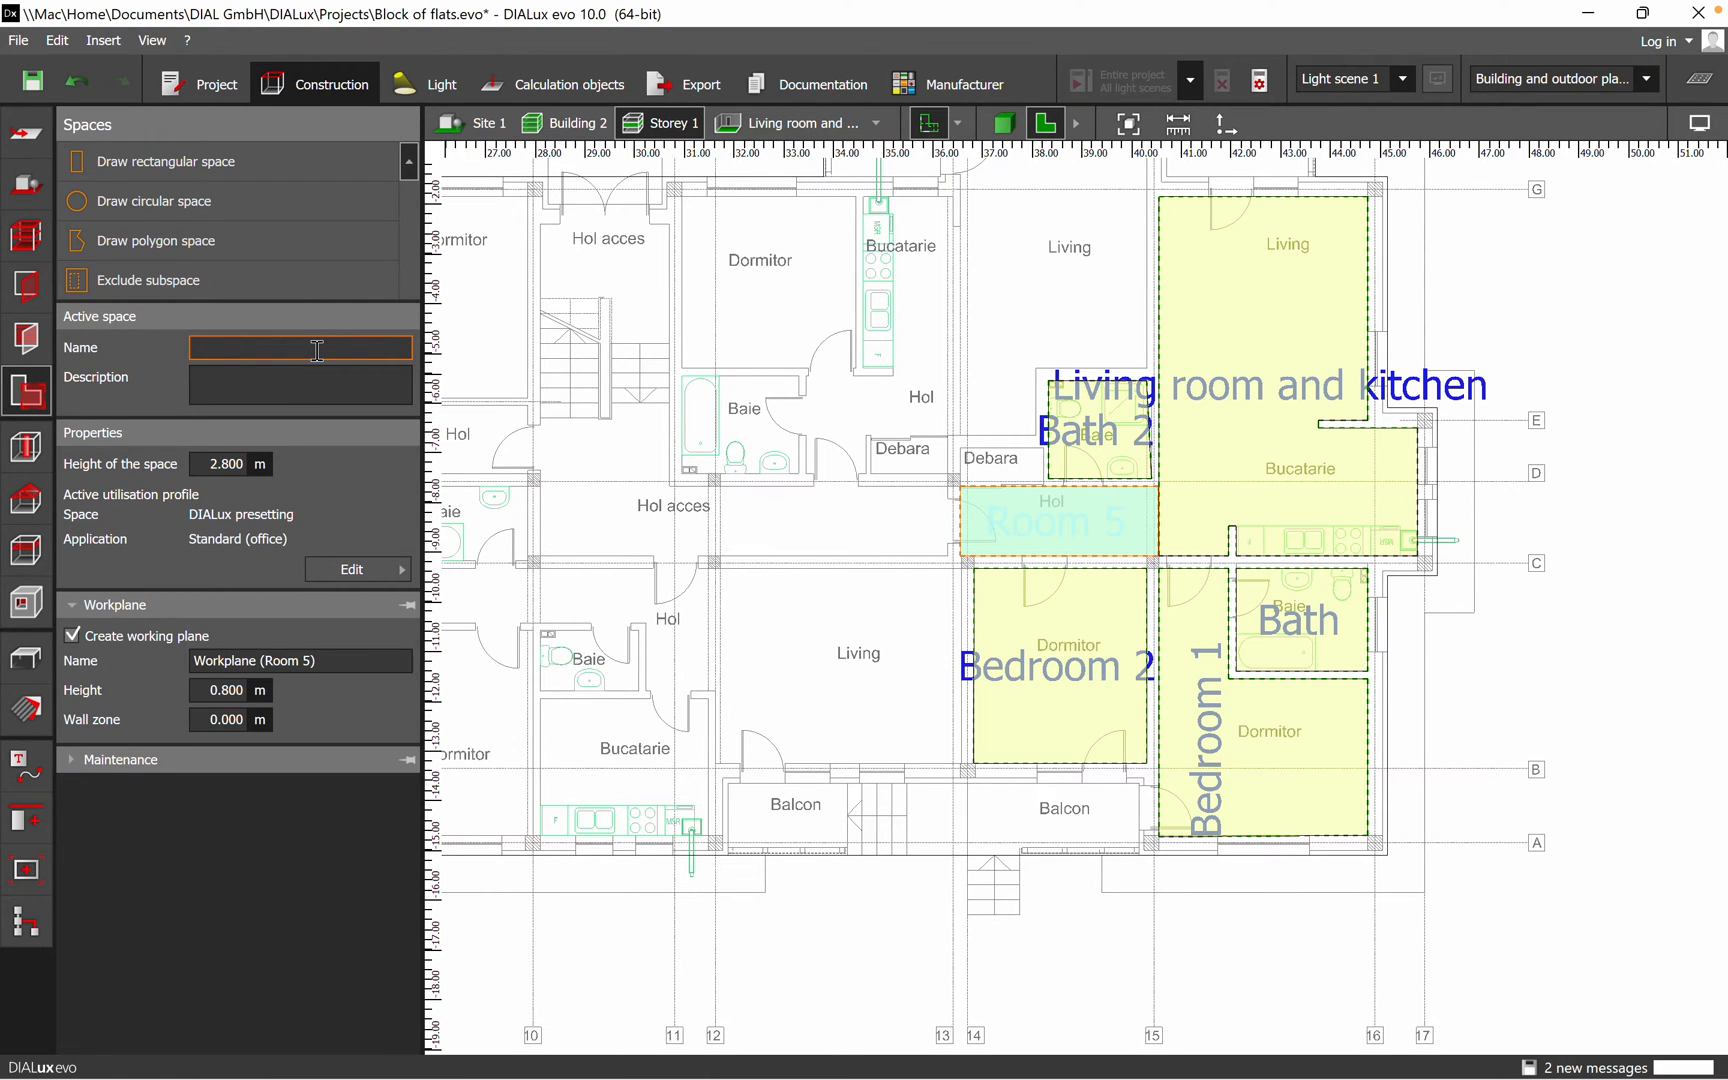
text(Entr)
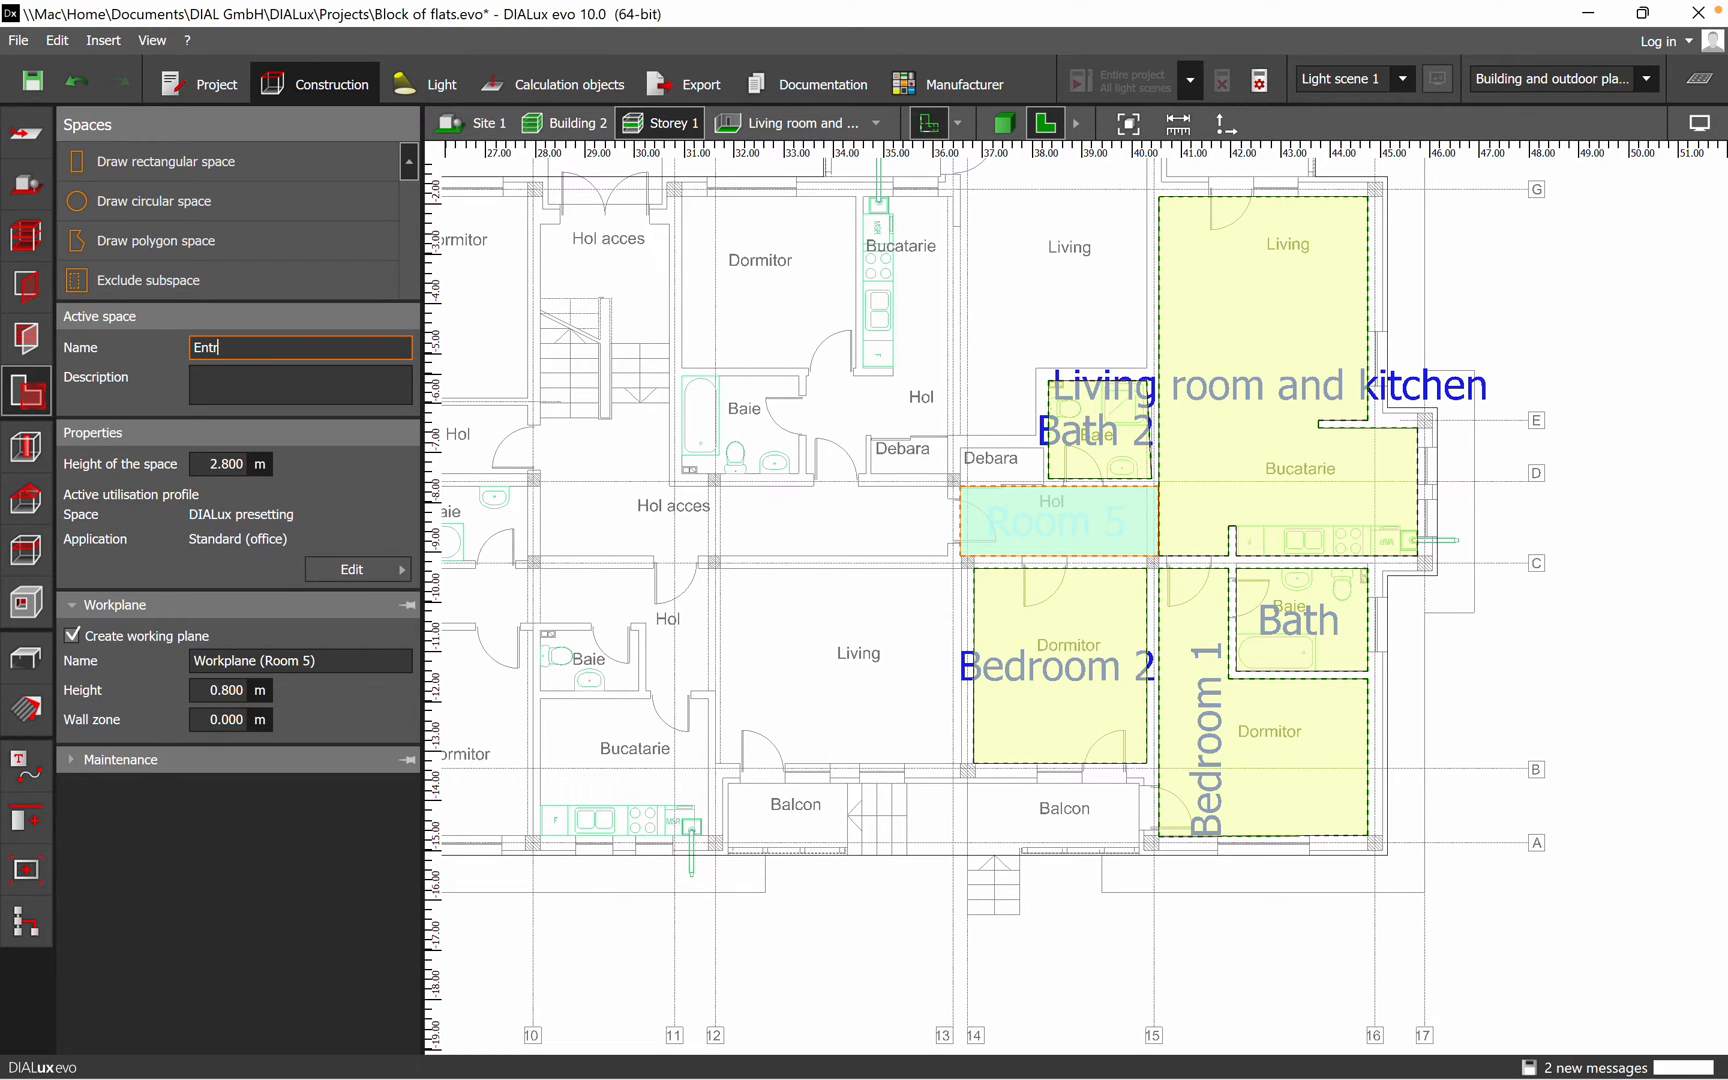
text(Corr)
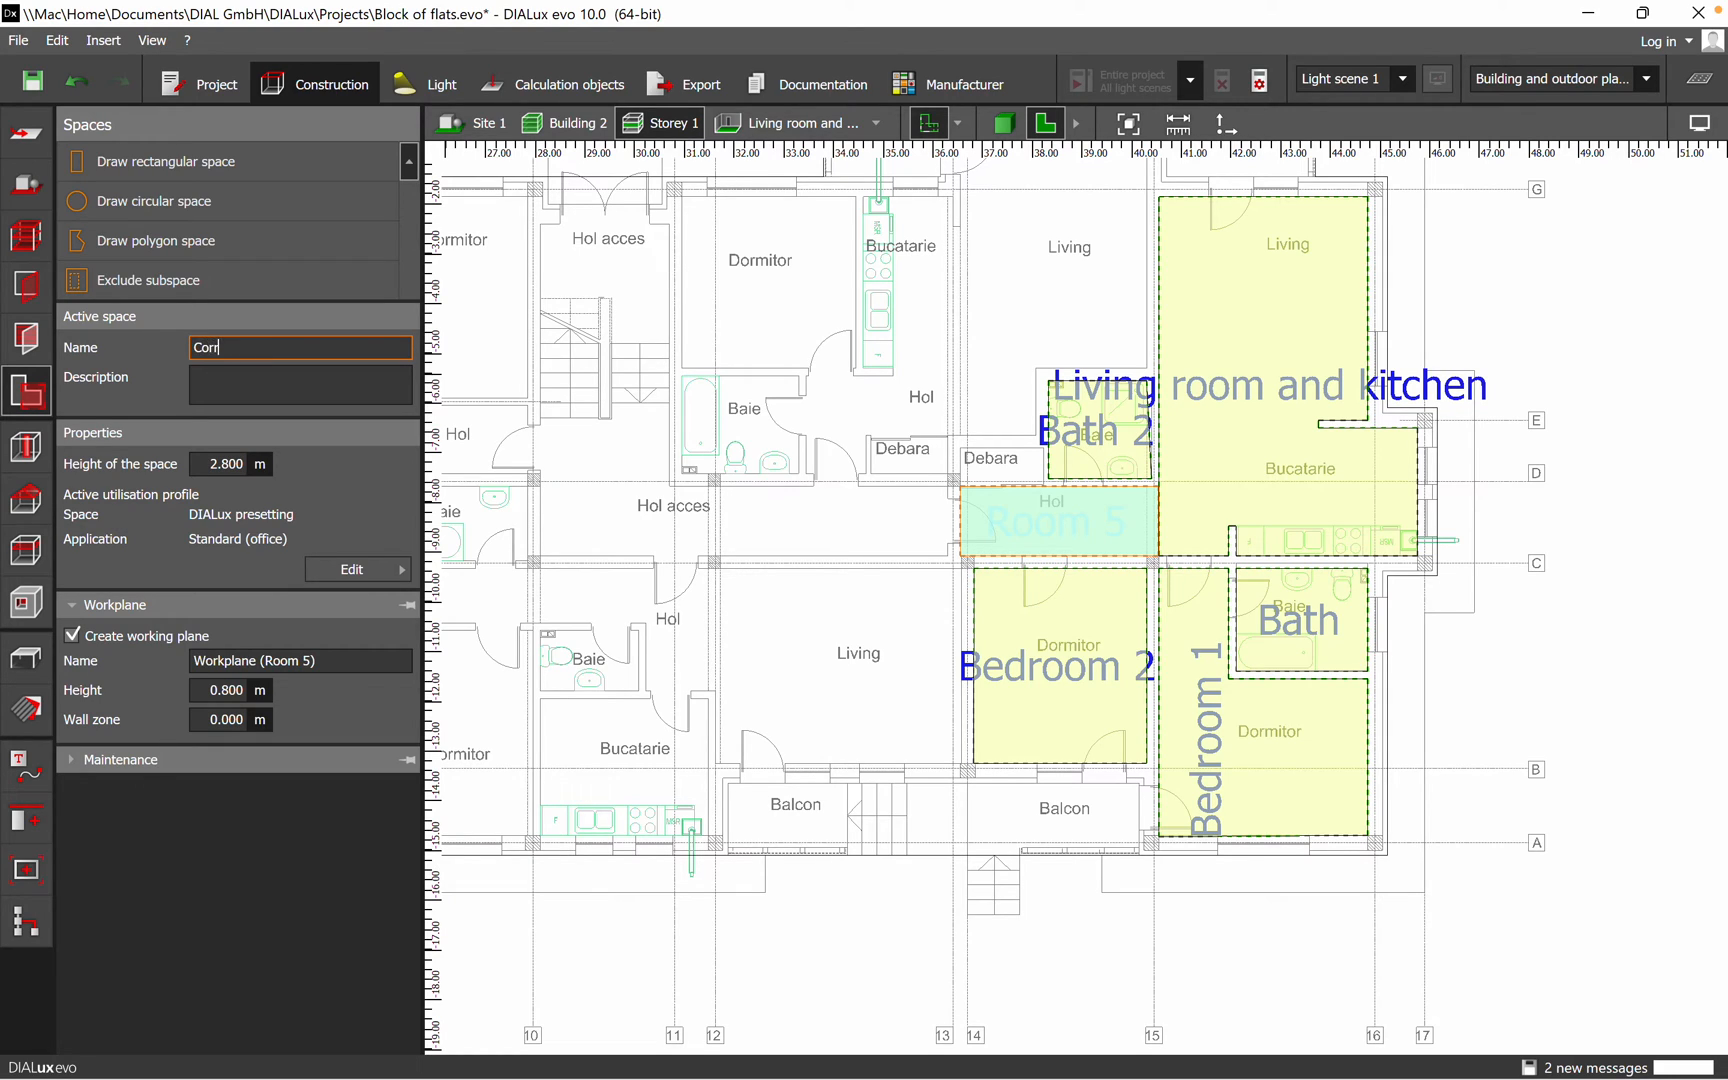
text(d)
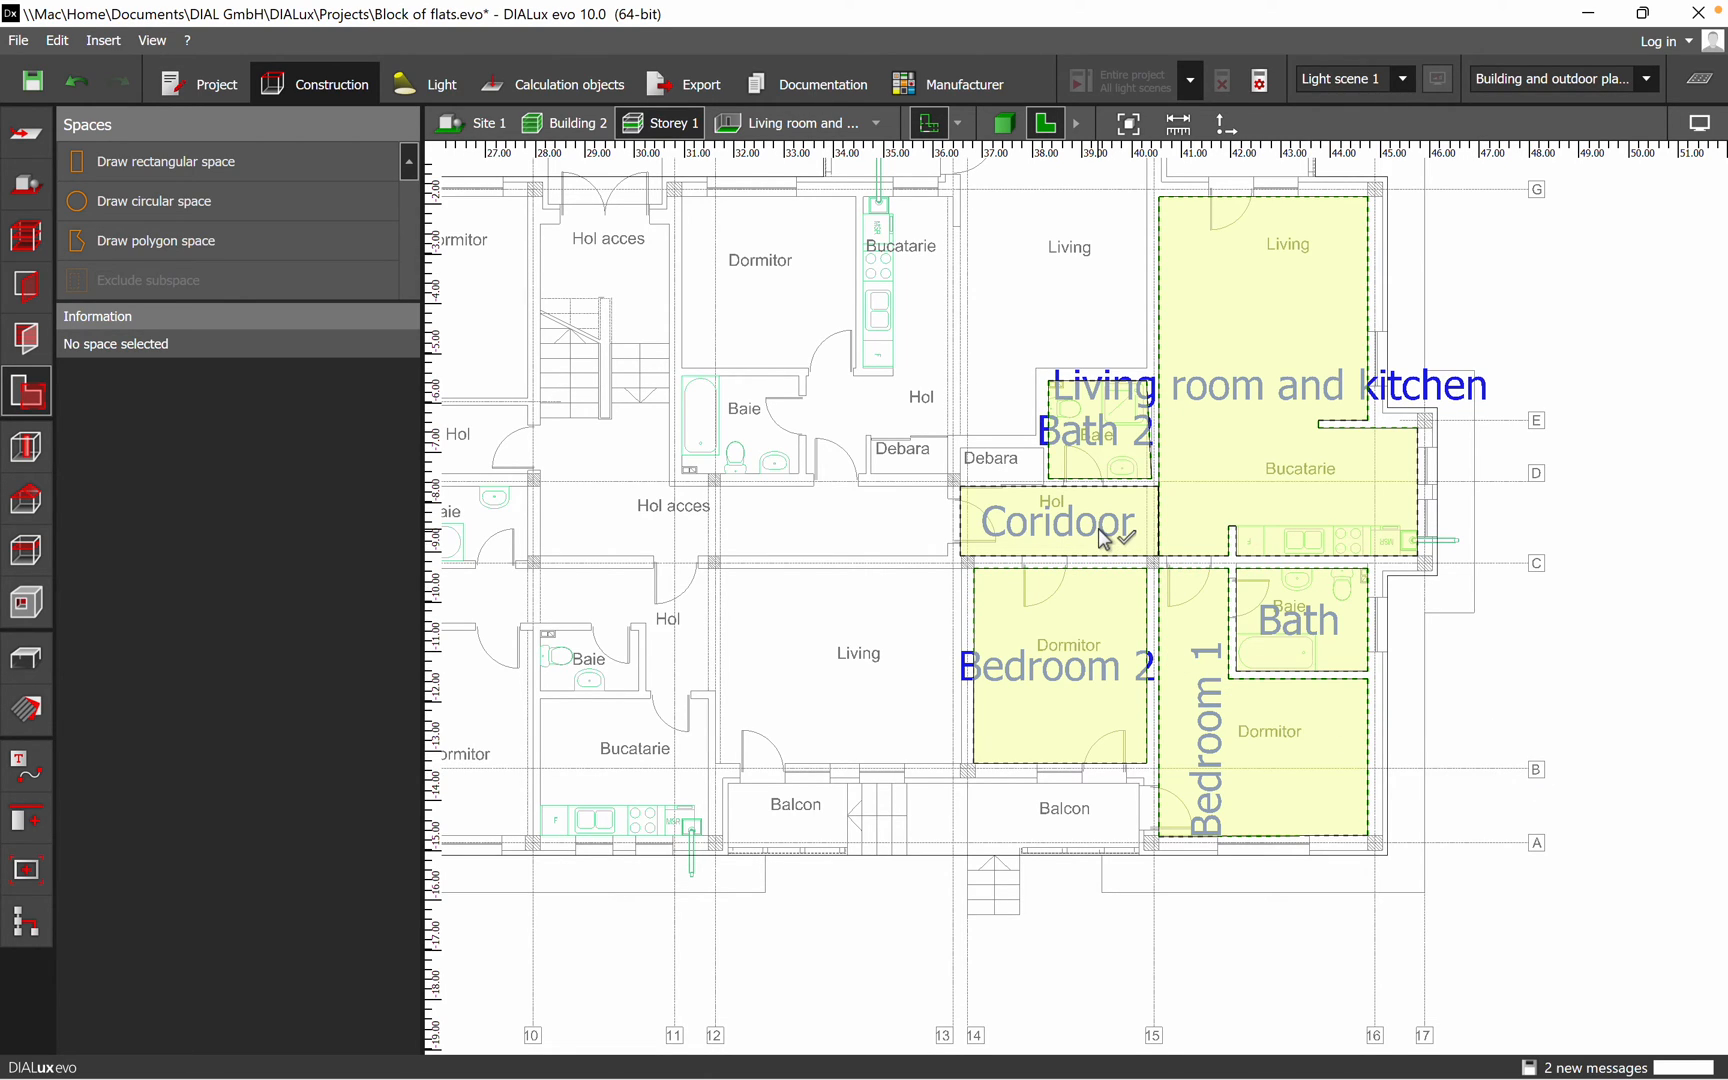
click(1056, 520)
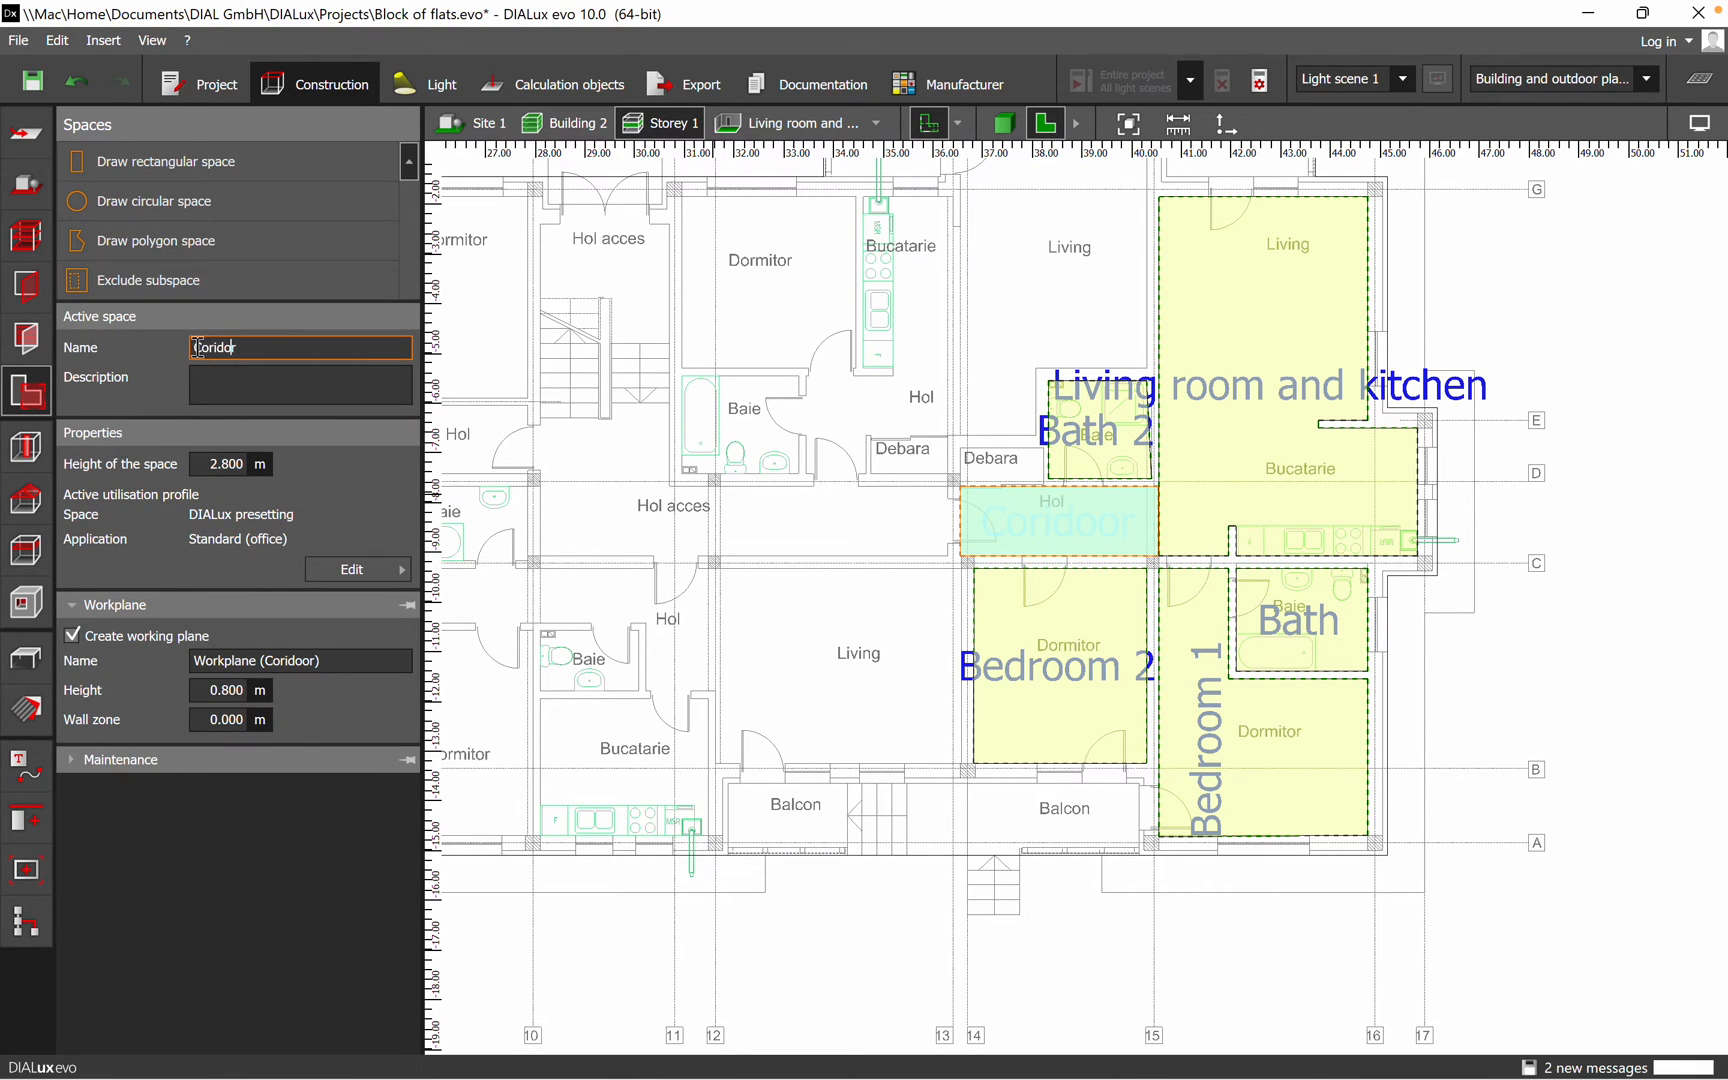
click(300, 385)
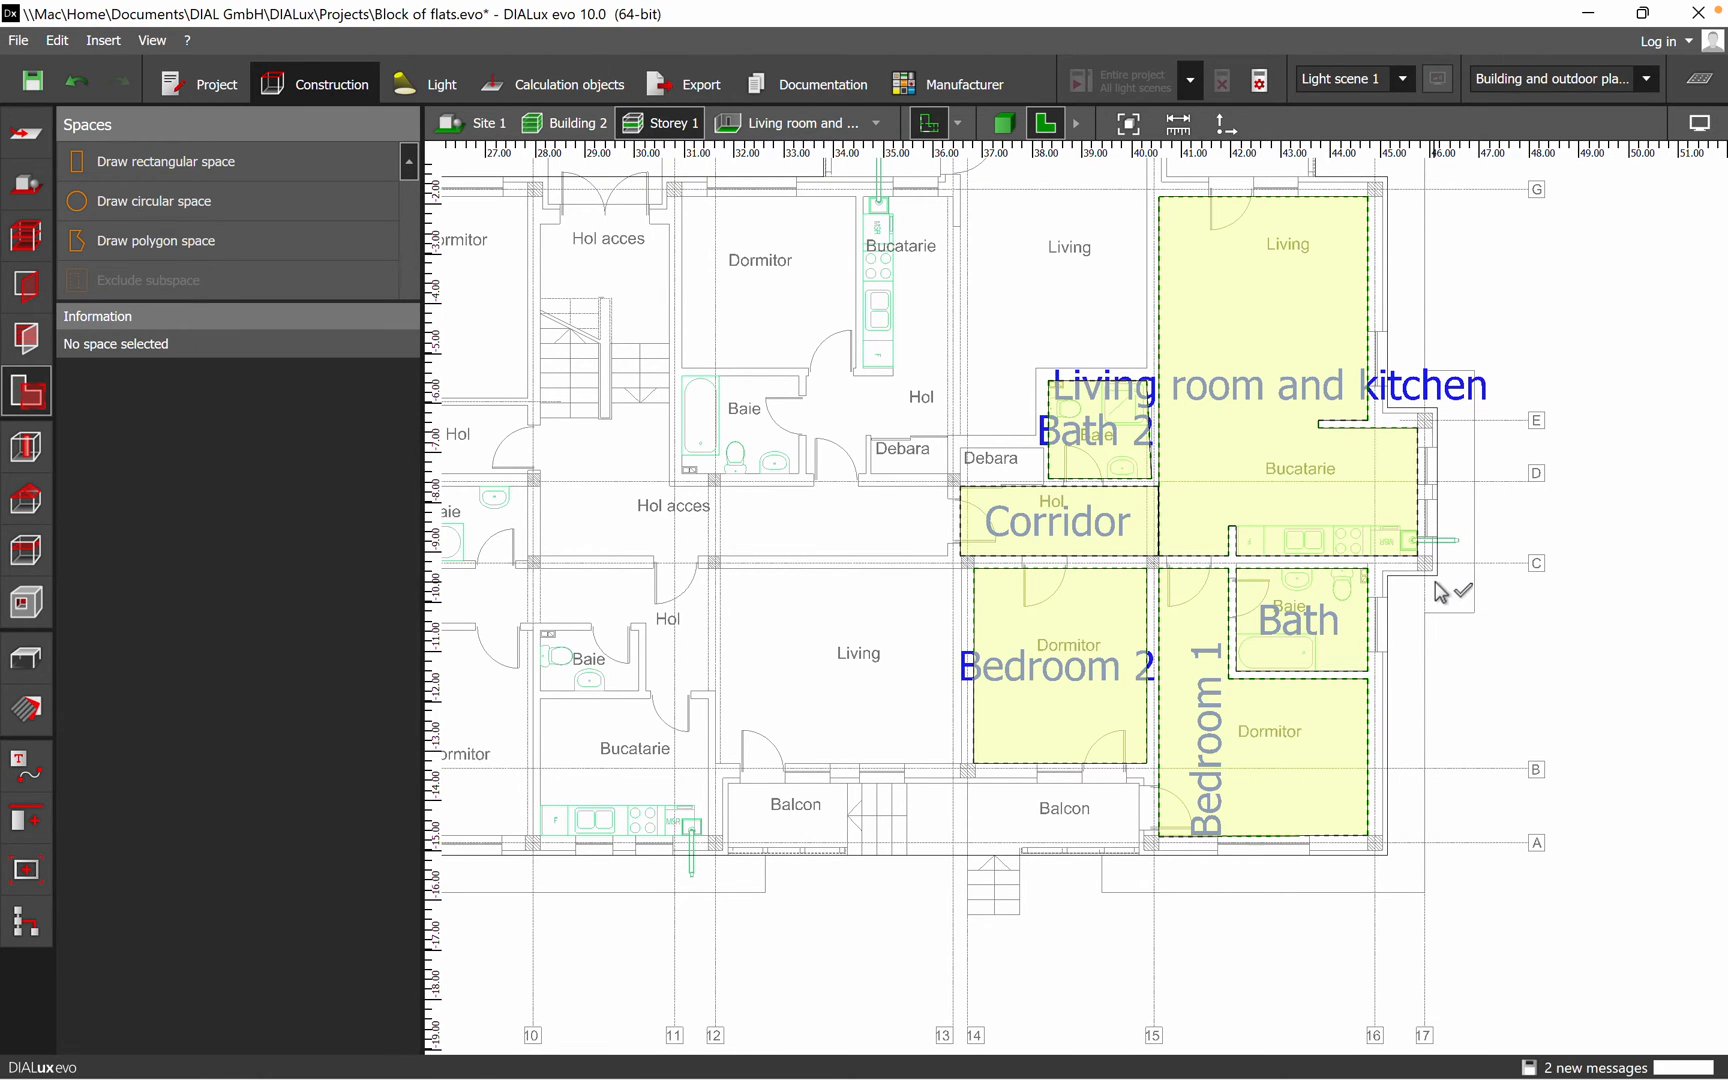
click(1002, 122)
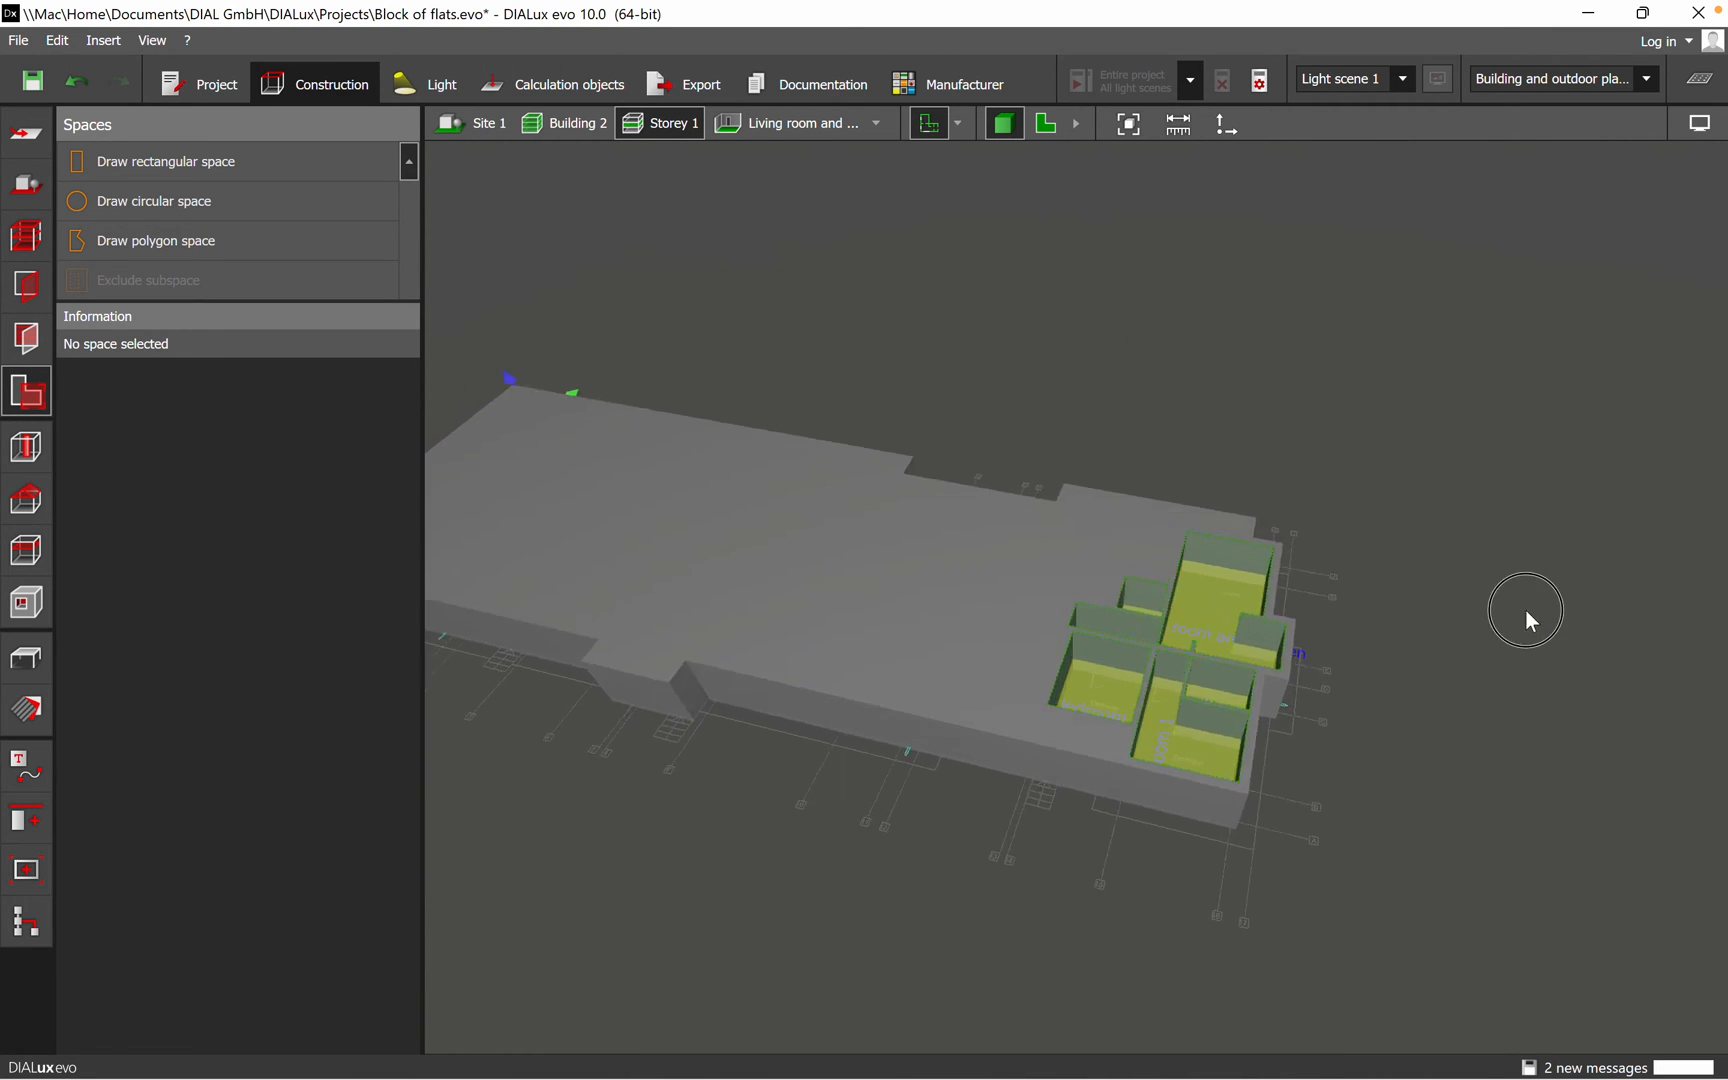
Return from 3D to the 2D plan with the storey construction tools showing
click(1045, 125)
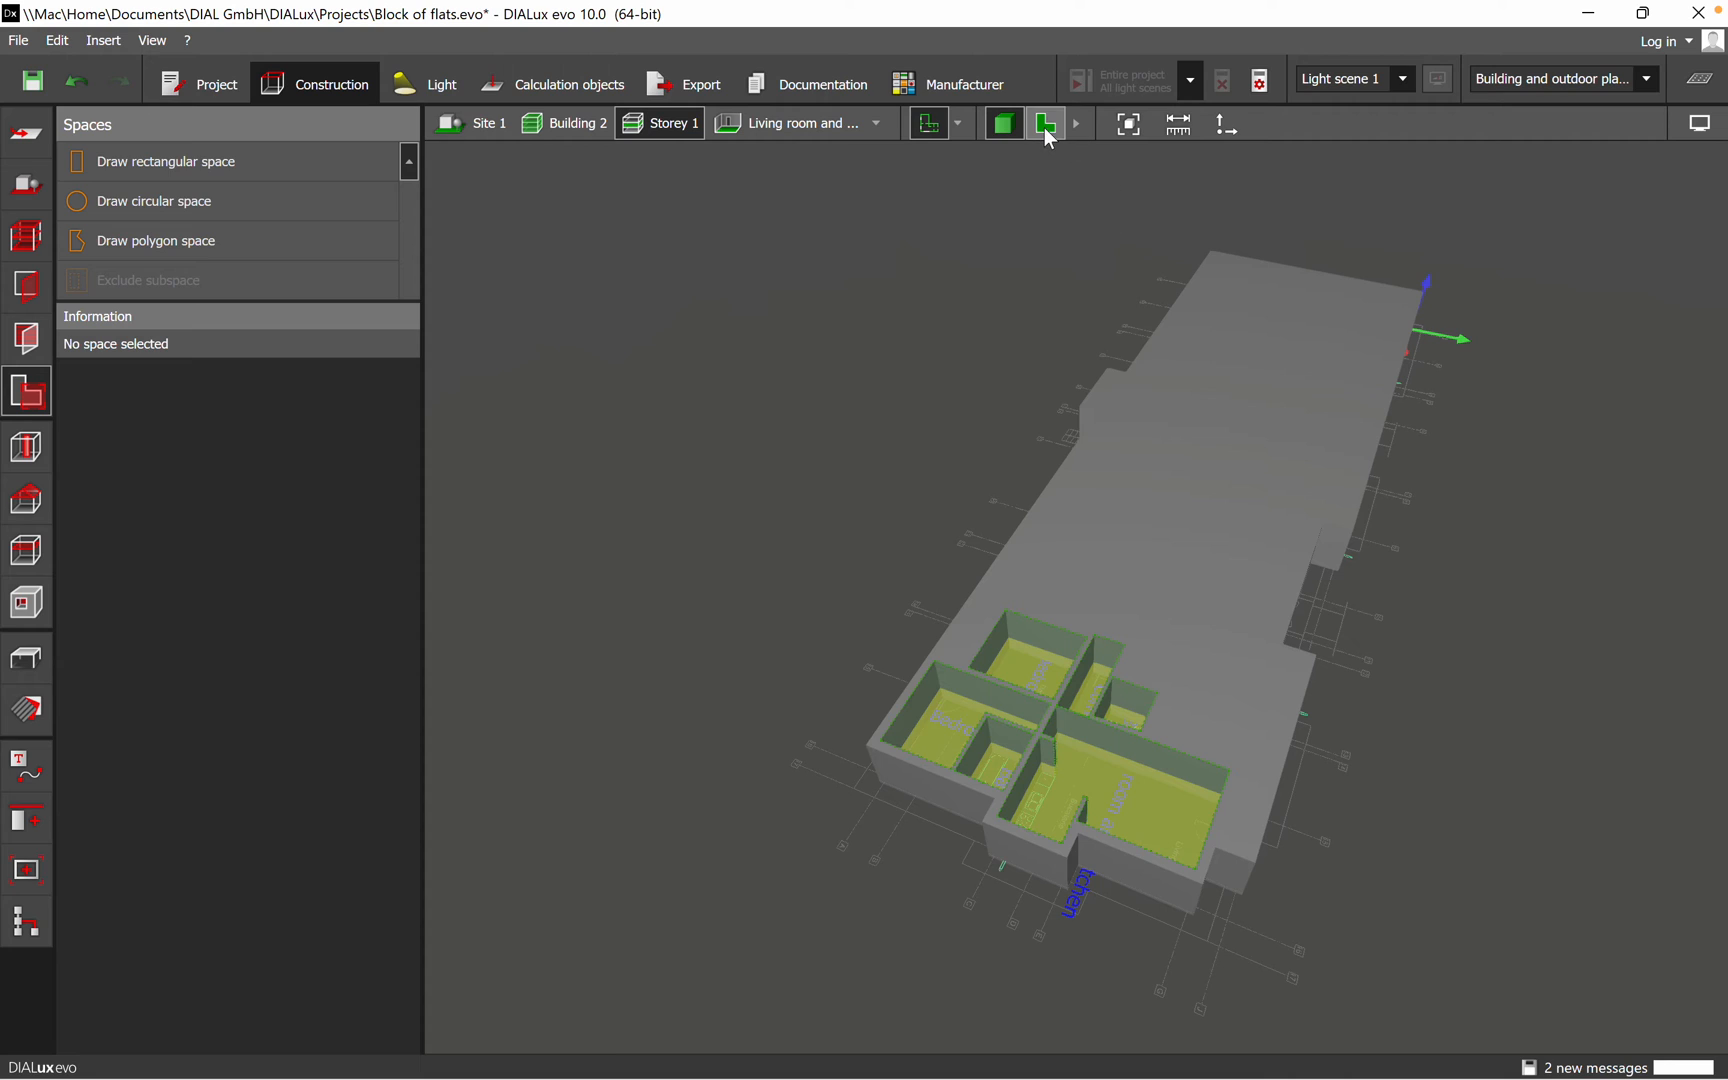
click(1043, 122)
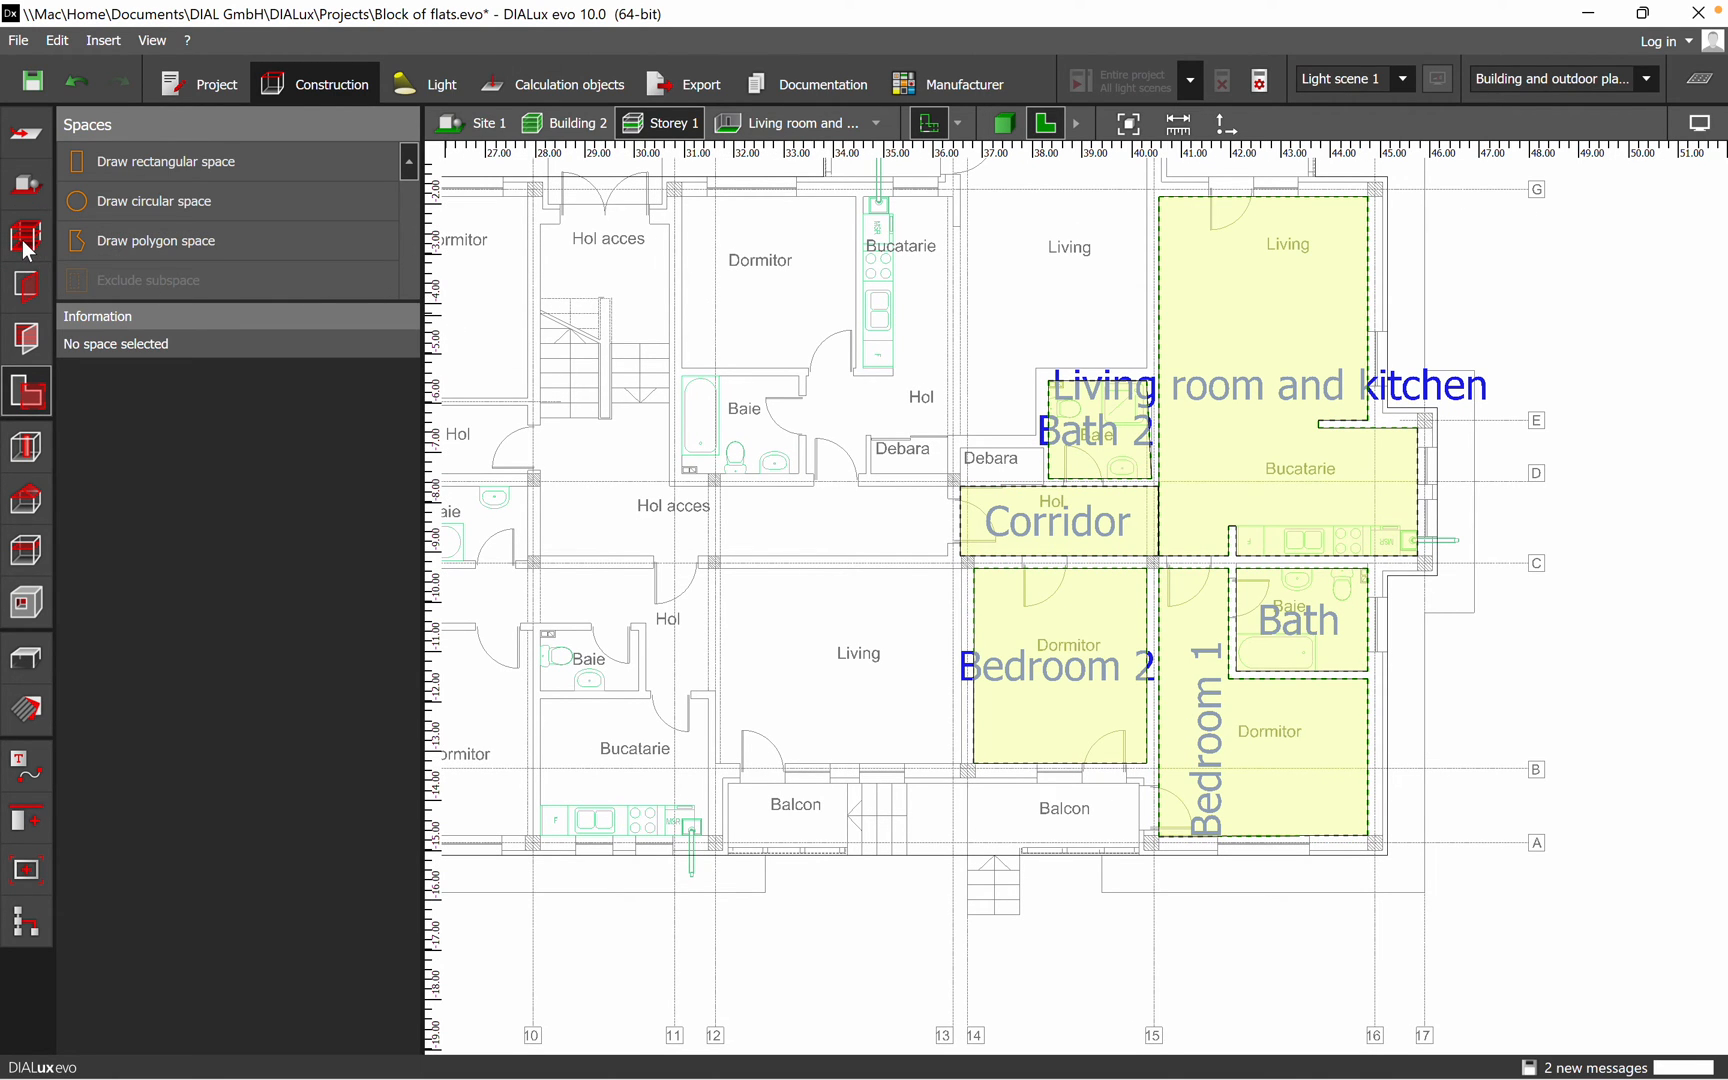
click(24, 237)
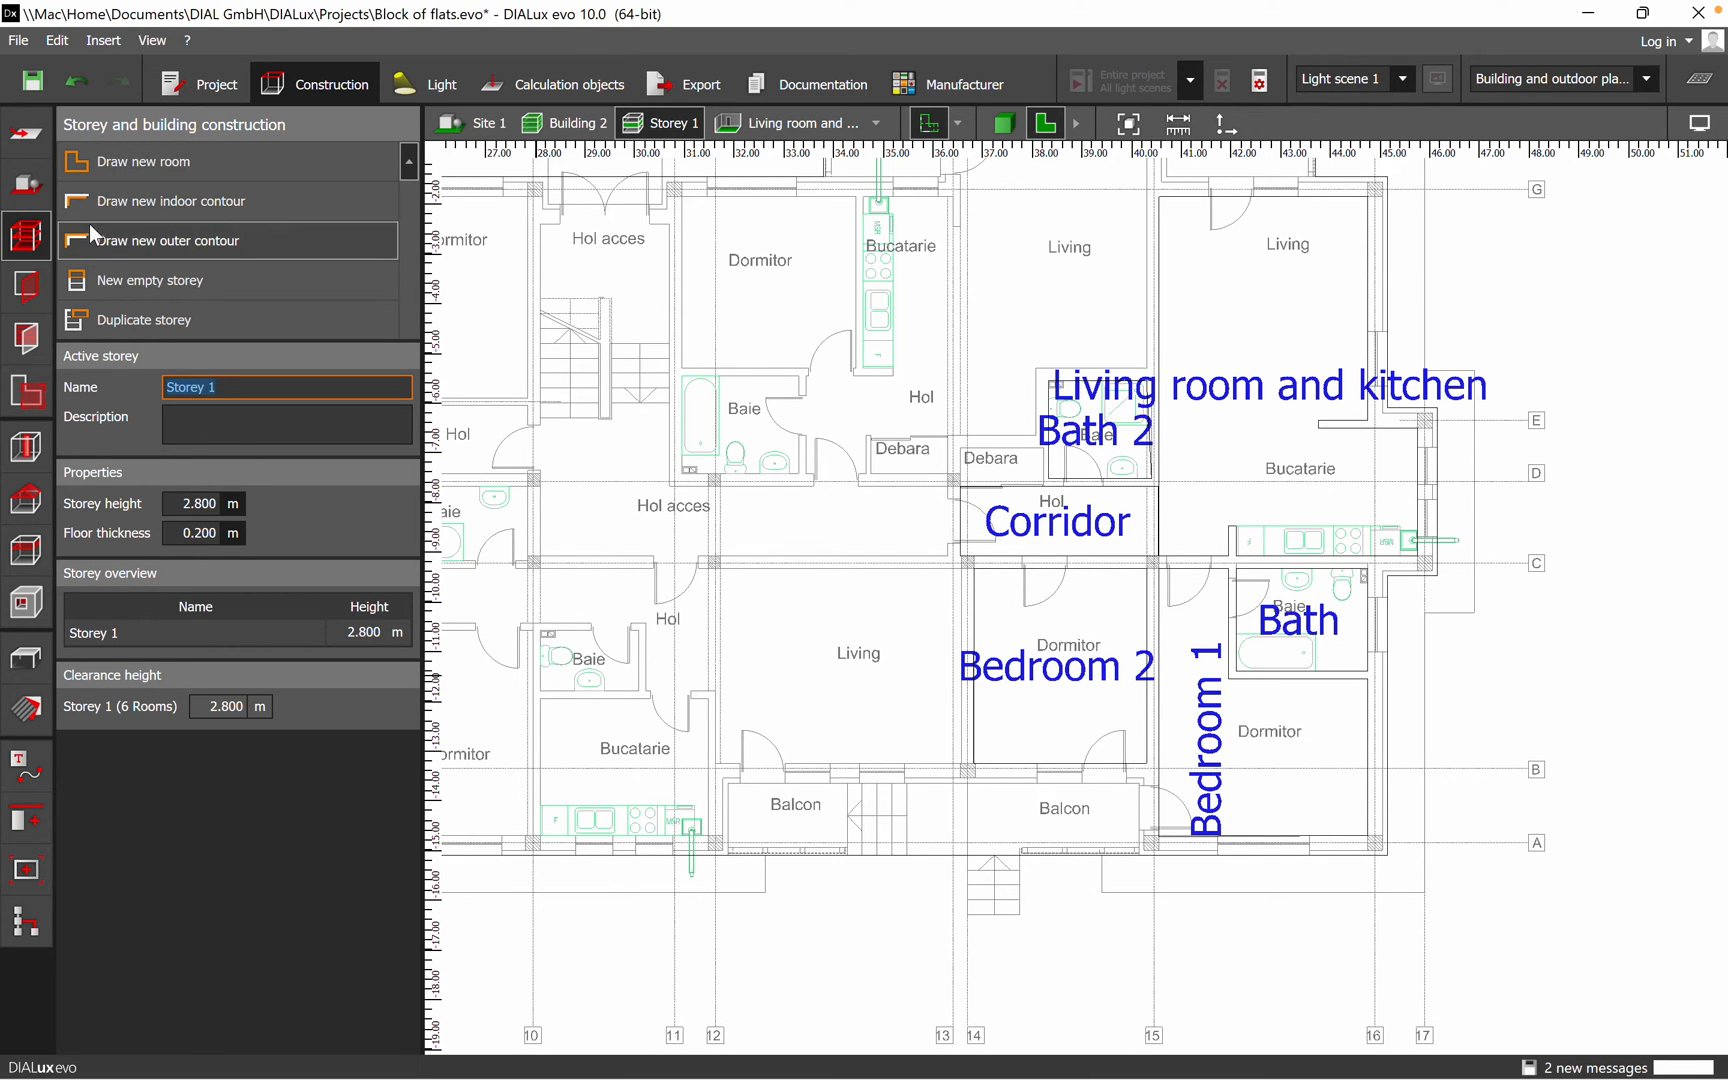
Save the project and trace Room 7 over the balcony below Bedroom 2
click(171, 201)
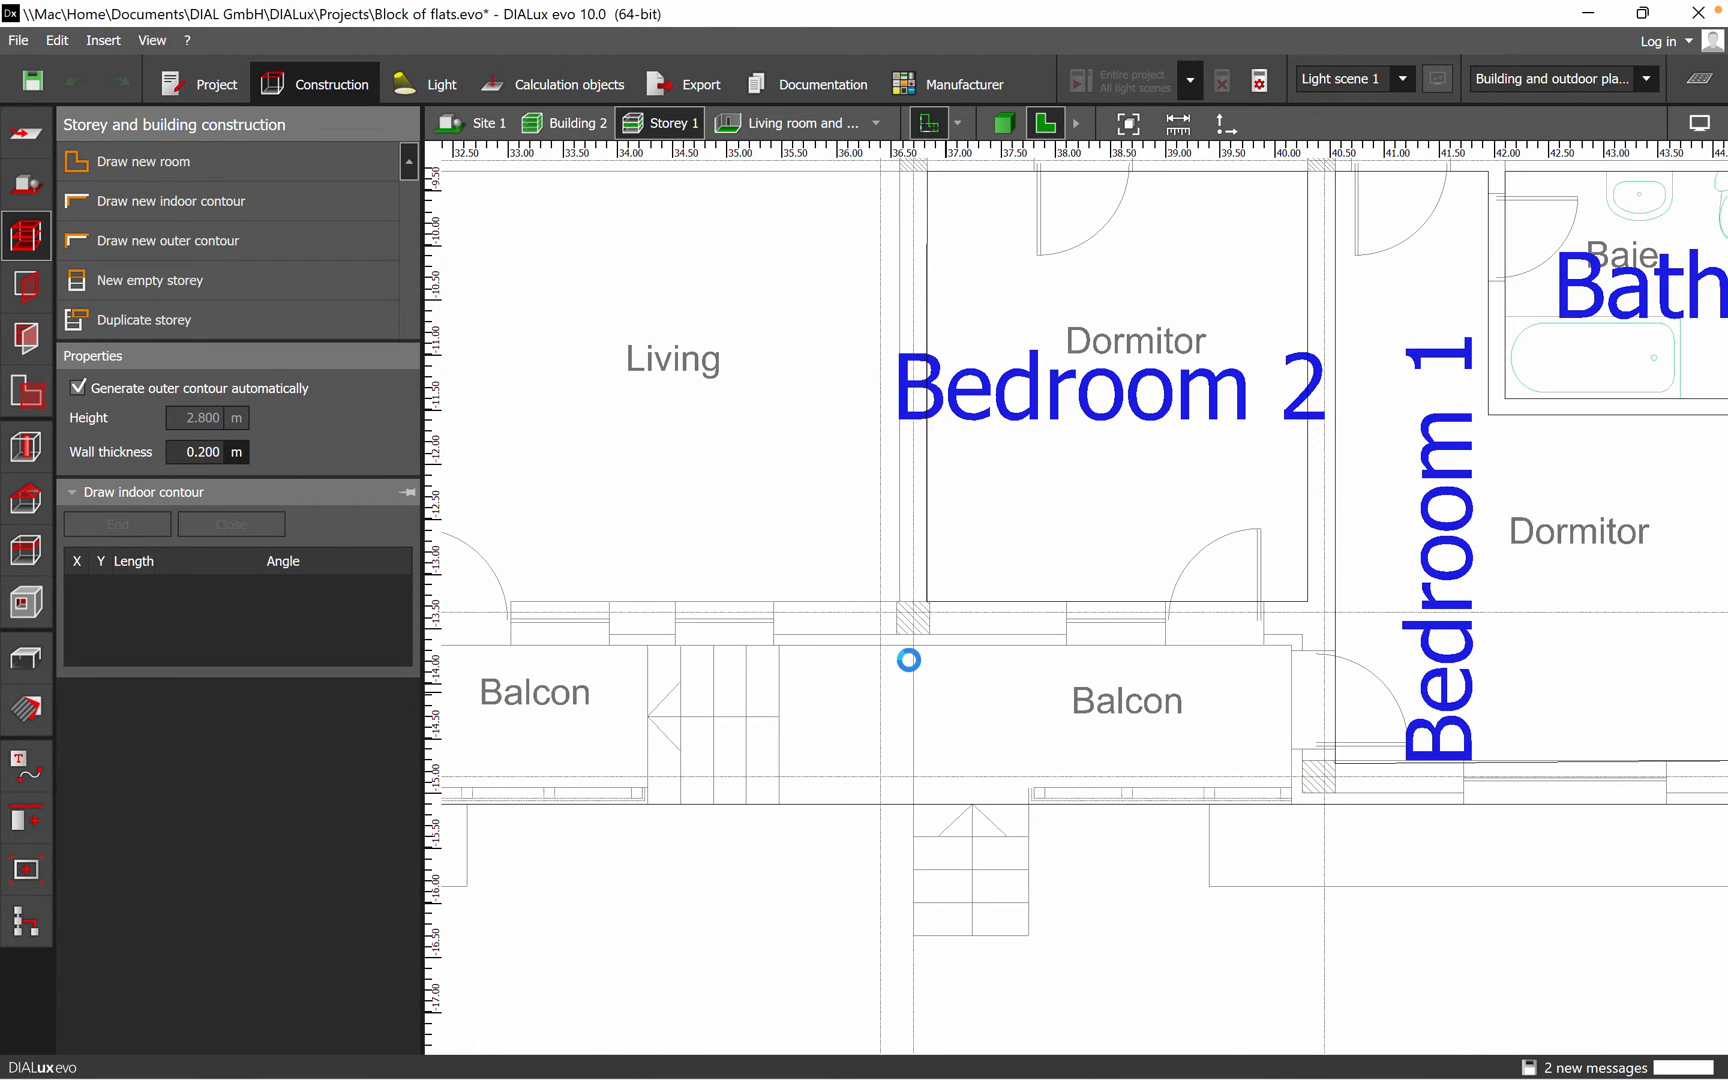
mouse_move(921, 671)
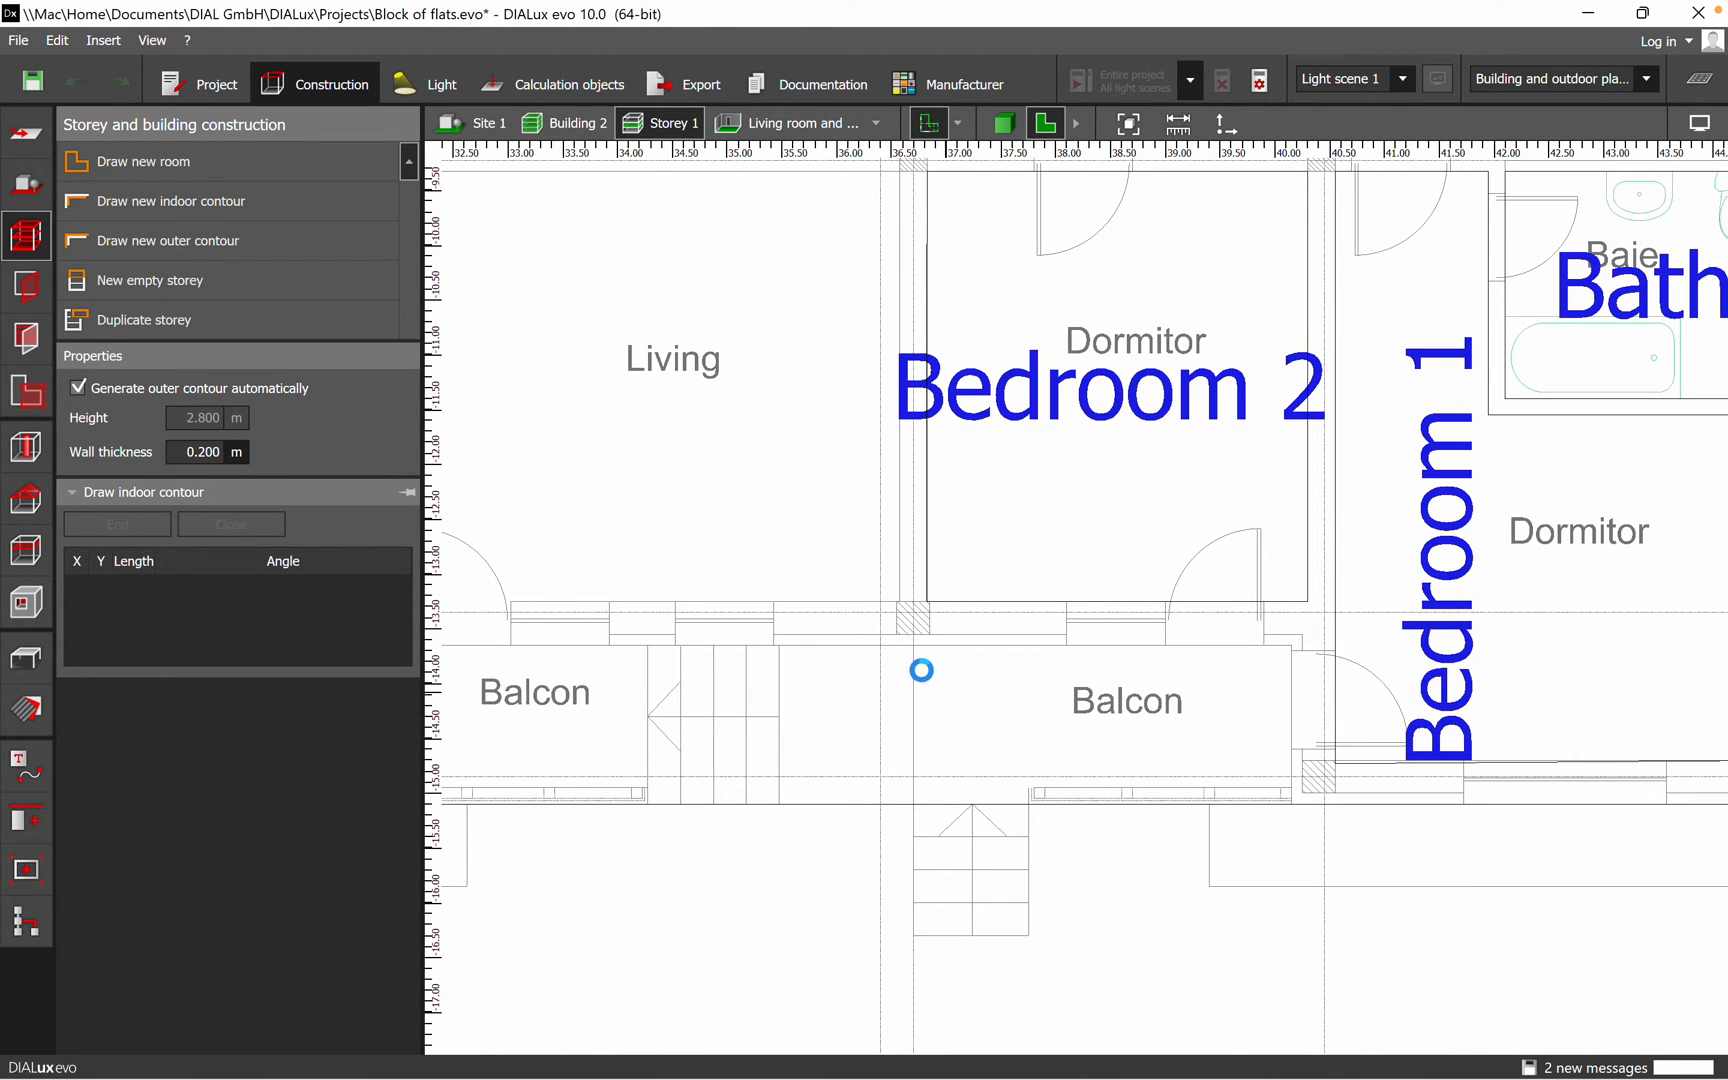
click(32, 82)
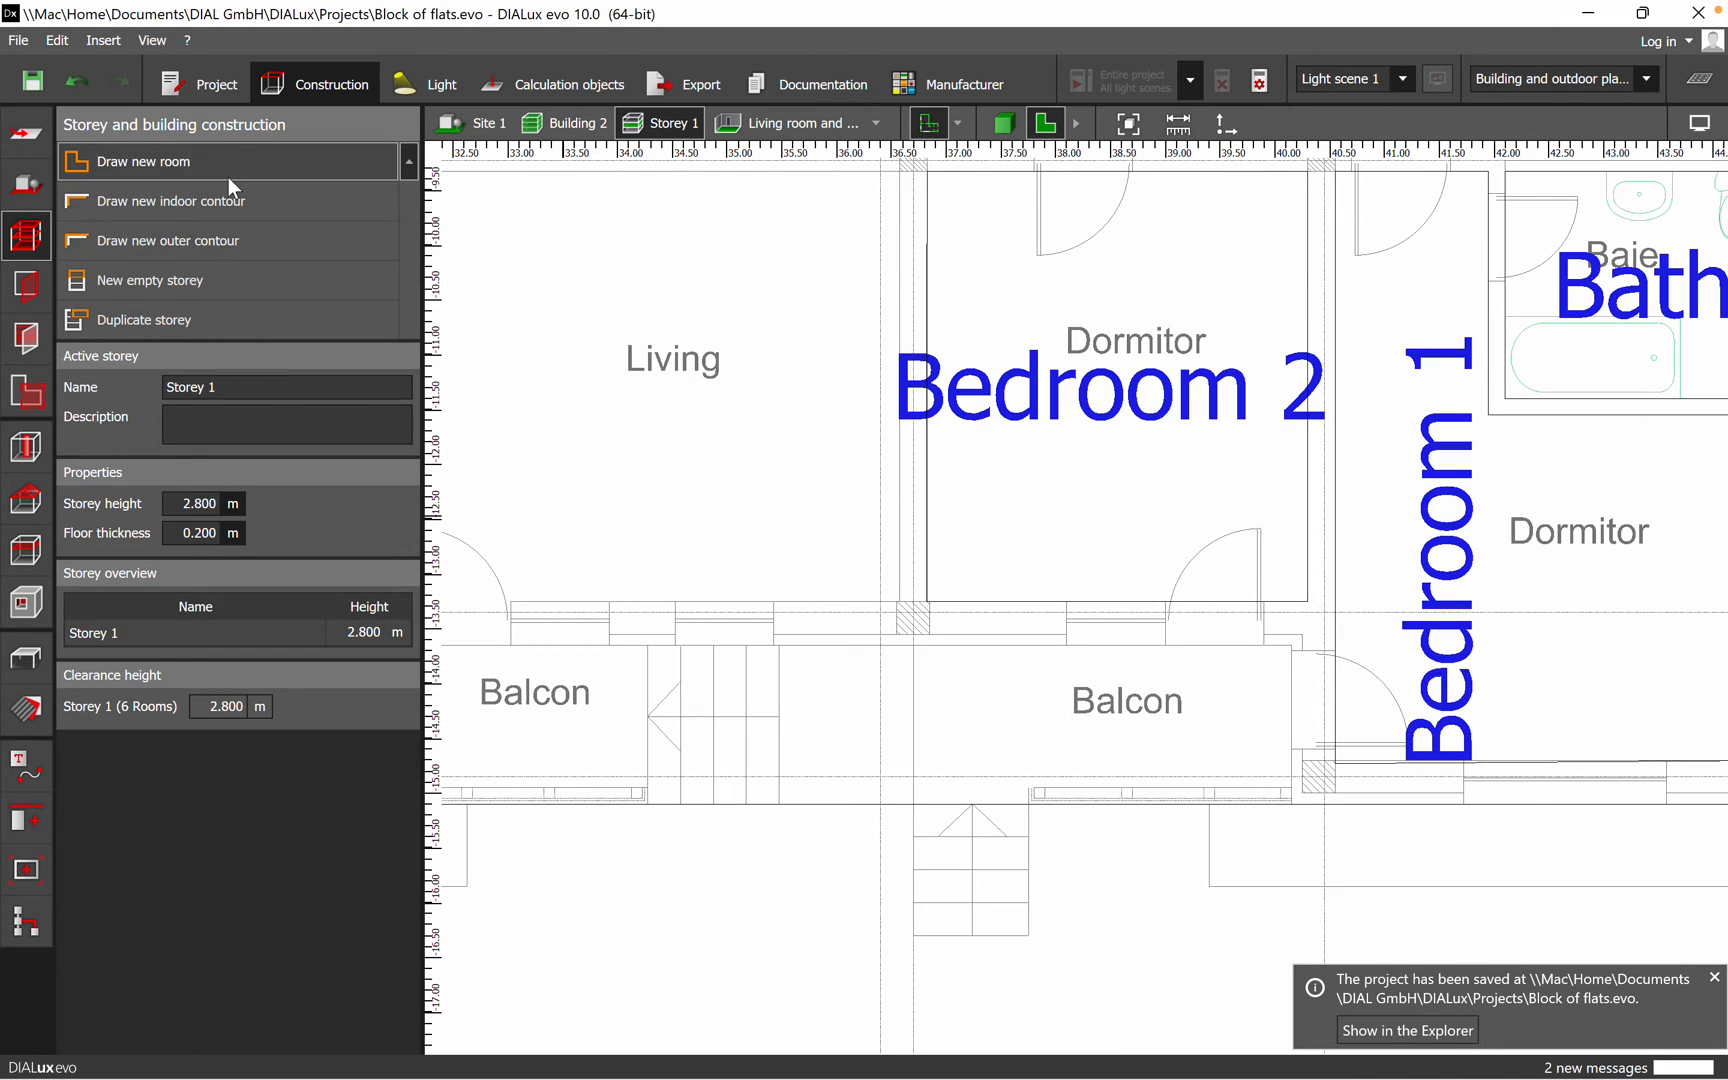
click(141, 161)
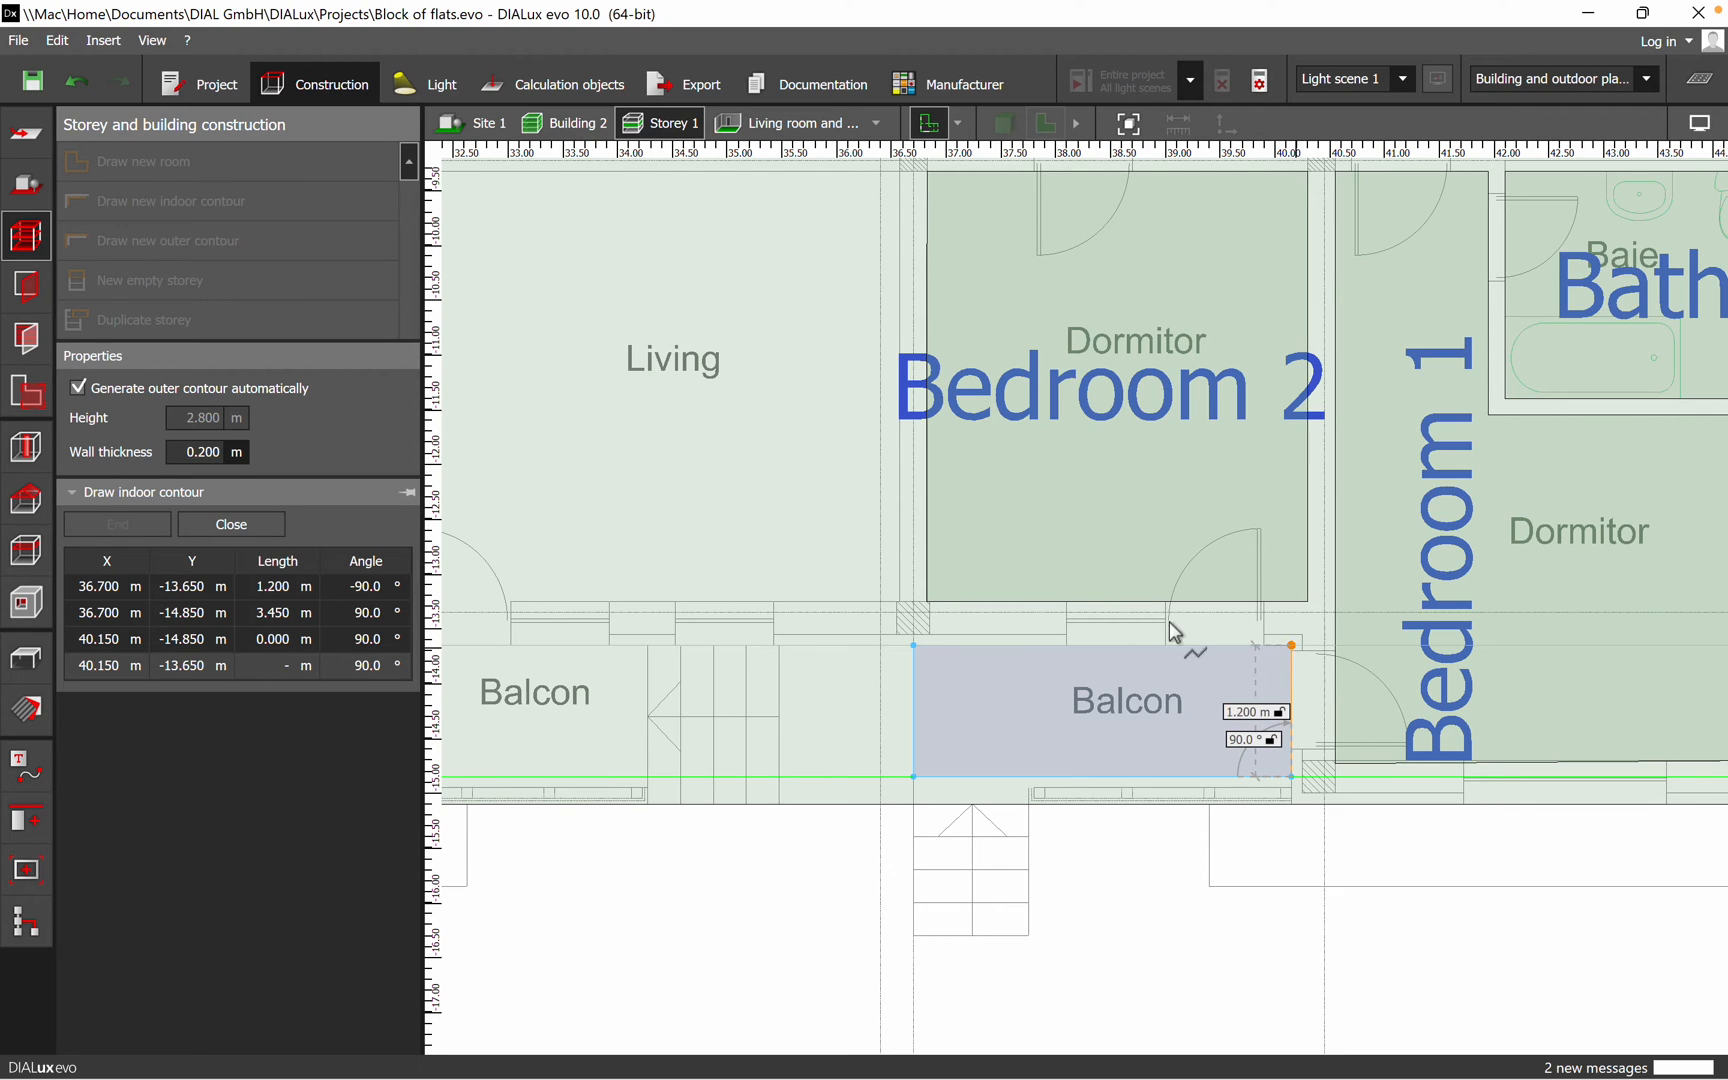
click(230, 523)
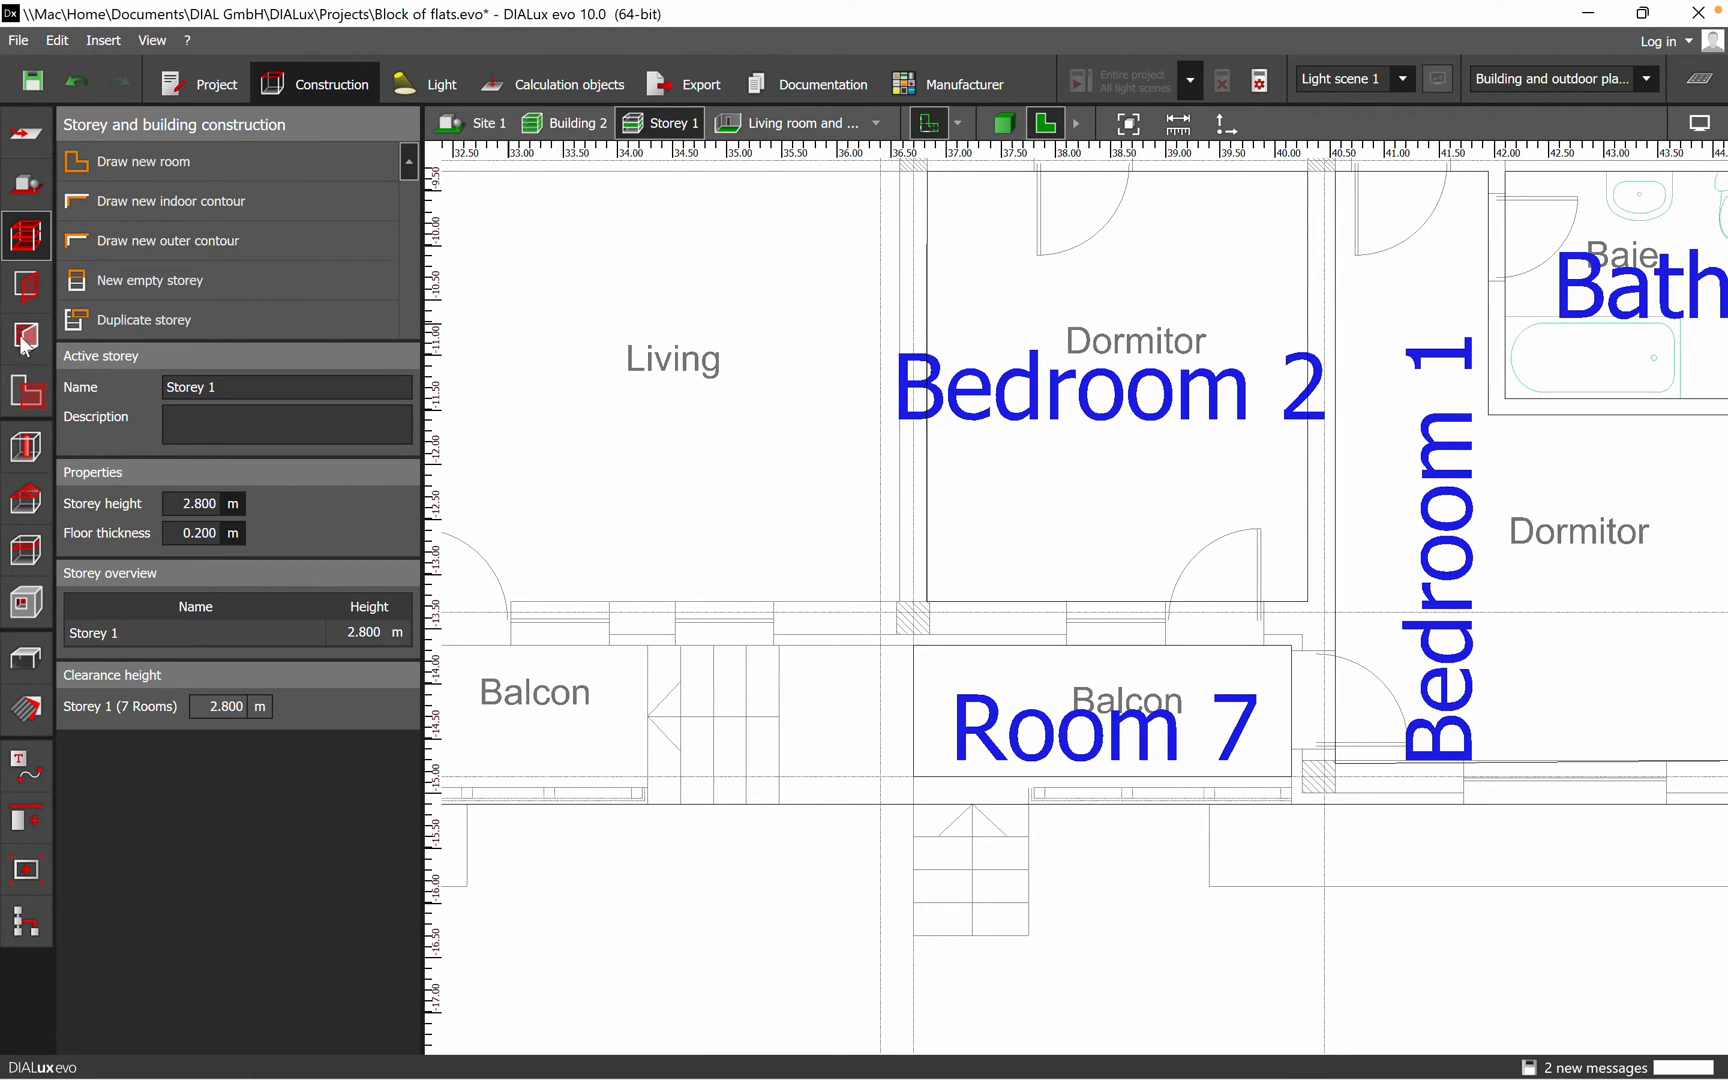
Name the balcony space 'Balcony'
click(26, 390)
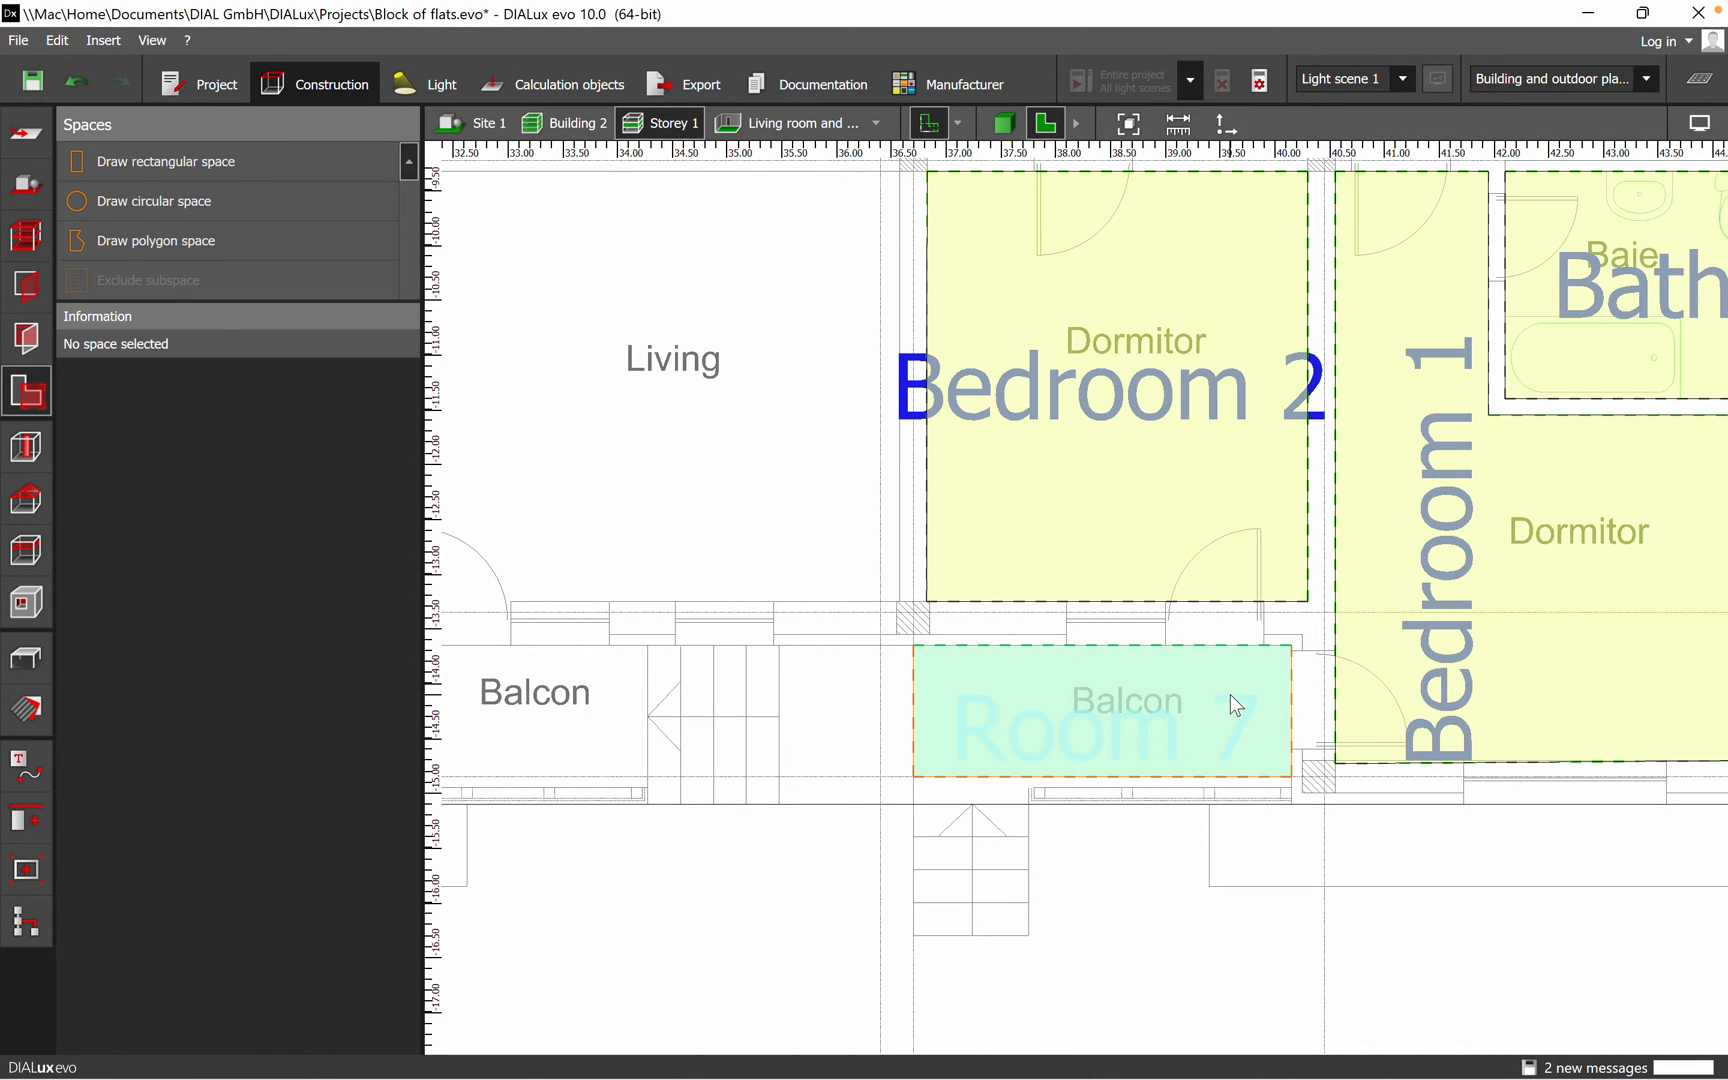
click(1100, 710)
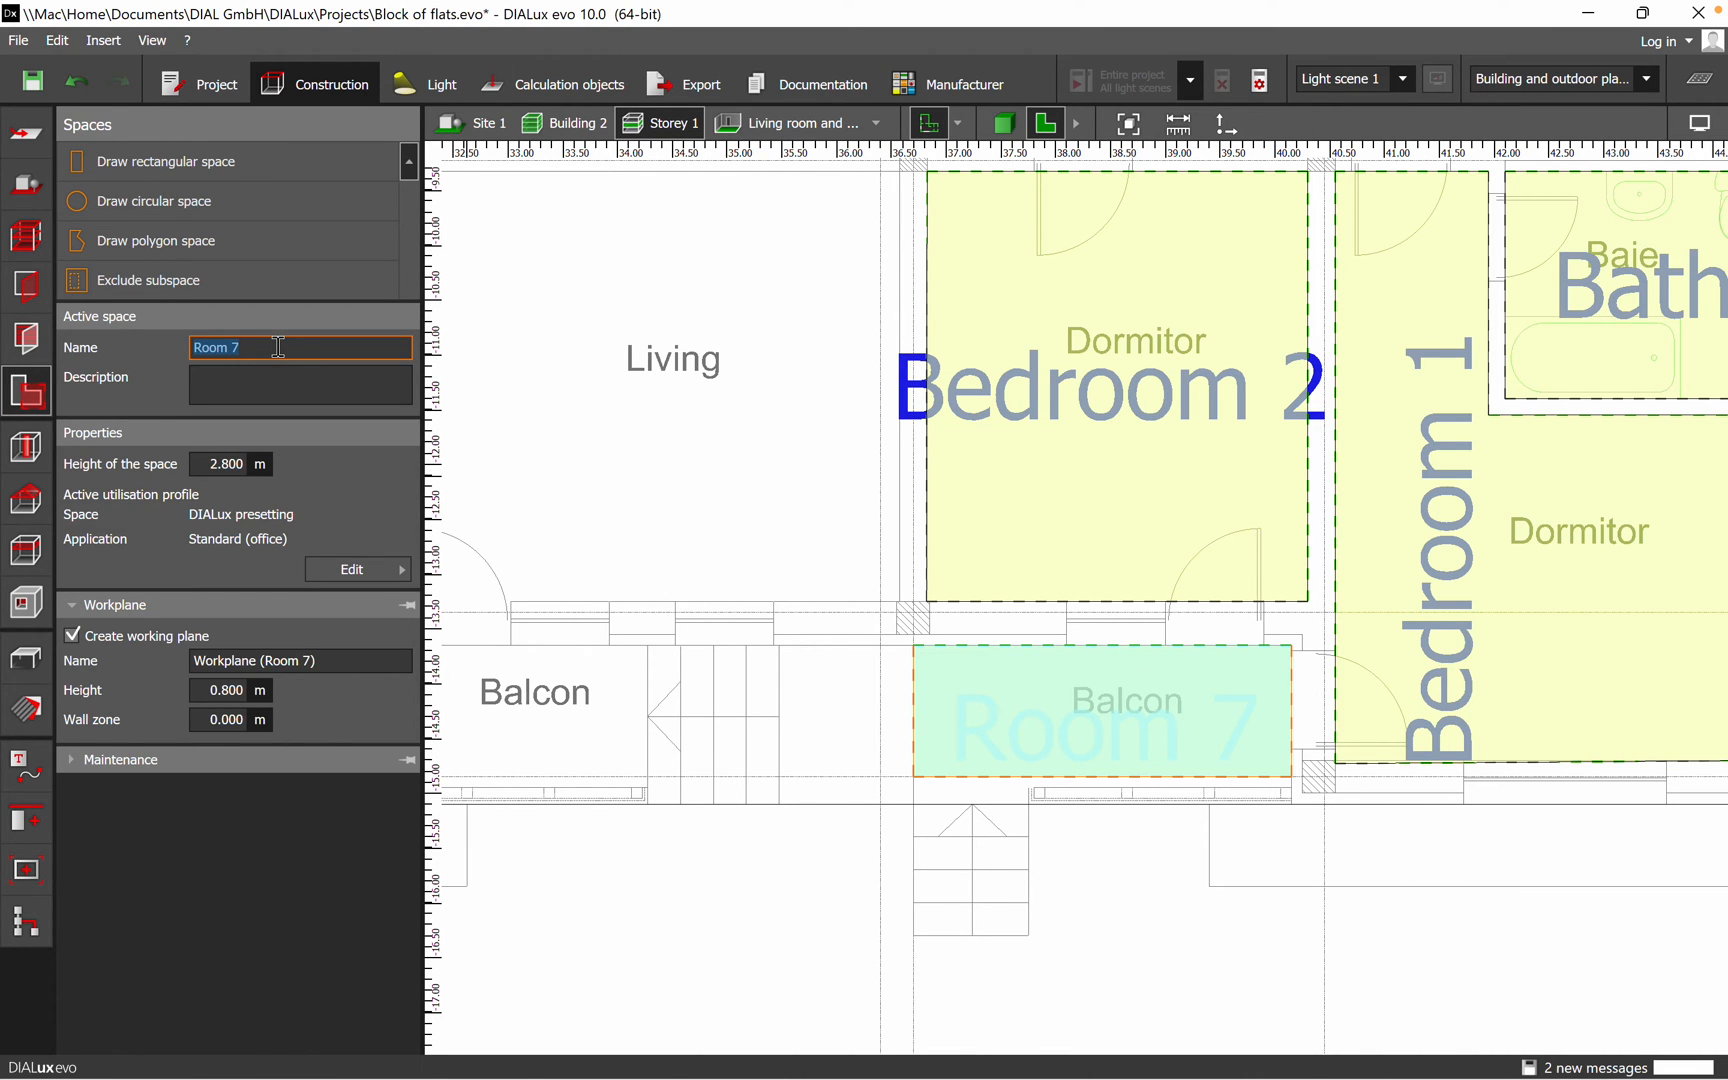
text(Bal)
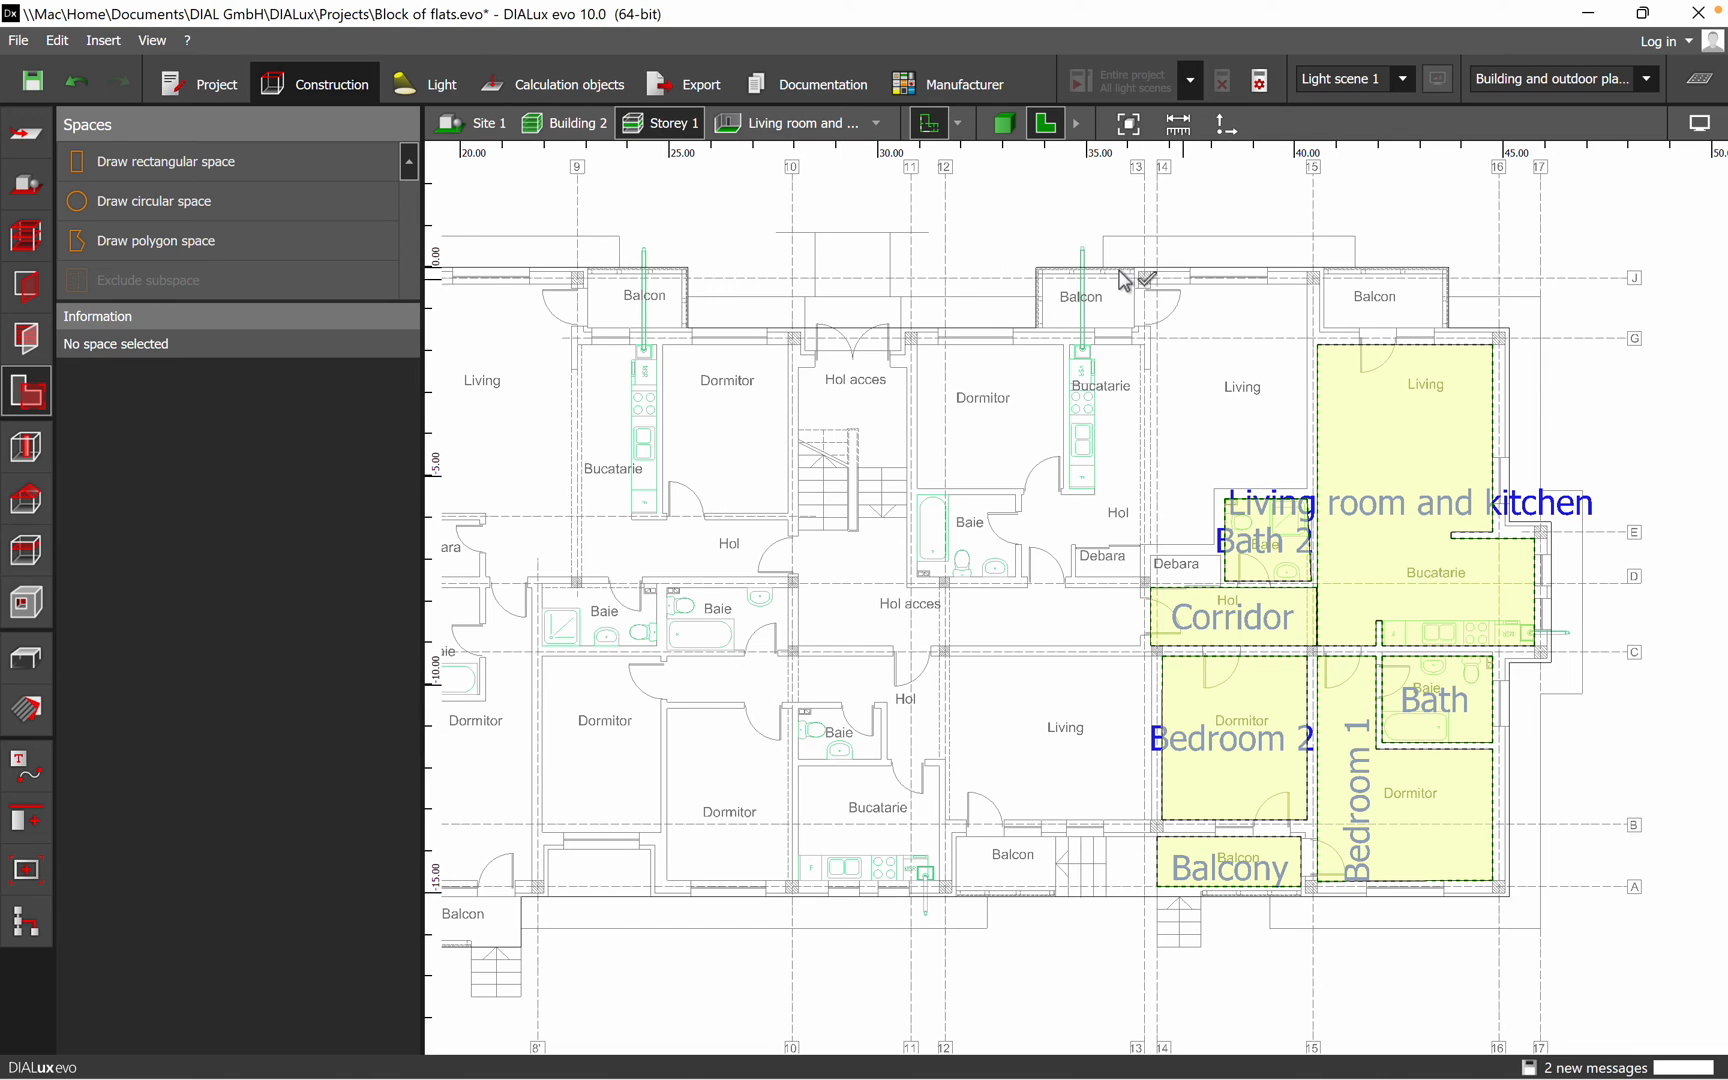
mouse_move(717, 672)
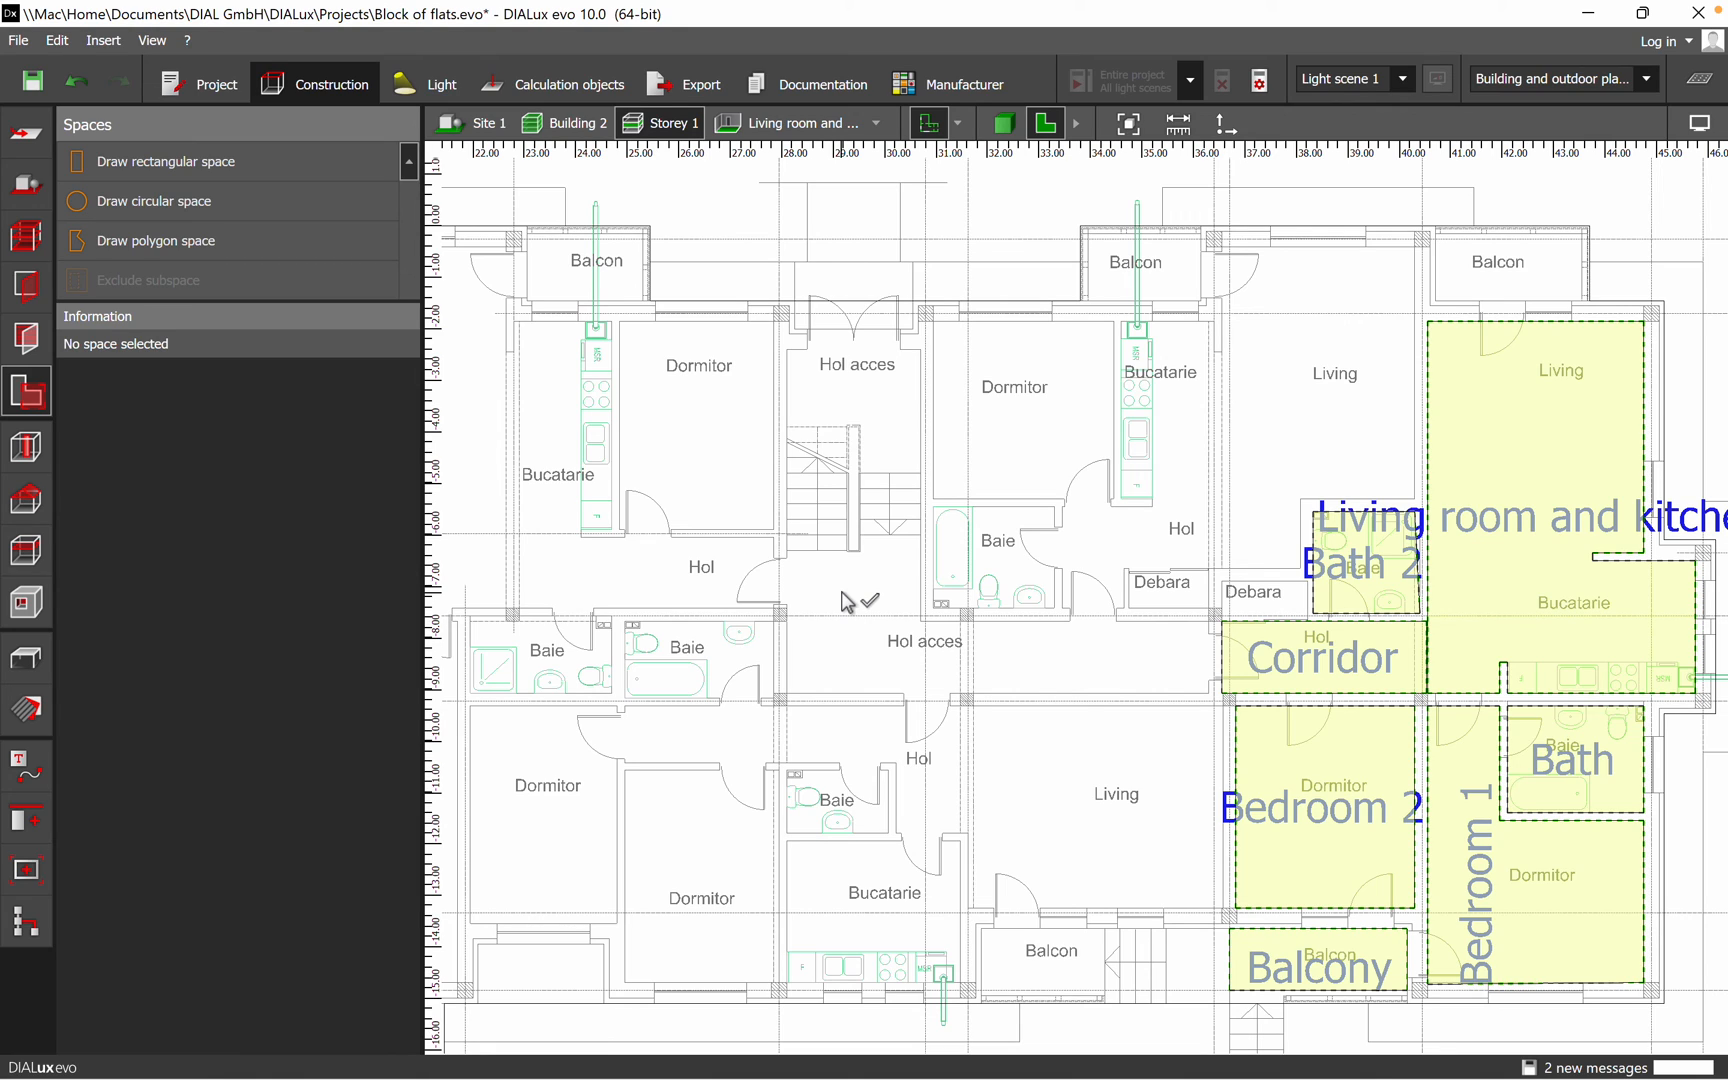
click(1001, 122)
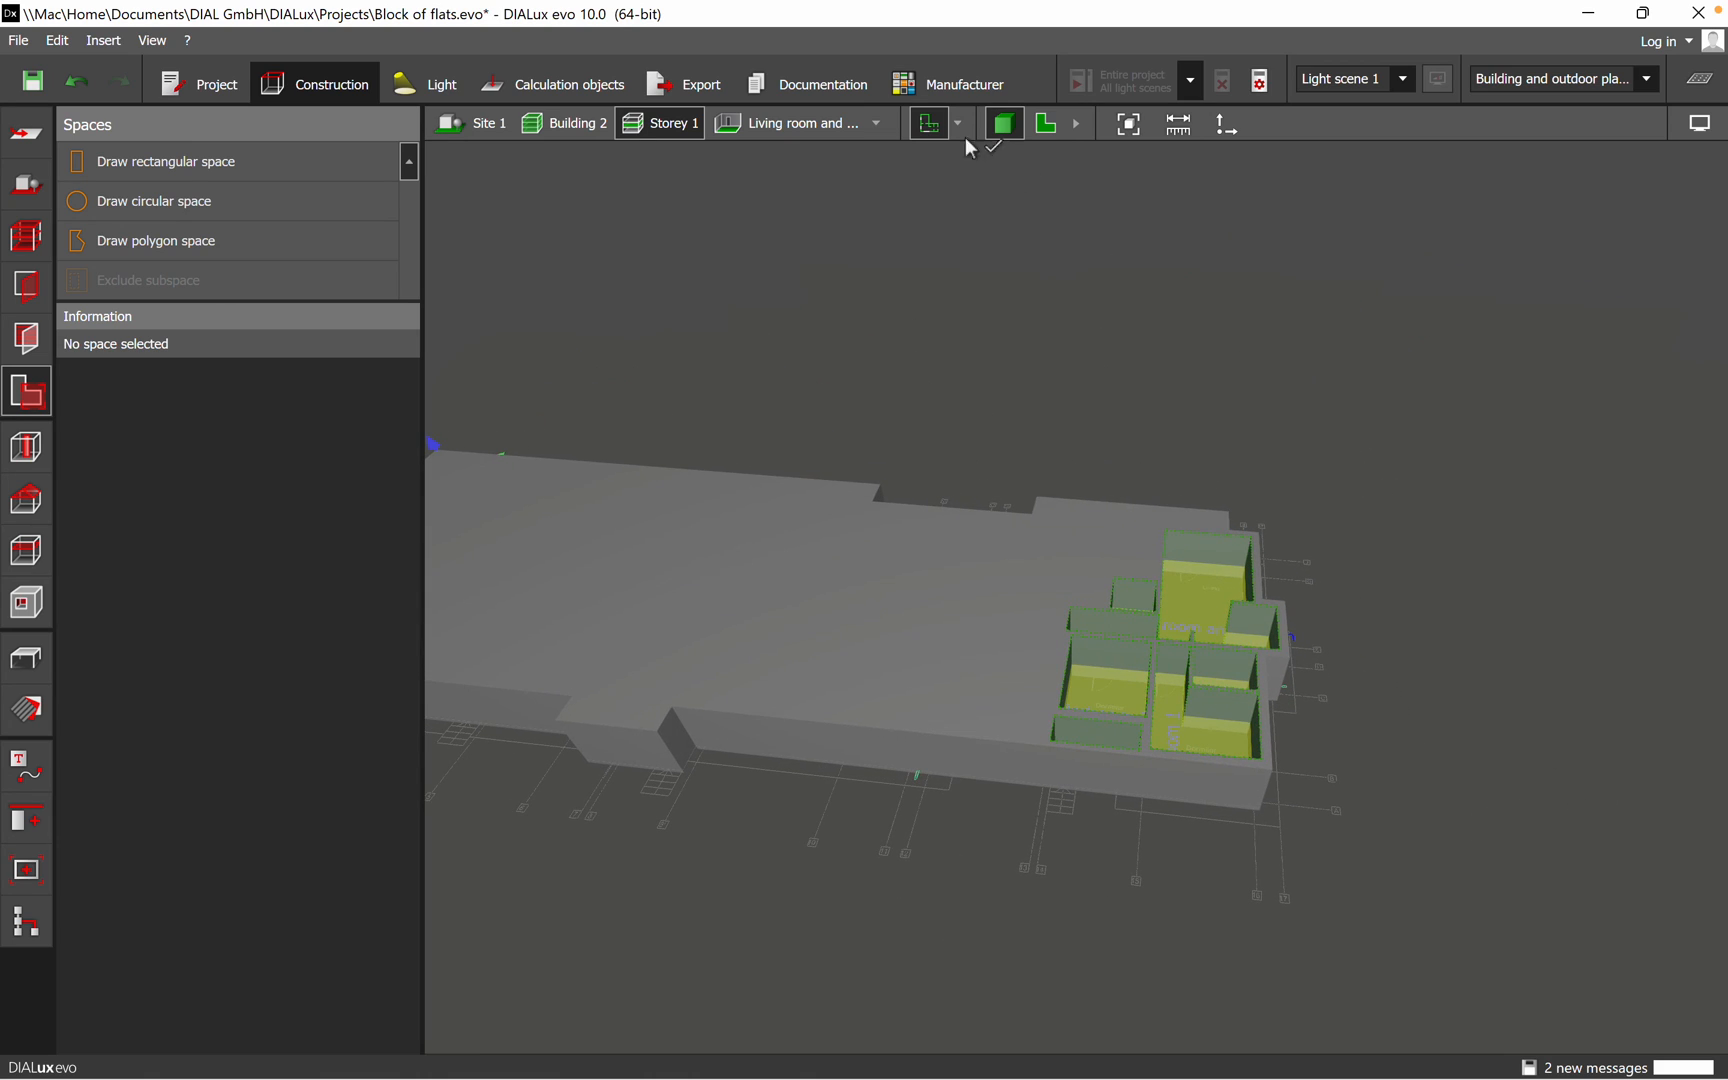
click(1041, 122)
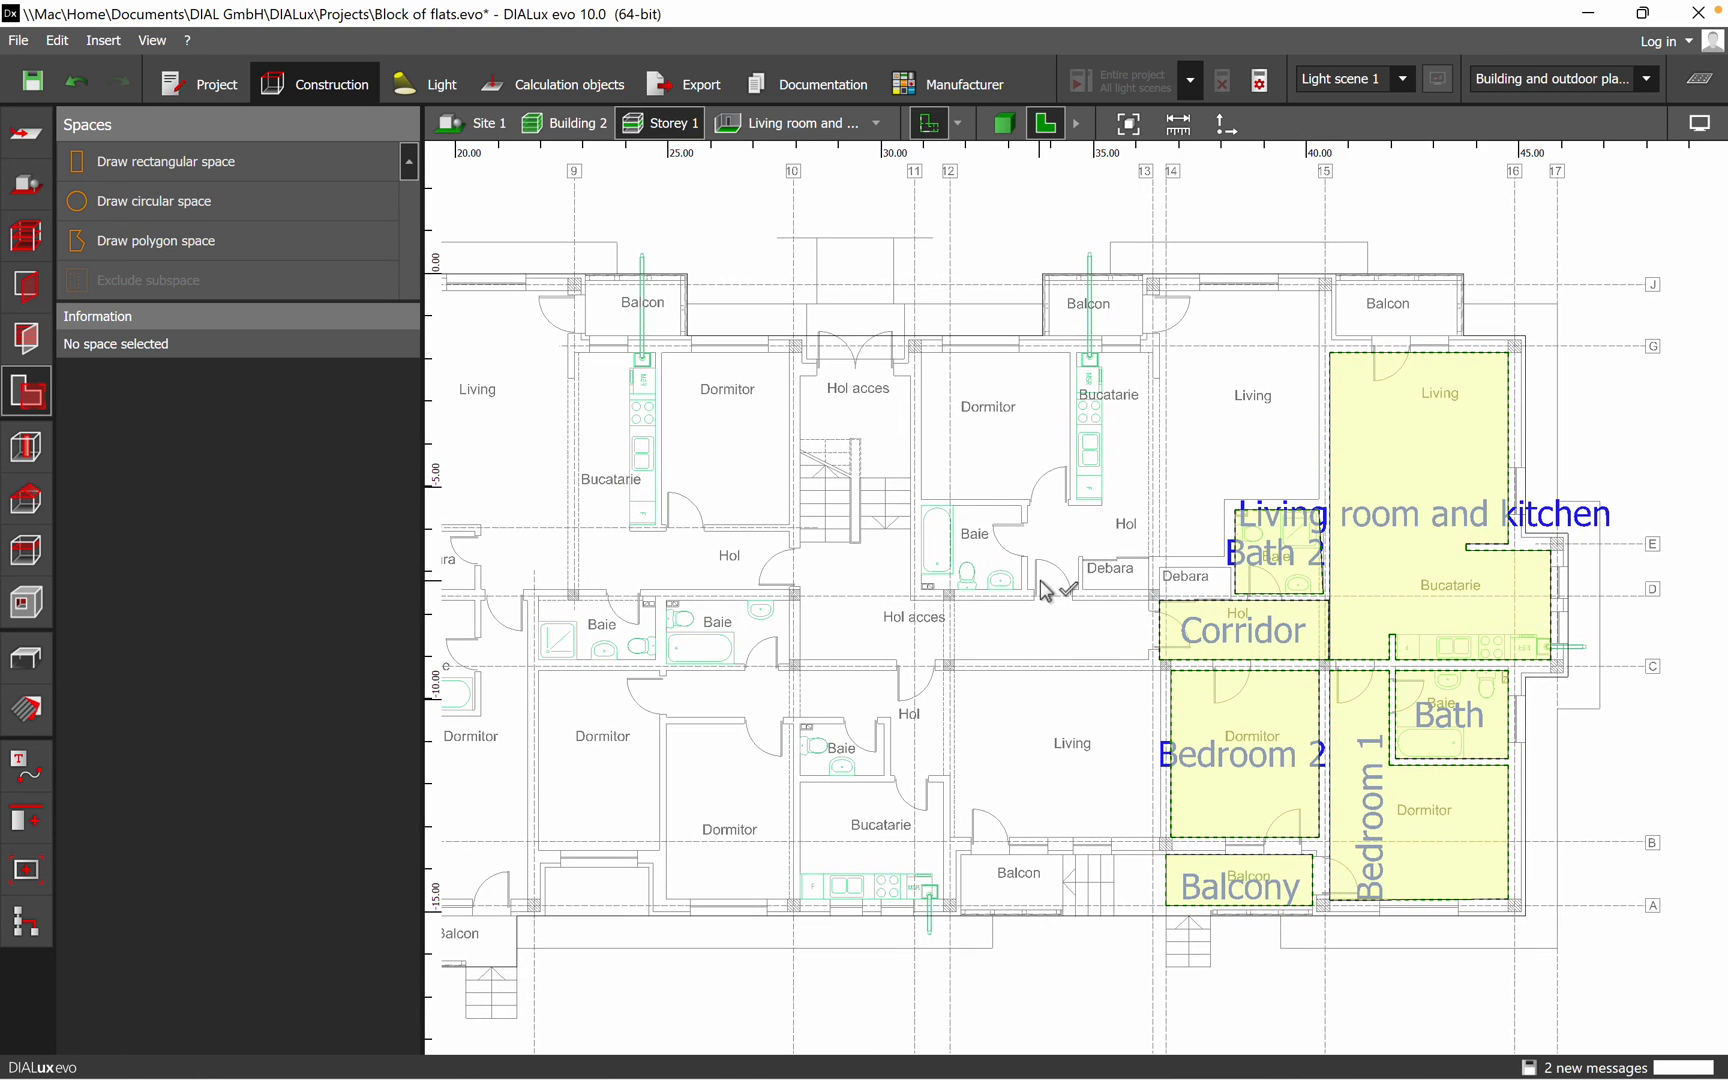
scroll(down, 3)
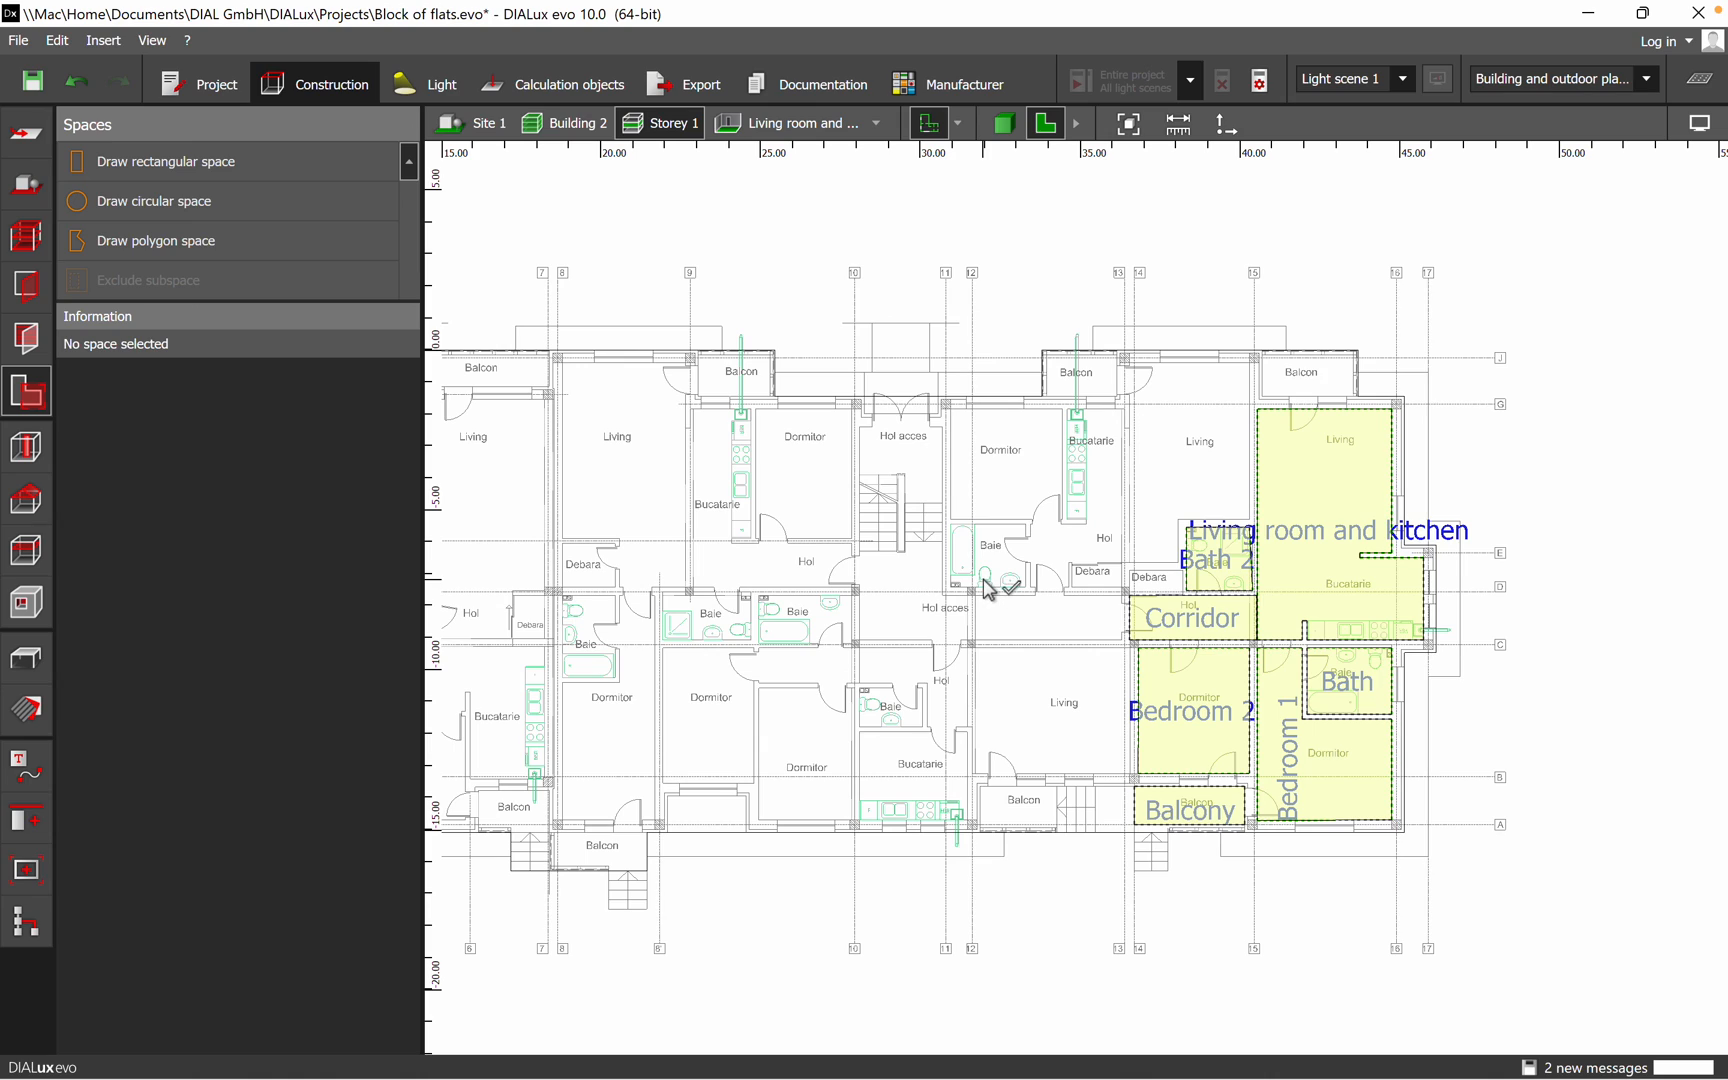
mouse_move(1012, 617)
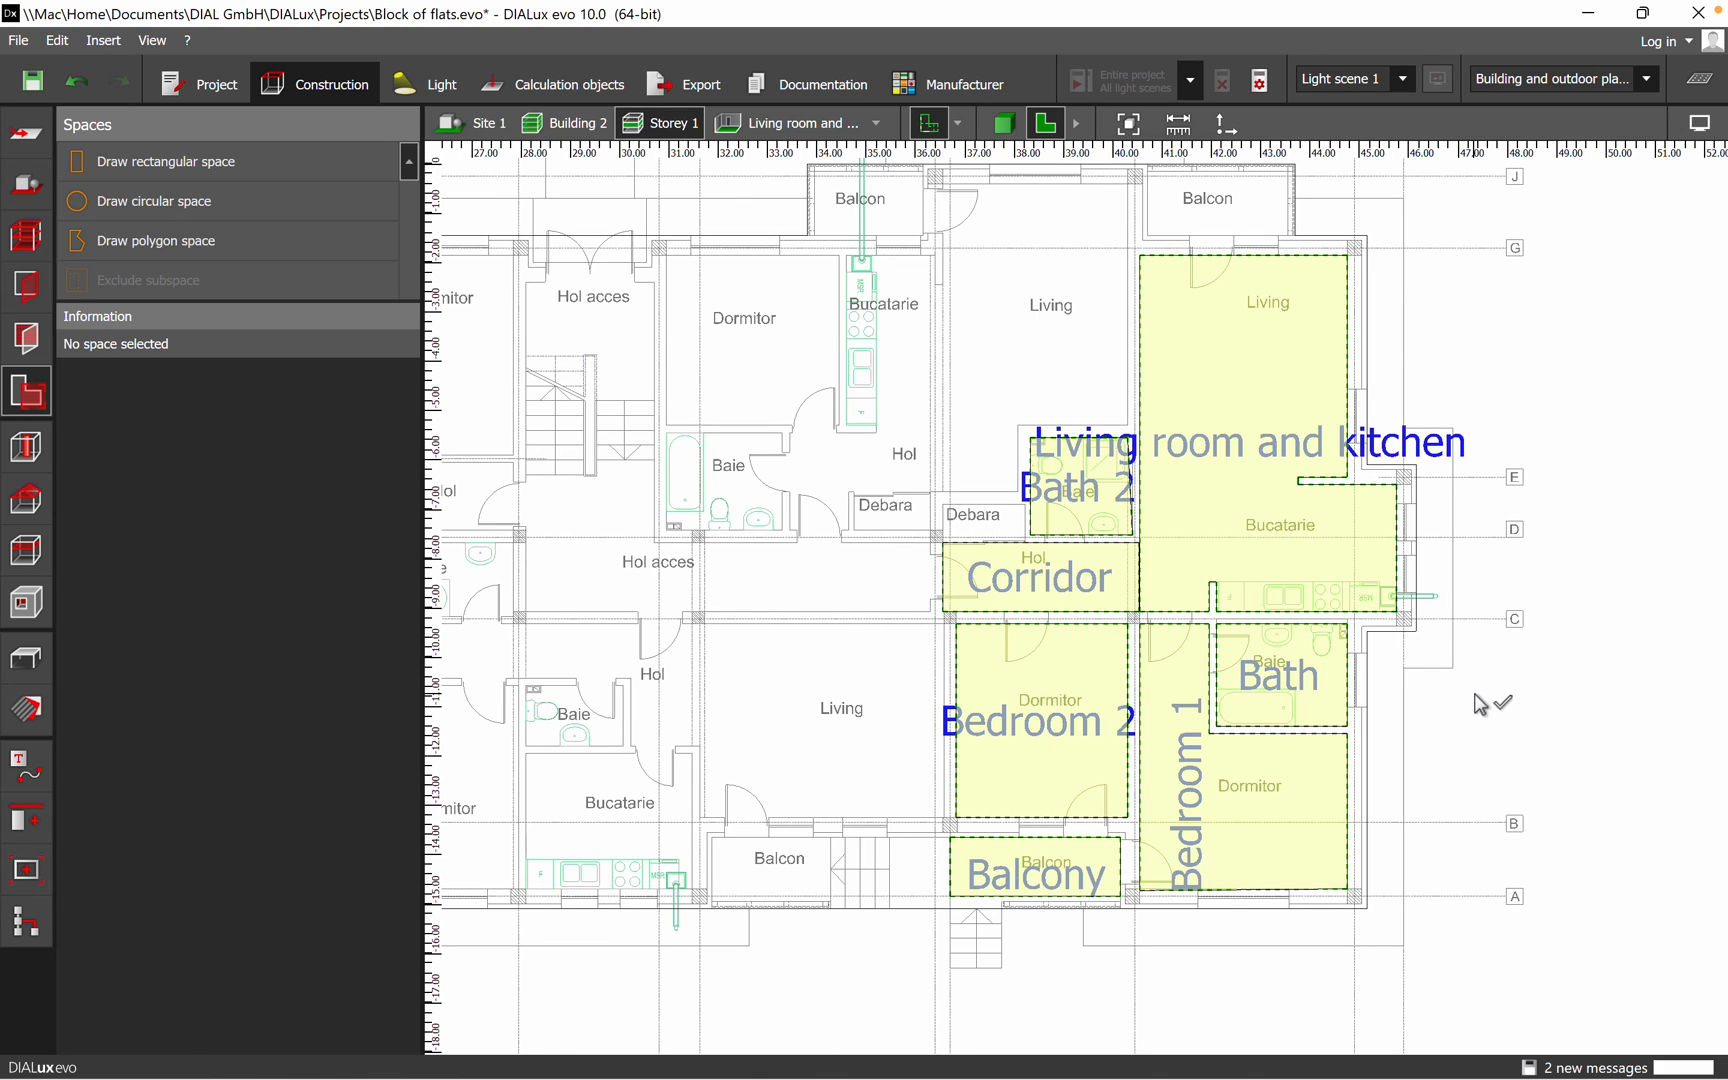
mouse_move(1234, 490)
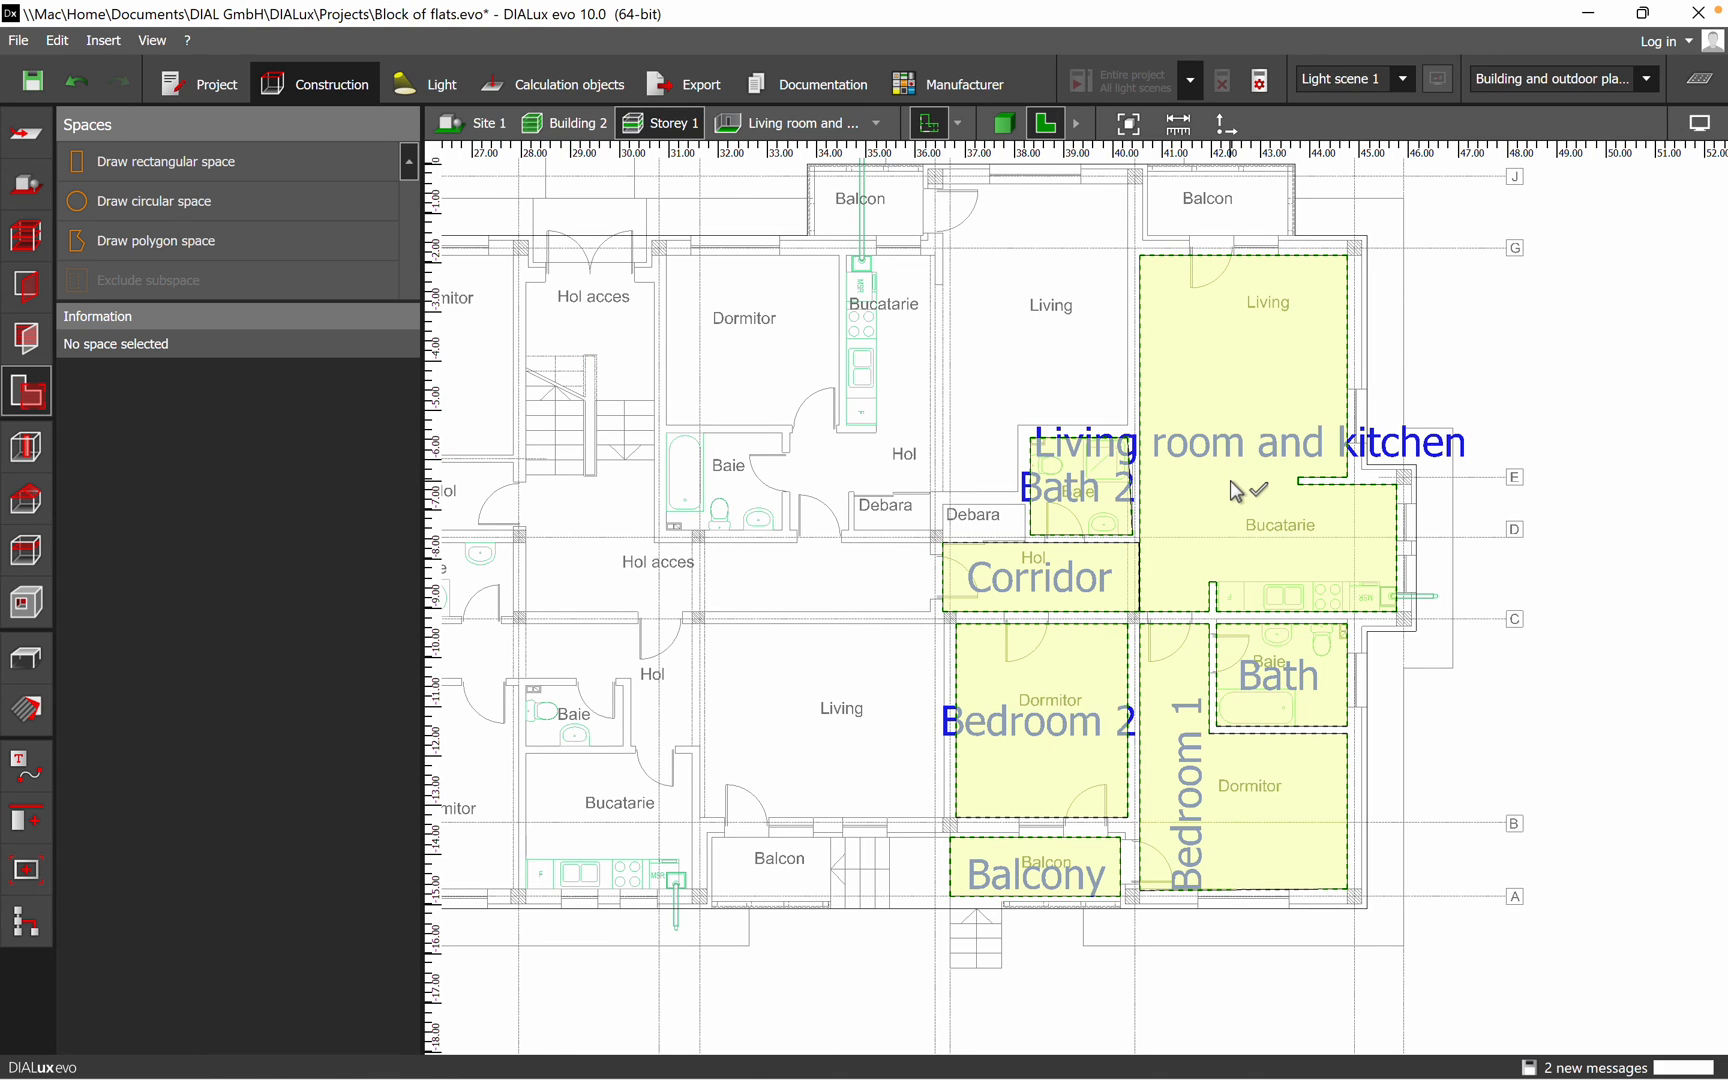